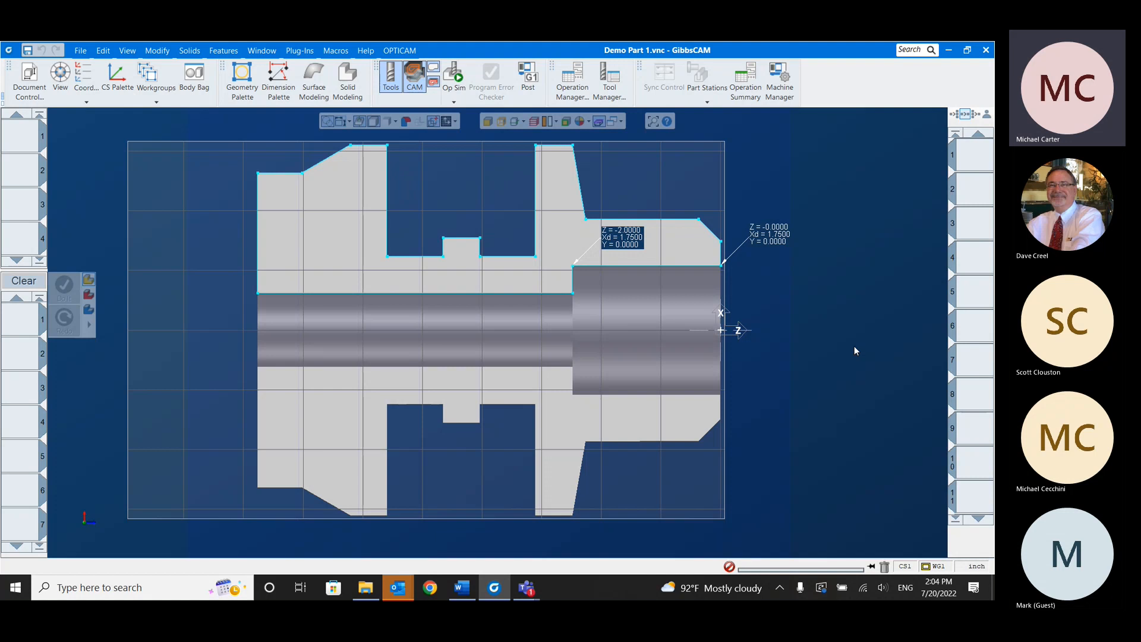
mouse_move(723, 357)
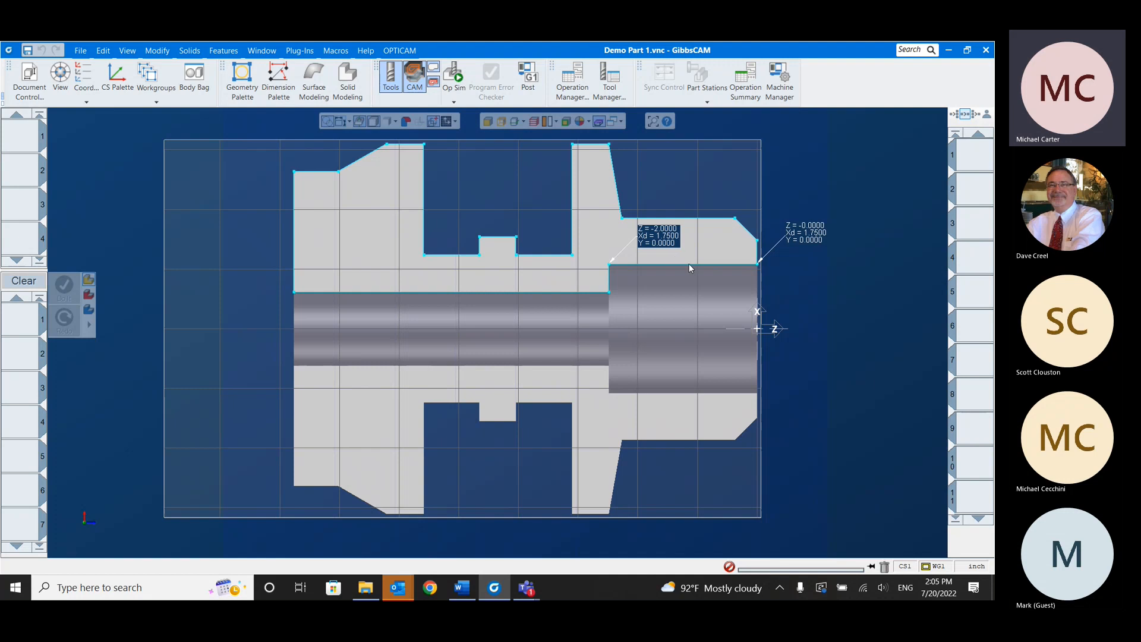
mouse_move(717, 267)
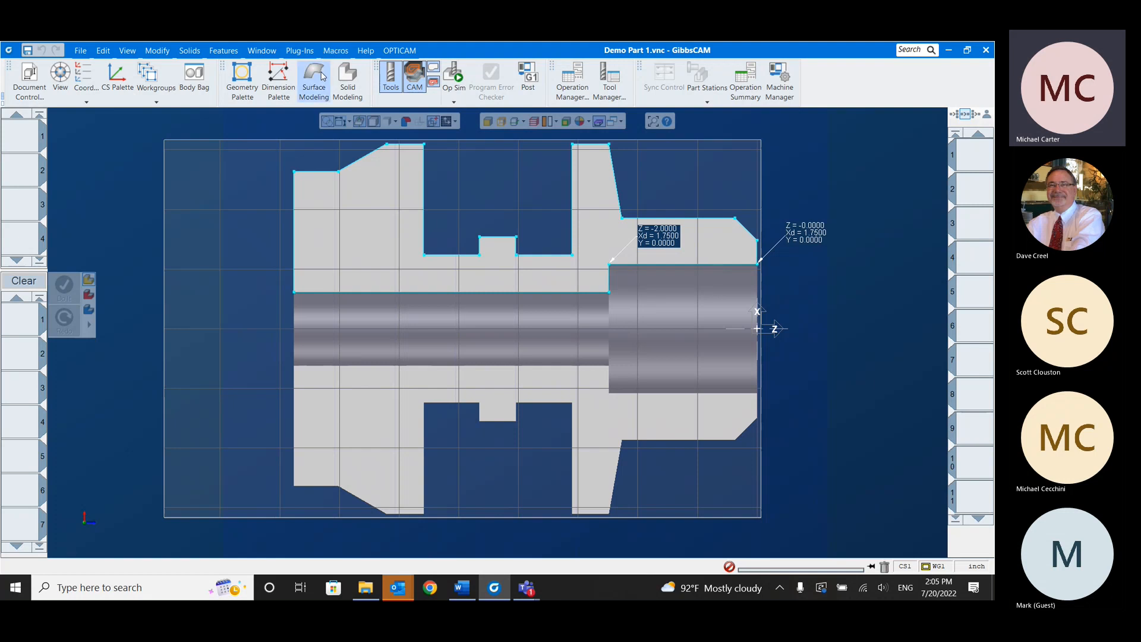
- Launch ThreadTracer from Macros, accept its licence and start from default thread settings
left_click(335, 50)
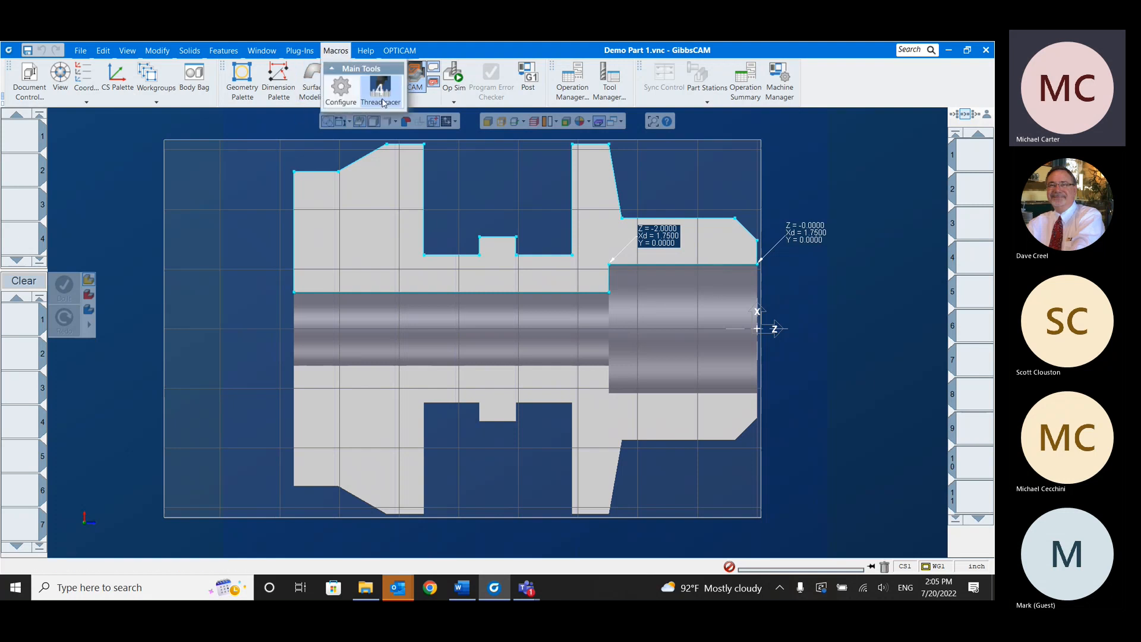
left_click(379, 95)
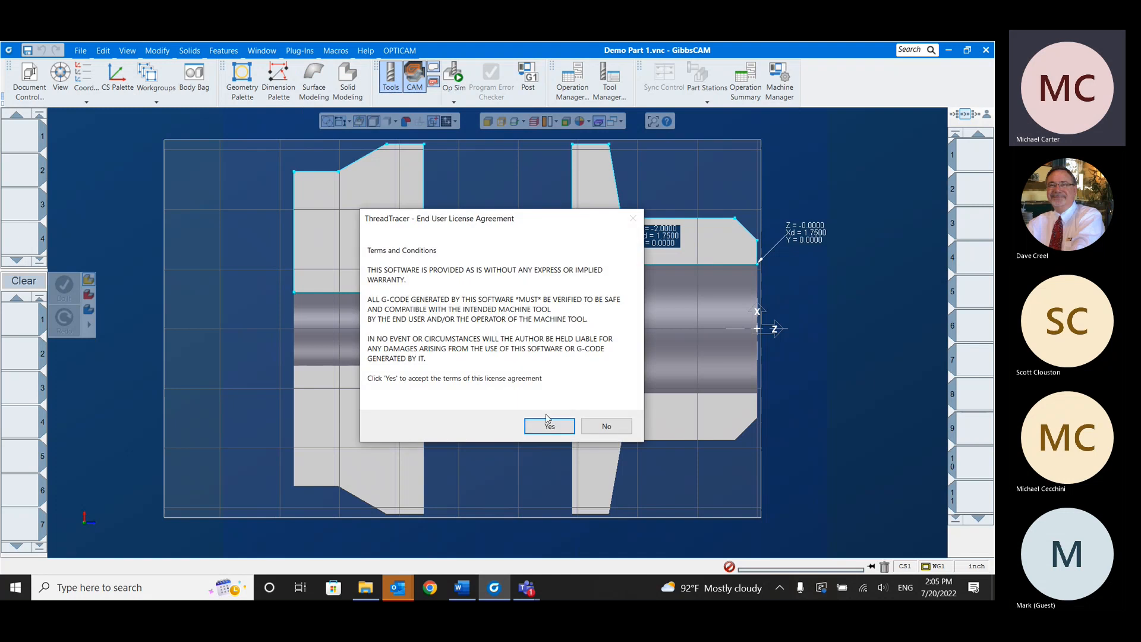
left_click(549, 427)
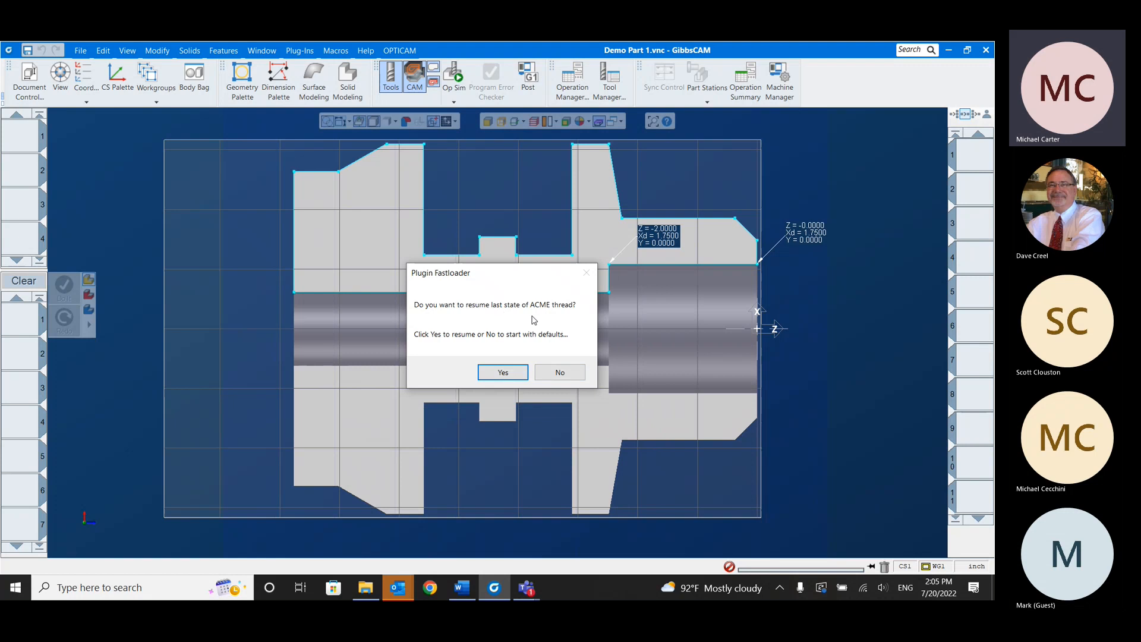
mouse_move(498, 320)
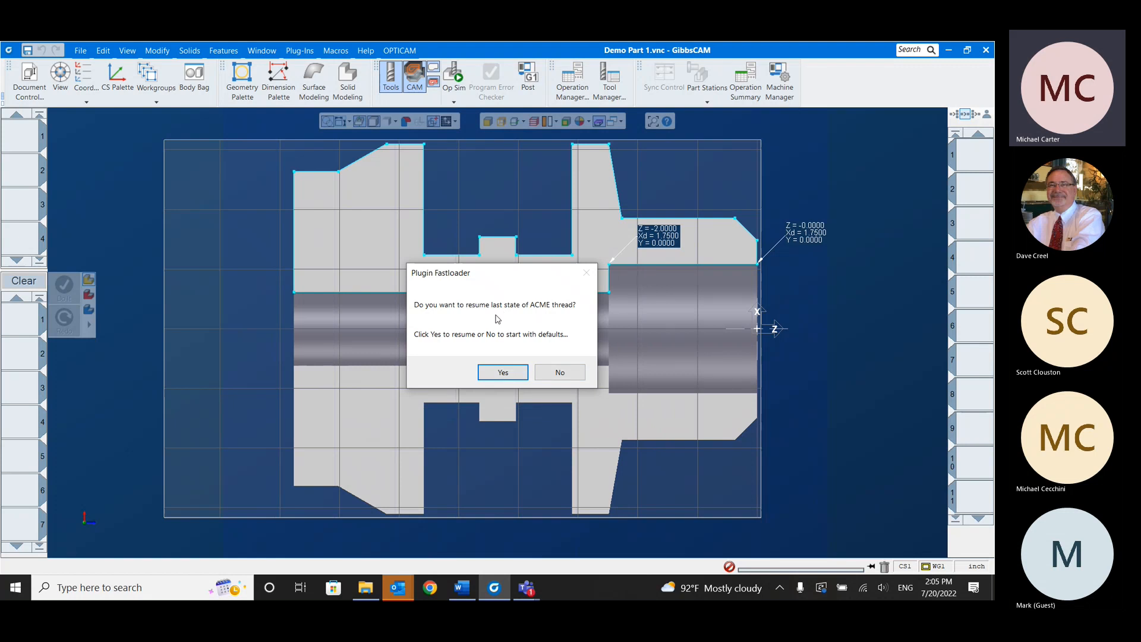
mouse_move(560, 372)
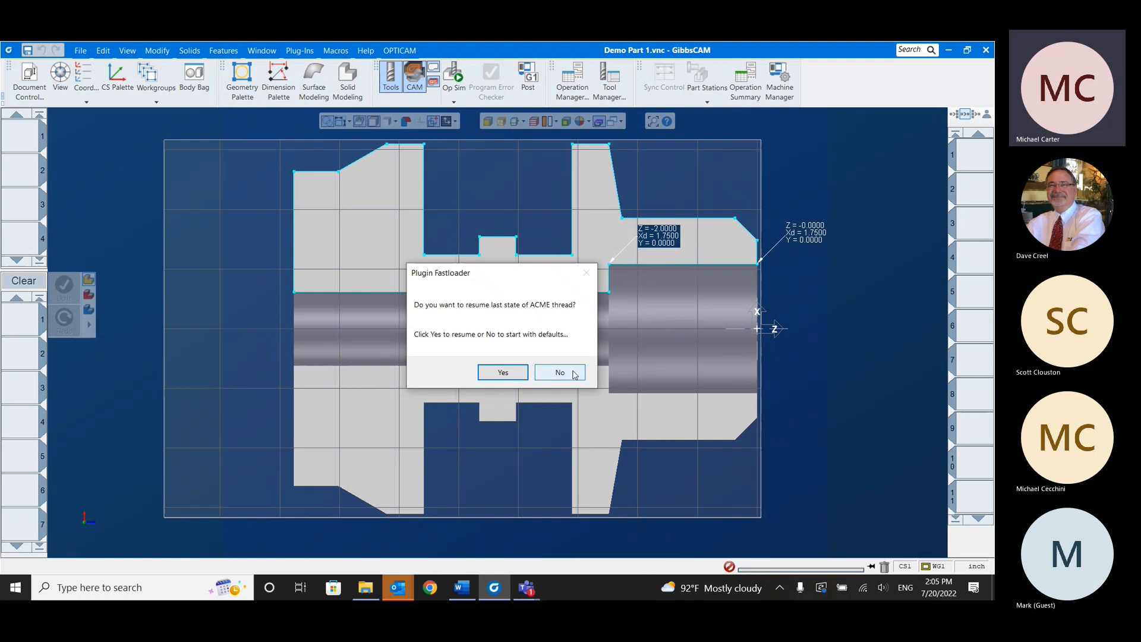
left_click(559, 372)
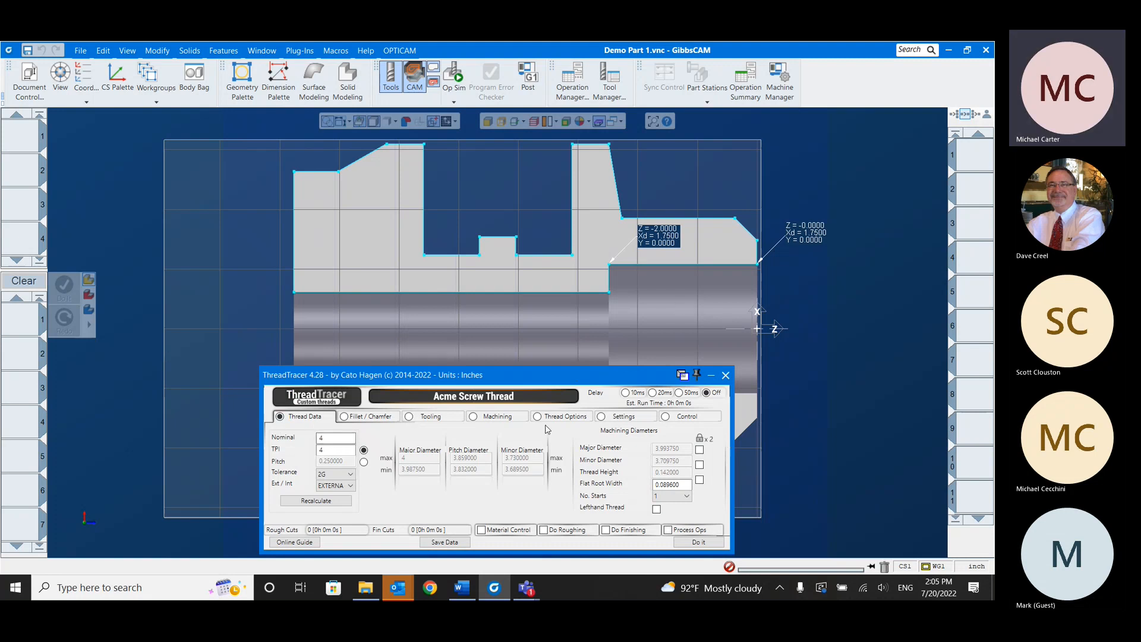
- Define a 2 inch nominal, 4.5 TPI Acme thread with 3G tolerance, internal
left_click(334, 436)
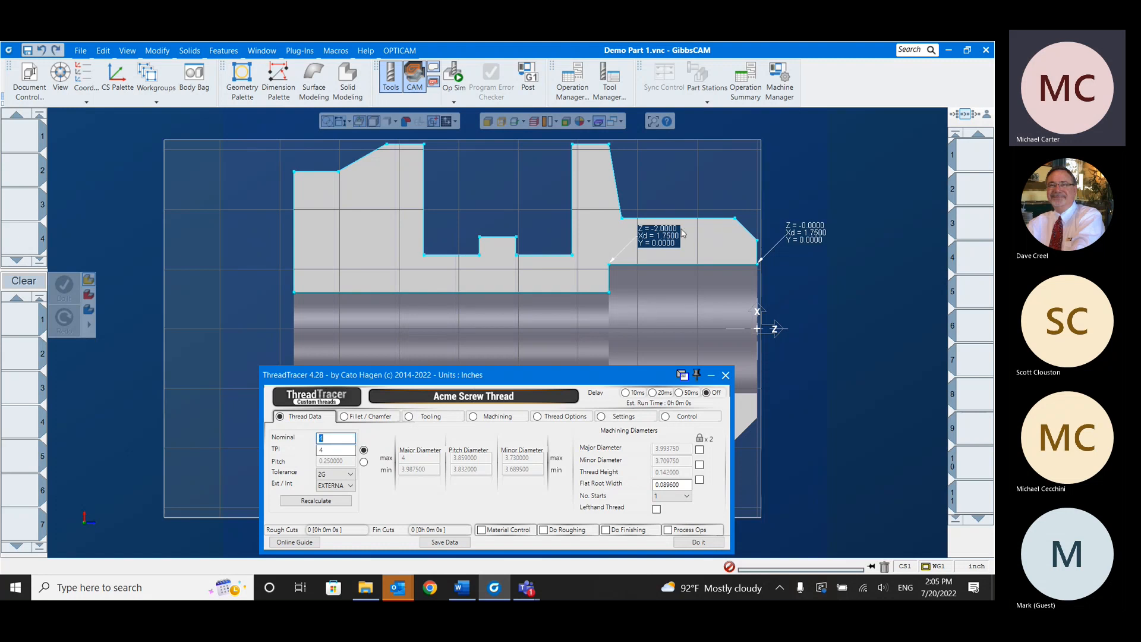
mouse_move(825, 233)
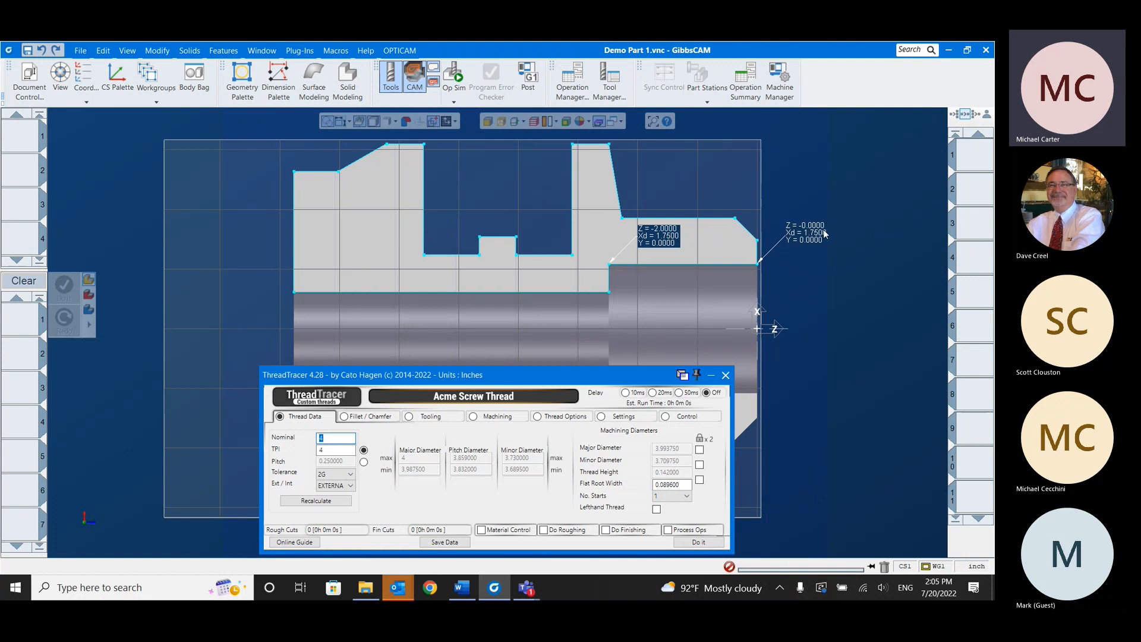
mouse_move(813, 239)
type("2")
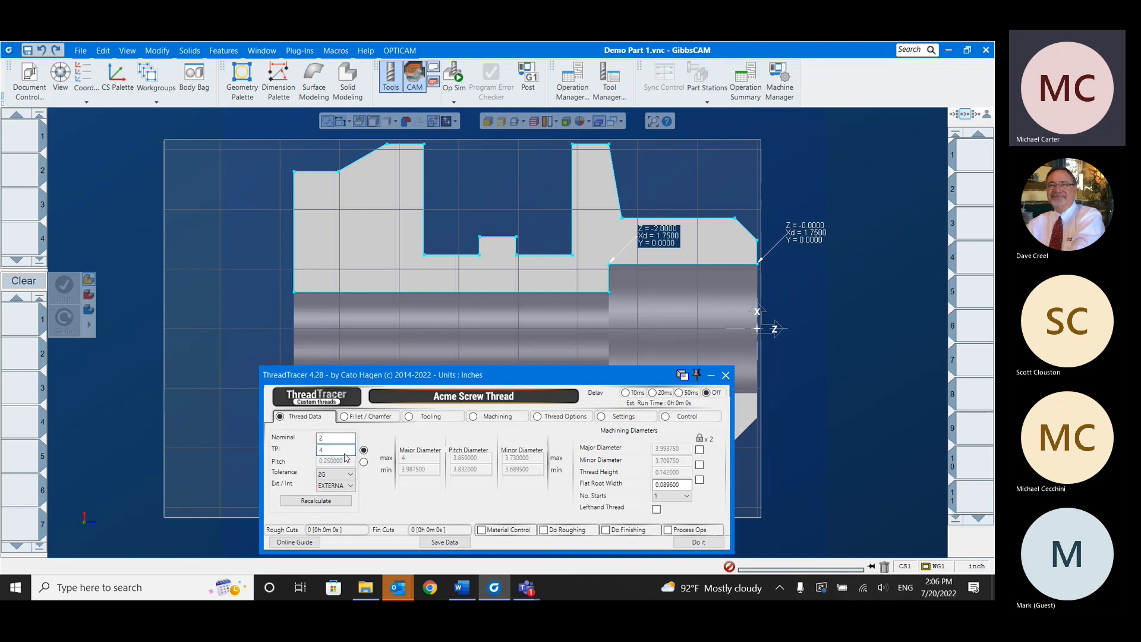
type(".5")
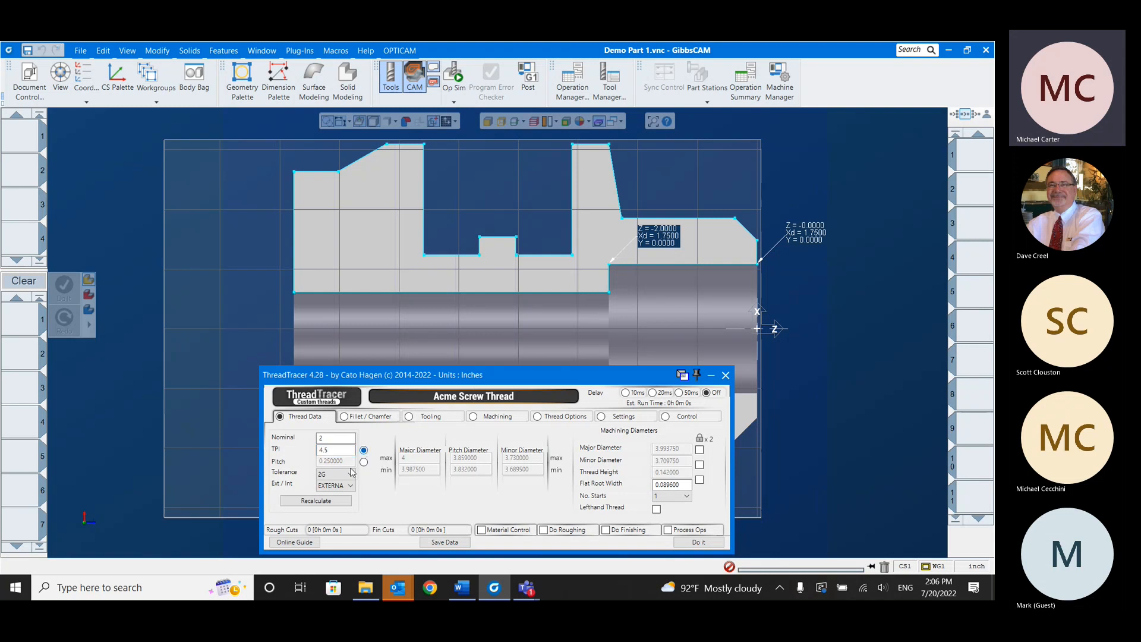
left_click(333, 475)
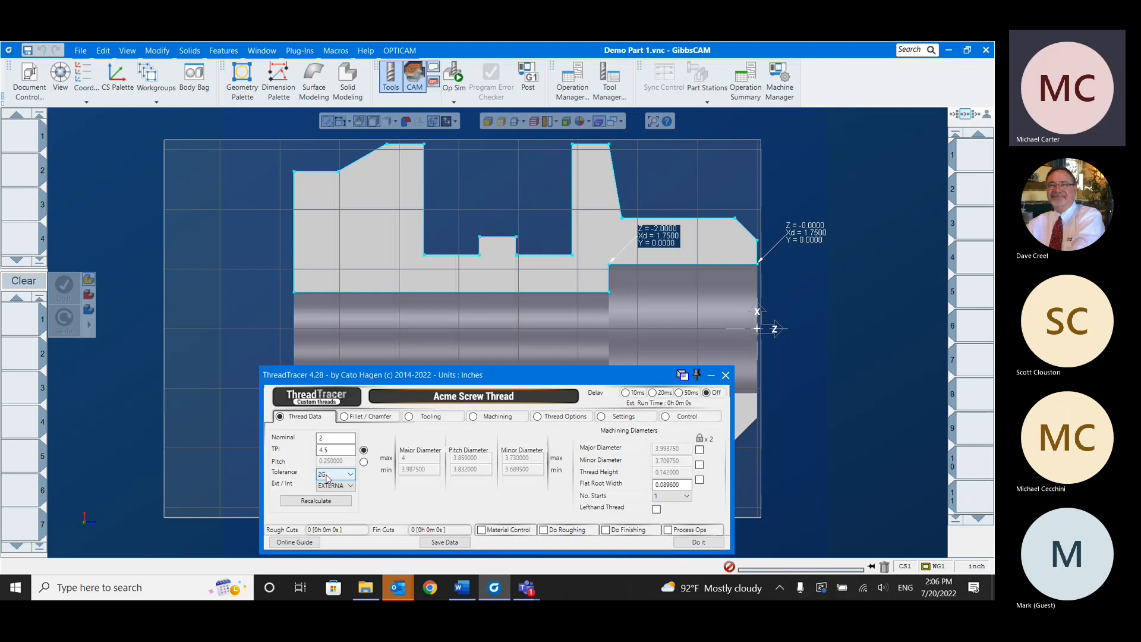
left_click(350, 474)
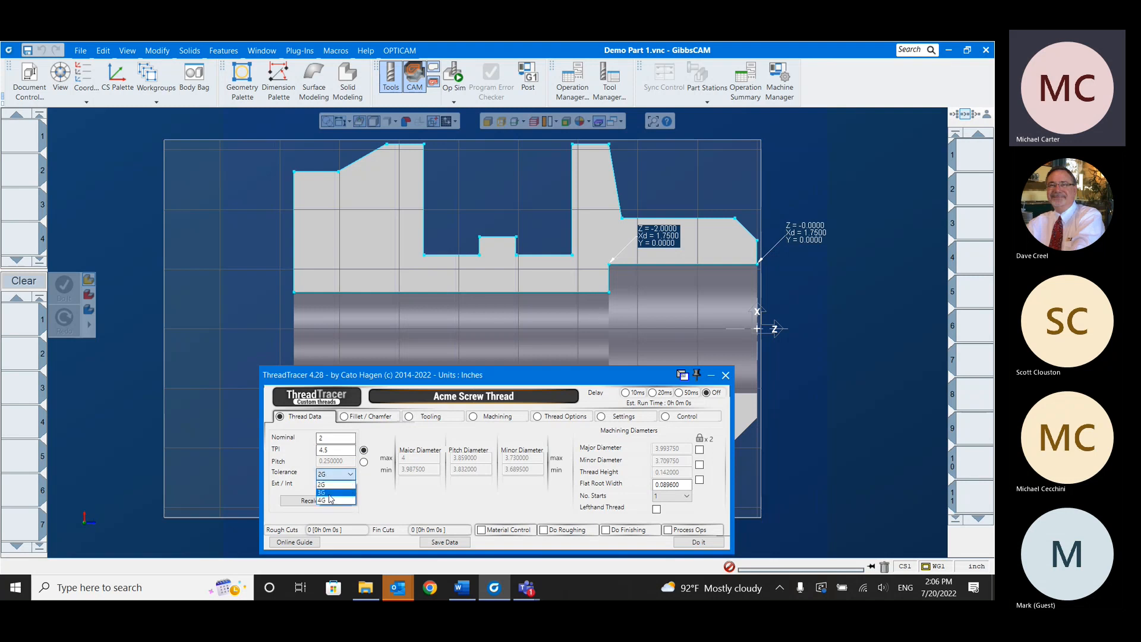
left_click(320, 491)
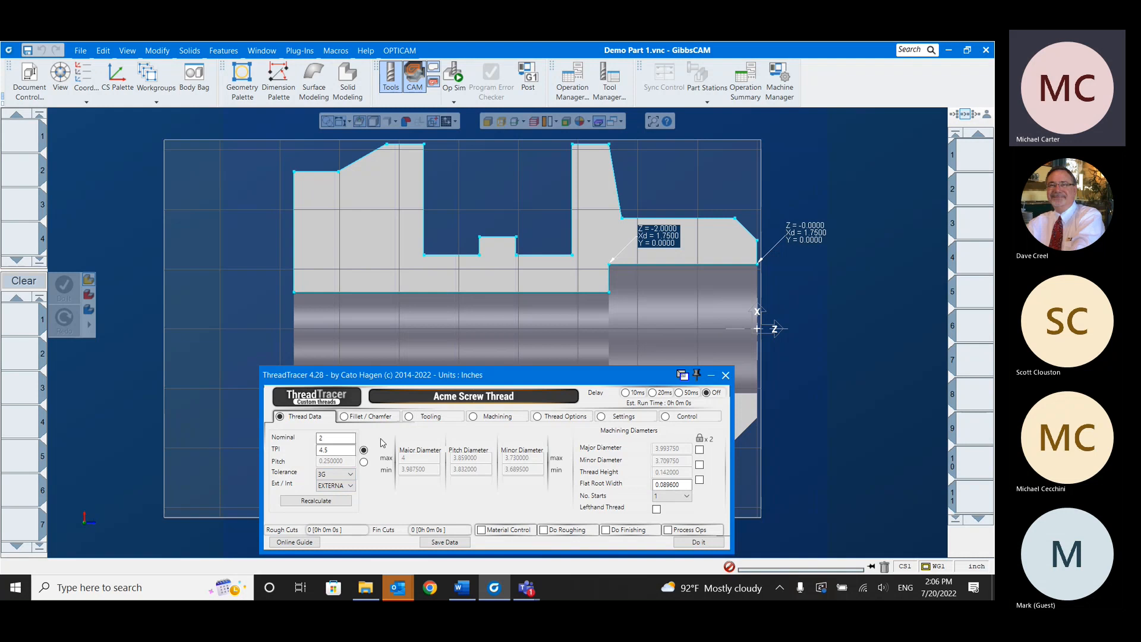
left_click(335, 485)
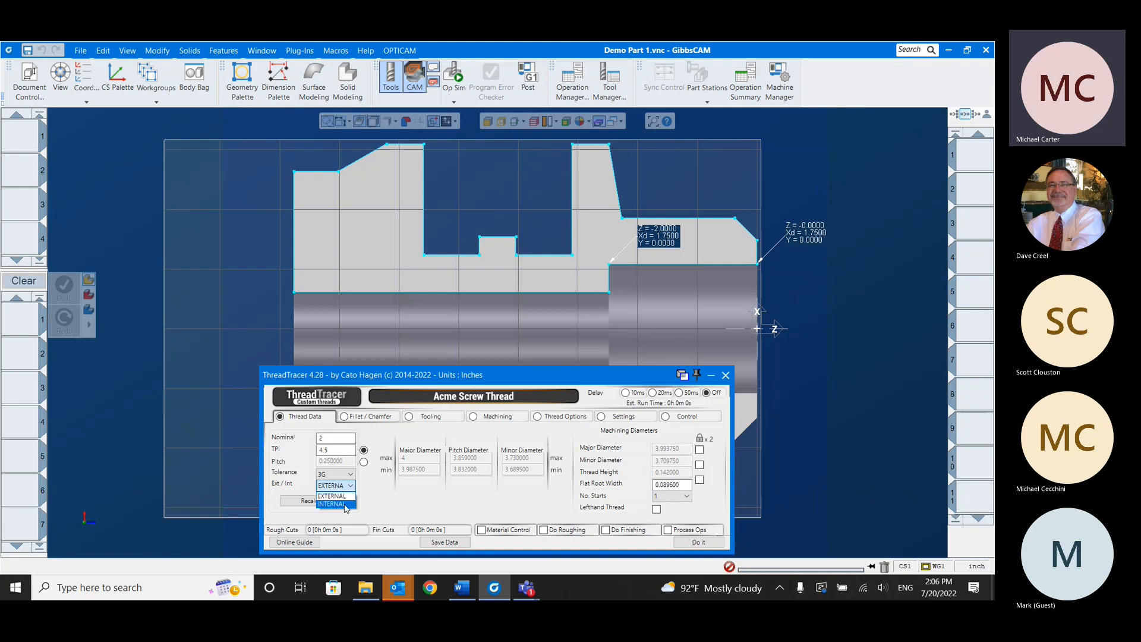
left_click(331, 504)
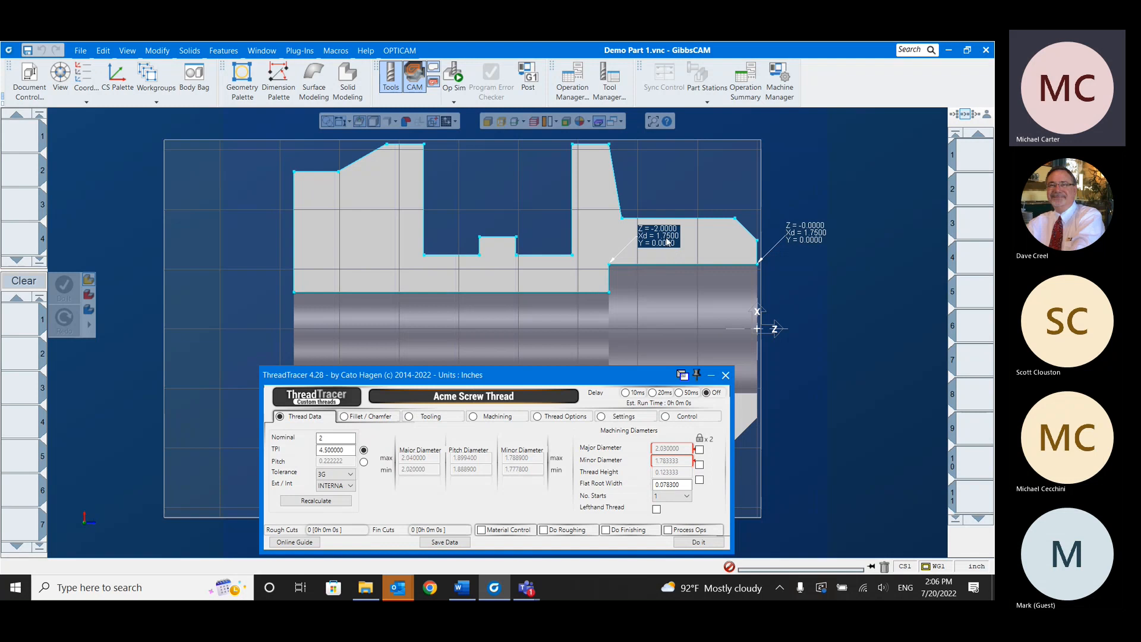
mouse_move(688, 241)
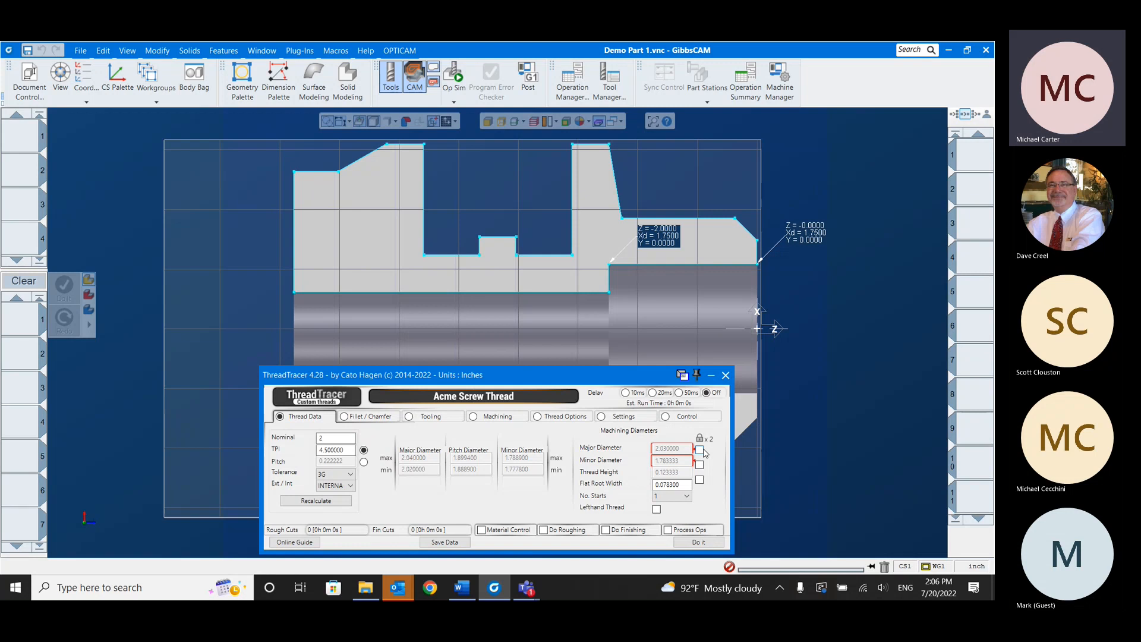
left_click(699, 448)
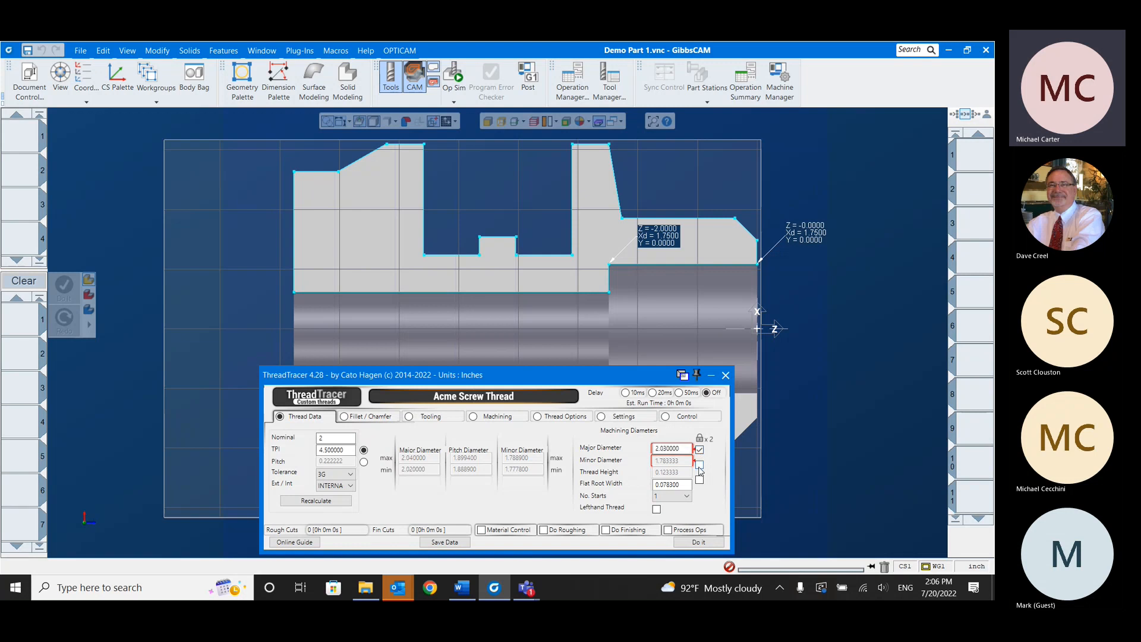
left_click(699, 465)
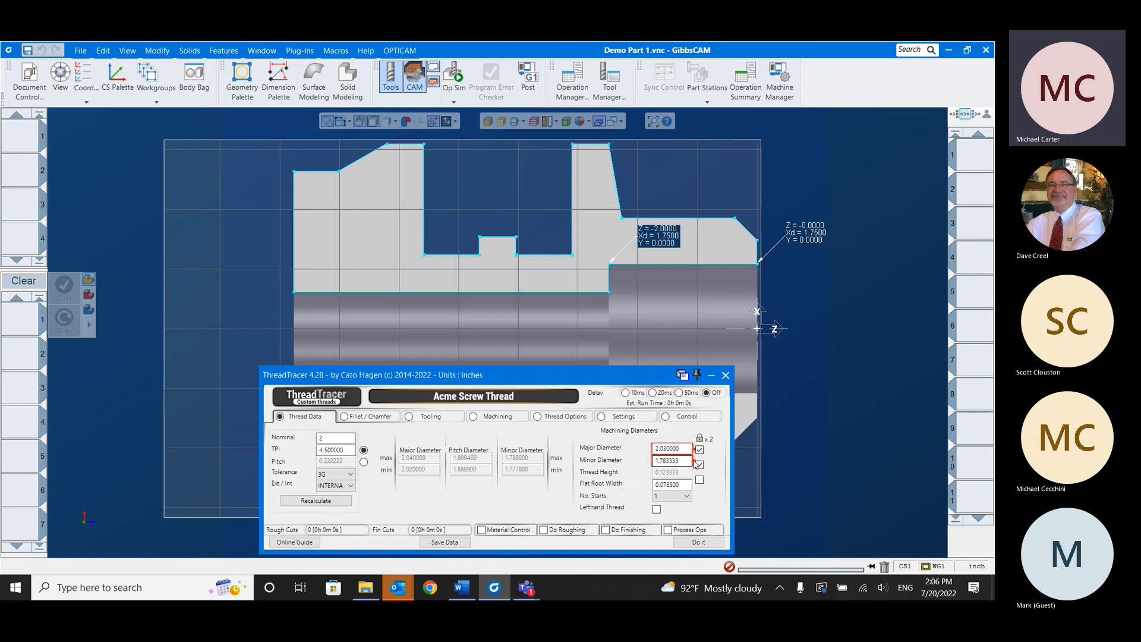
left_click(699, 450)
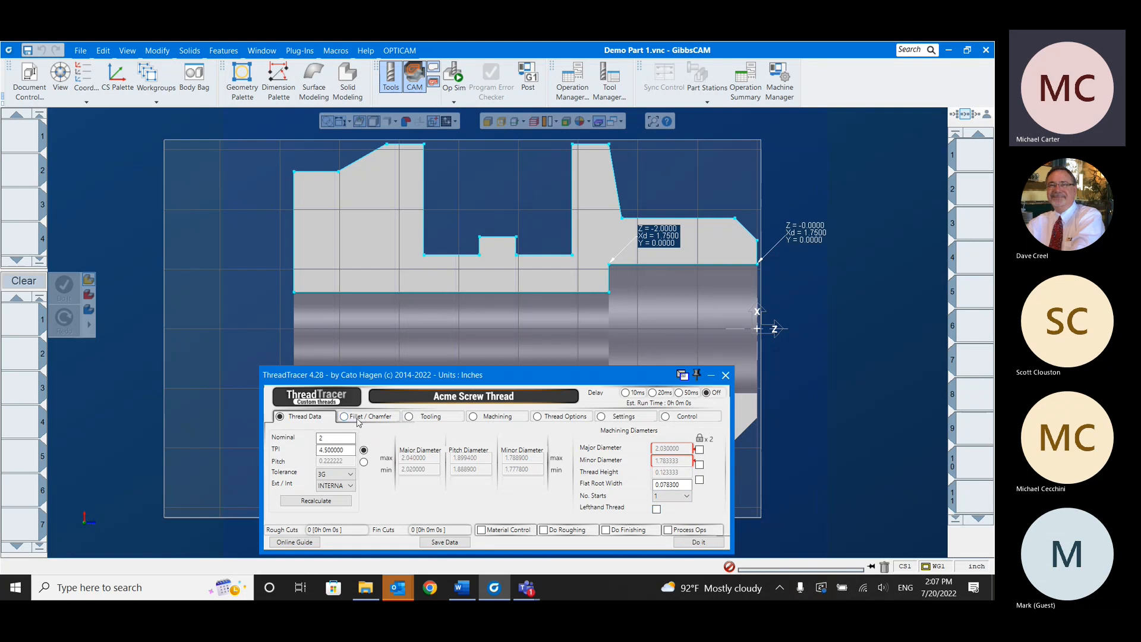
- Set the thread profile's top-corner Fillet/Chamfer value to 0.005600
left_click(368, 416)
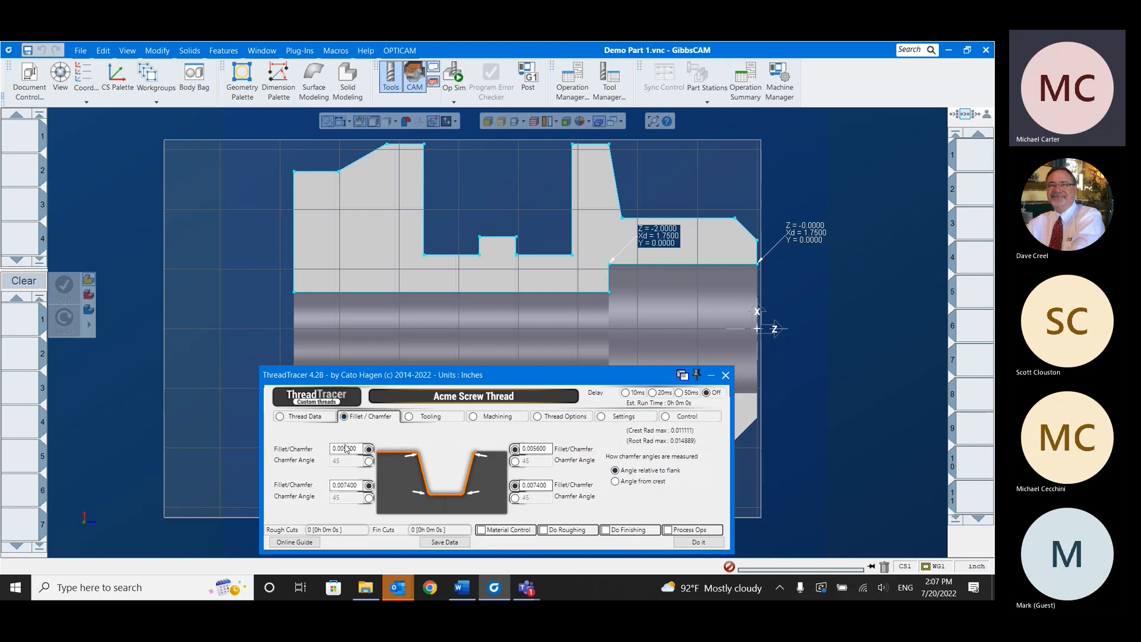
type("0.005600")
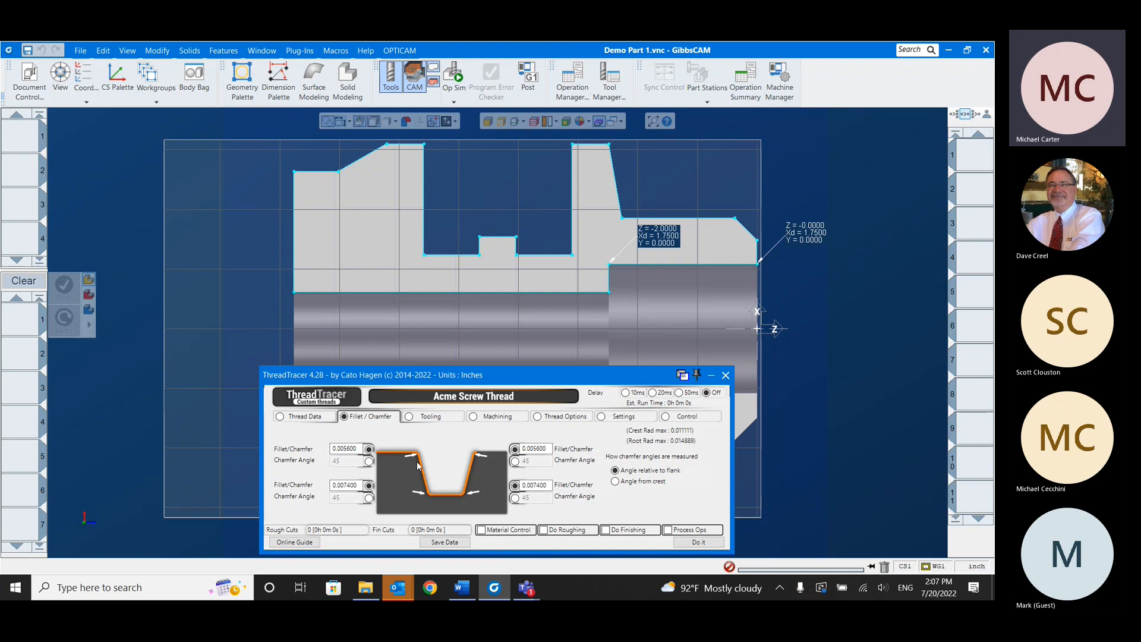
mouse_move(481, 482)
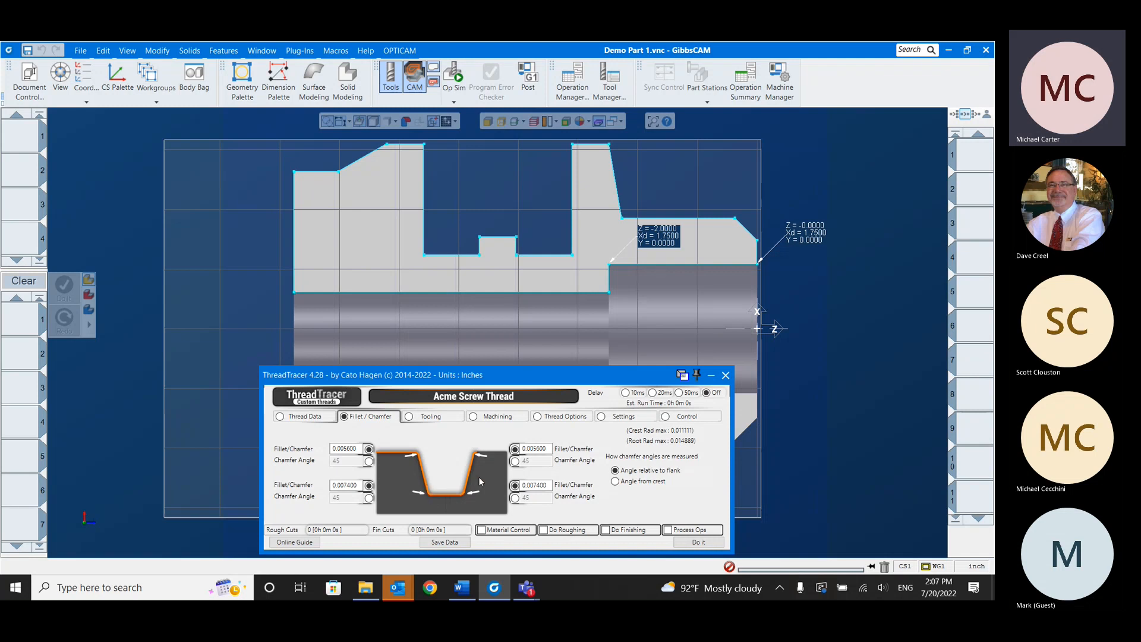
mouse_move(588, 510)
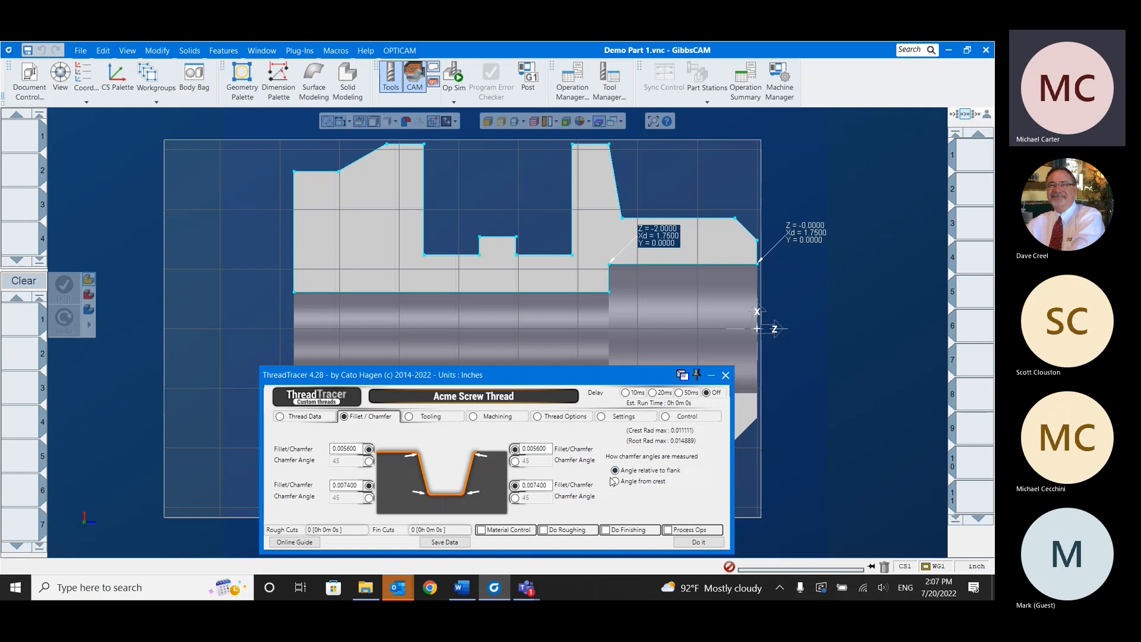
left_click(532, 448)
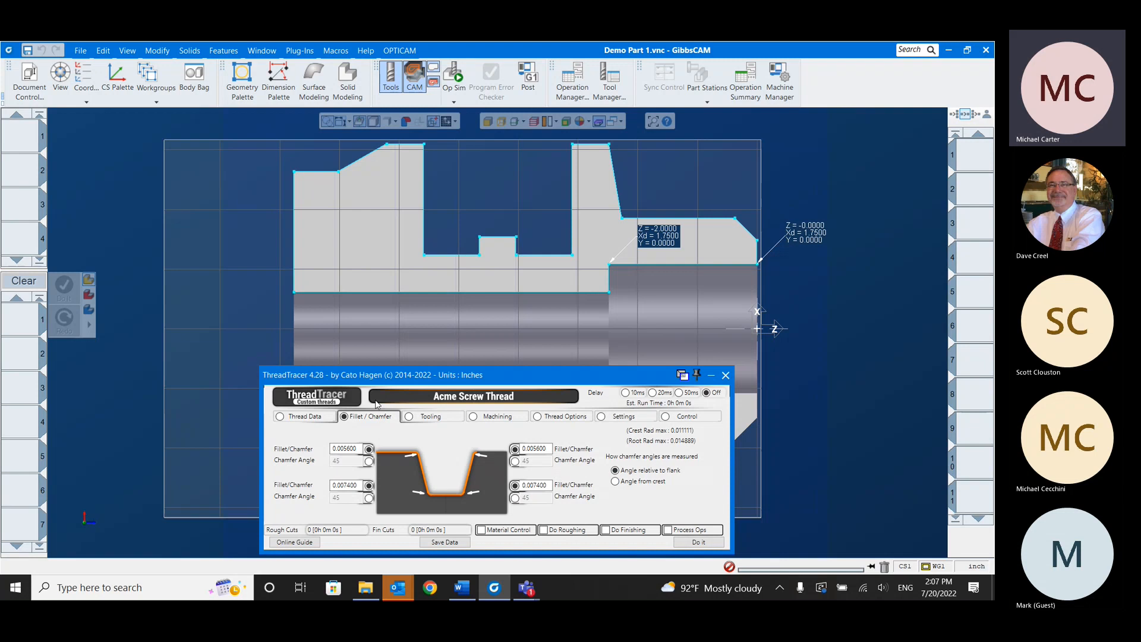
mouse_move(435, 417)
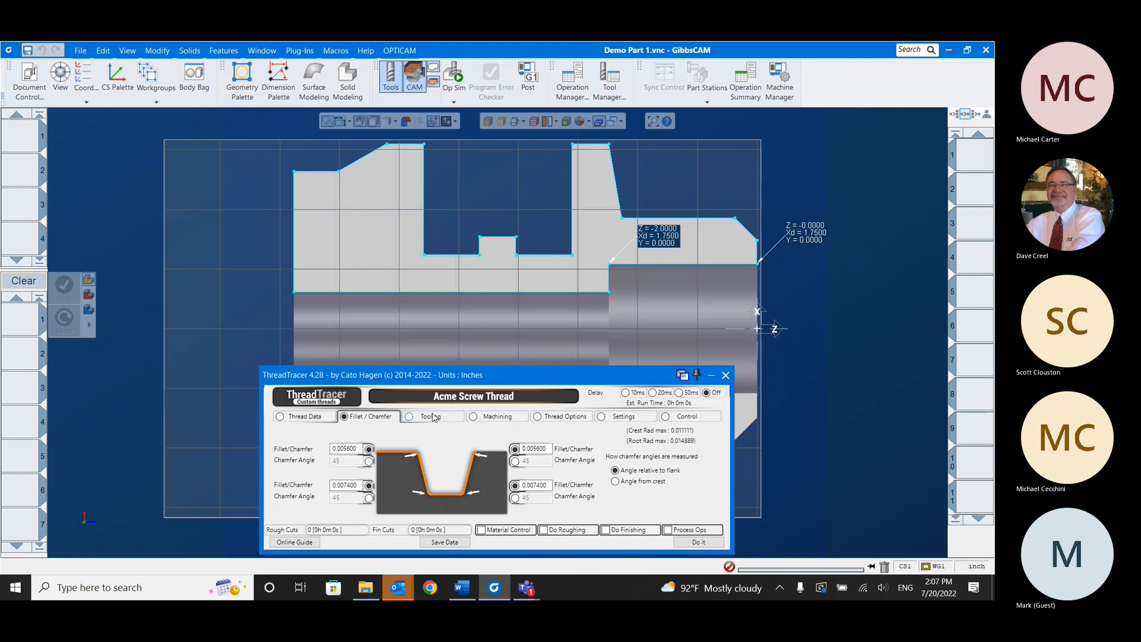
- In Tooling, select the first insert shape with 0.0625 insert width and 0.007 insert radius
left_click(430, 416)
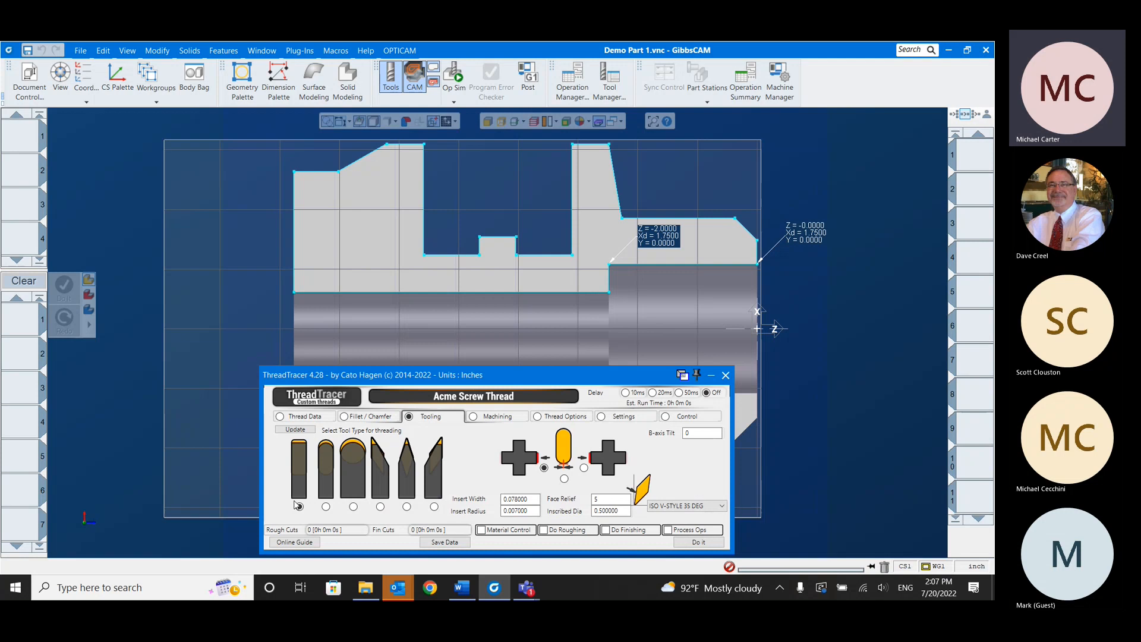
left_click(300, 506)
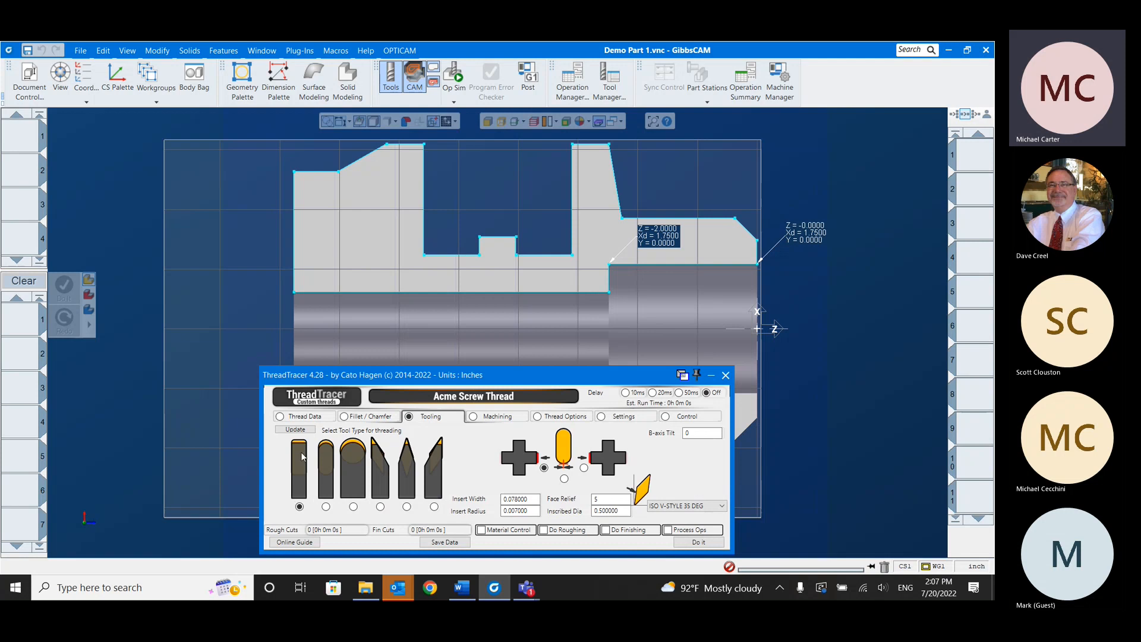
mouse_move(387, 459)
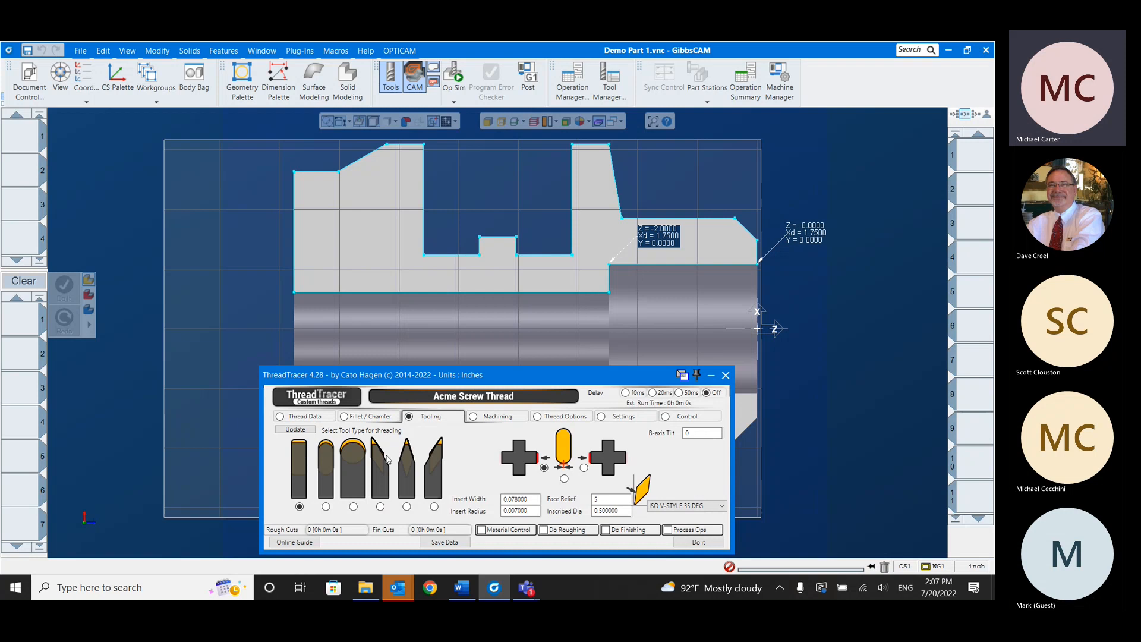
mouse_move(537, 445)
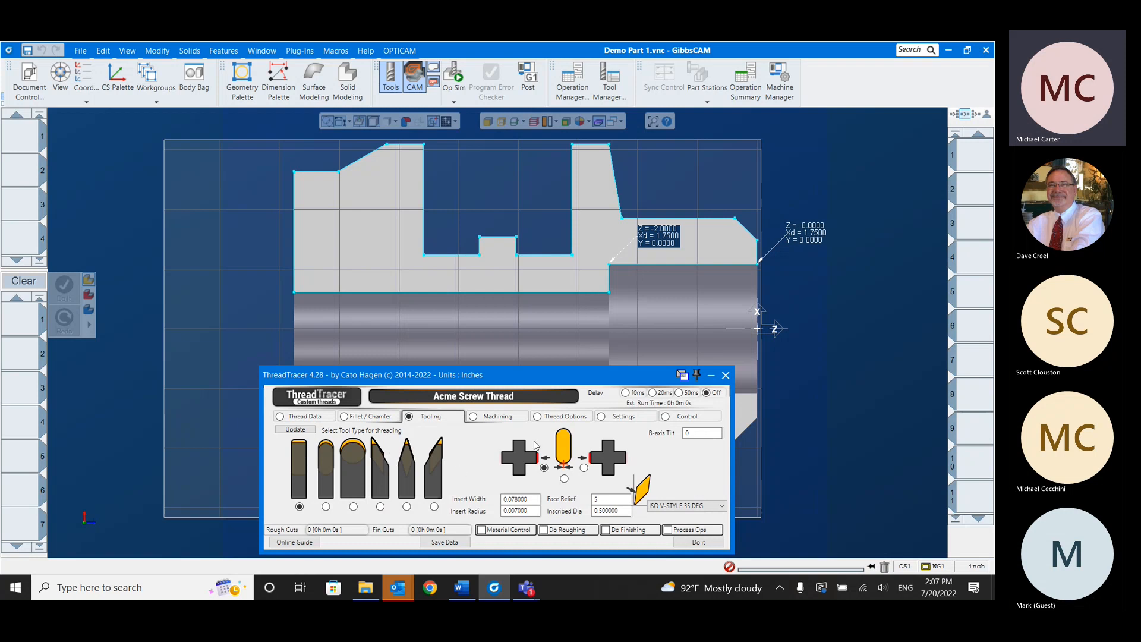
mouse_move(576, 278)
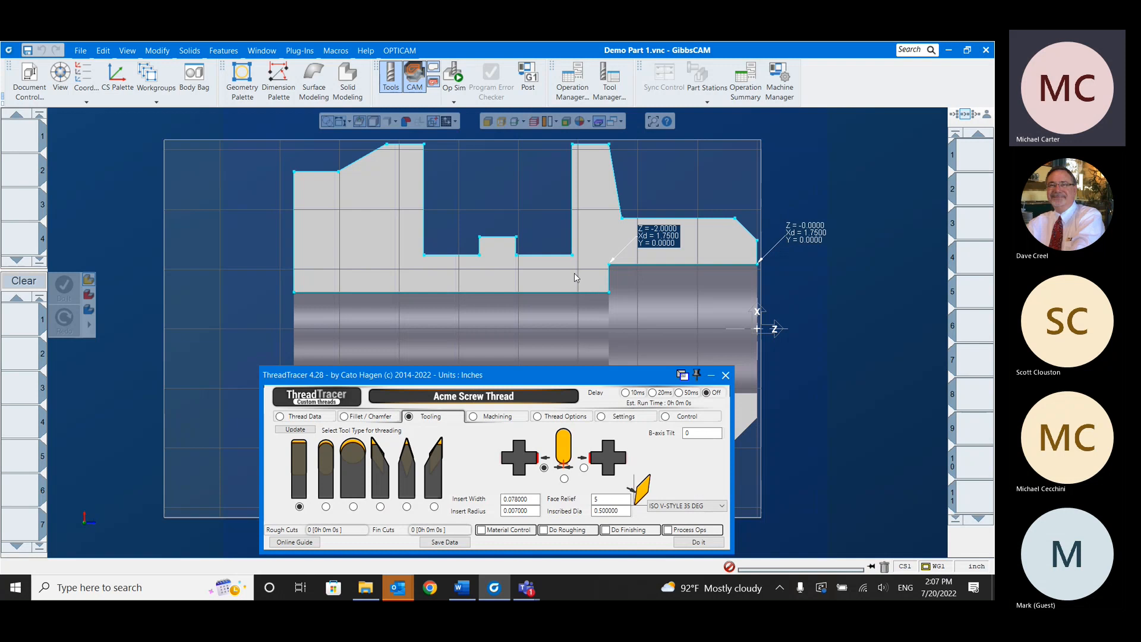
mouse_move(419, 452)
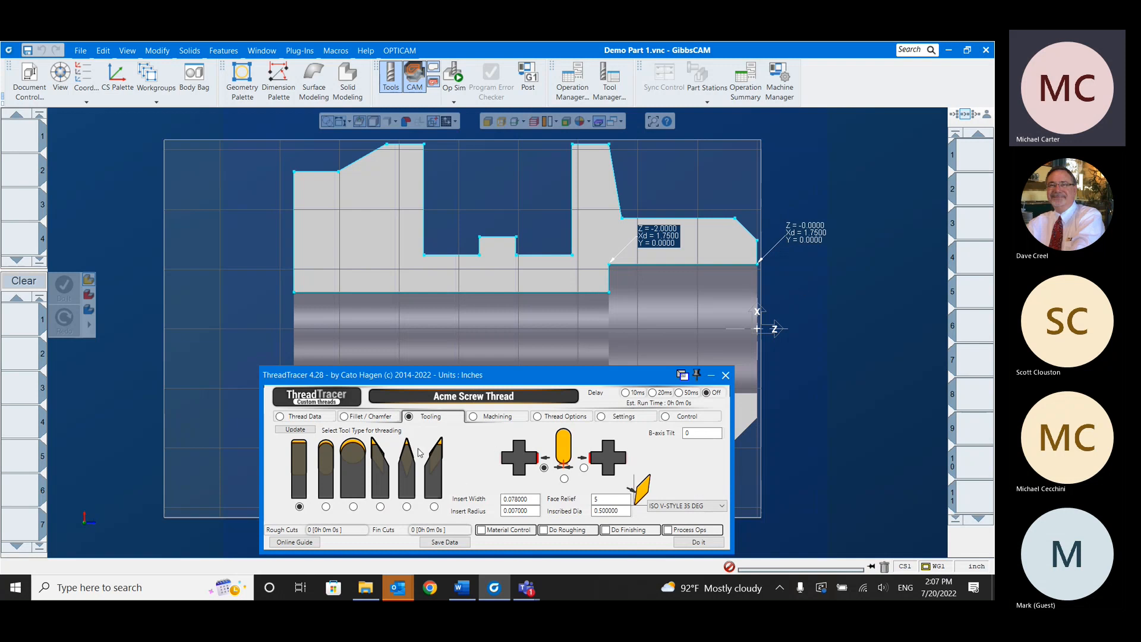
mouse_move(439, 439)
type("0.0625")
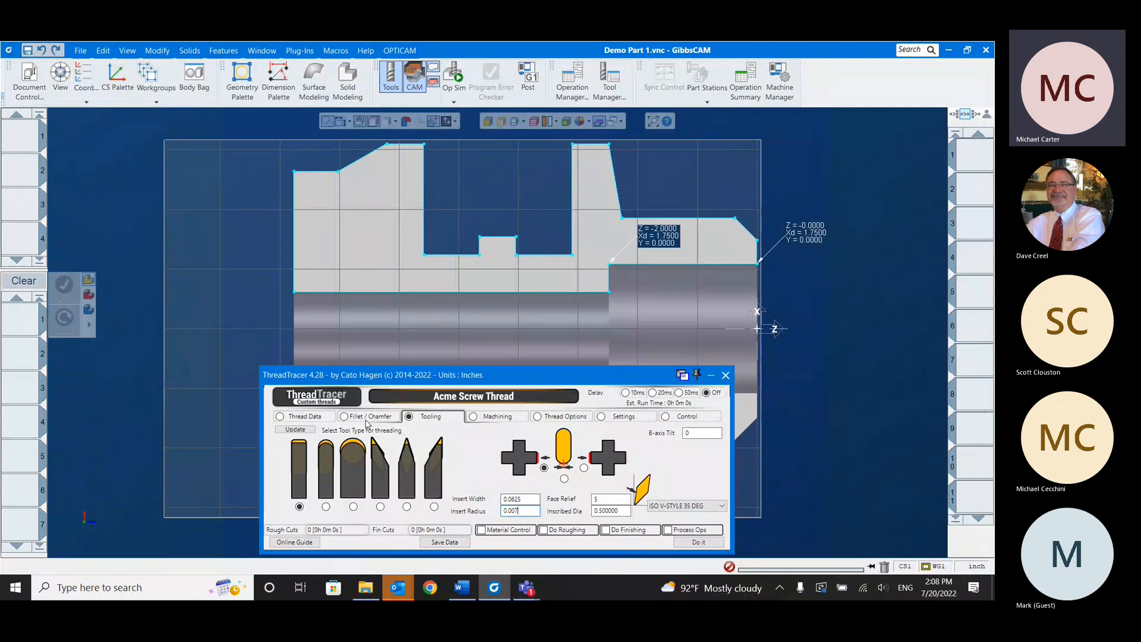
left_click(345, 416)
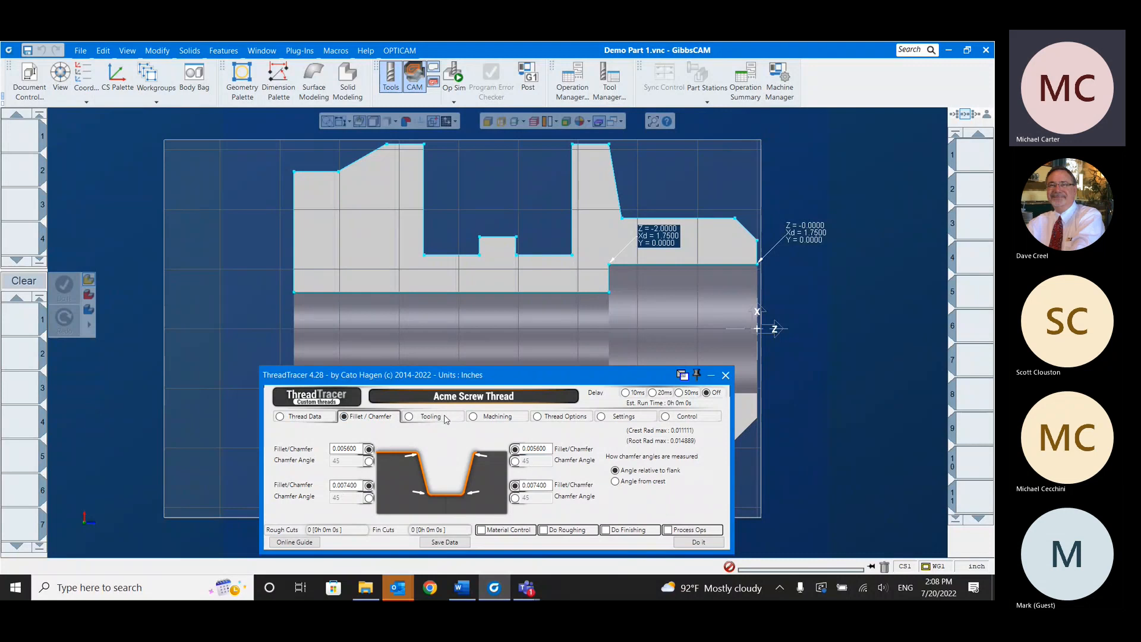
left_click(430, 416)
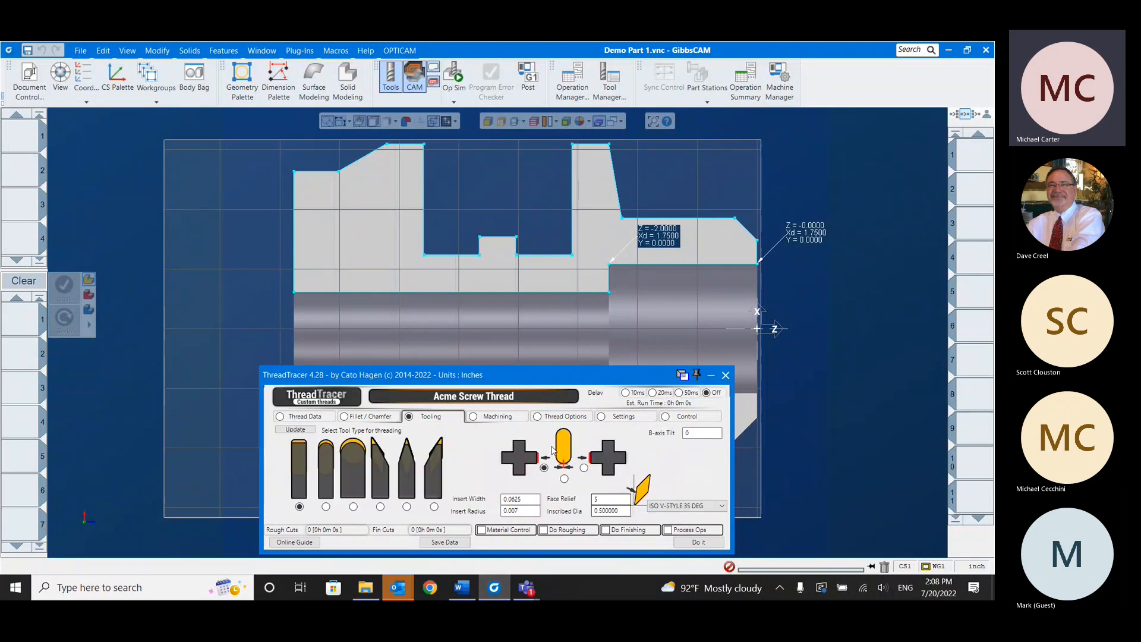
left_click(293, 429)
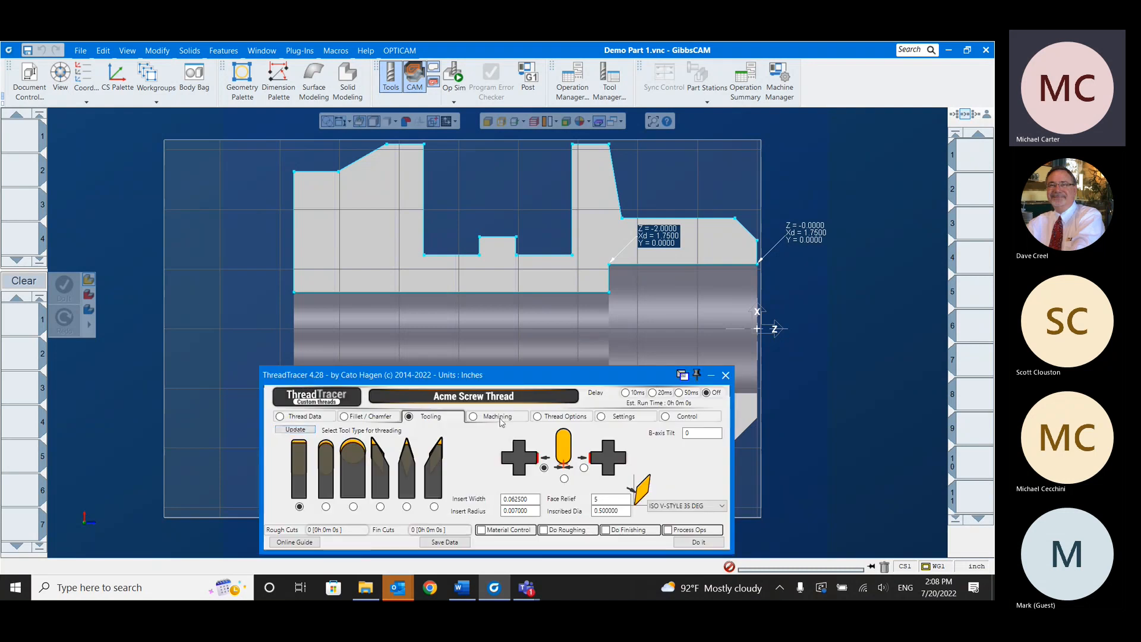
- Set Standard roughing with 0.05 stepdown Xr and stepover Z, Coarse 180 adaptive level
left_click(474, 416)
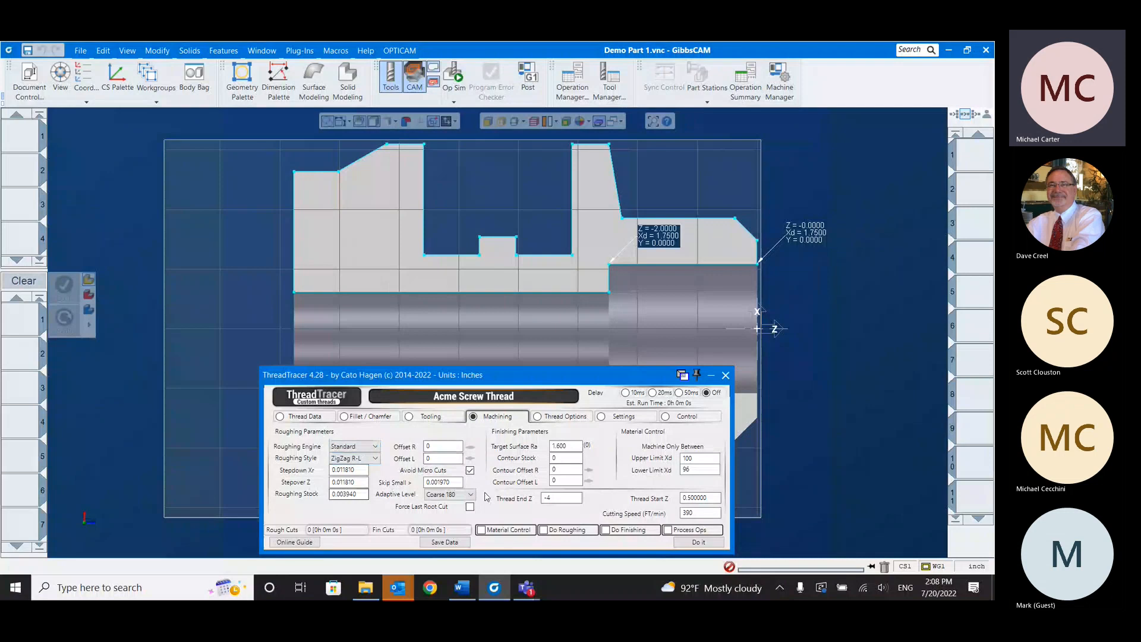
left_click(373, 446)
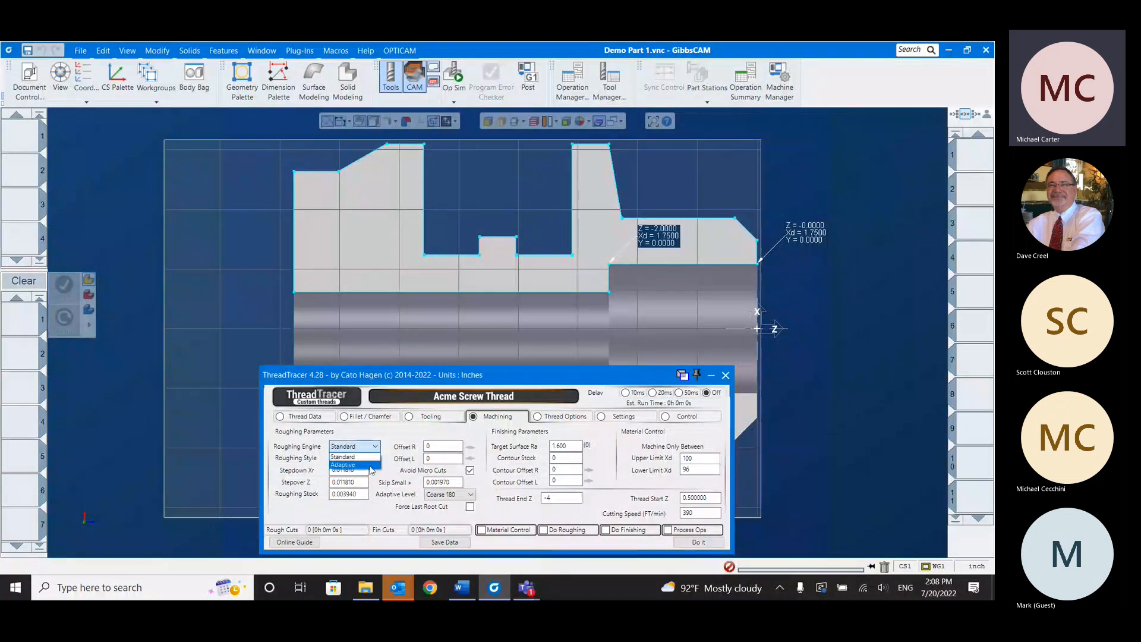
left_click(354, 458)
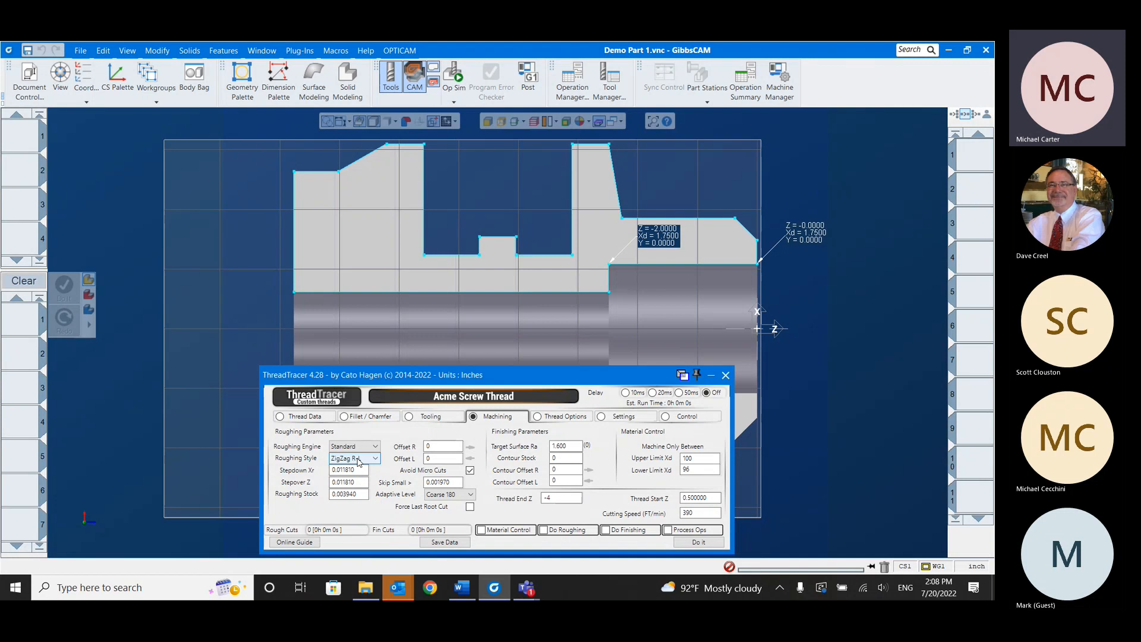
left_click(354, 457)
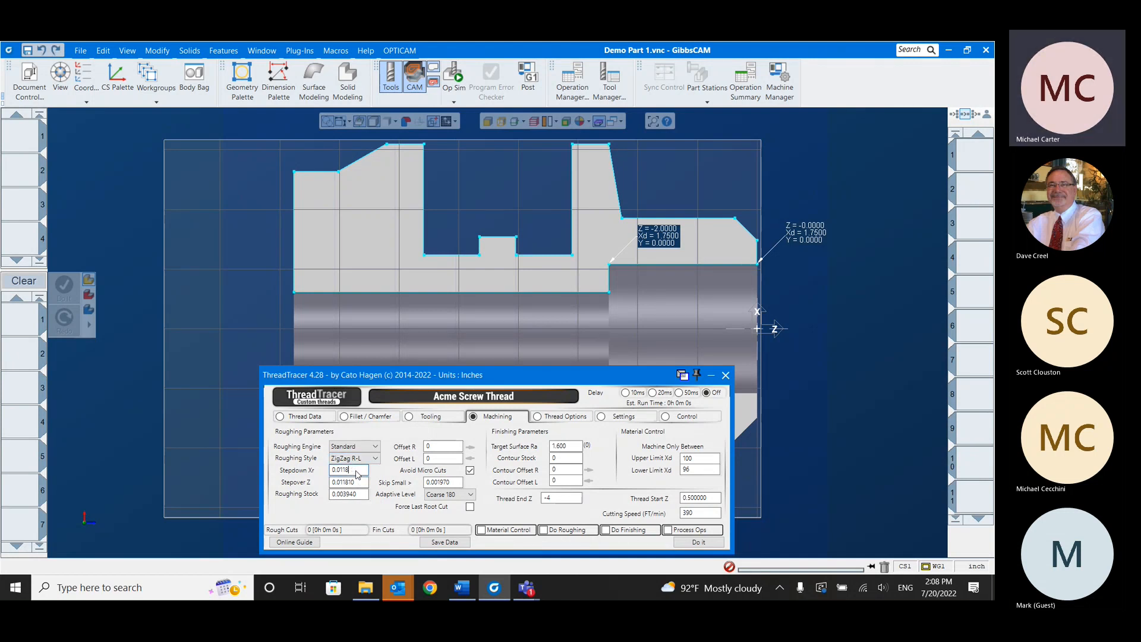
type("0.05")
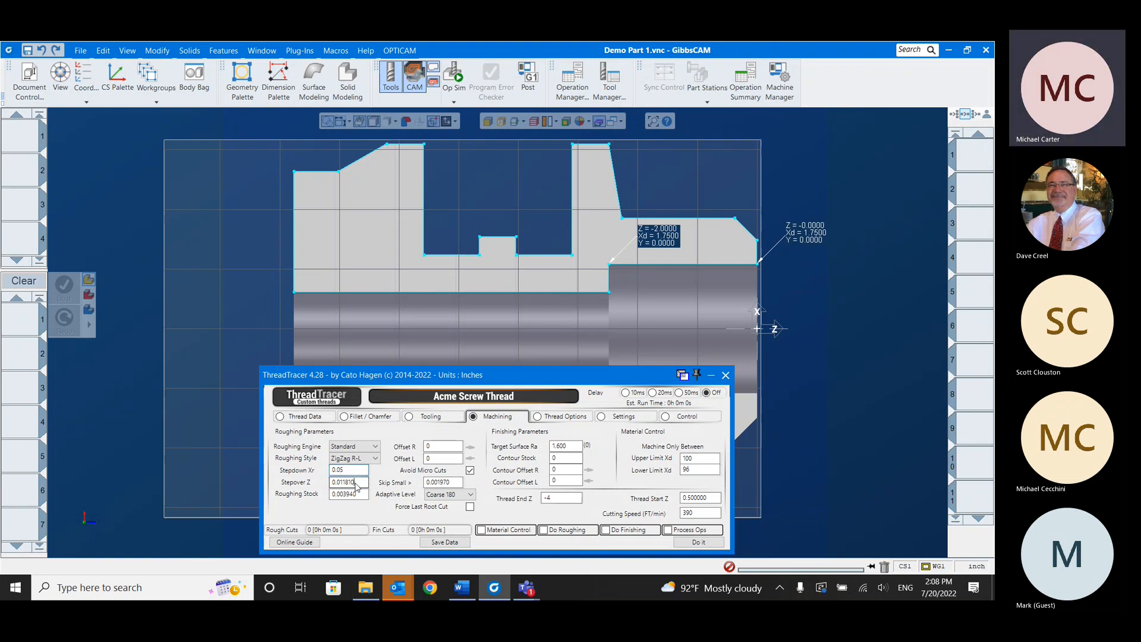
type("0.05")
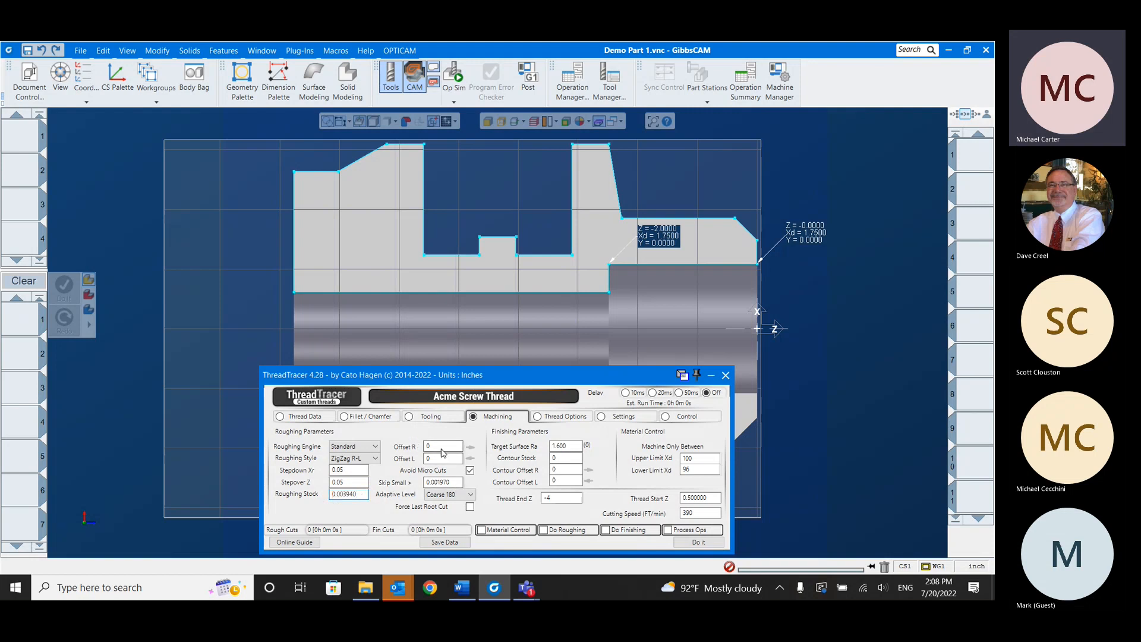
left_click(443, 459)
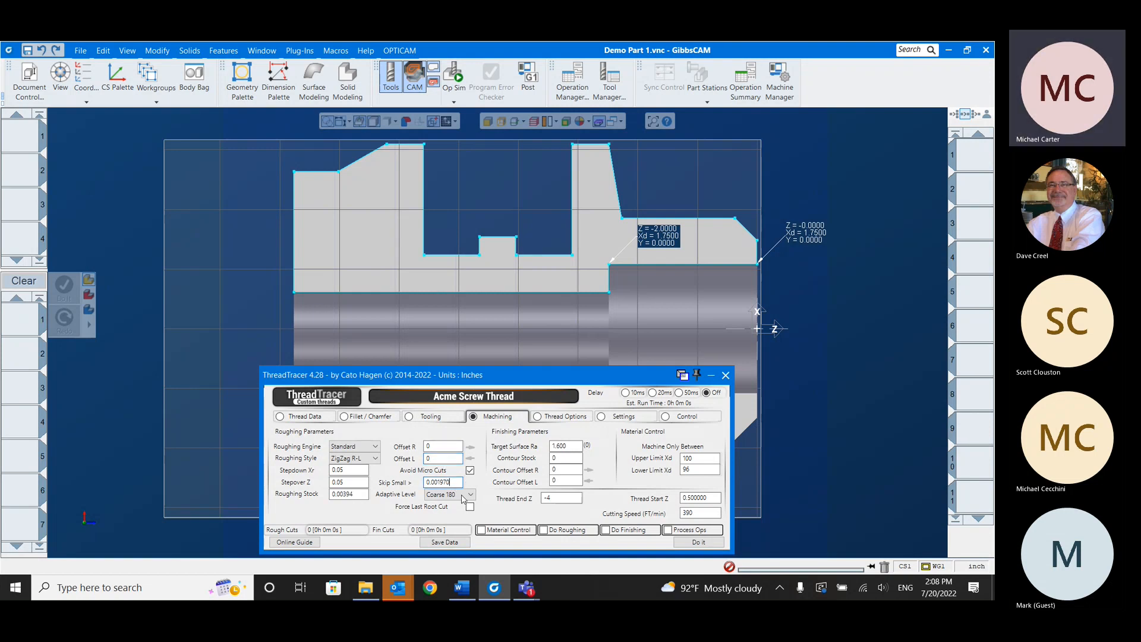
left_click(470, 495)
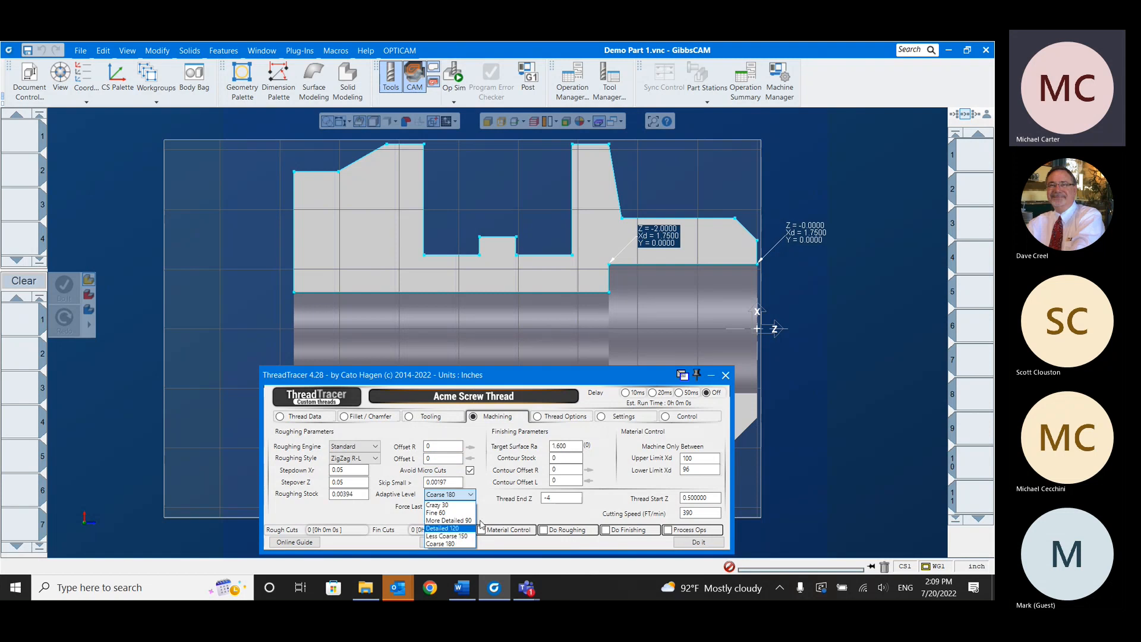
left_click(449, 545)
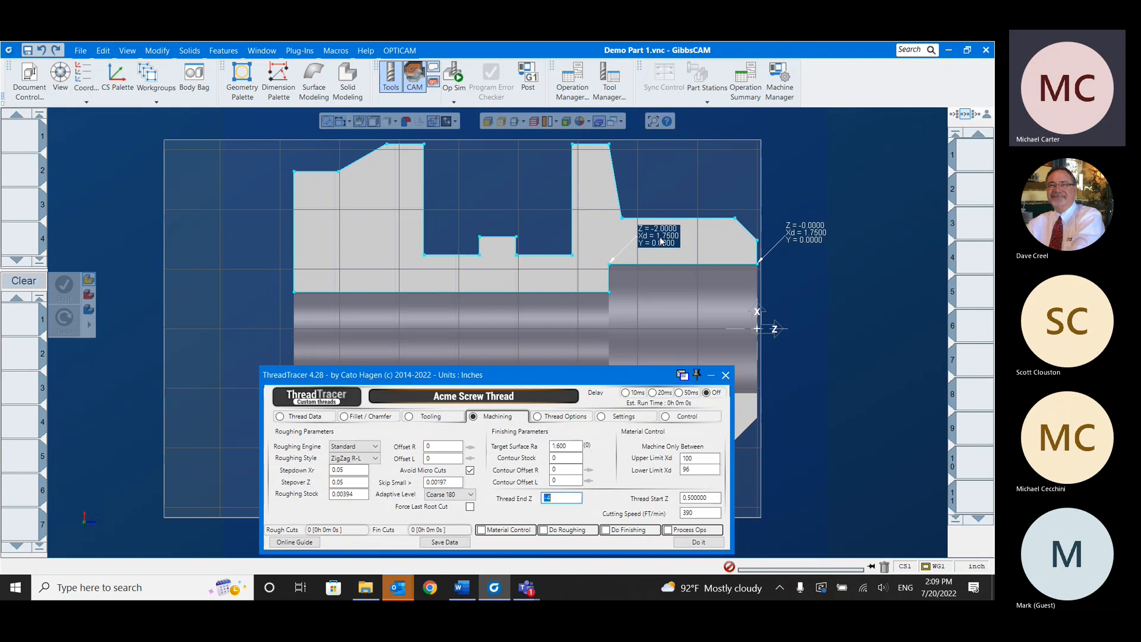
- Set Thread End Z to -1.9 and Thread Start Z to -0.1
type("-1.9")
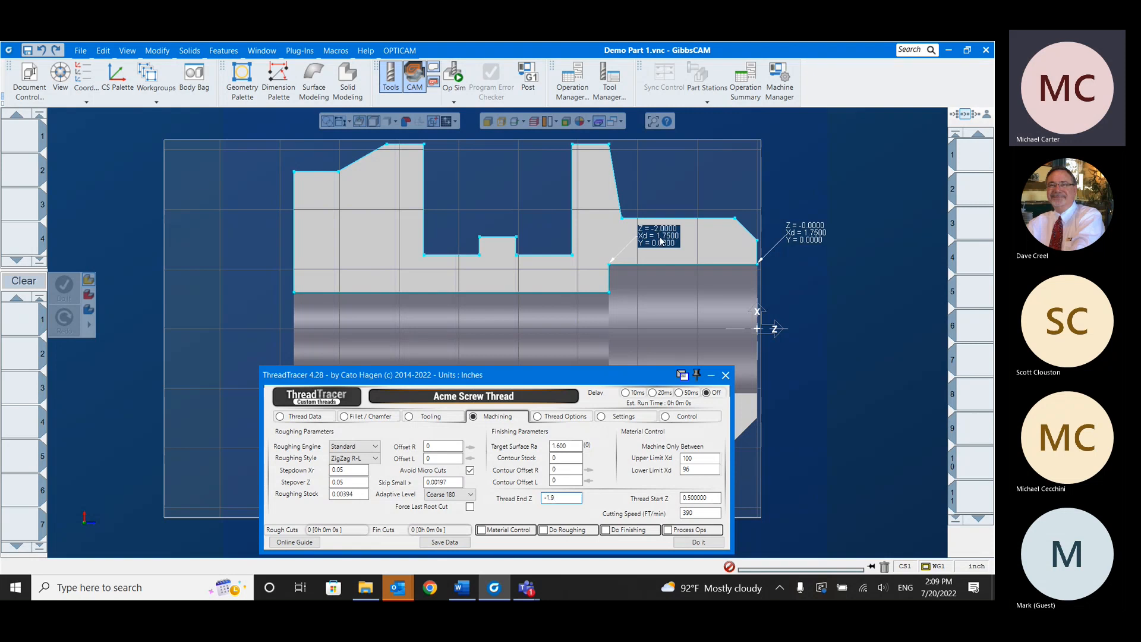
left_click(698, 498)
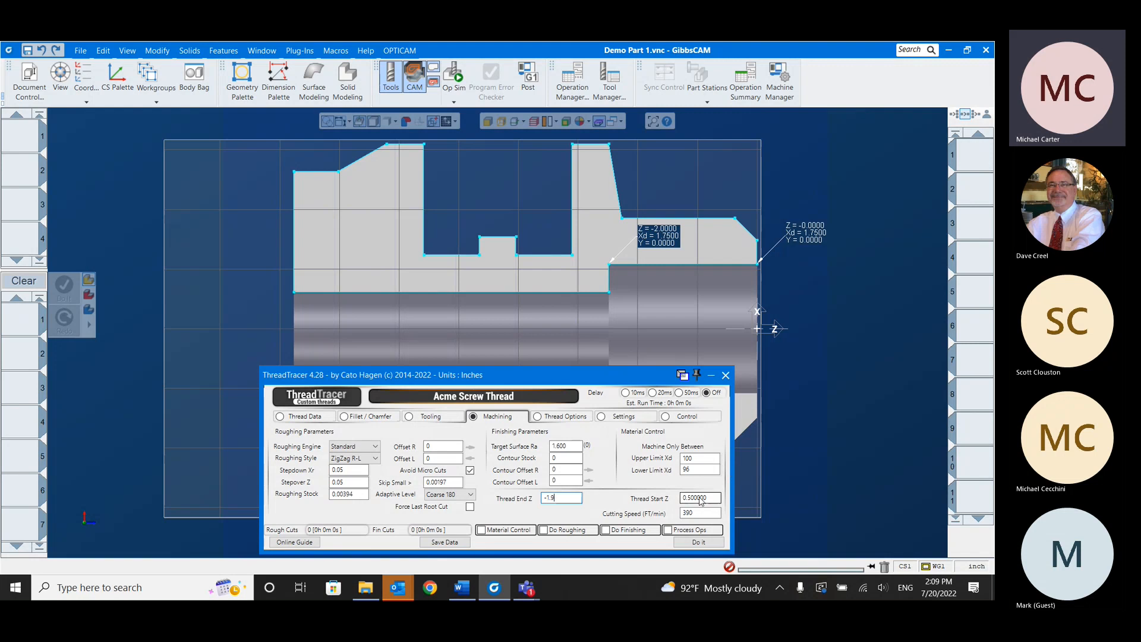
left_click(699, 498)
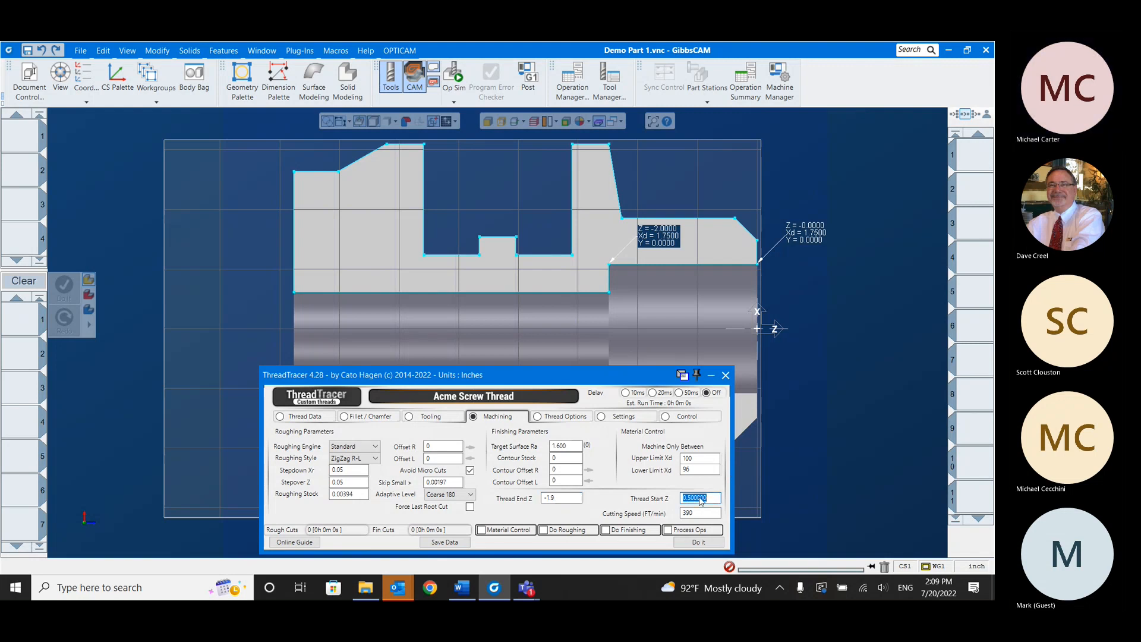
type("-0.1")
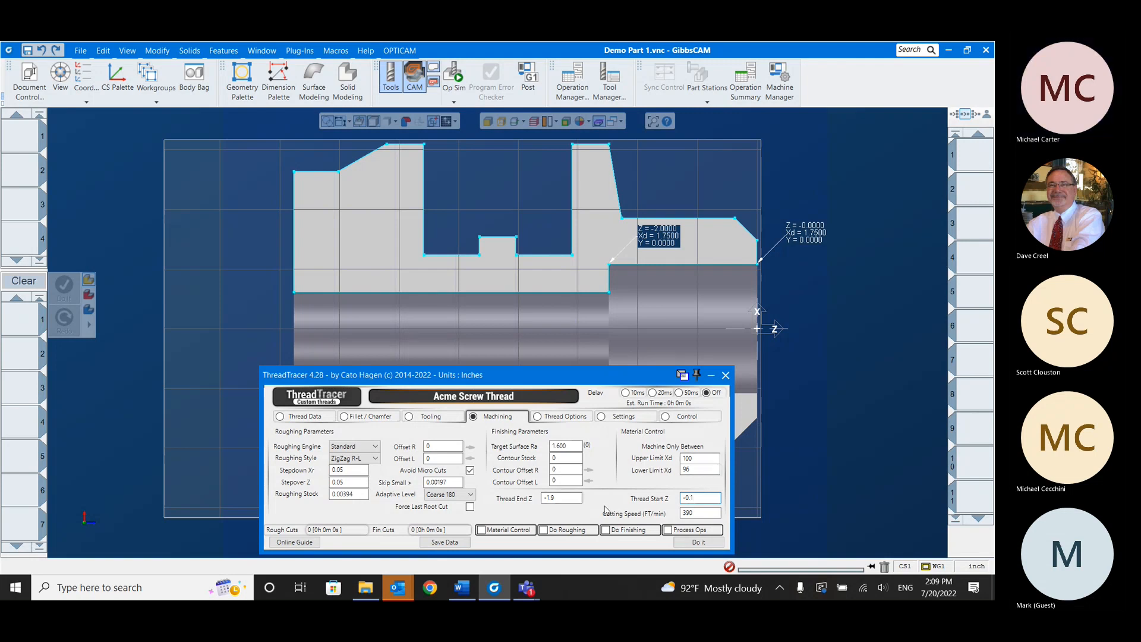
left_click(699, 514)
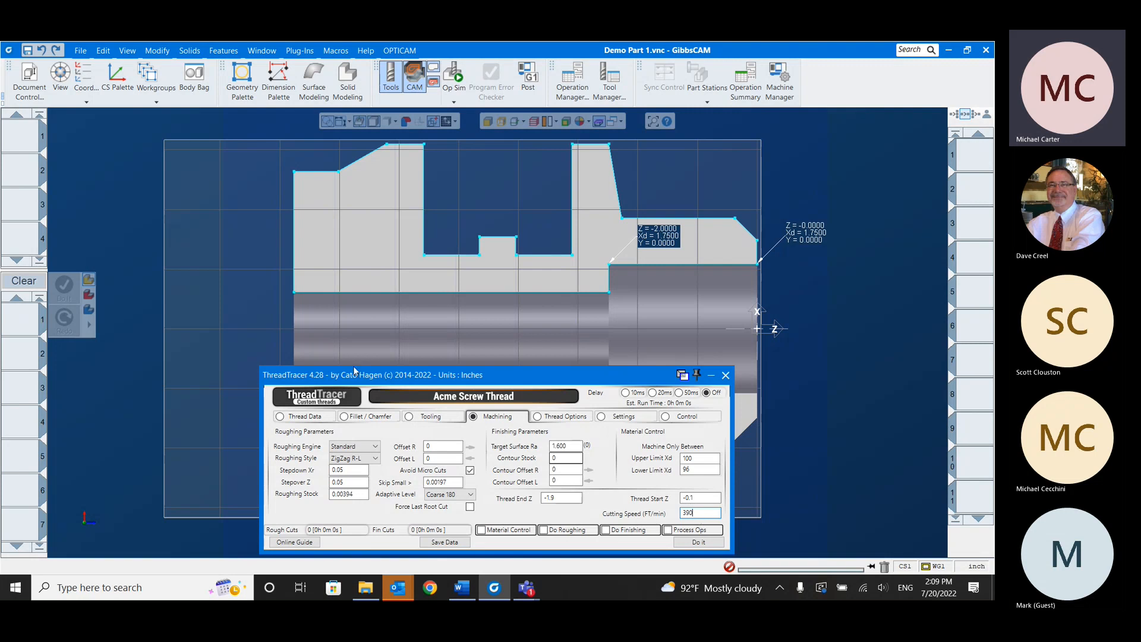
- Enable run-in/run-out with run out Xr 0.05 and run in Xr and Z 0.3
left_click(565, 416)
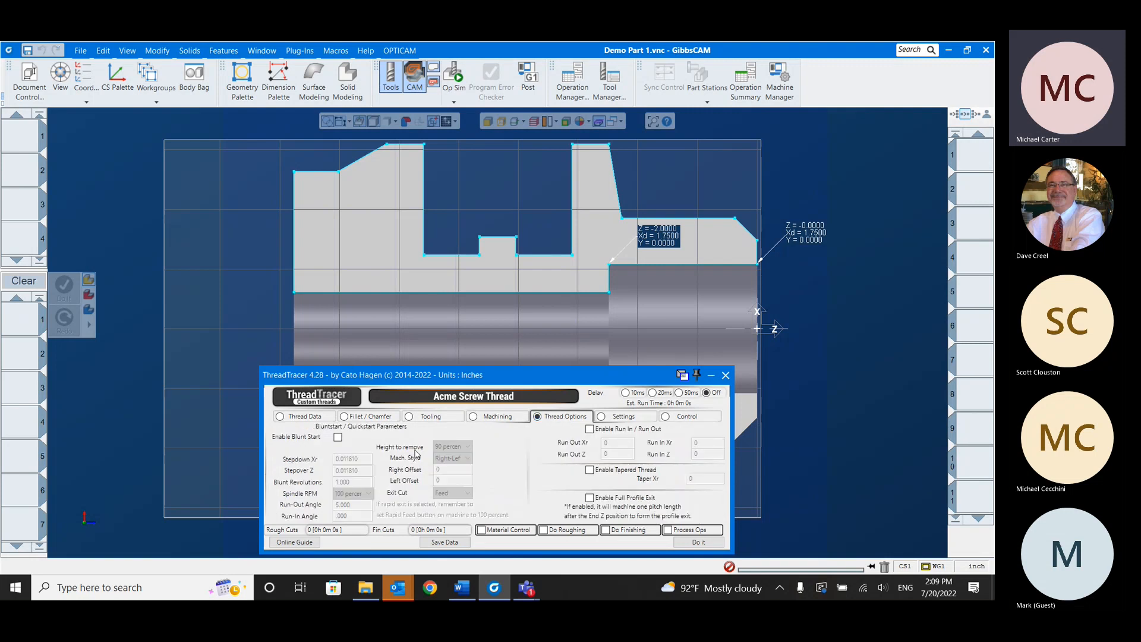
mouse_move(455, 486)
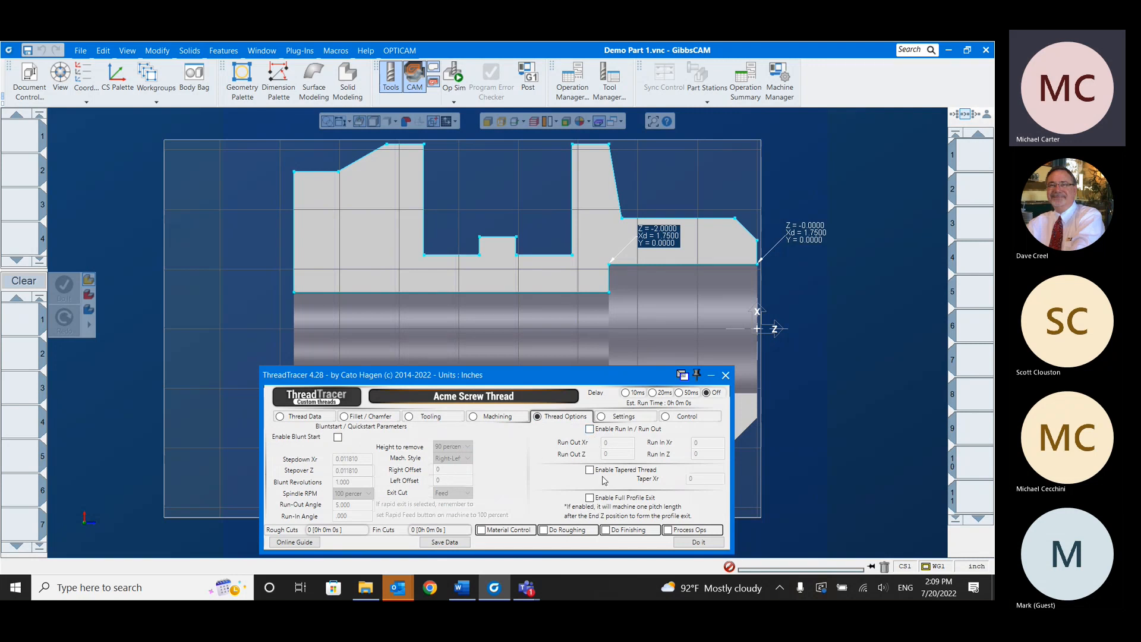
left_click(590, 429)
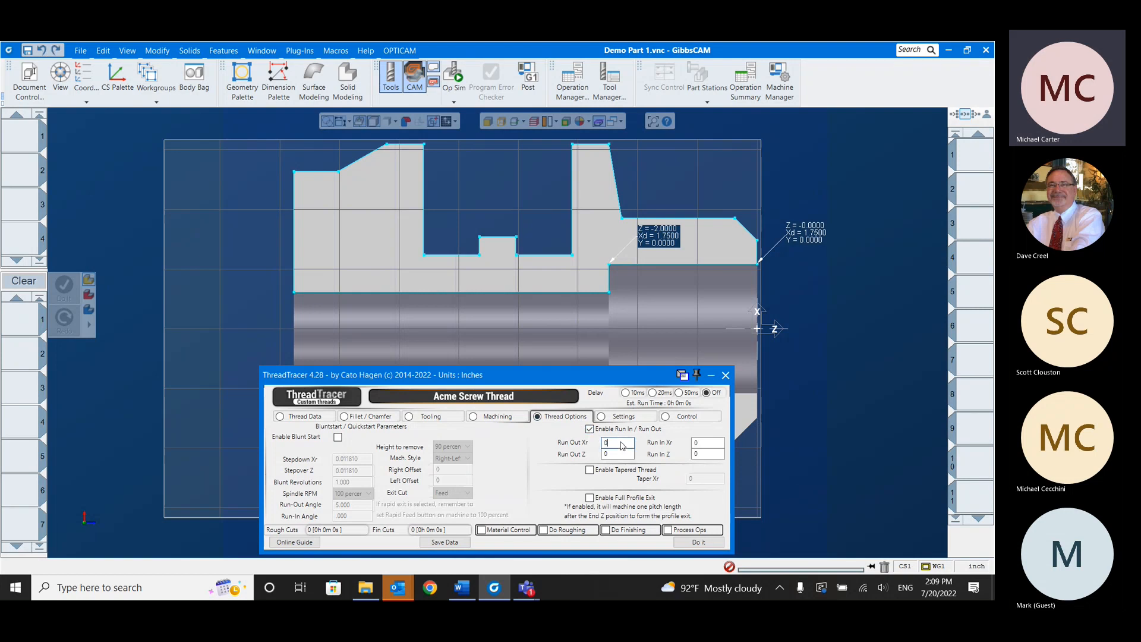
type("0.05")
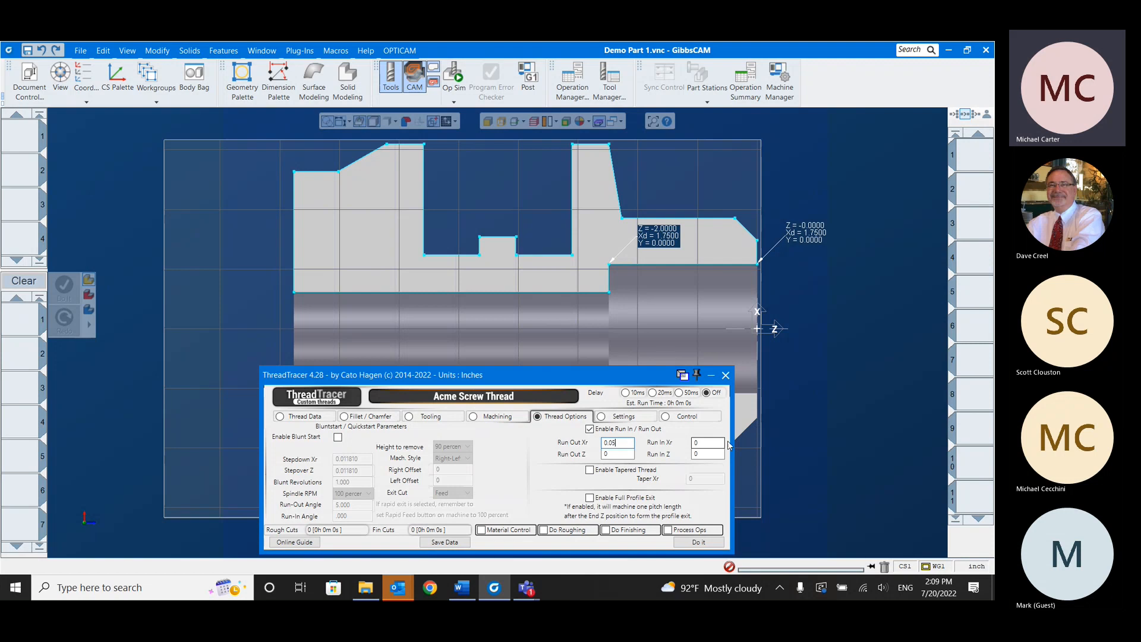
left_click(706, 442)
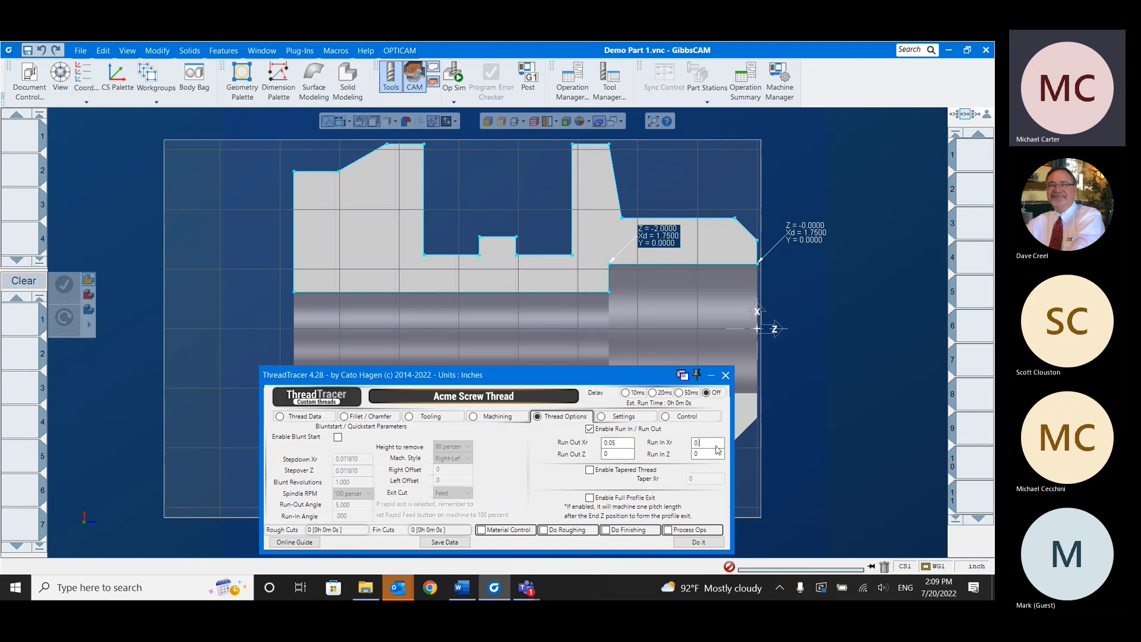
type("0.3")
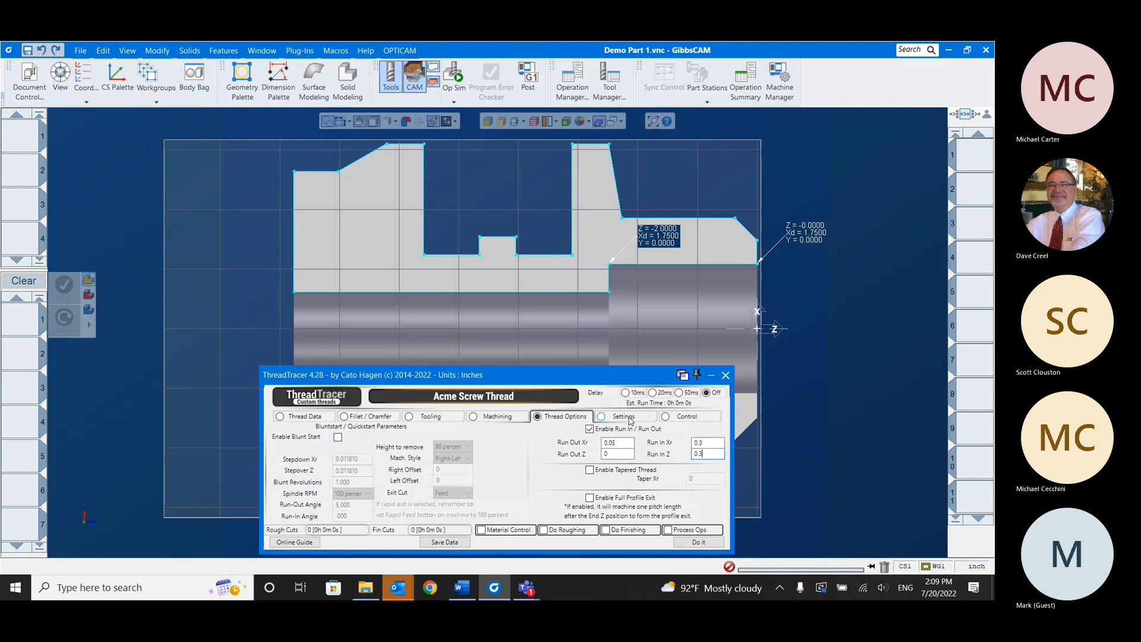
left_click(601, 416)
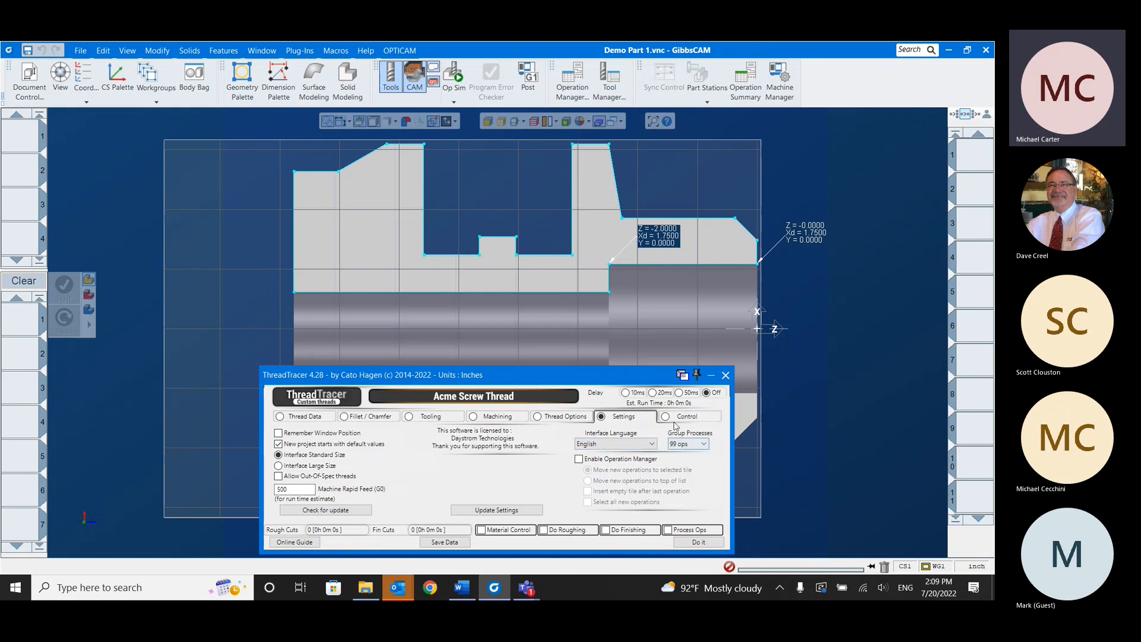
- Review the Control page's toolpath and visual geometry checkboxes, keeping FANUC STYLE ISO post style
left_click(668, 416)
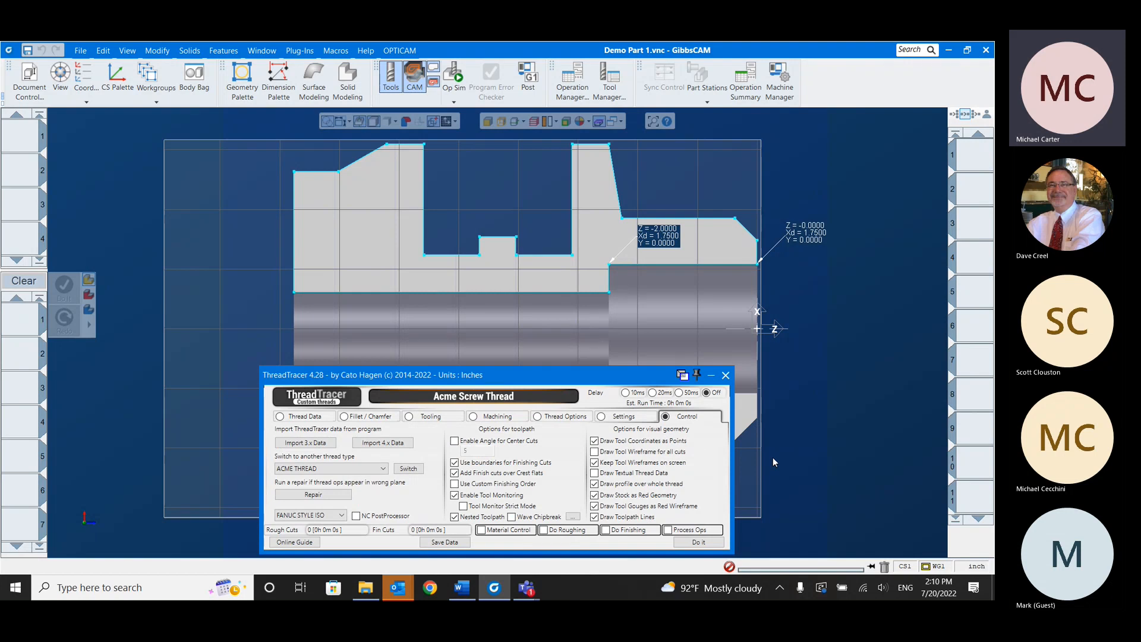
left_click(309, 515)
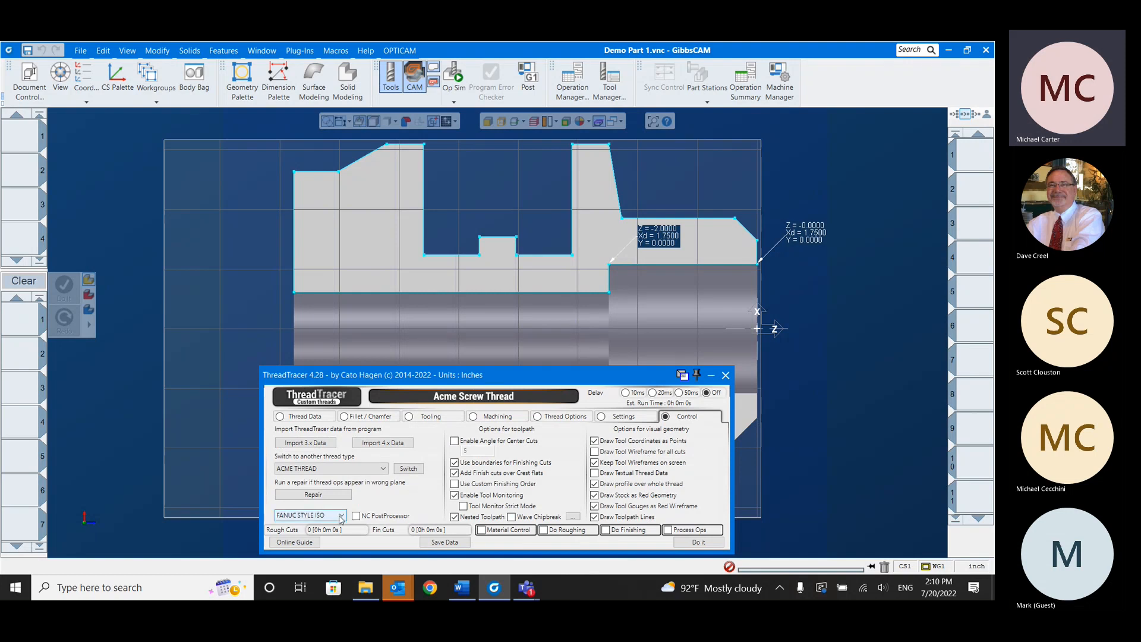
left_click(338, 515)
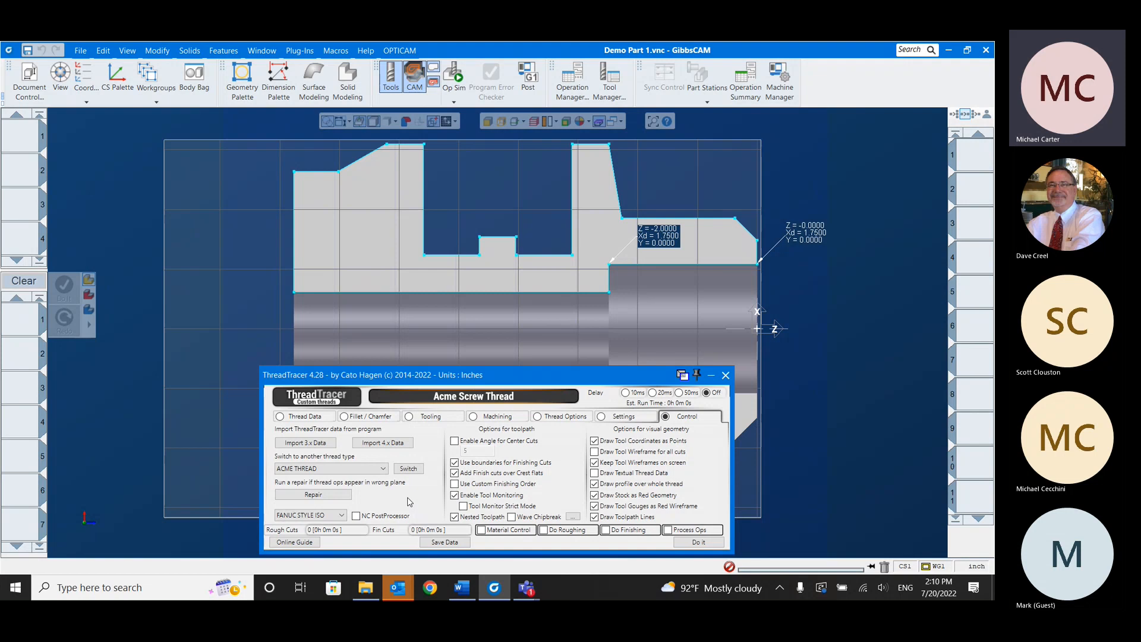
left_click(309, 515)
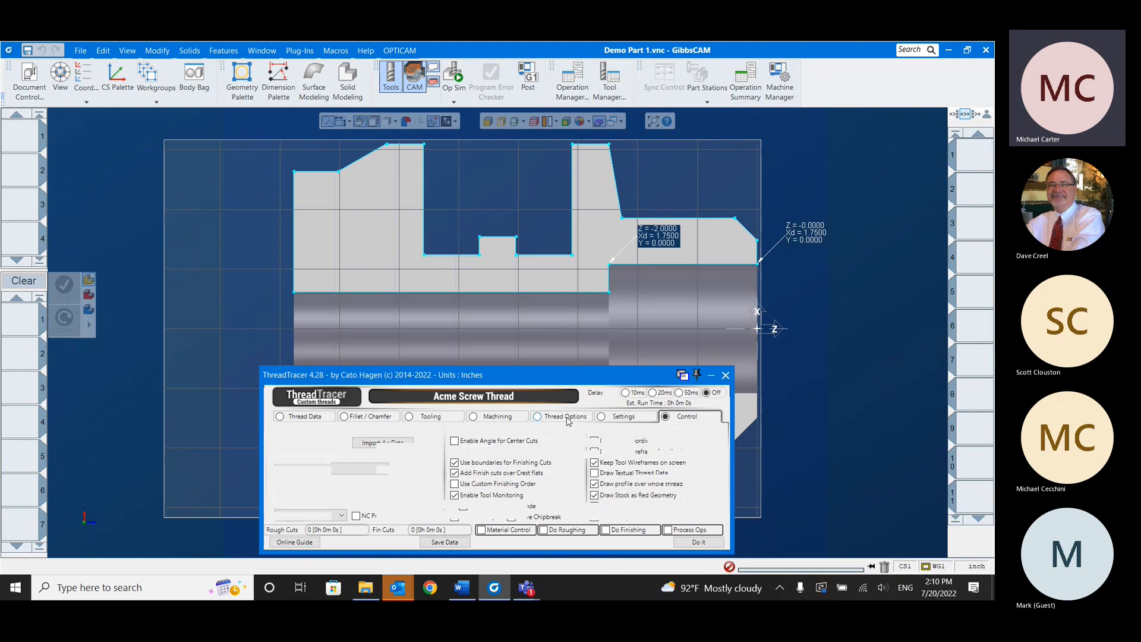
- Tick Do Roughing in Thread Options and generate the 7-cut roughing toolpath
left_click(537, 416)
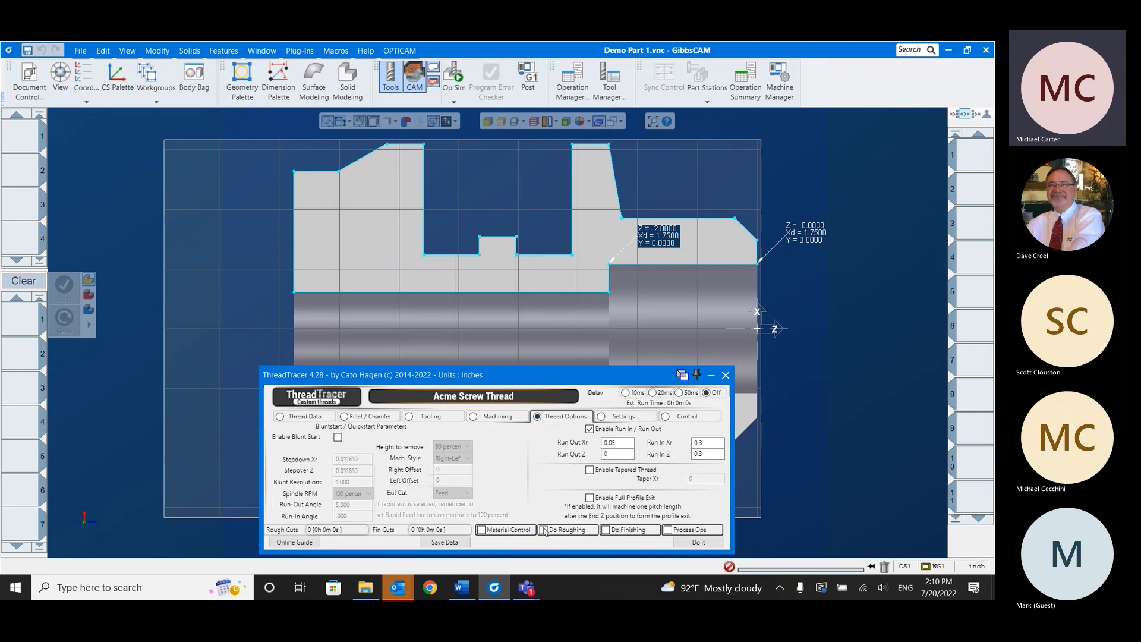
left_click(545, 529)
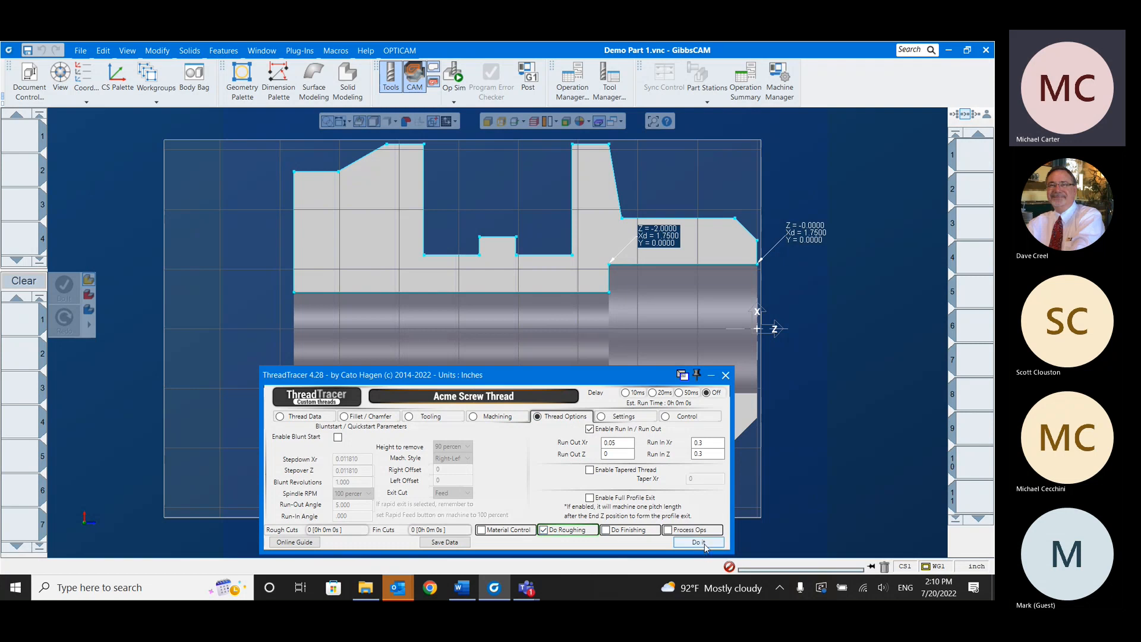
left_click(697, 542)
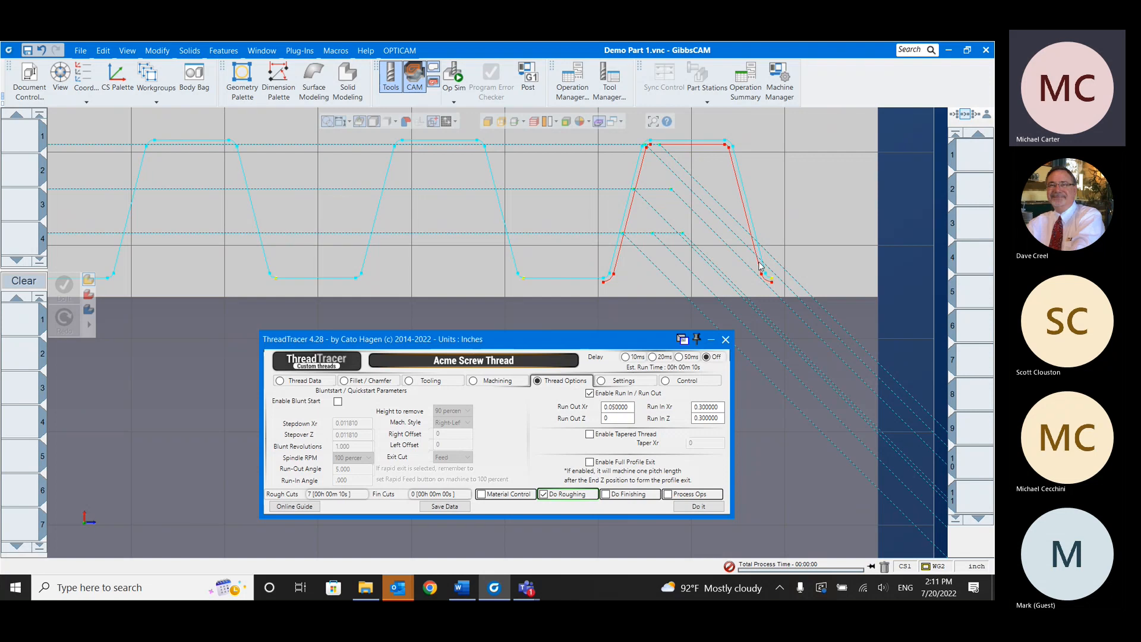
mouse_move(762, 271)
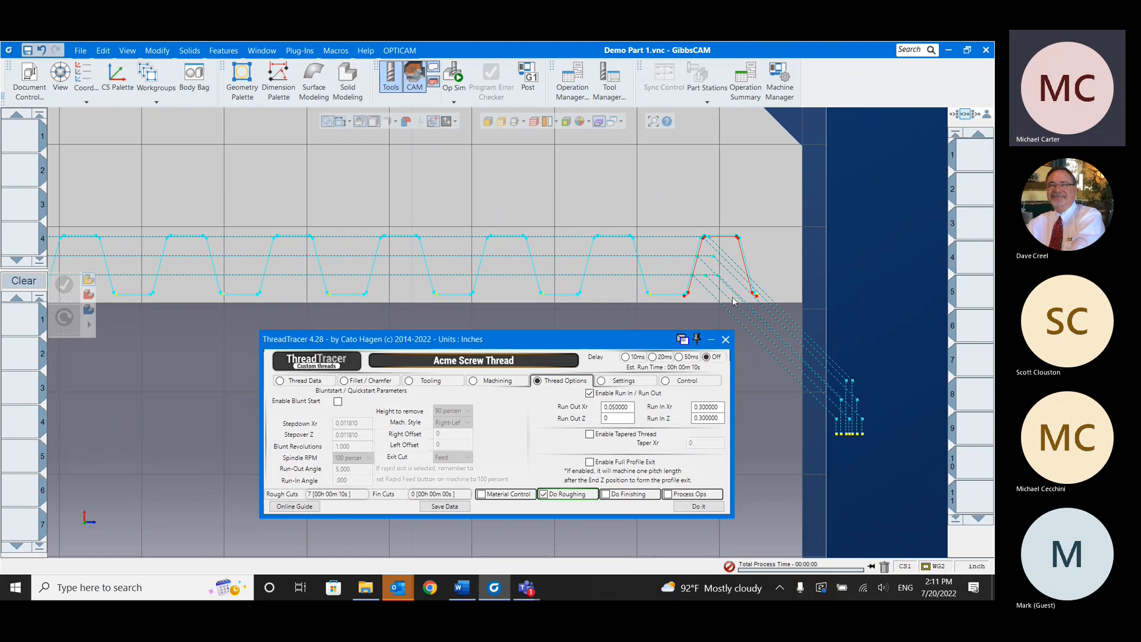
mouse_move(390, 227)
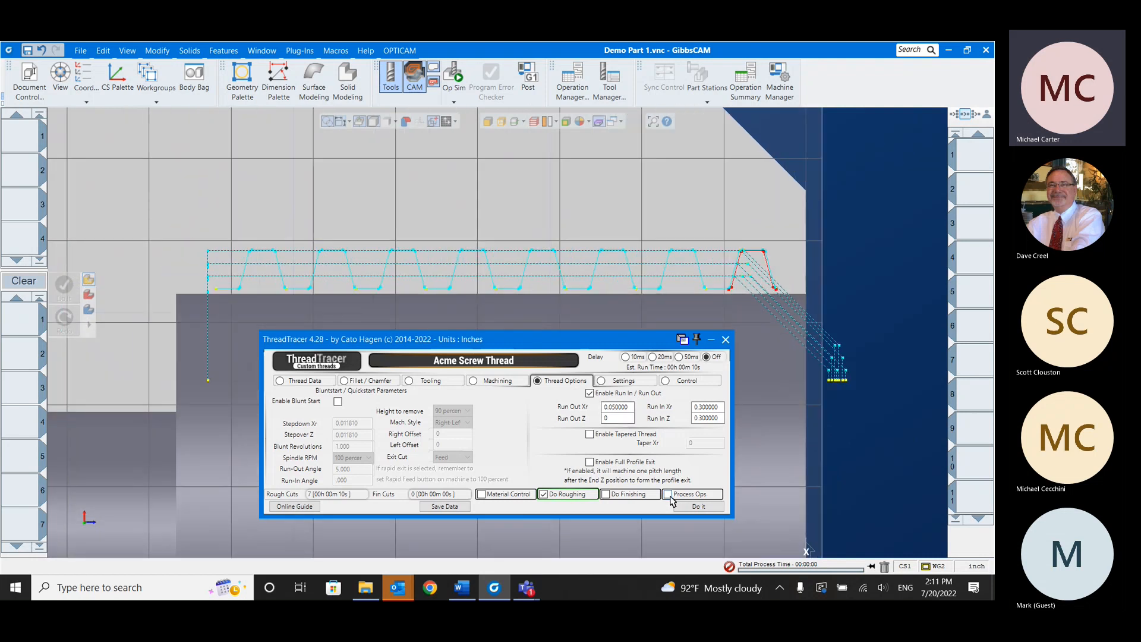
- Tick Process Ops, create the threading operation and close ThreadTracer
left_click(667, 494)
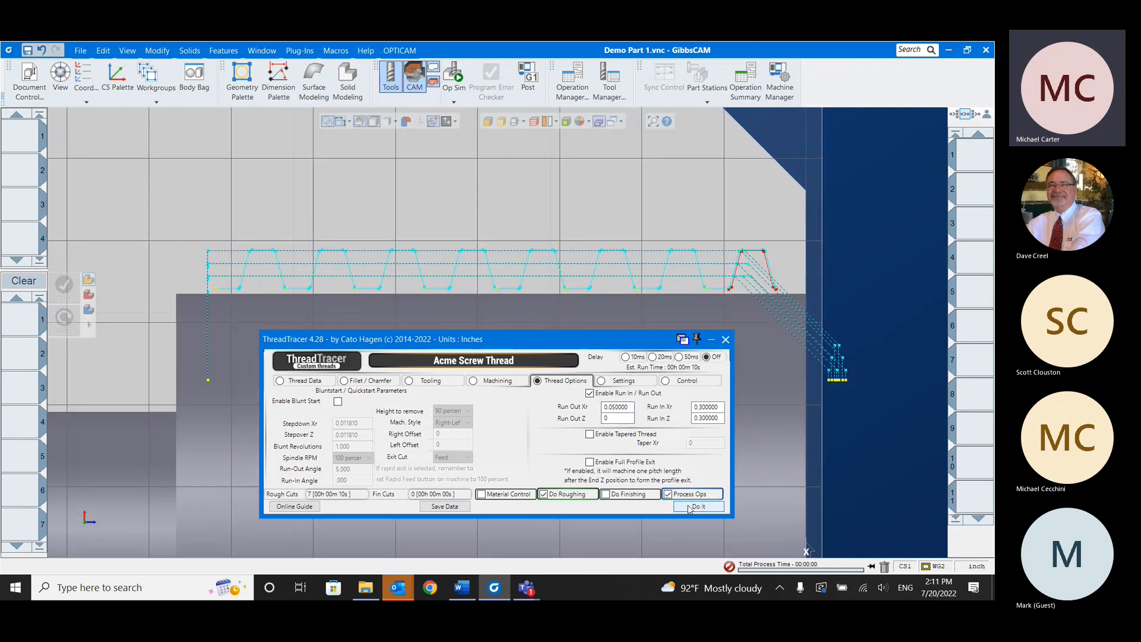
left_click(697, 507)
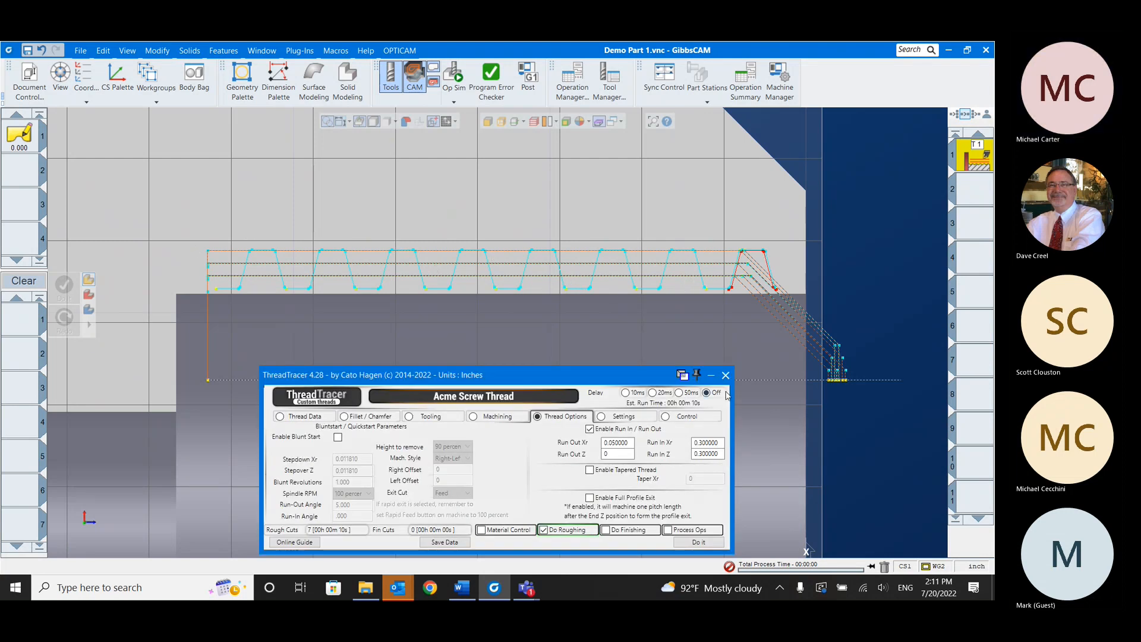
left_click(725, 374)
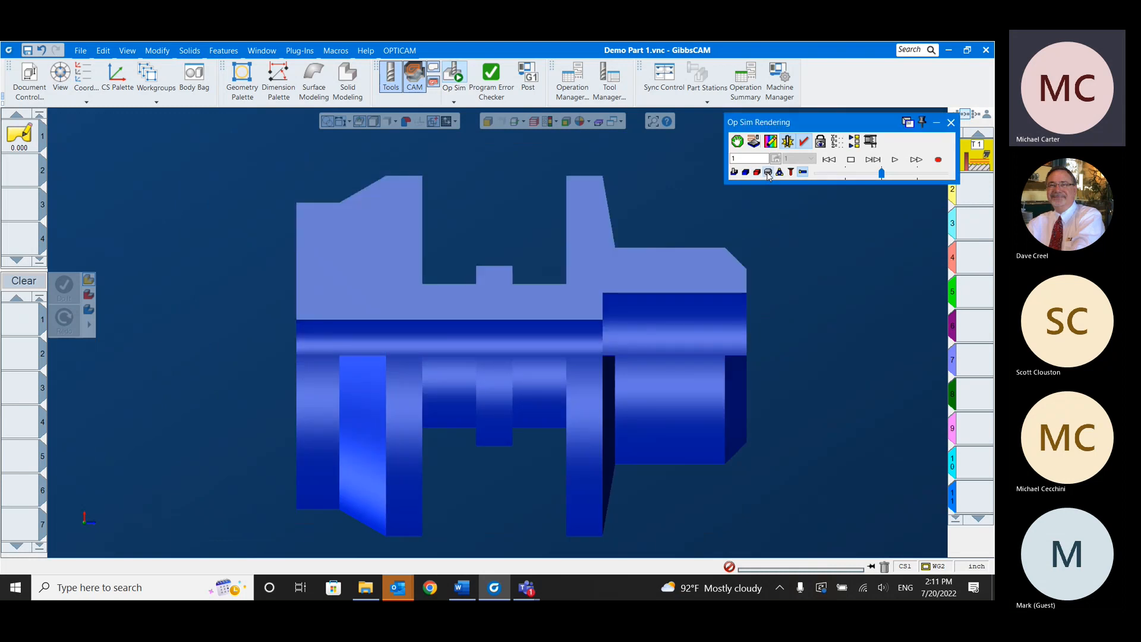
mouse_move(894, 159)
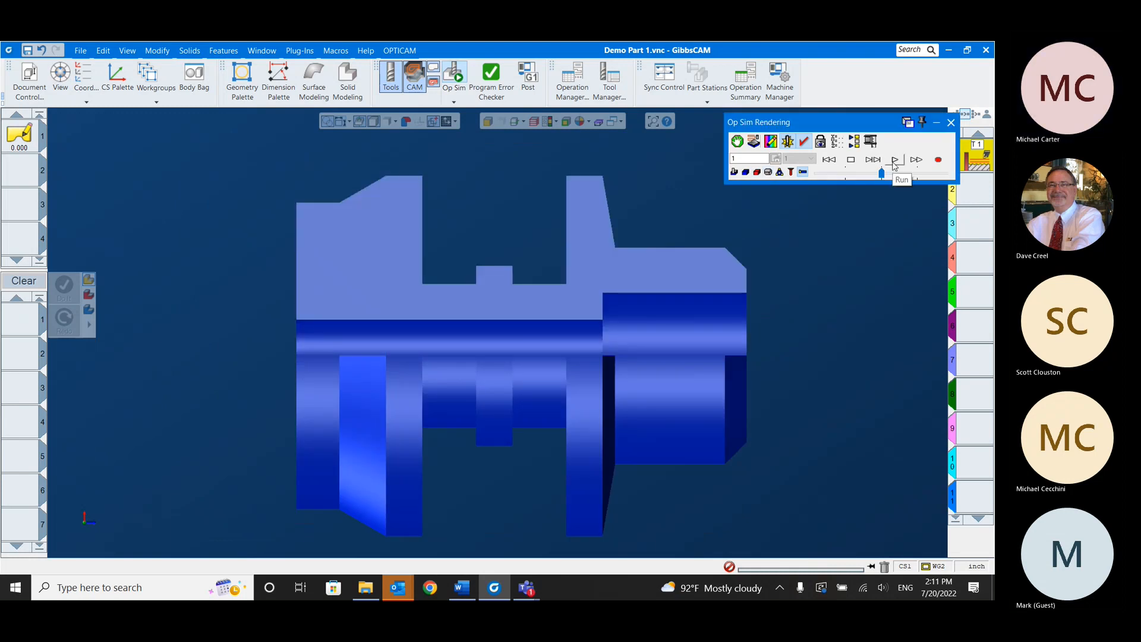
- Run Op Sim to show the internal Acme thread cut into the bore
left_click(894, 159)
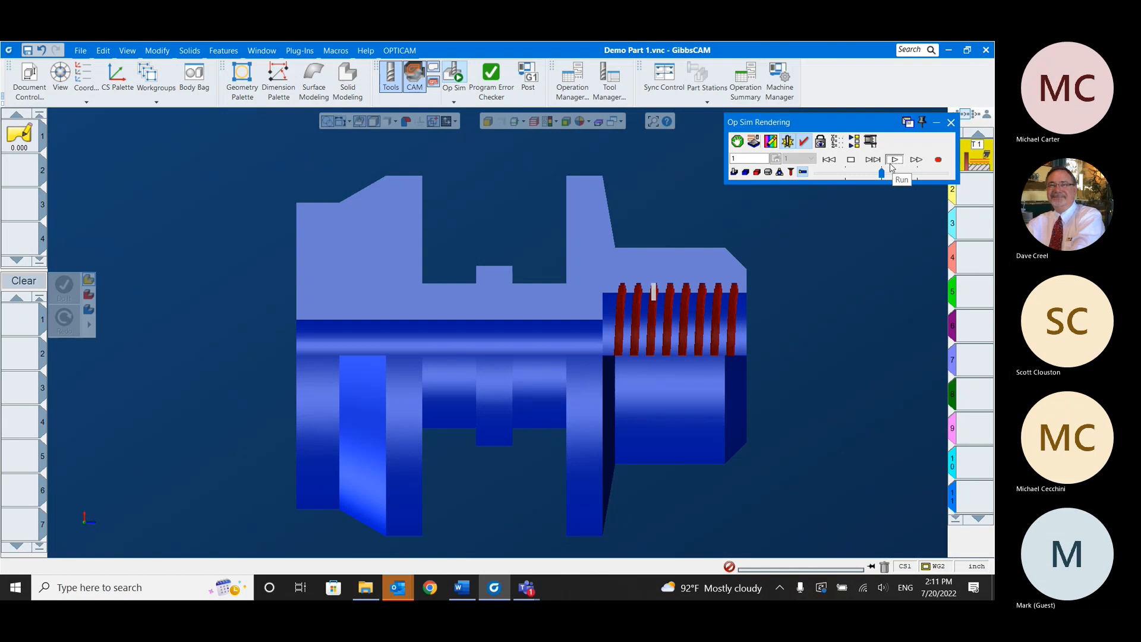
left_click(894, 158)
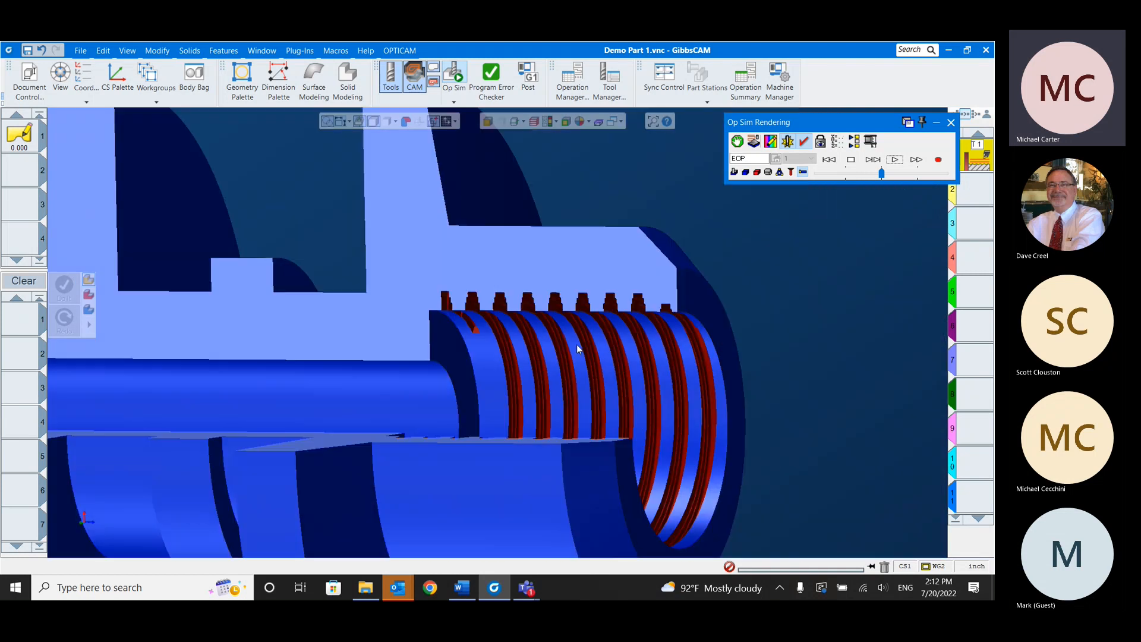
mouse_move(575, 356)
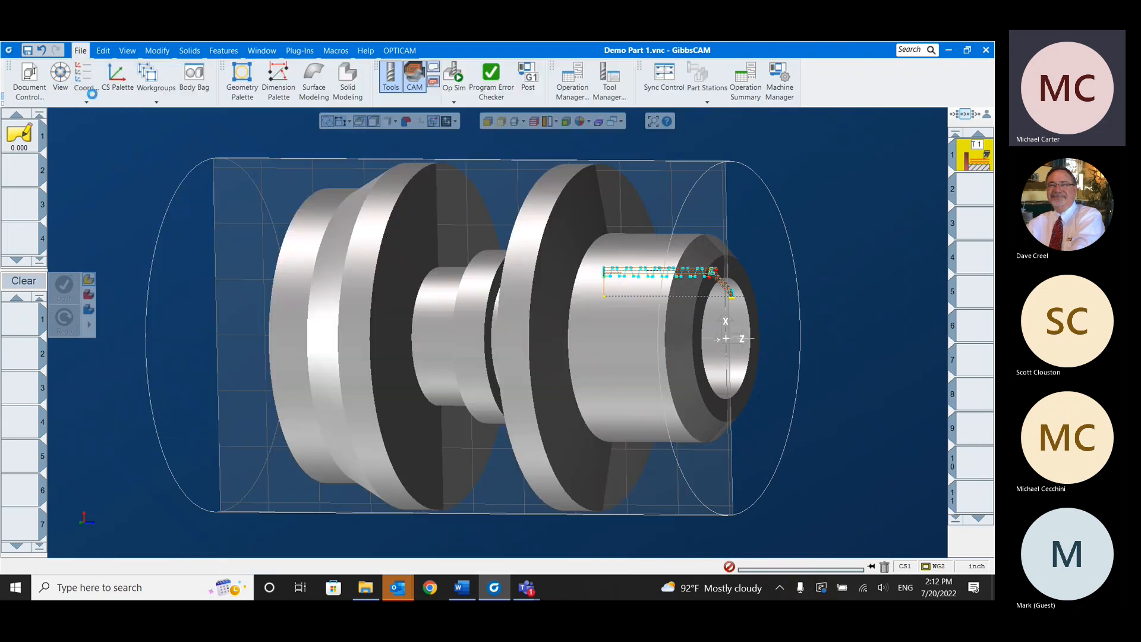
- Open the Demo Part 2.vnc part file from the Thread Tracer folder
left_click(79, 50)
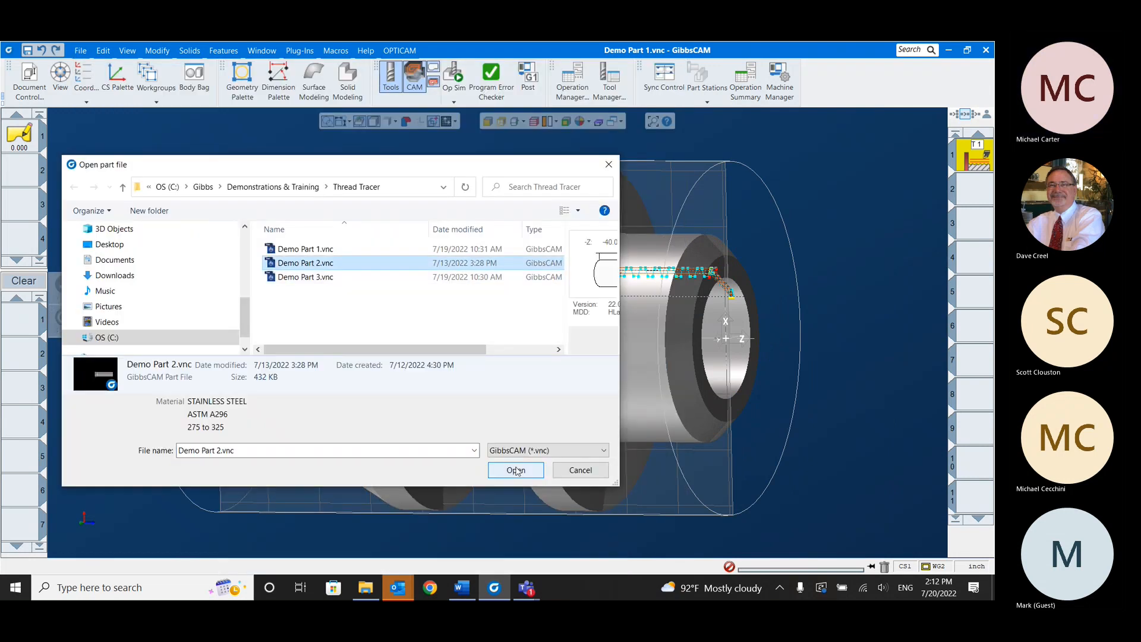
left_click(515, 469)
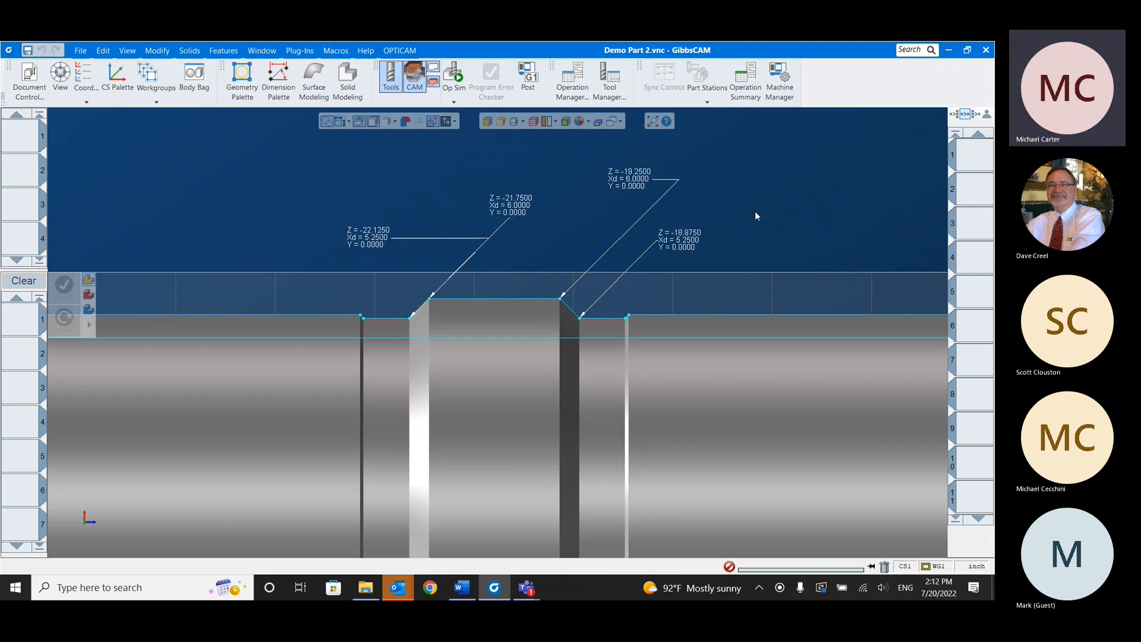
mouse_move(661, 210)
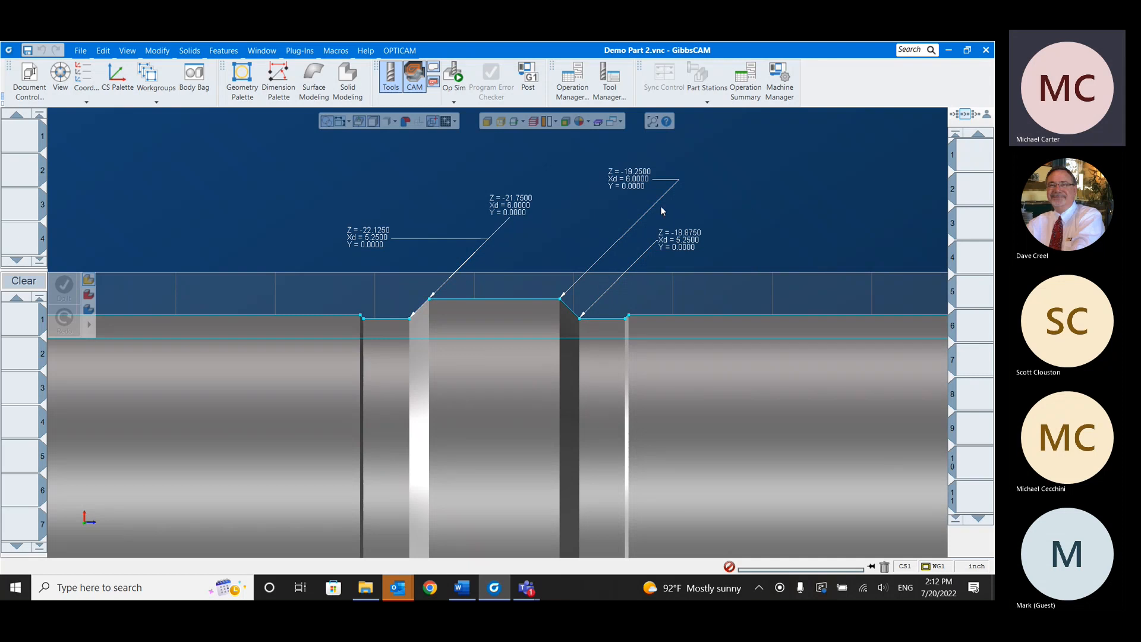
- Launch ThreadTracer and define a 6-inch external Acme thread, 3G tolerance class, with 2 starts
left_click(335, 50)
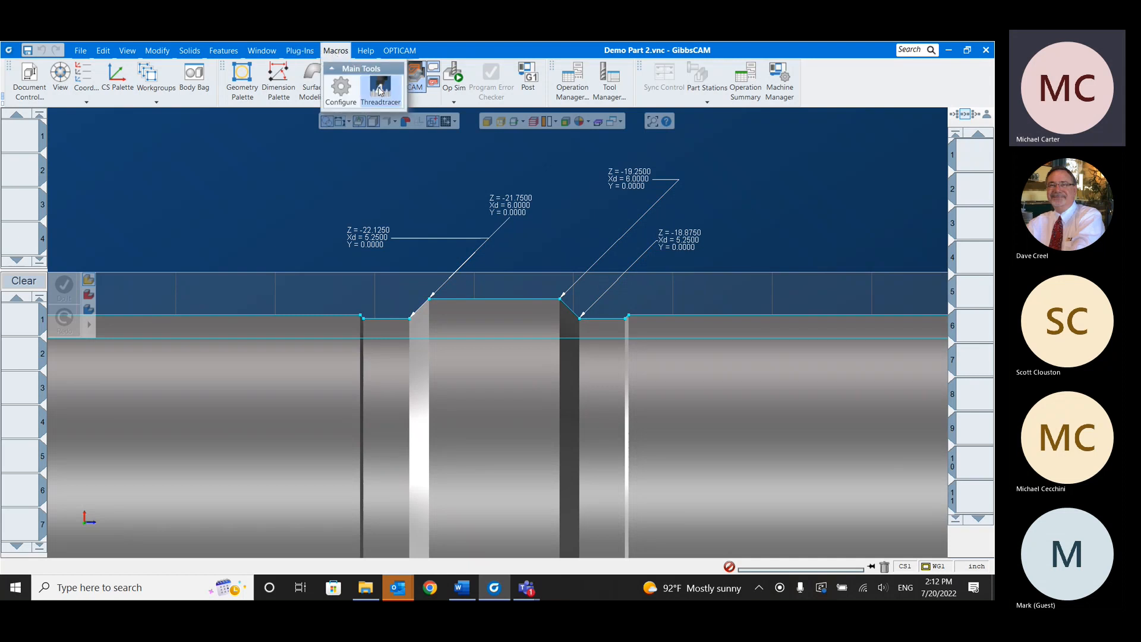
mouse_move(898, 159)
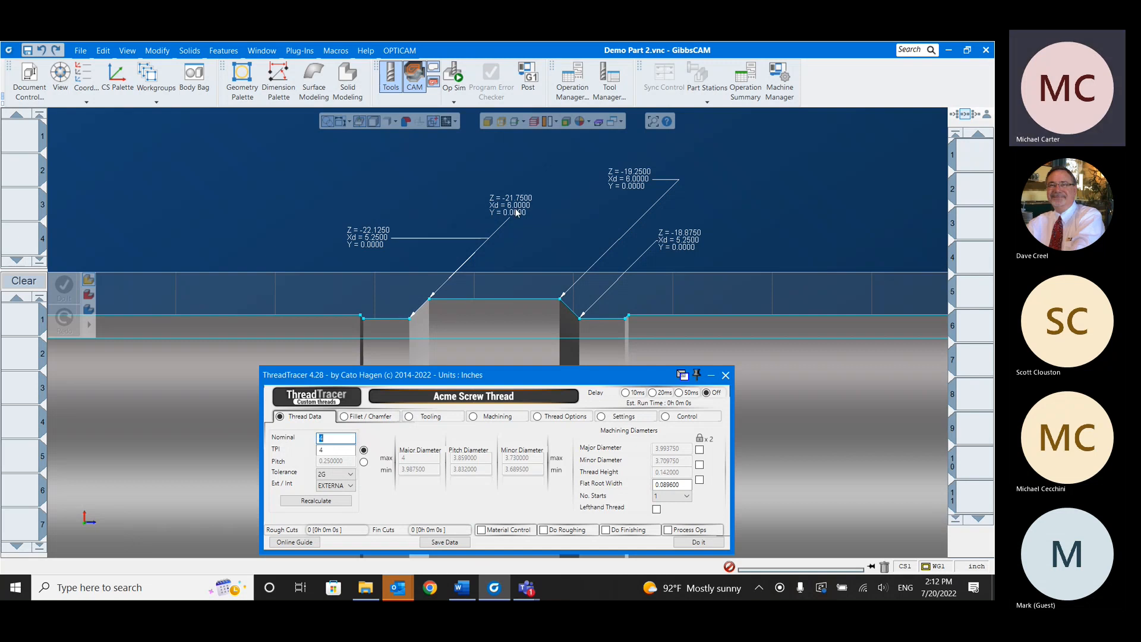
type("6")
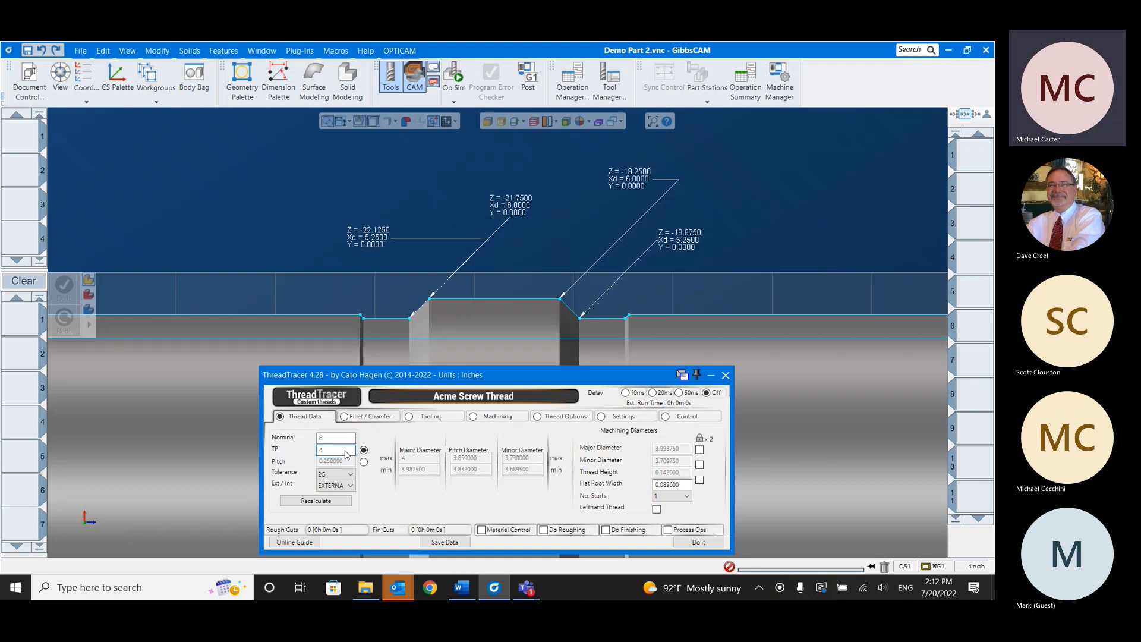
left_click(350, 474)
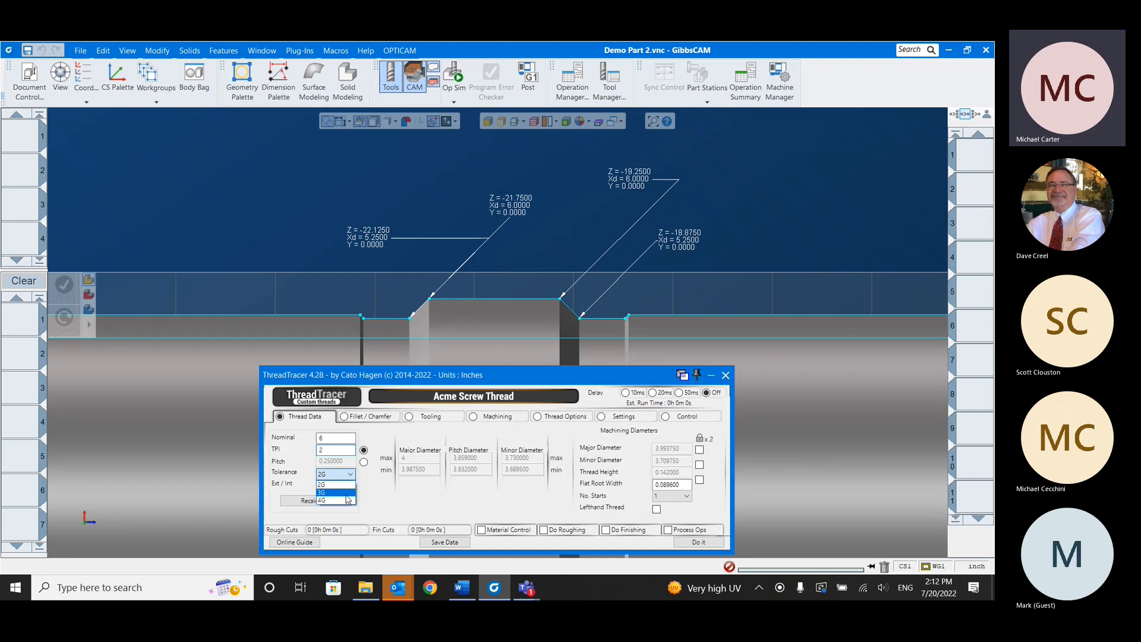
left_click(321, 492)
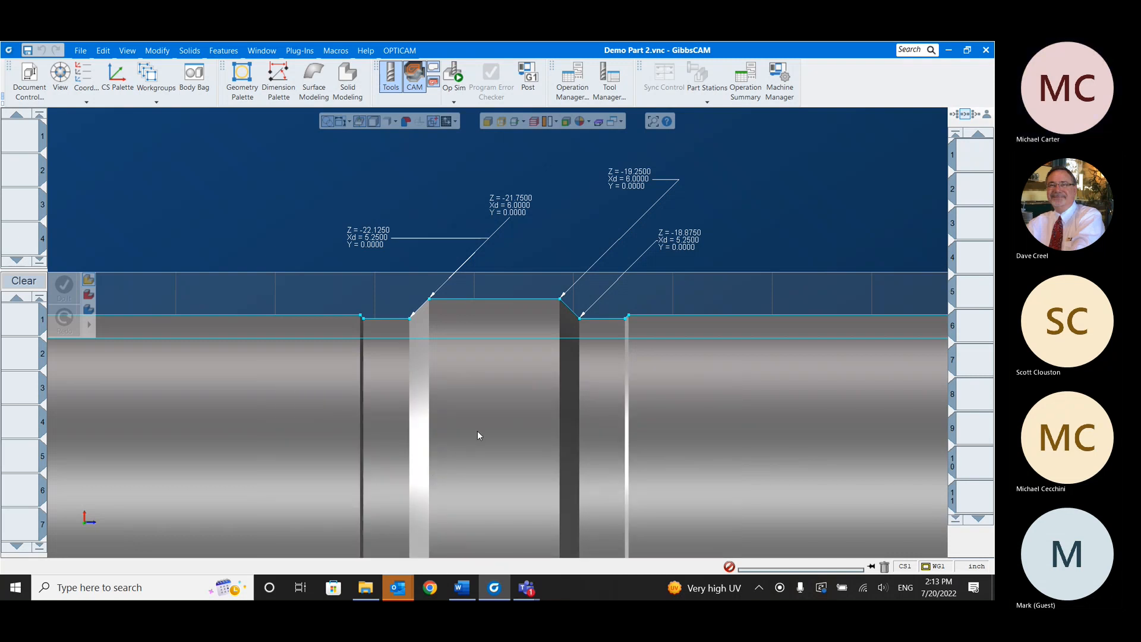
mouse_move(546, 435)
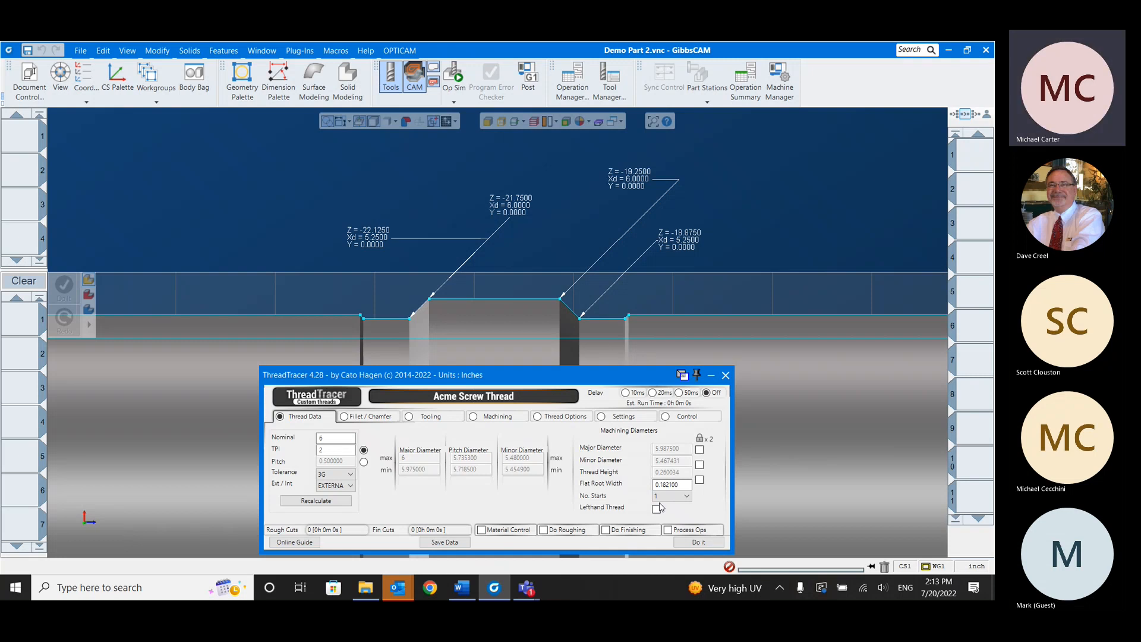
left_click(690, 495)
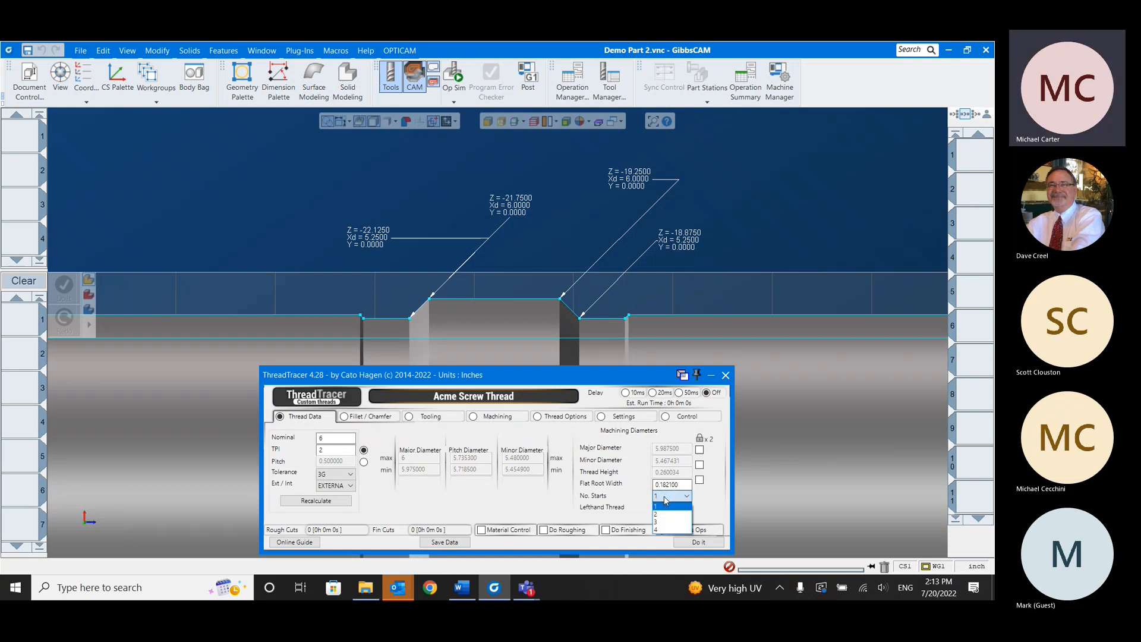
left_click(657, 505)
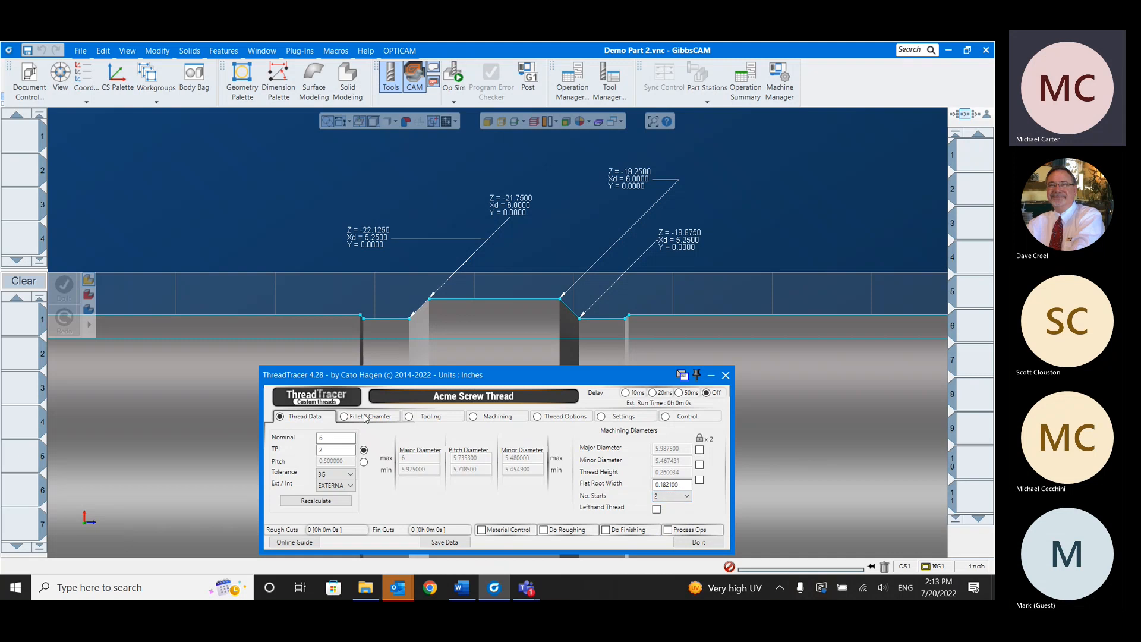
- Review the fillet and chamfer values and set the Tooling insert width to .125
left_click(368, 417)
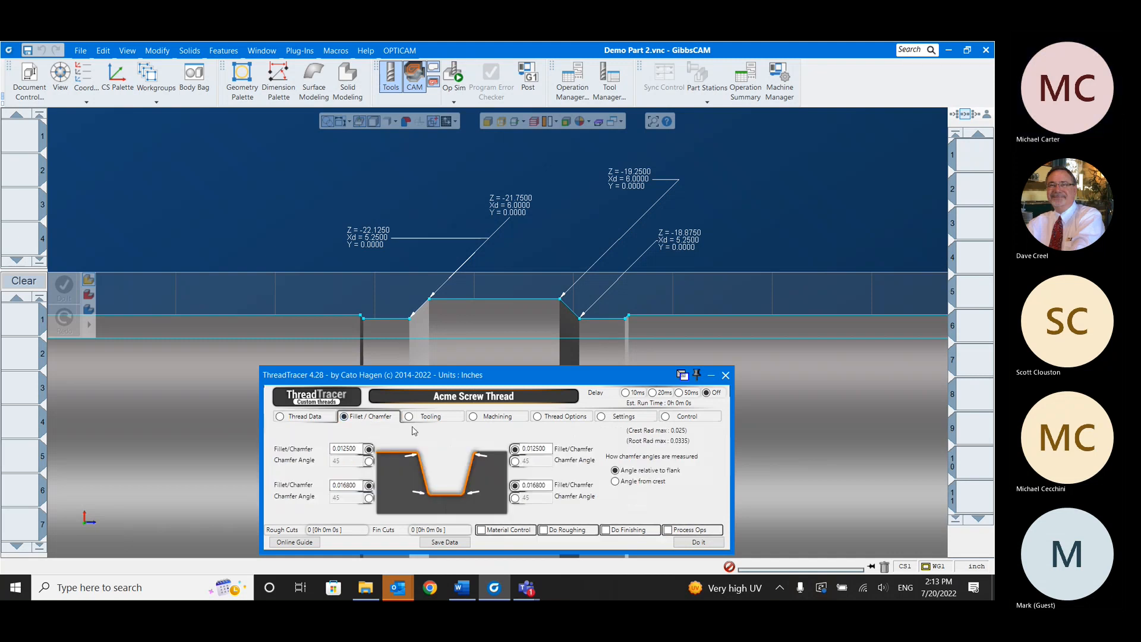
left_click(430, 416)
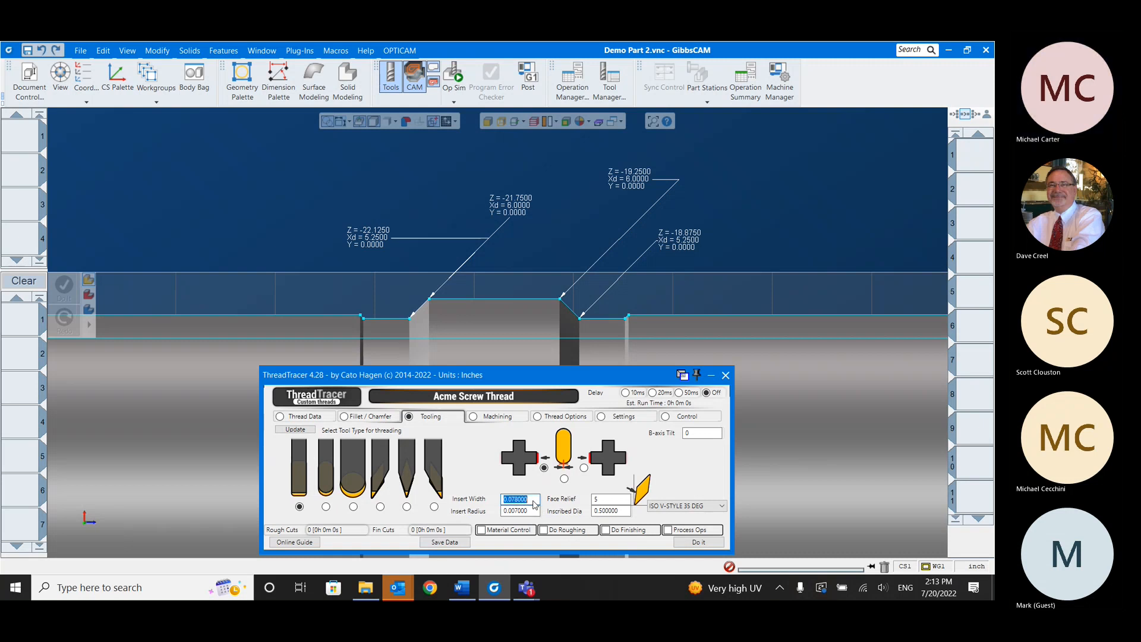
type(".125")
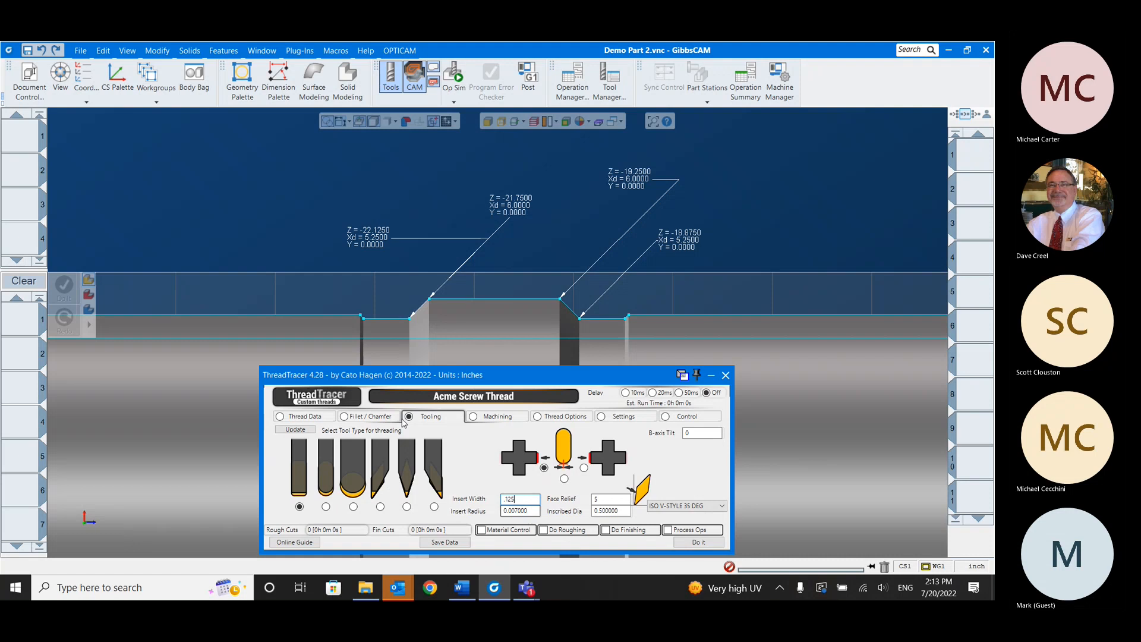
left_click(348, 416)
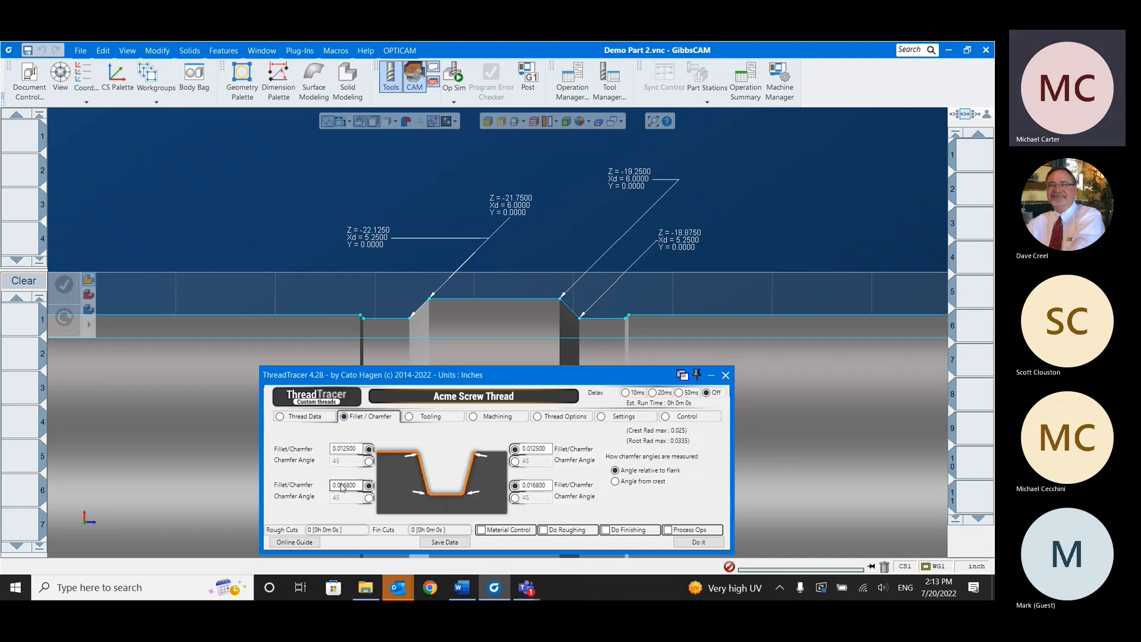
left_click(412, 416)
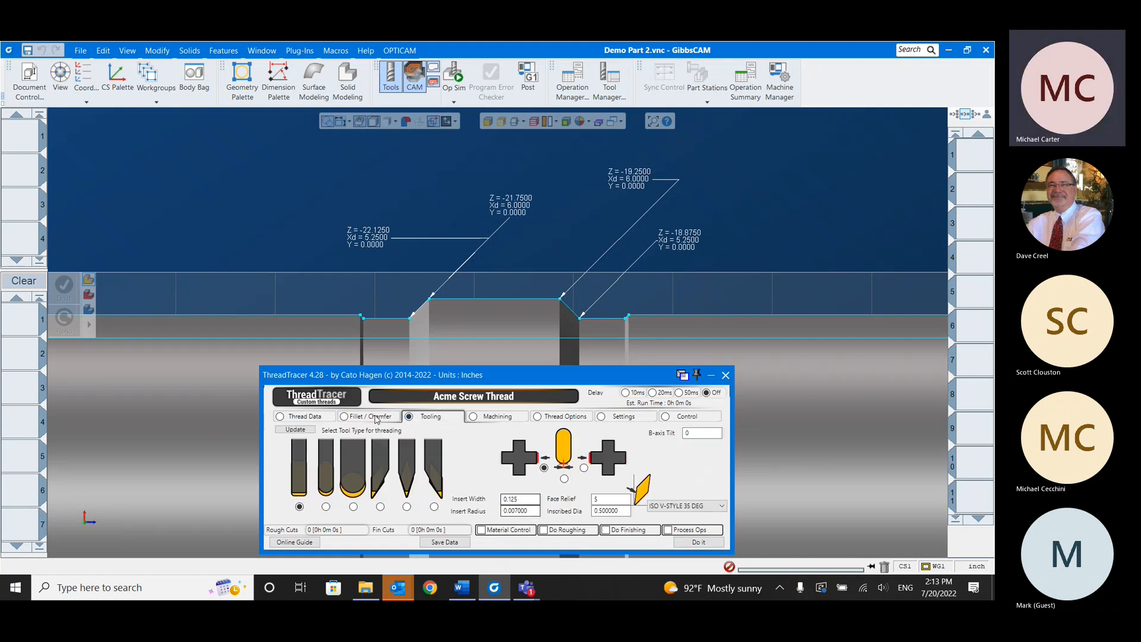
left_click(346, 416)
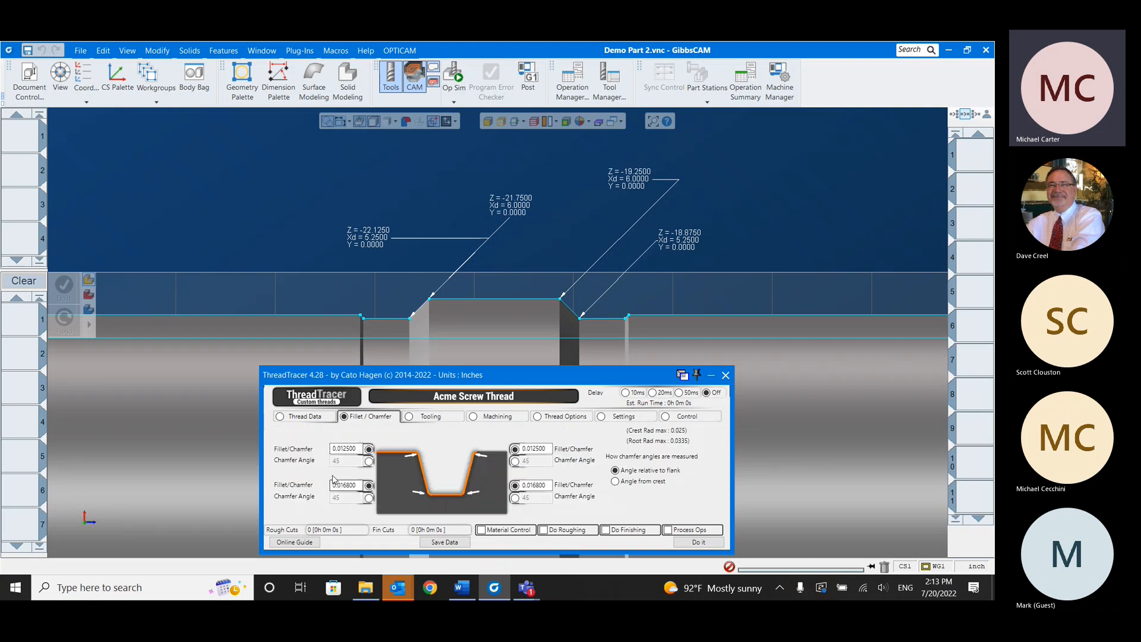
left_click(430, 417)
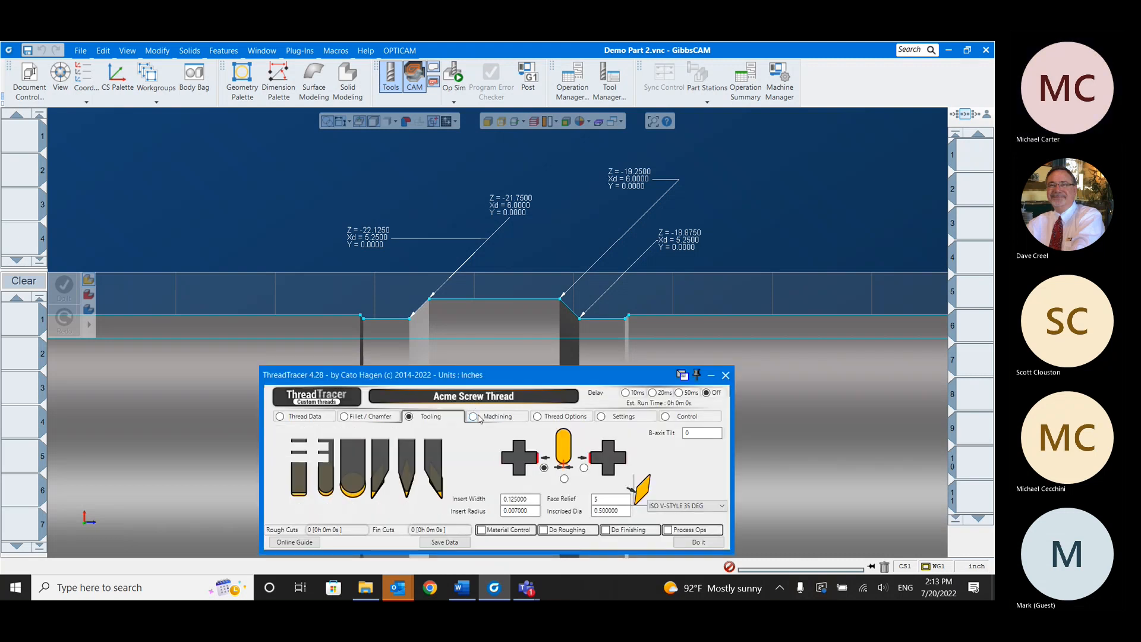
- Set Machining stepdown and stepover to 0.05 with thread Z from -18.7 to -22.3
left_click(474, 416)
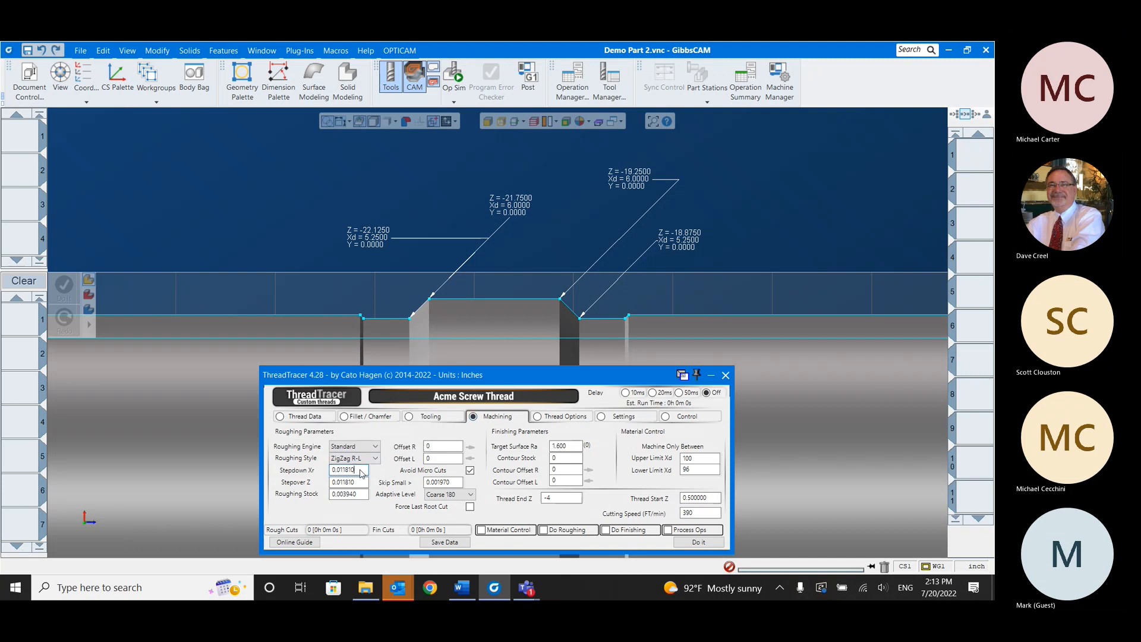
type("0.05")
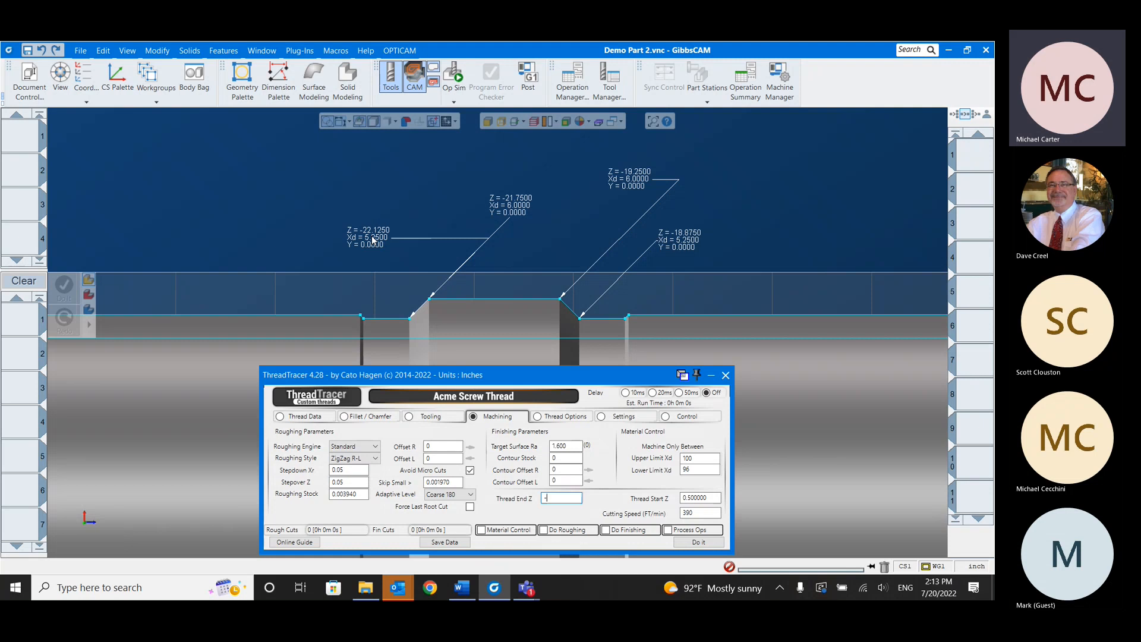
type("-22.3")
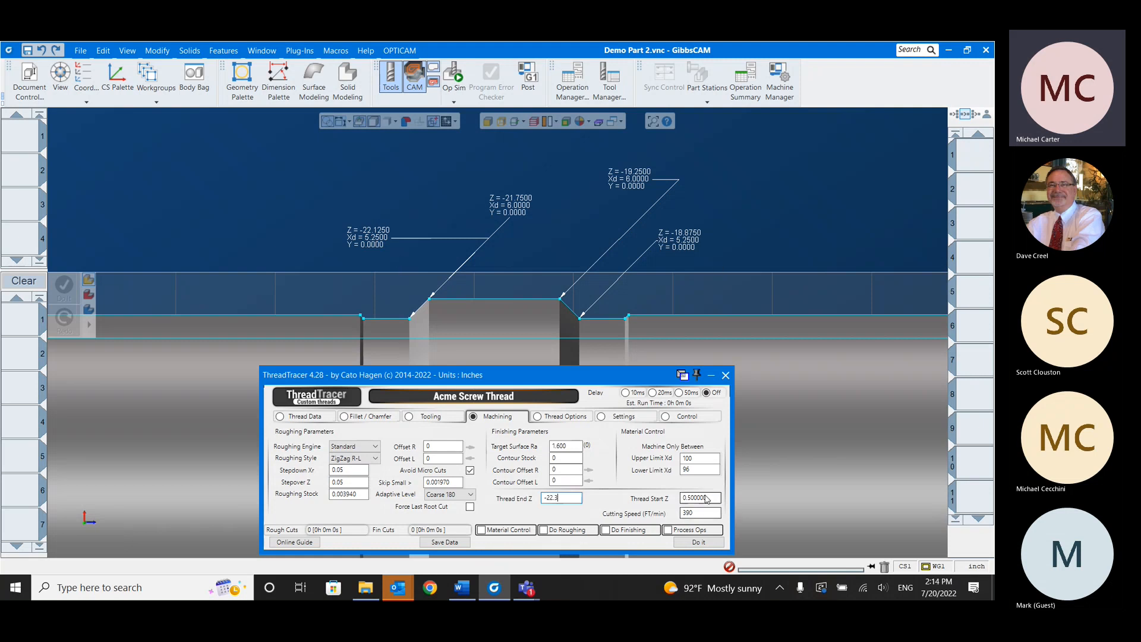
left_click(699, 498)
type("-18.7")
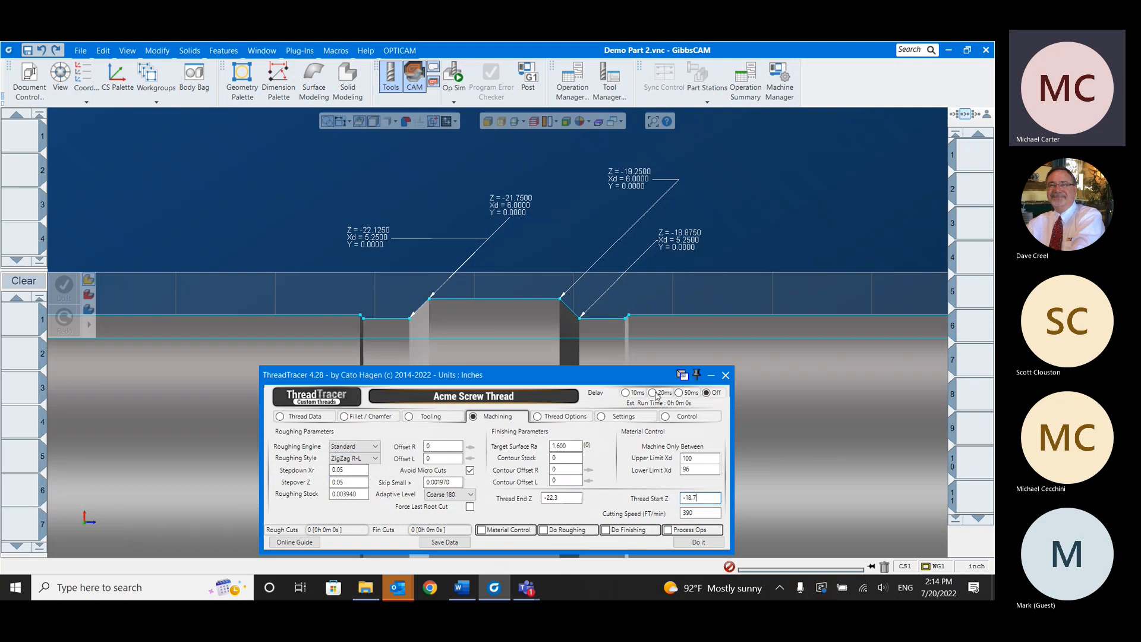
mouse_move(613, 319)
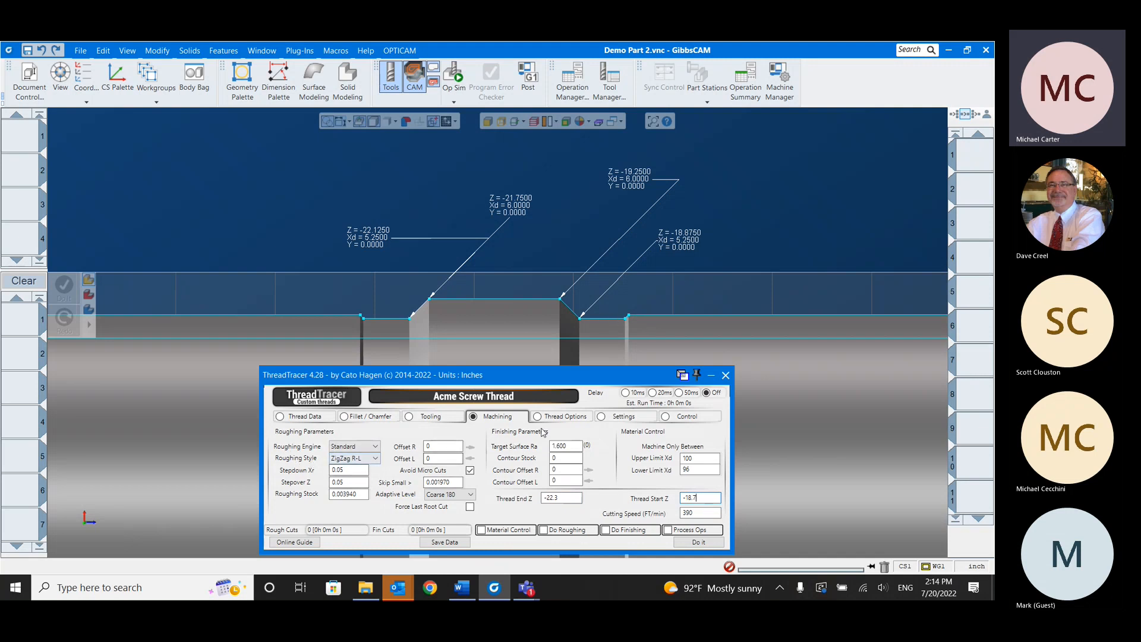
- Review the additional thread options and enable roughing passes
left_click(560, 416)
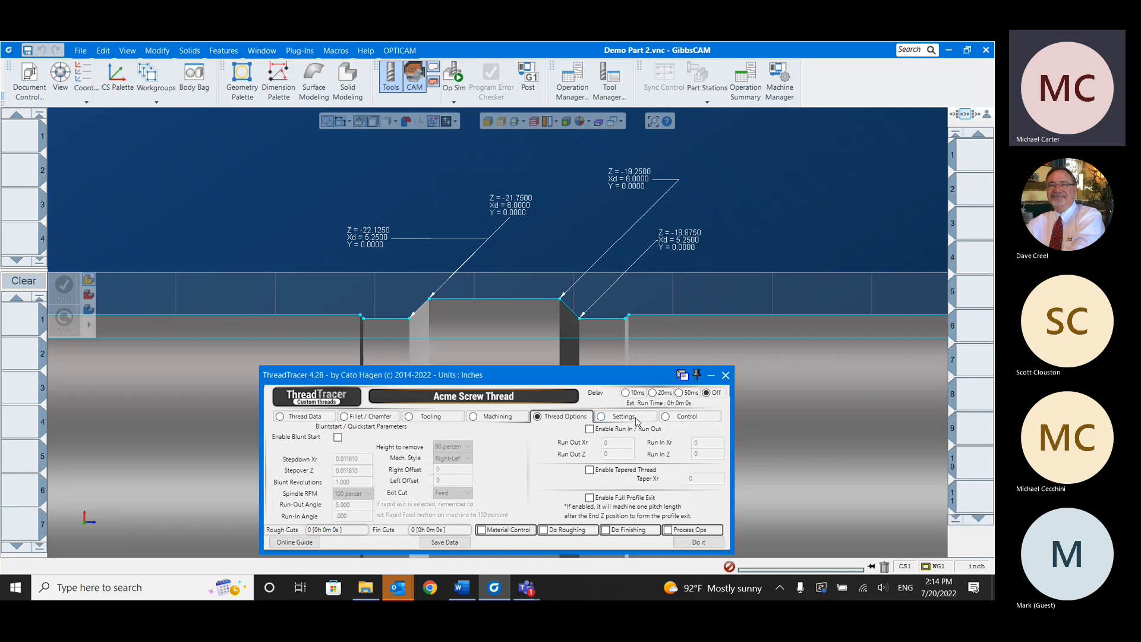
left_click(499, 416)
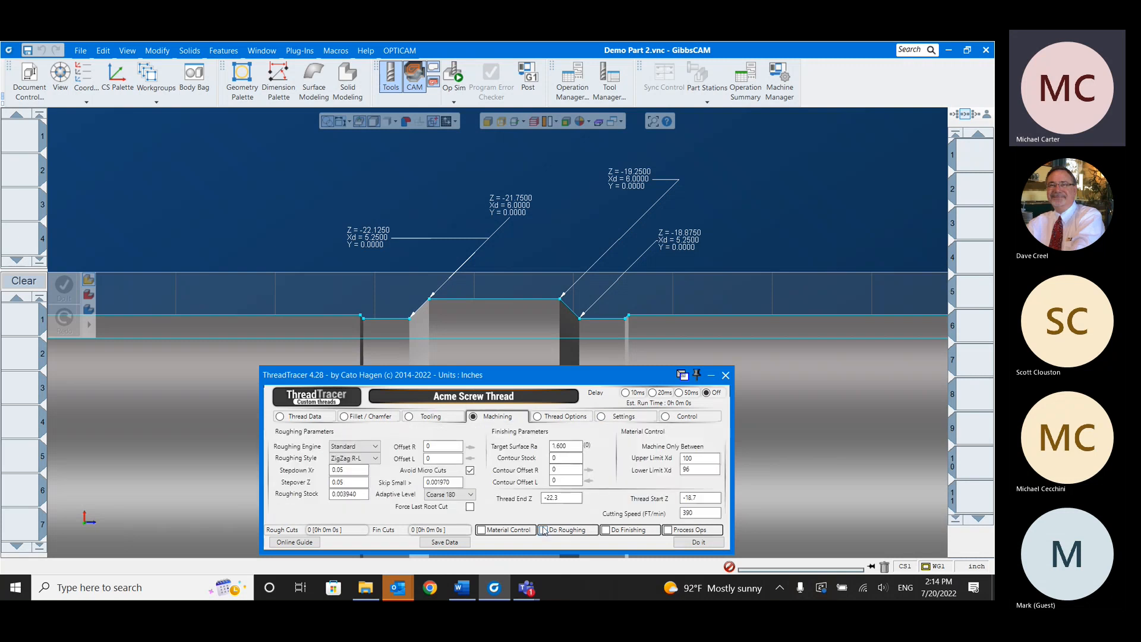
left_click(543, 531)
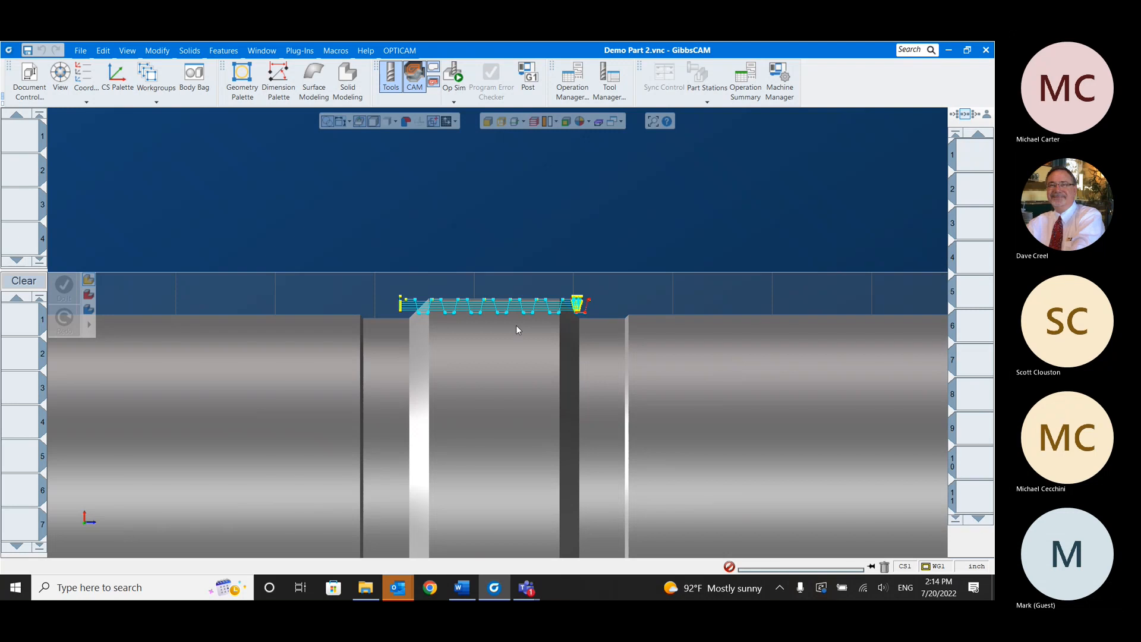
mouse_move(515, 316)
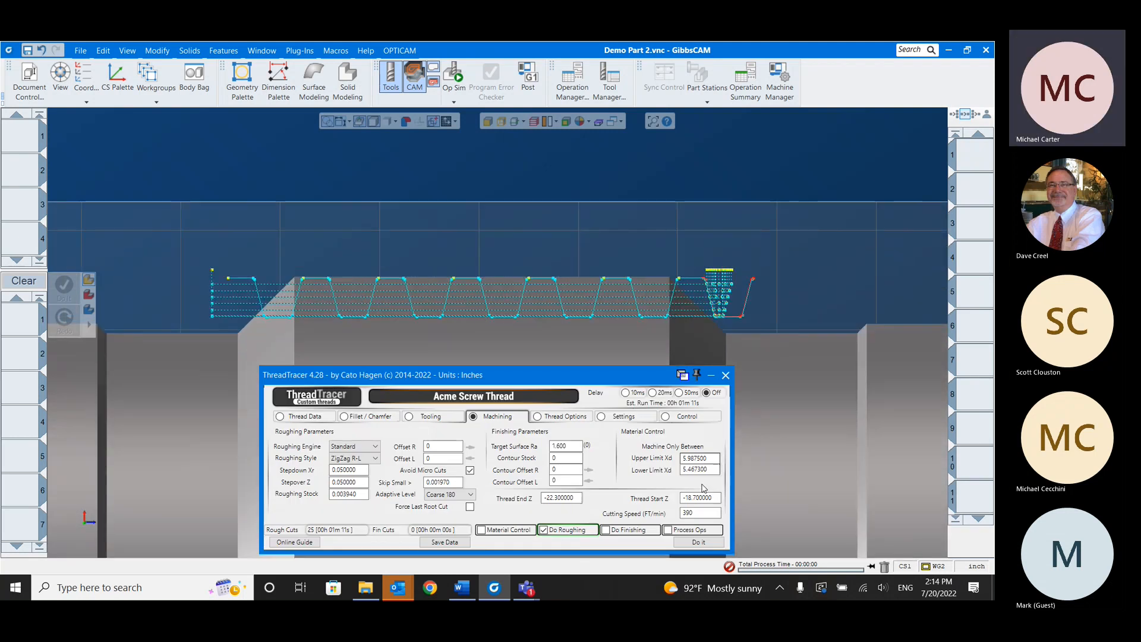
- Enable Process Ops and run Do it to generate the two-start roughing toolpath as operations
left_click(663, 529)
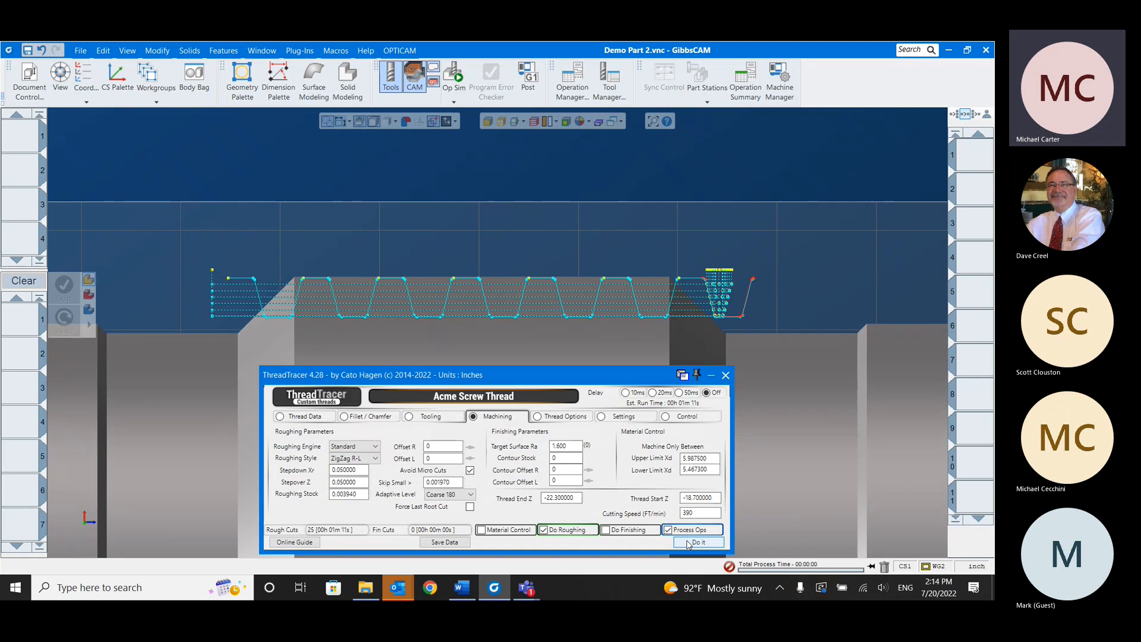
left_click(697, 542)
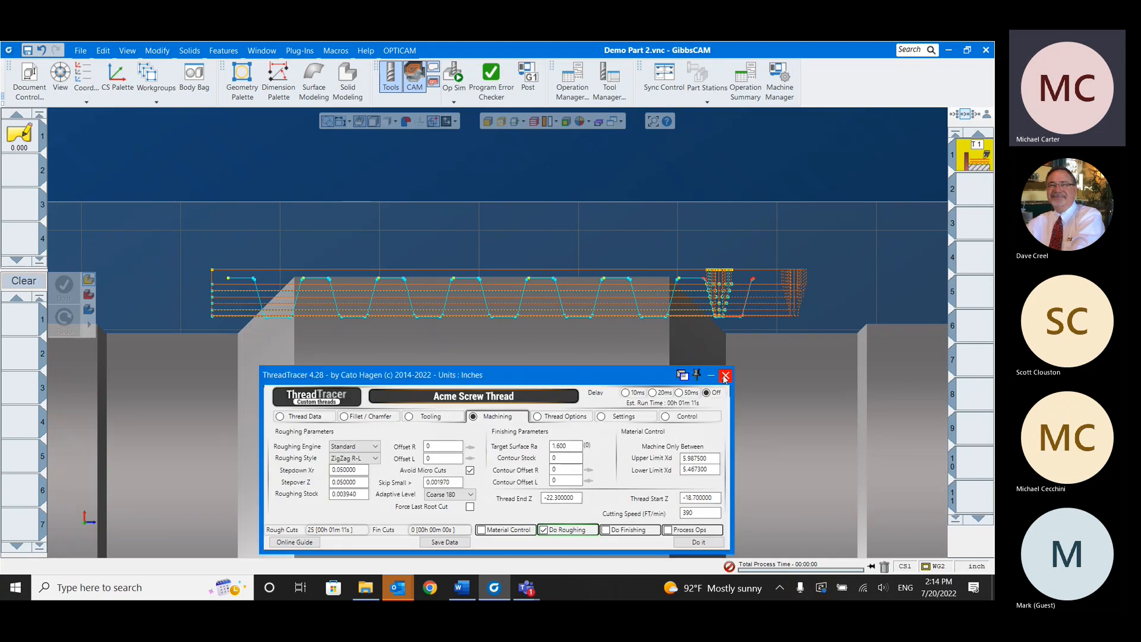
mouse_move(725, 376)
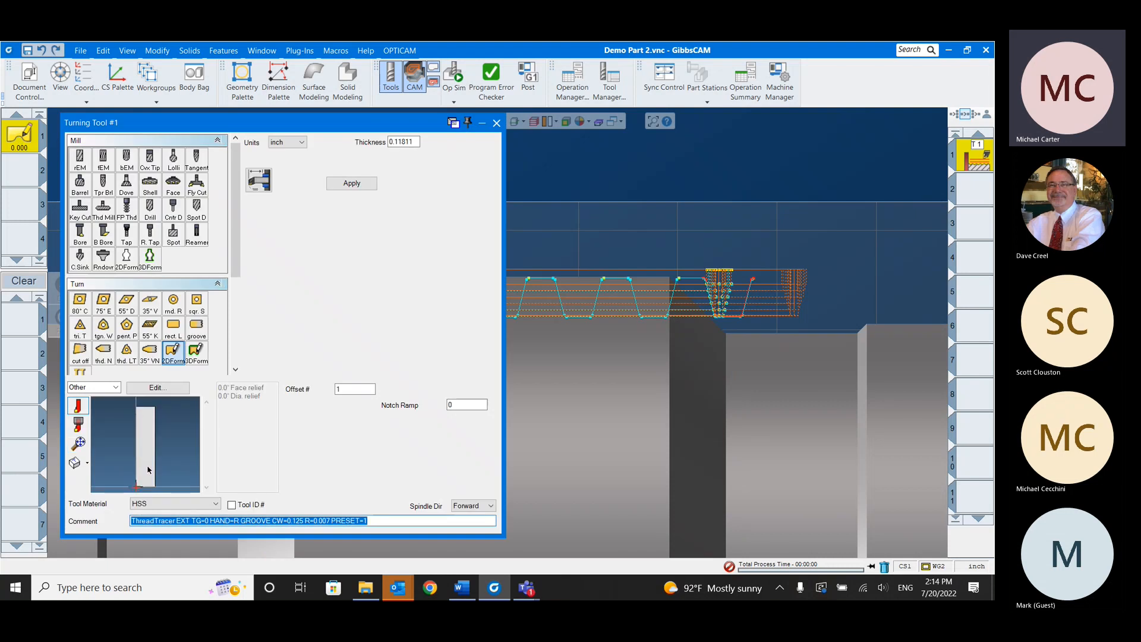
mouse_move(172, 353)
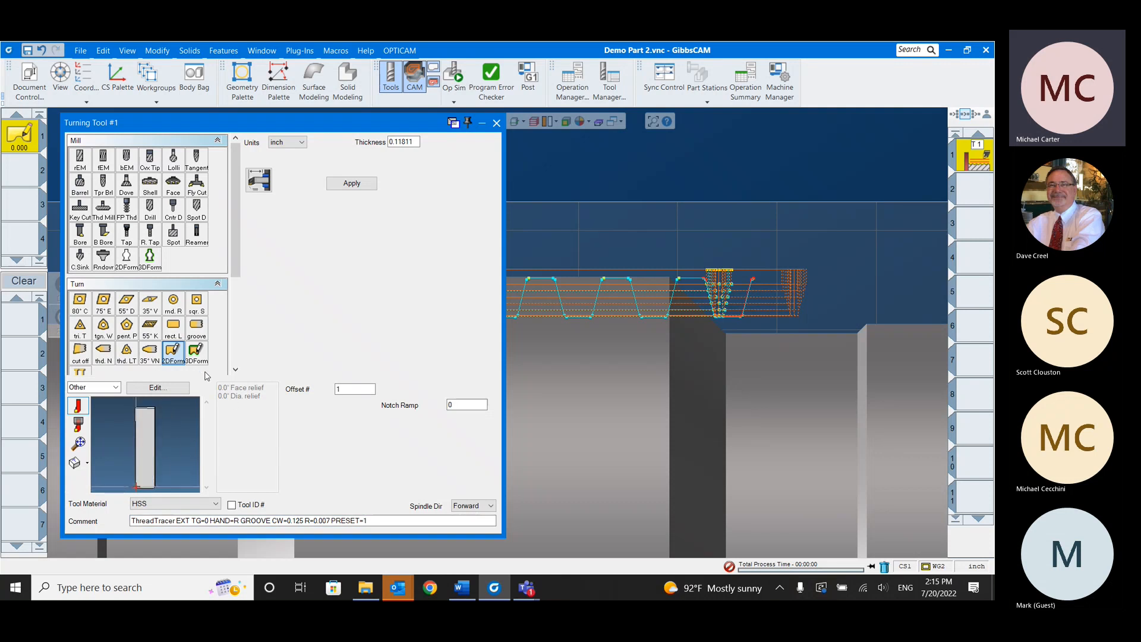
mouse_move(196, 324)
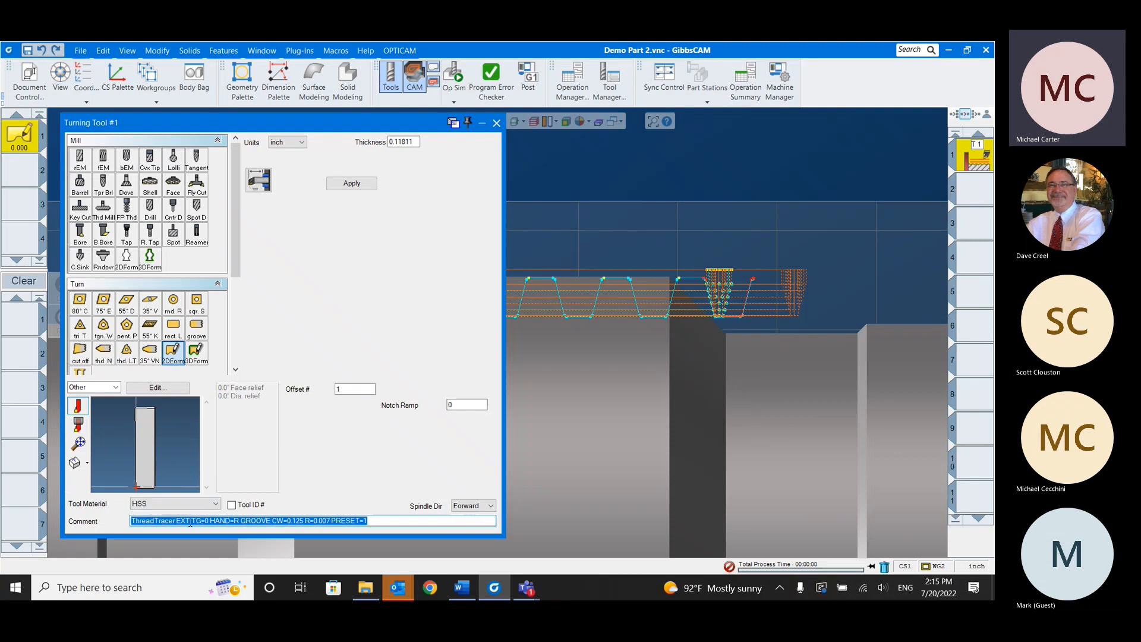
- Review the generated comment on Turning Tool #1, the 0.125-wide HSS groove tool
left_click(378, 521)
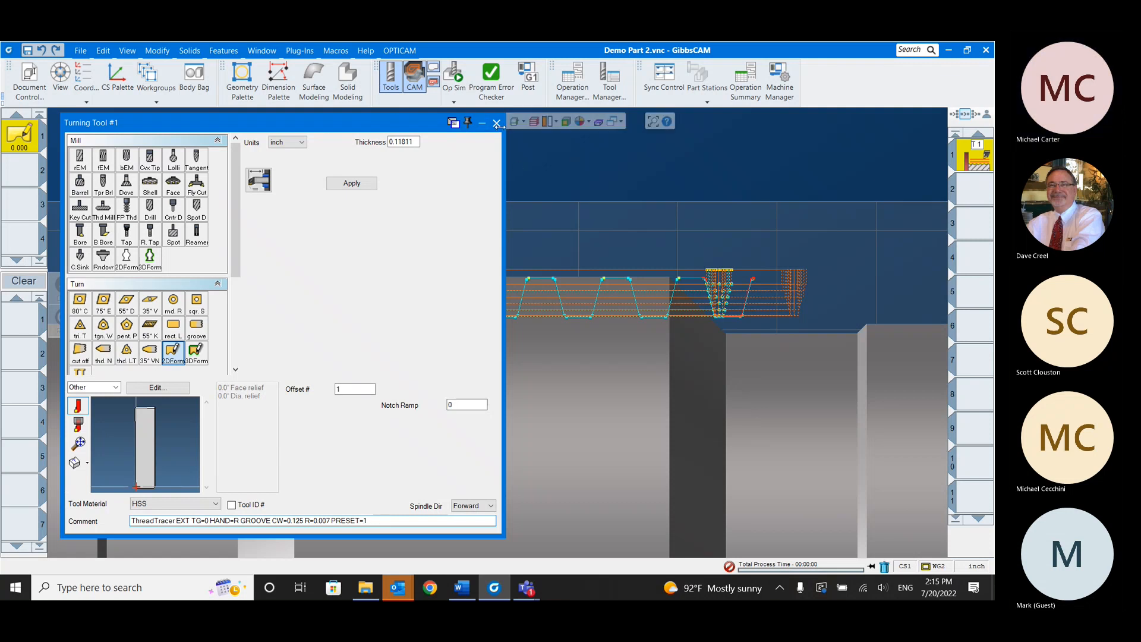
- Close the tool dialog and run Op Sim to watch the threading passes cut the part
left_click(497, 123)
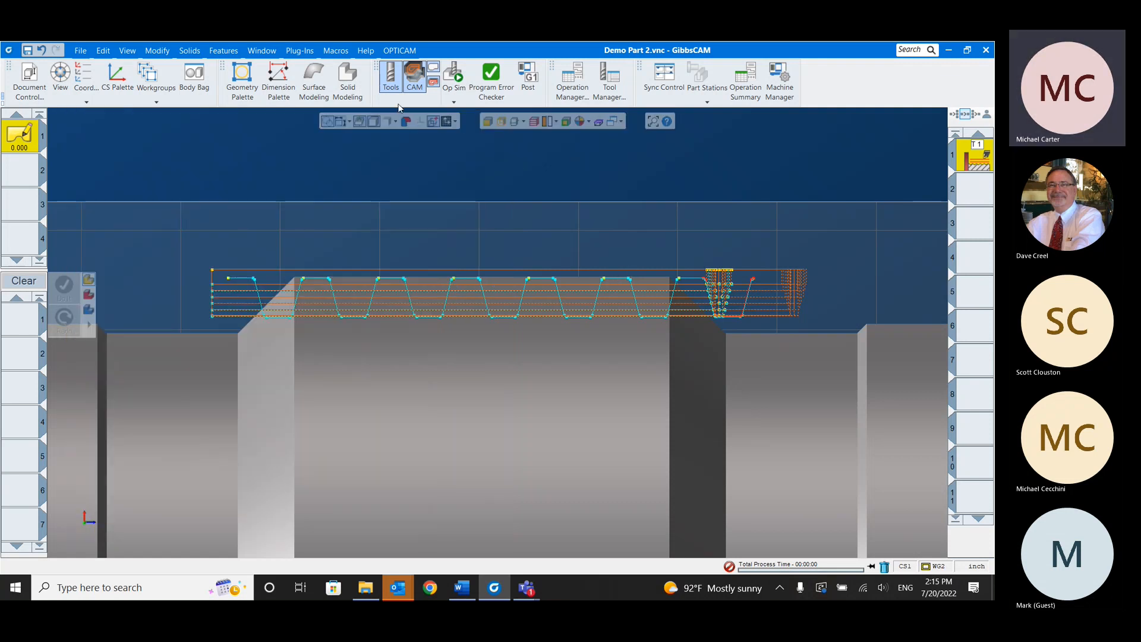
left_click(453, 77)
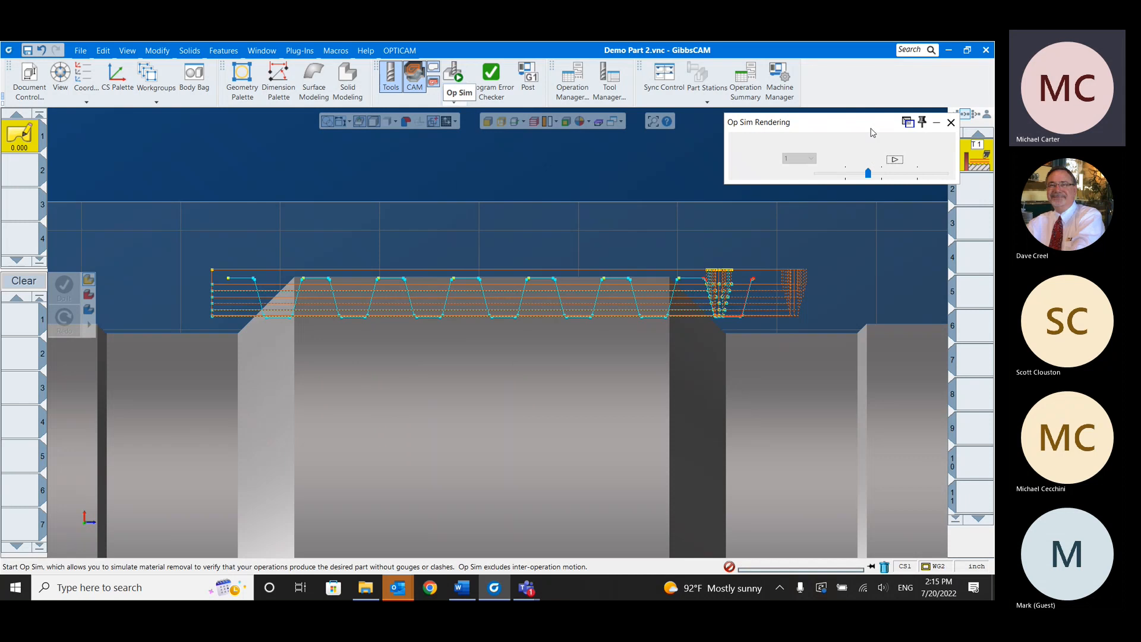
left_click(453, 75)
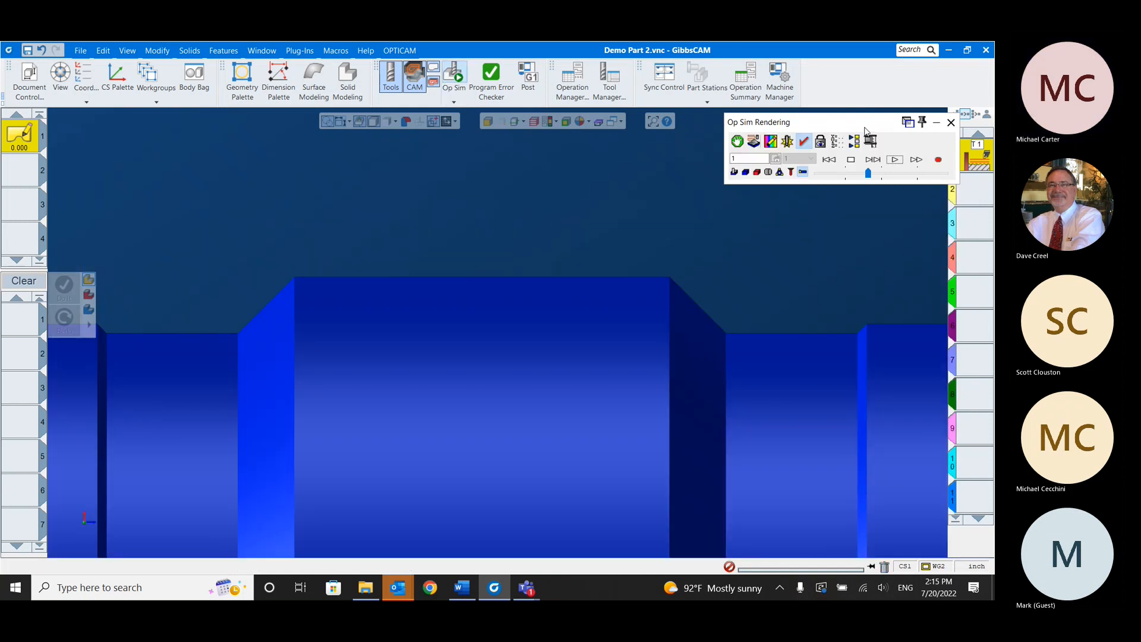
left_click(877, 155)
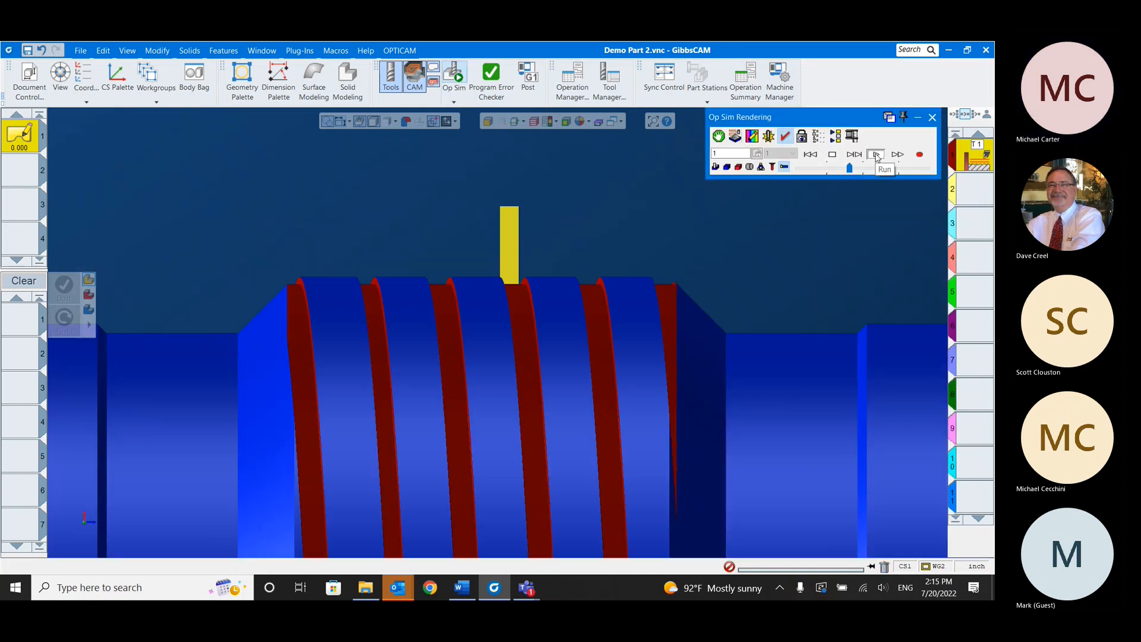
left_click(878, 154)
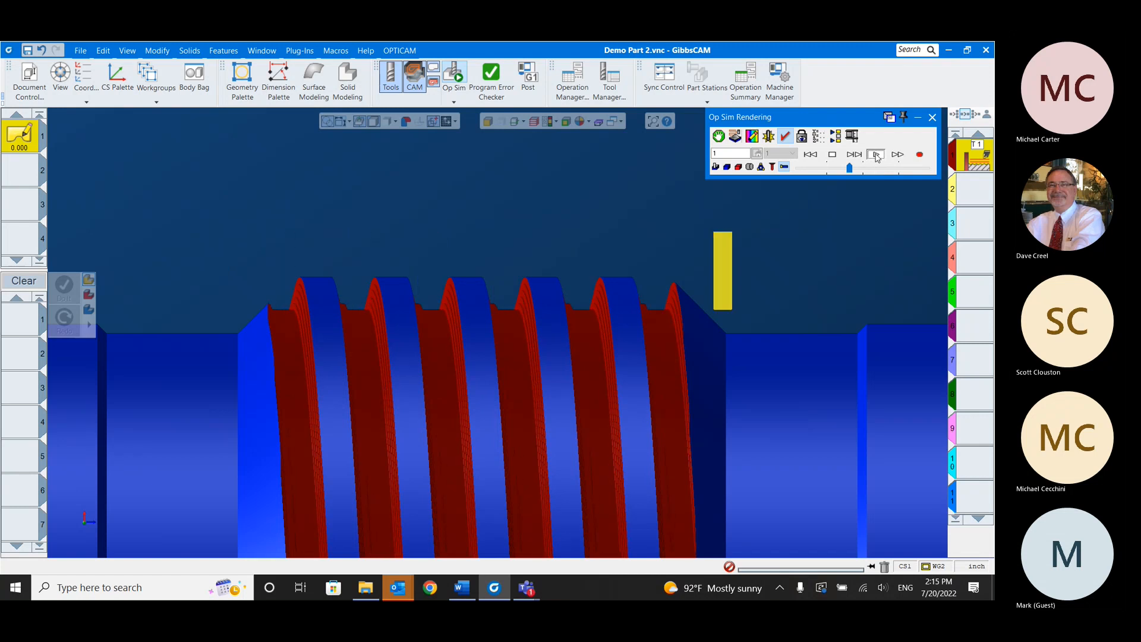
left_click(877, 153)
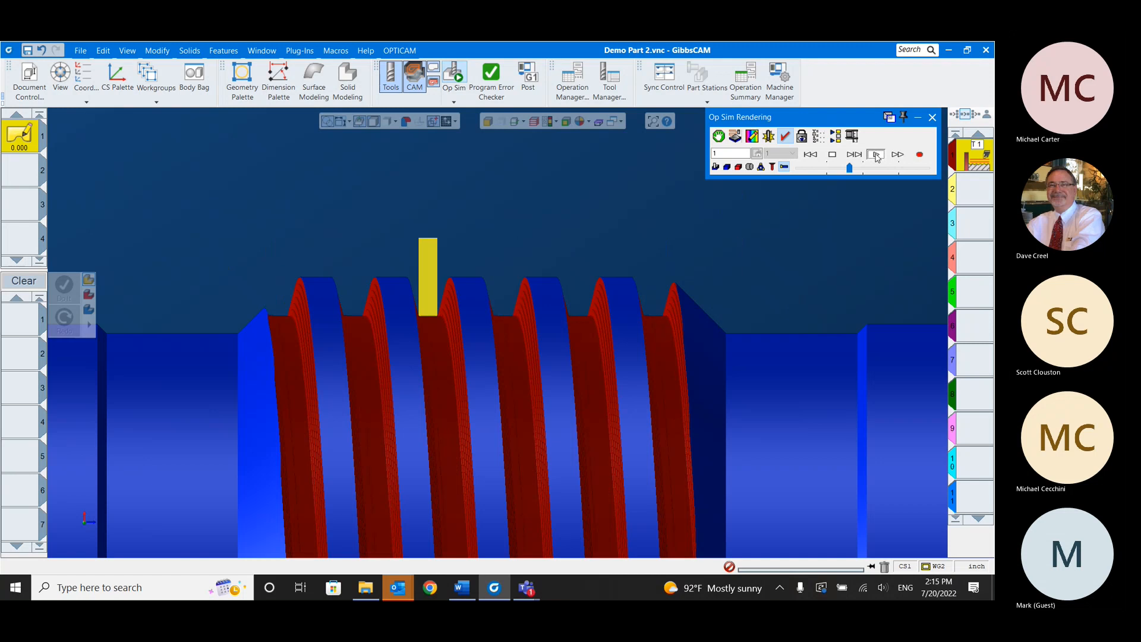
left_click(876, 153)
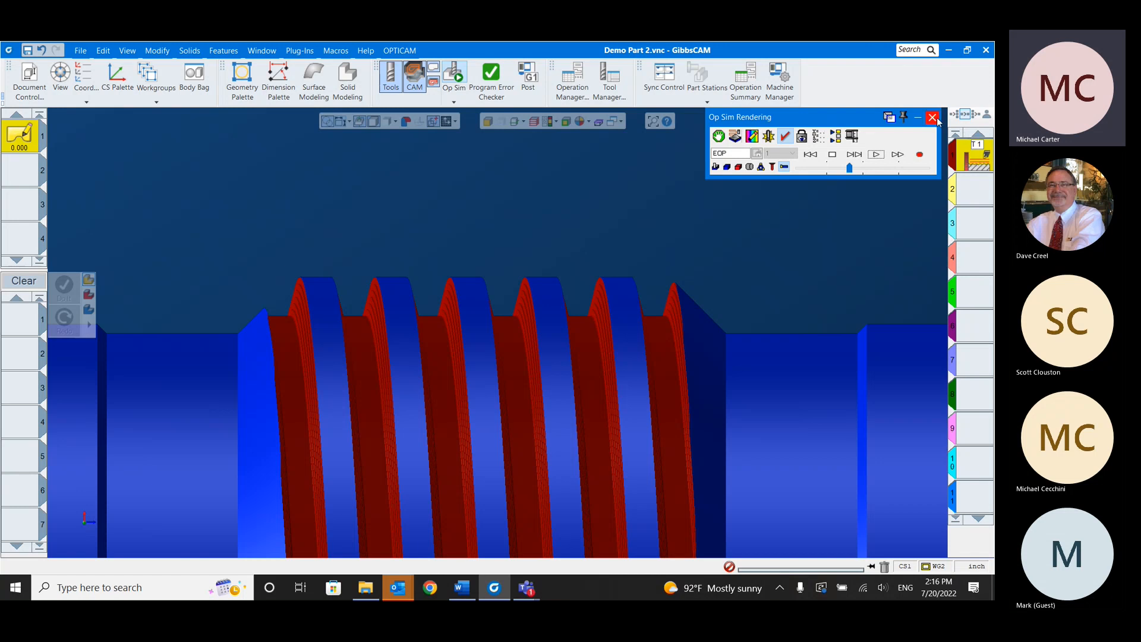
- Close Op Sim and relaunch ThreadTracer, resuming the saved ACME thread settings
left_click(932, 118)
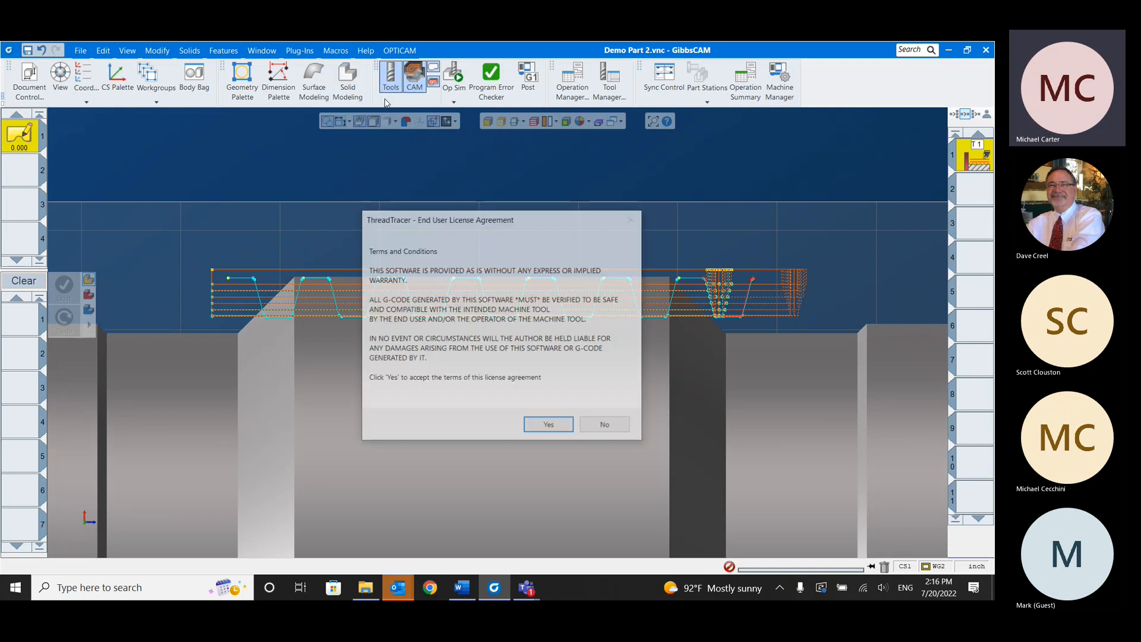
left_click(548, 423)
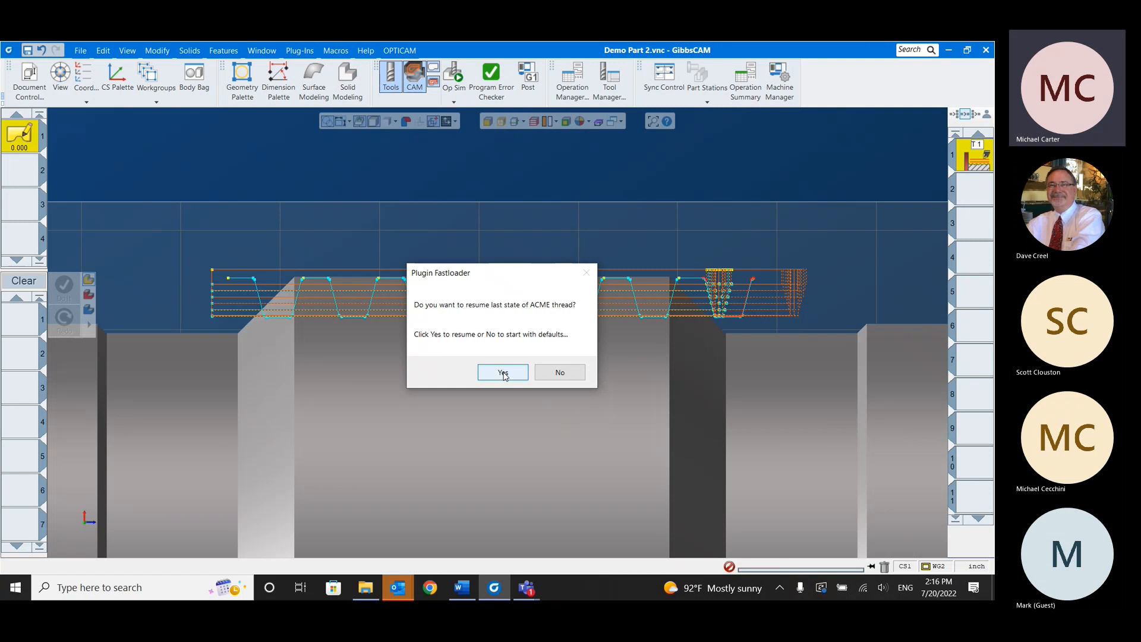
left_click(502, 372)
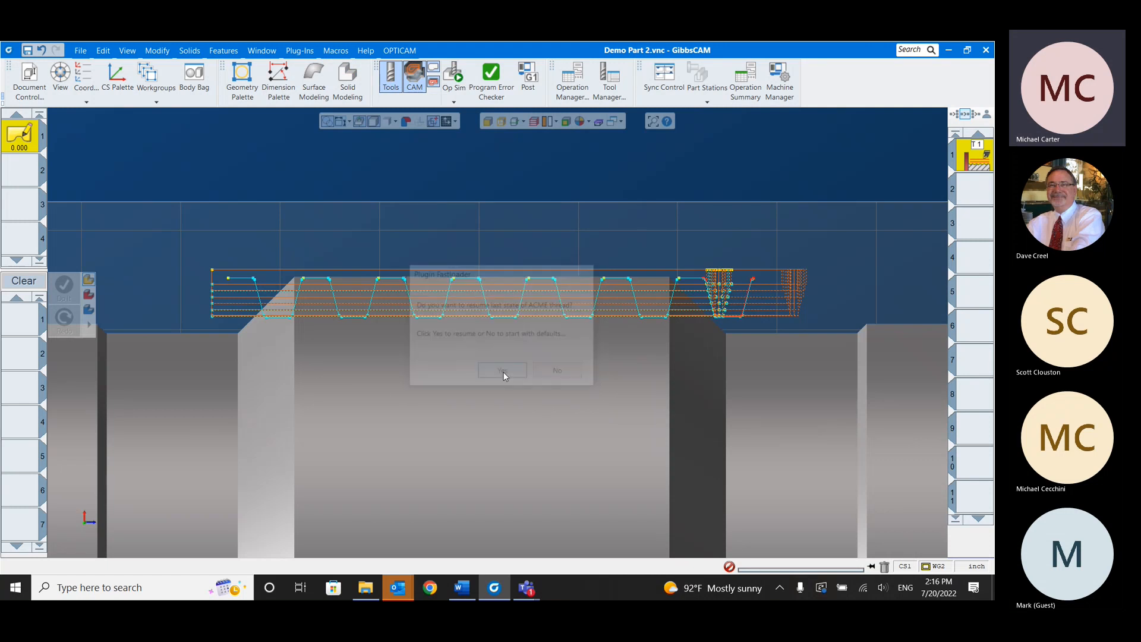
left_click(502, 369)
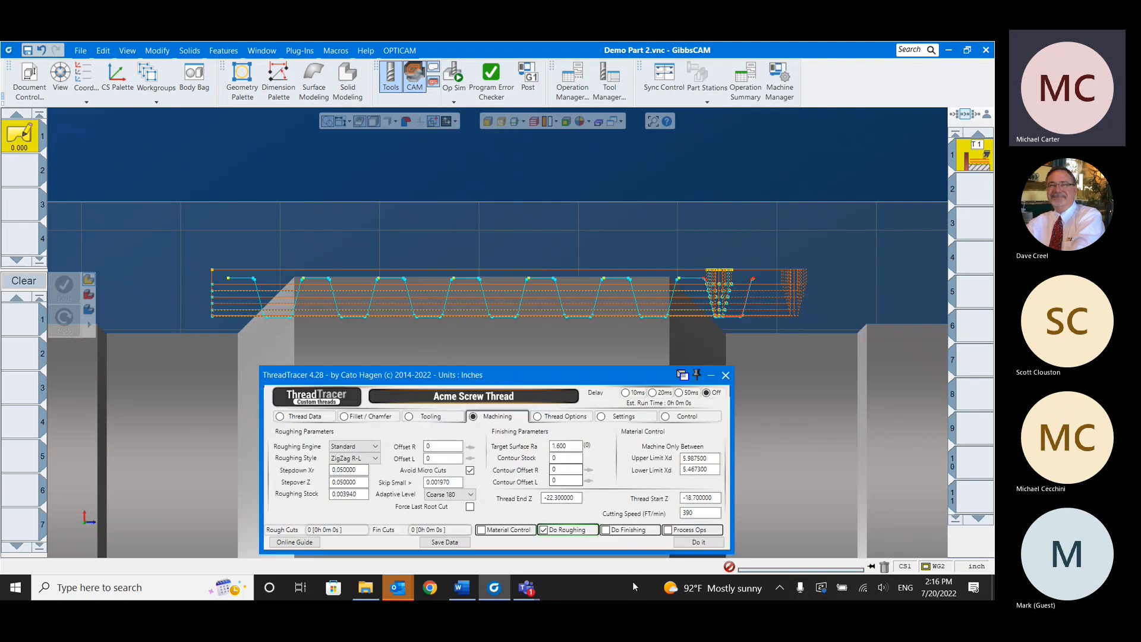
- Switch to finishing only (Do Finishing on, Do Roughing off) and set insert width to 0.0625
left_click(605, 529)
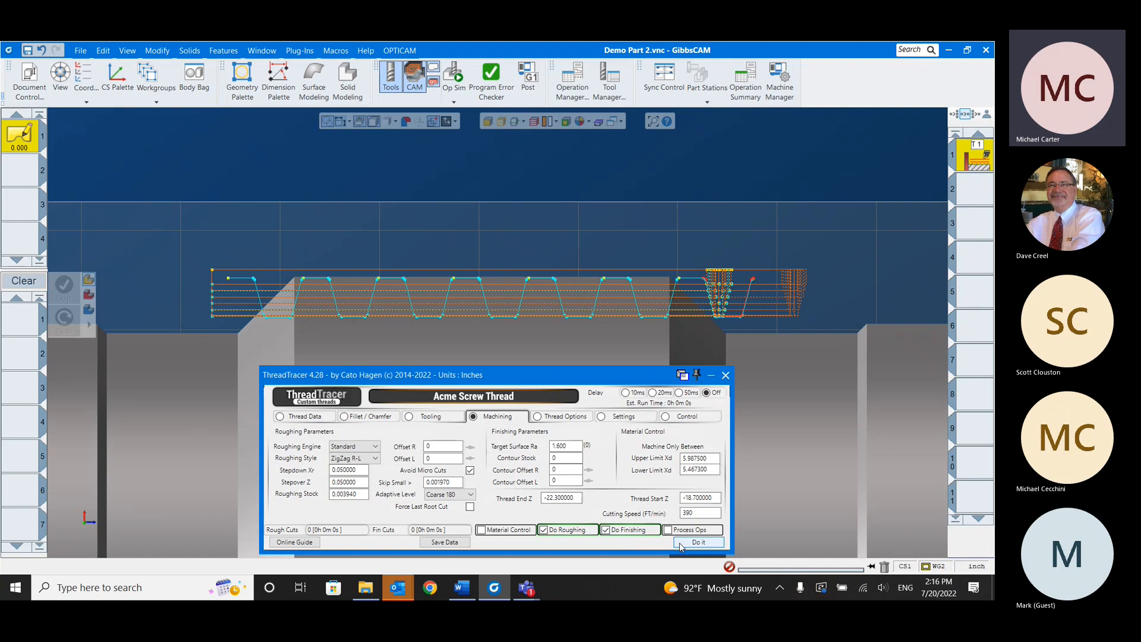
left_click(544, 529)
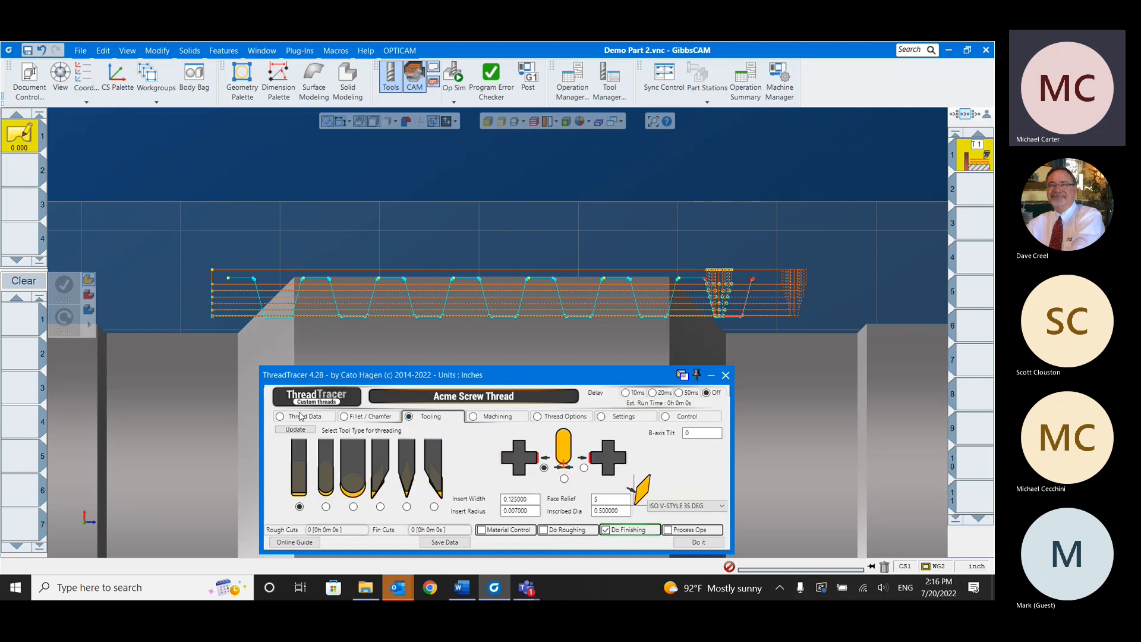
left_click(344, 416)
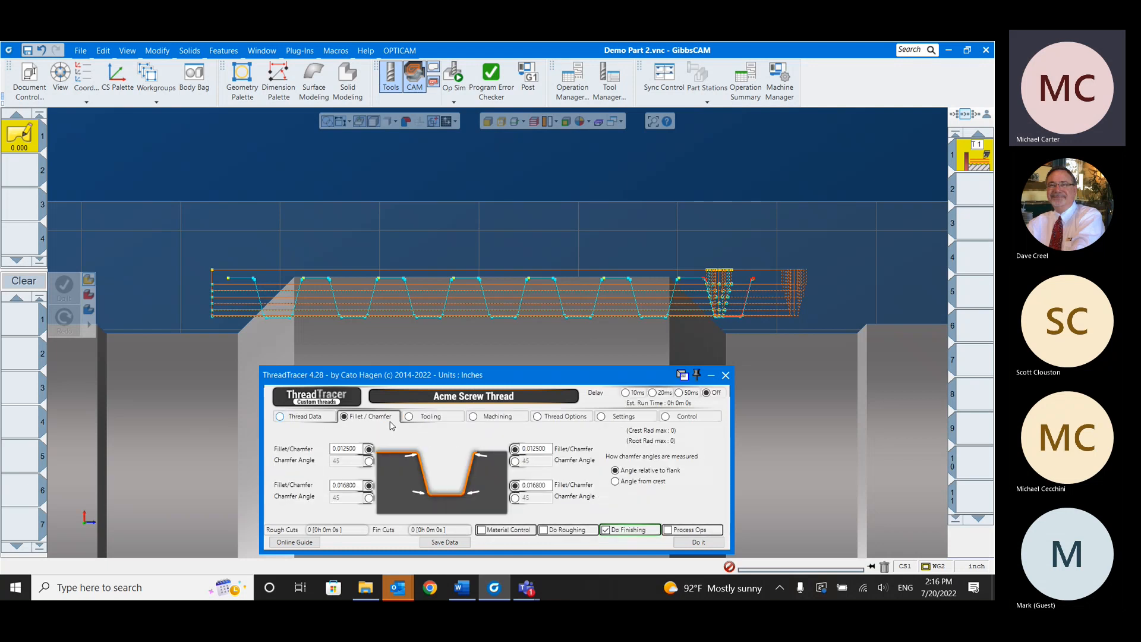
left_click(410, 417)
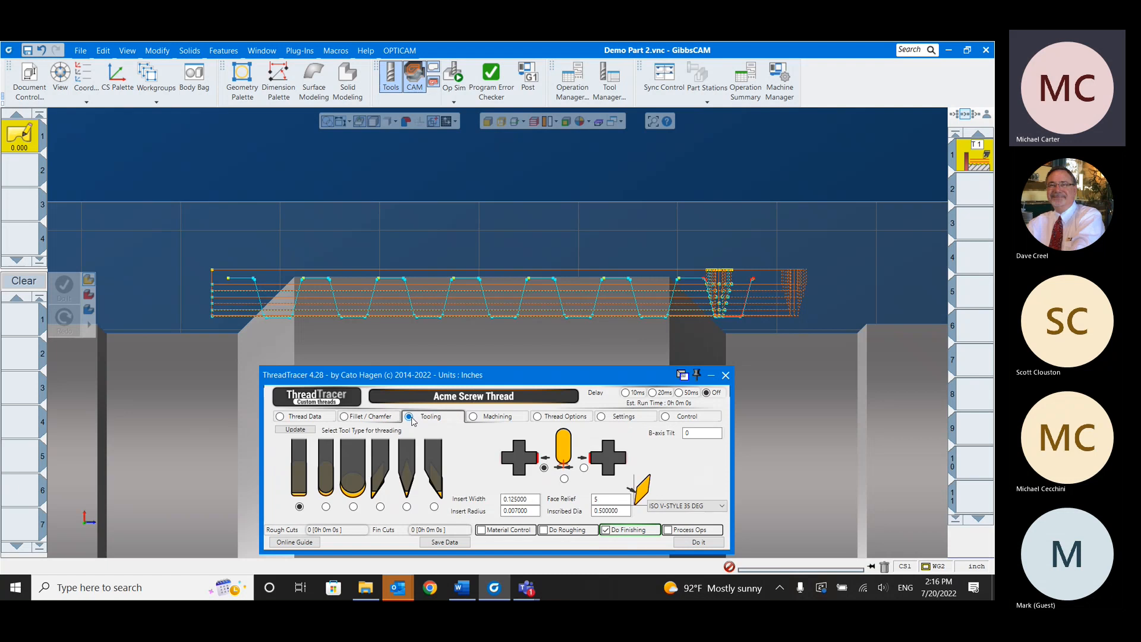
left_click(520, 499)
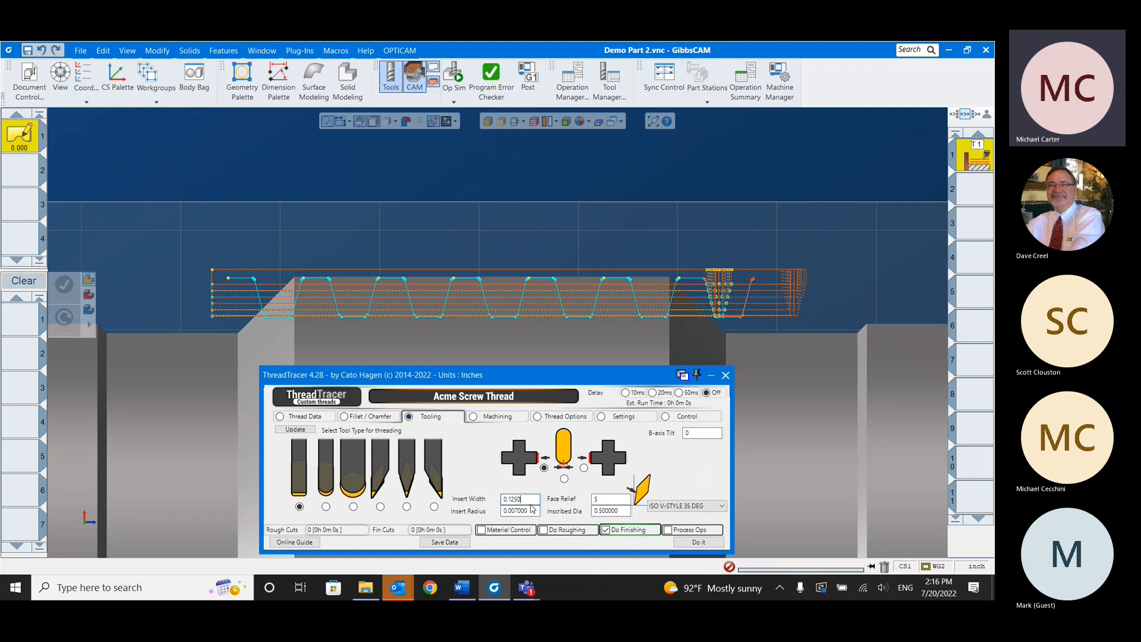
type("0.00")
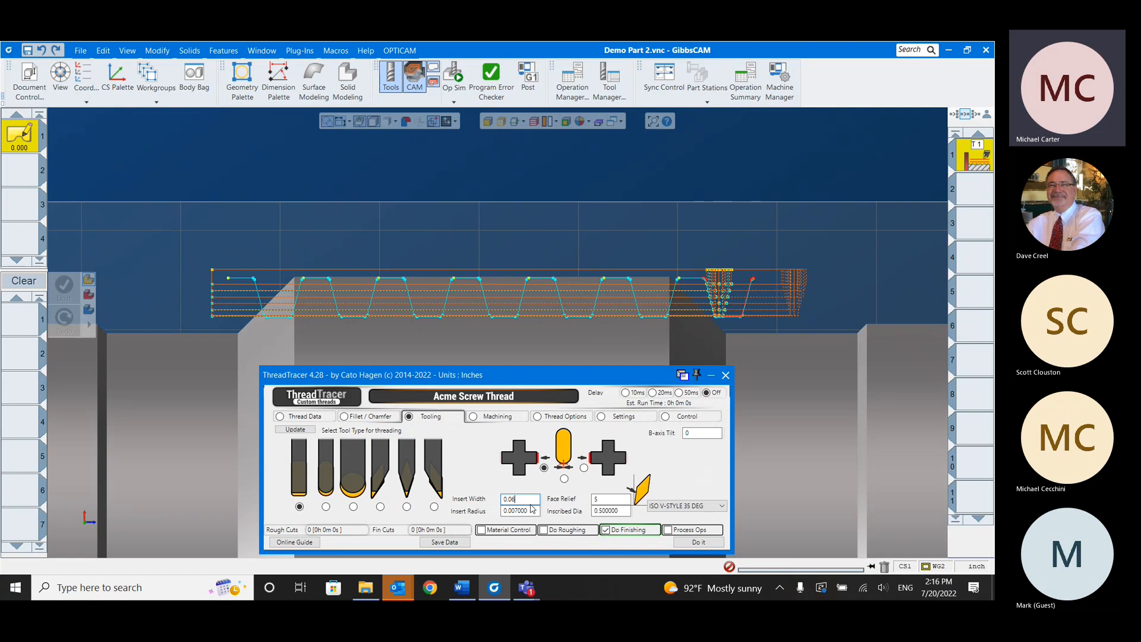
type("0.0625")
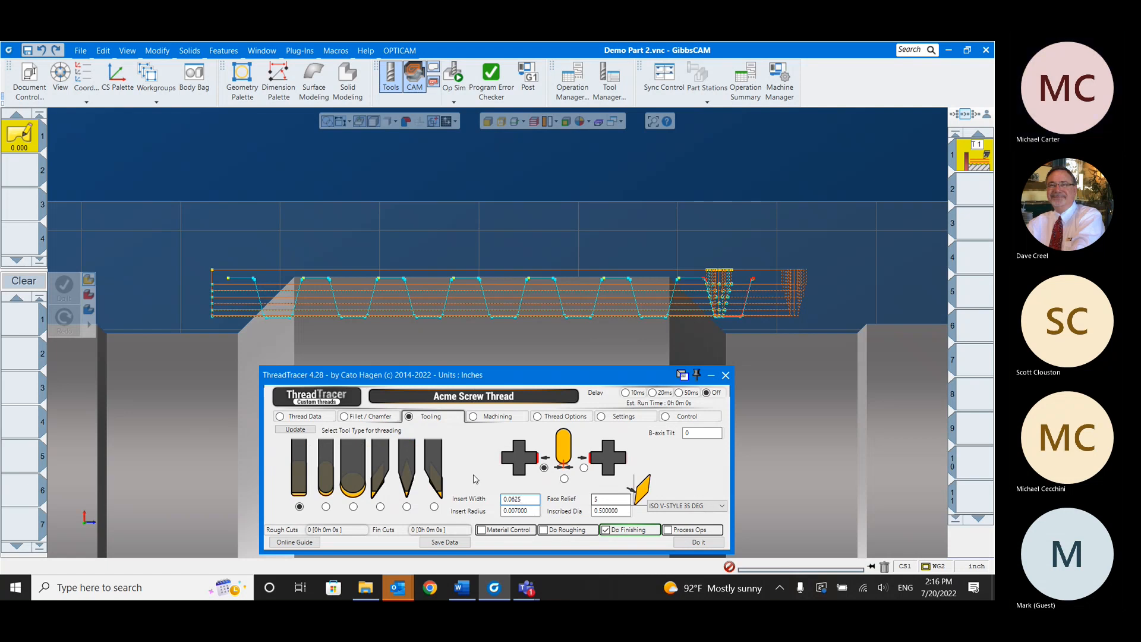
left_click(725, 375)
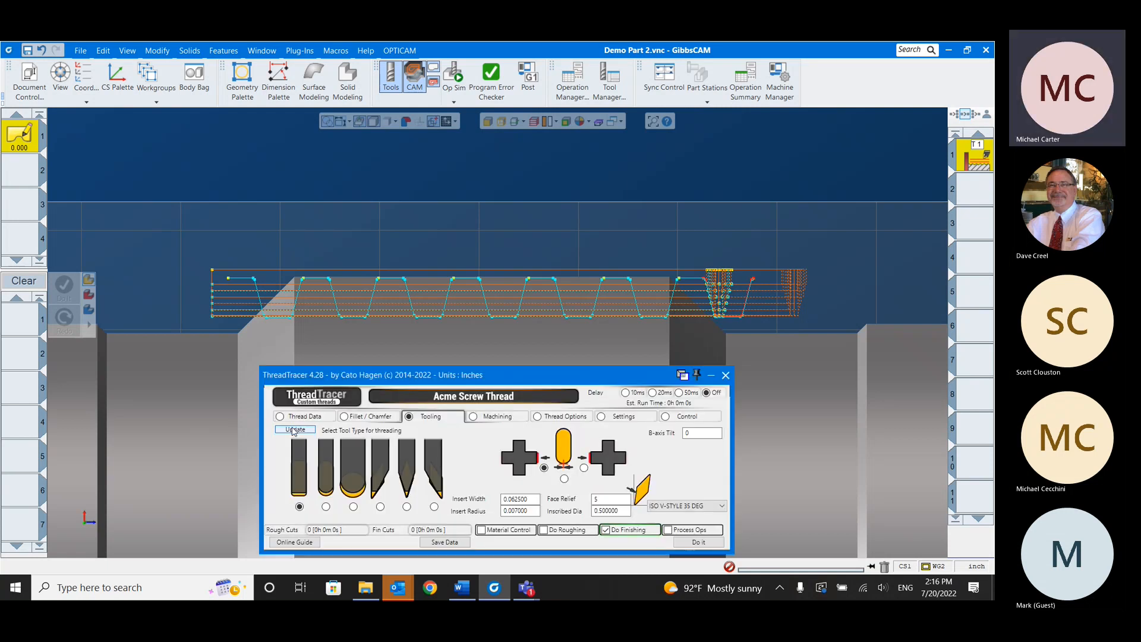
- Update the tool, set Target Surface Ra to 30, enable Process Ops and generate the finishing toolpath
left_click(472, 416)
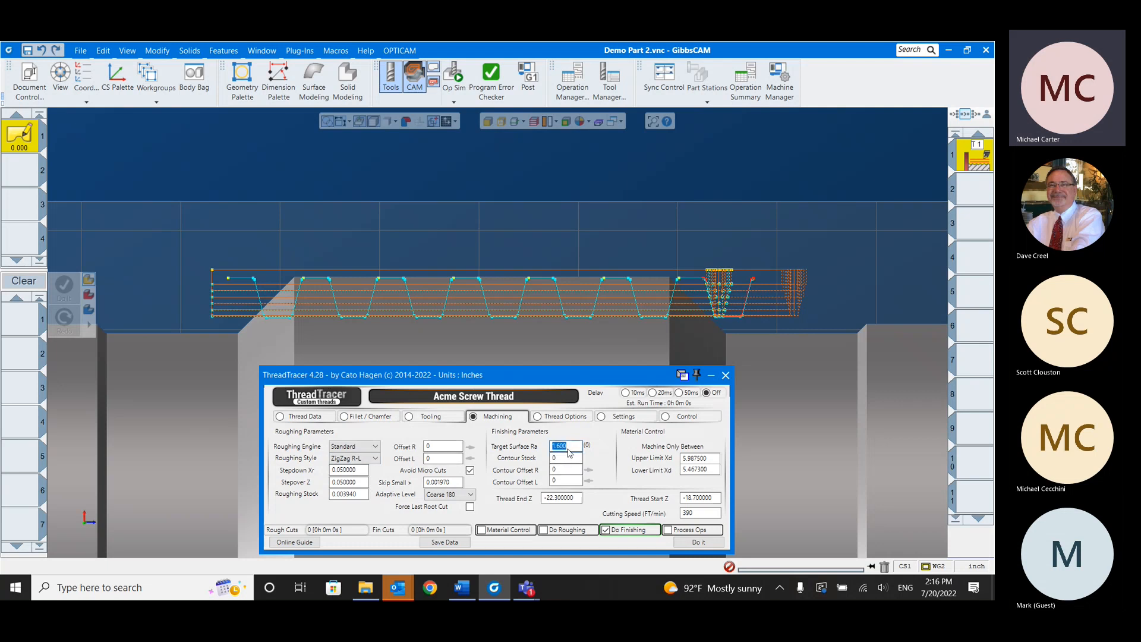
type("3")
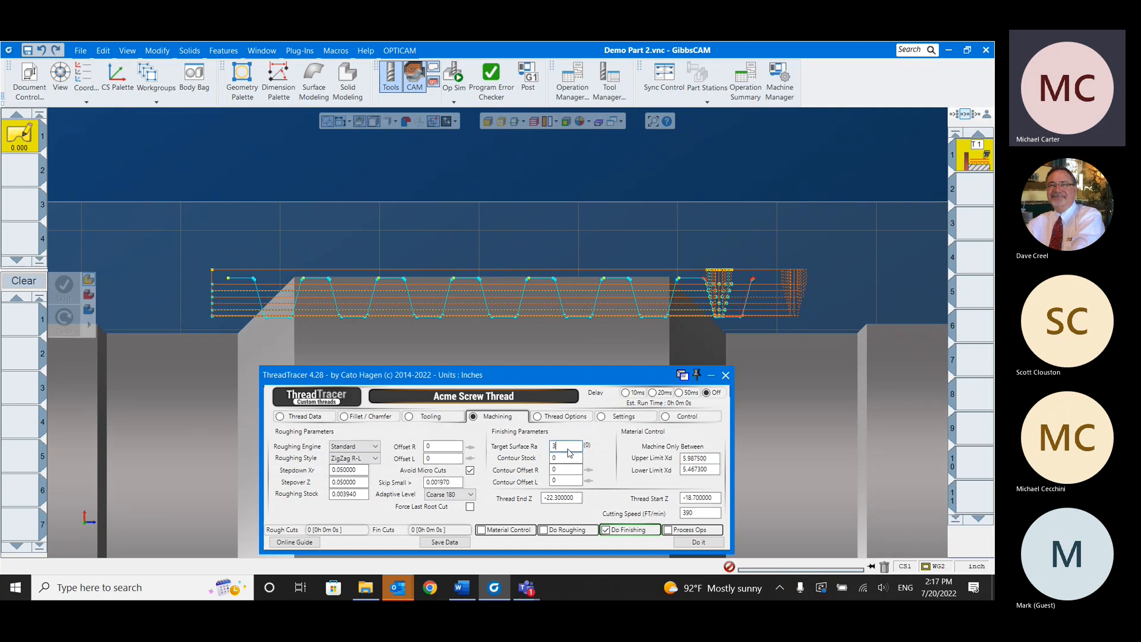
type("0")
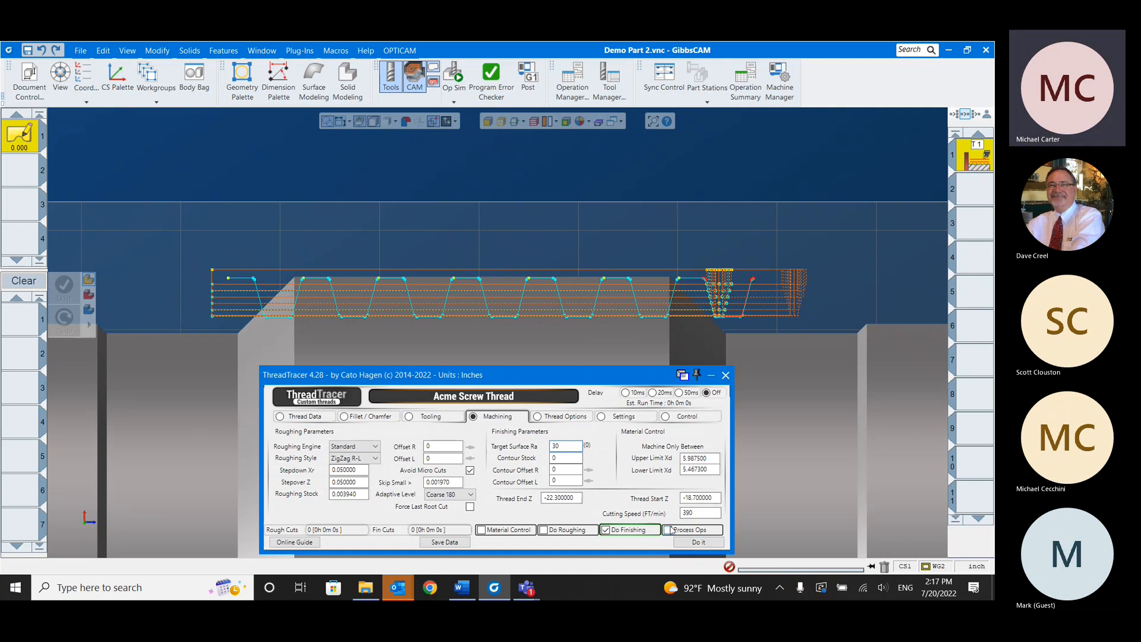
left_click(667, 529)
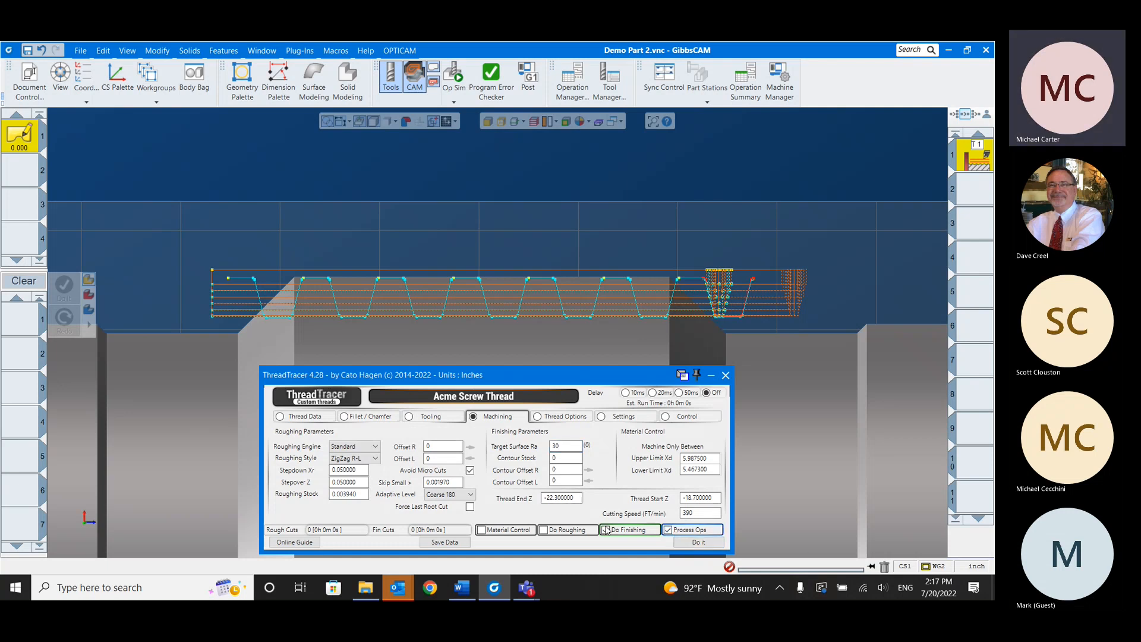
left_click(605, 529)
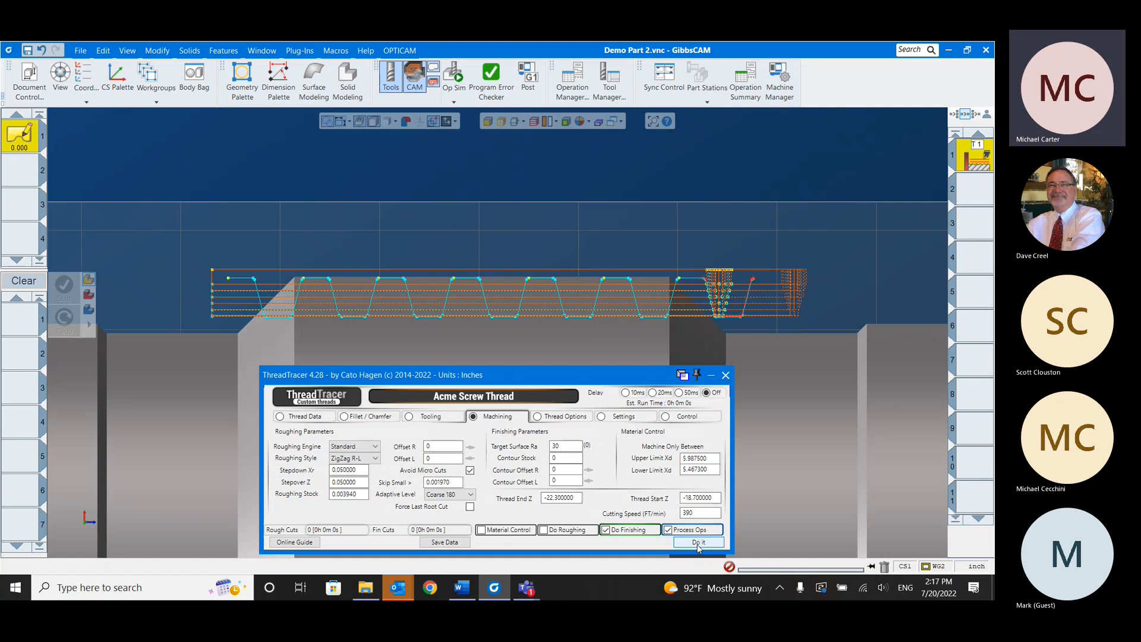
left_click(698, 542)
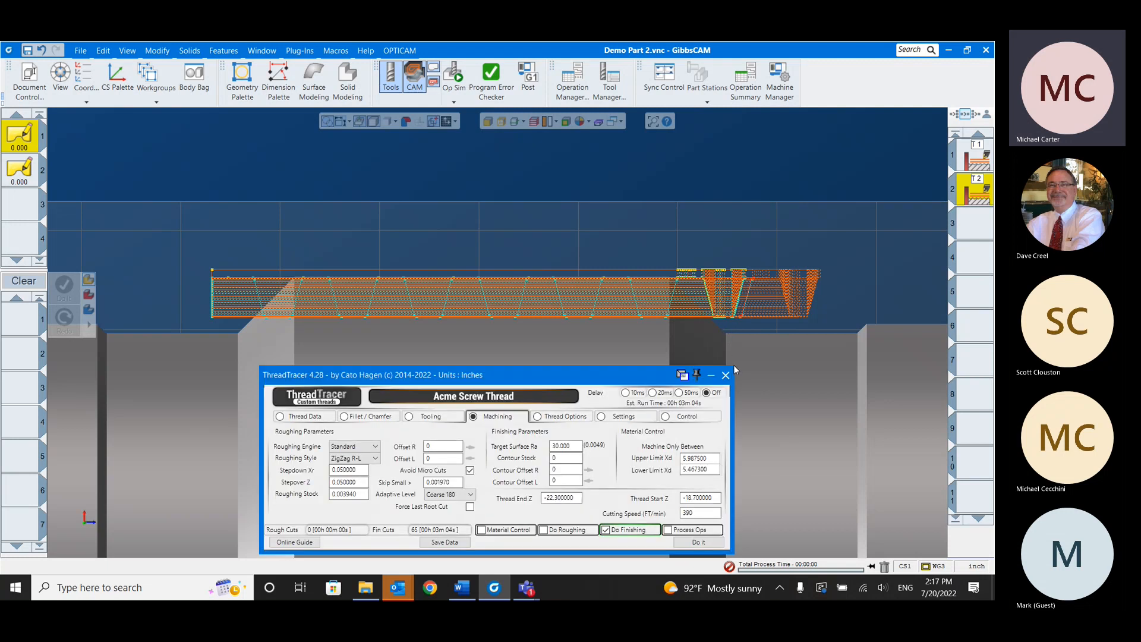
- Close ThreadTracer and replay Op Sim from uncut stock through both threading operations
left_click(725, 374)
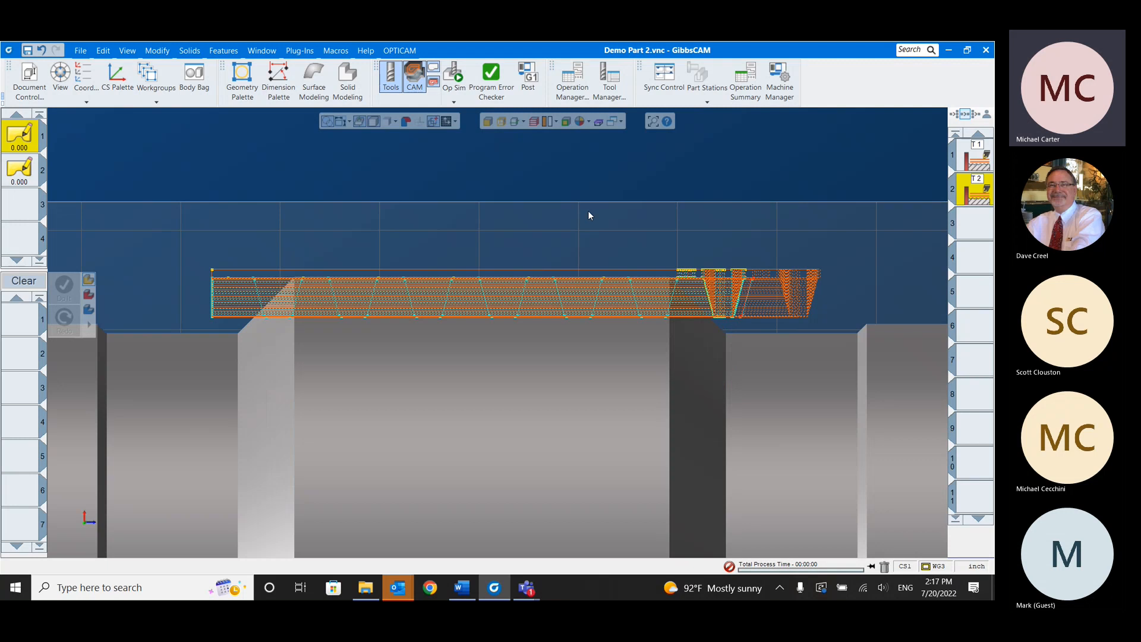
left_click(453, 79)
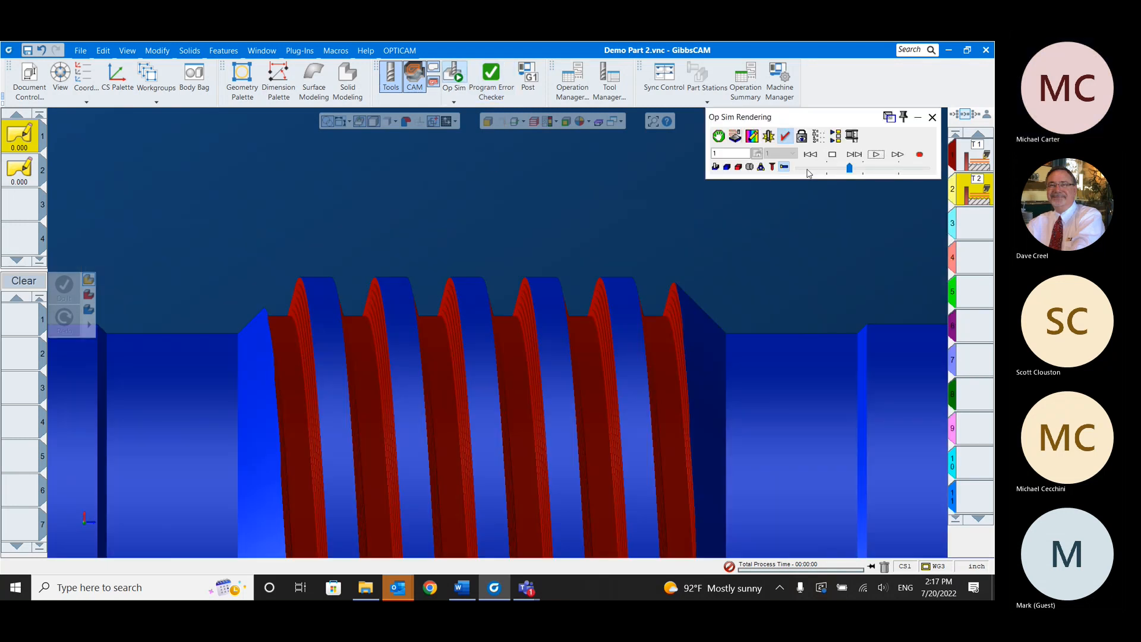
left_click(876, 153)
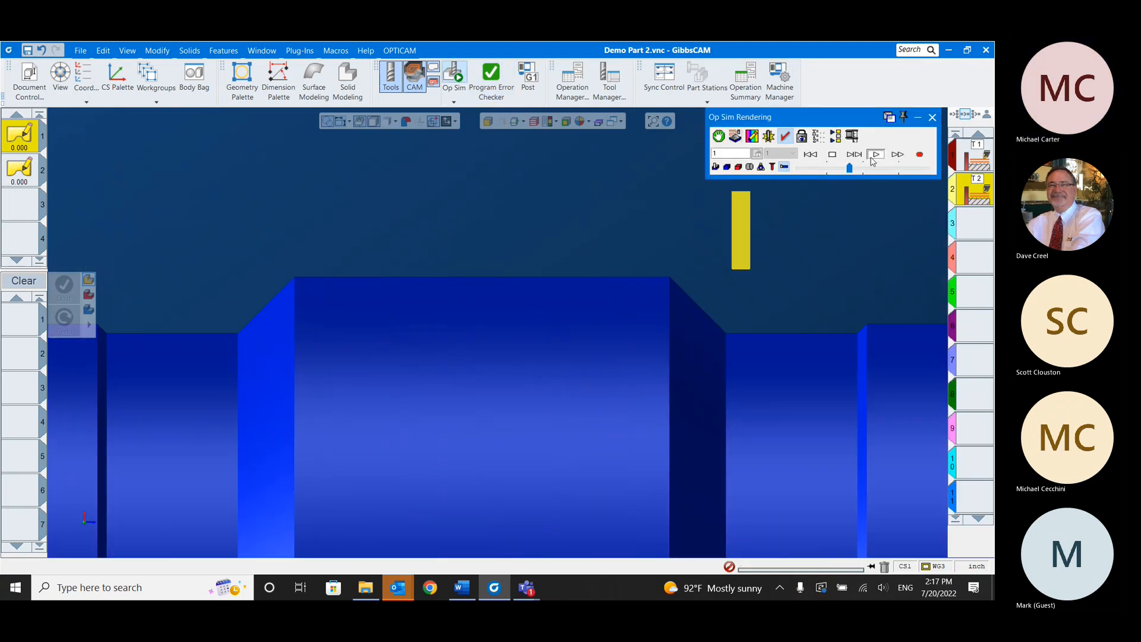
left_click(876, 154)
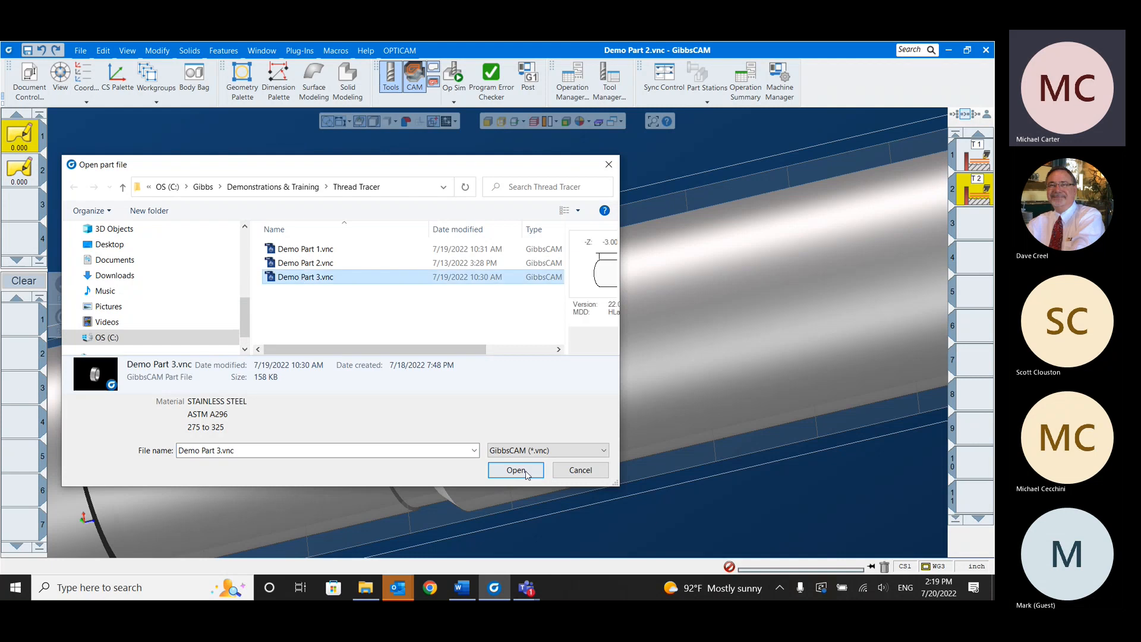
- Load Demo Part 3.vnc and switch to a side view of the ring-shaped part
left_click(515, 469)
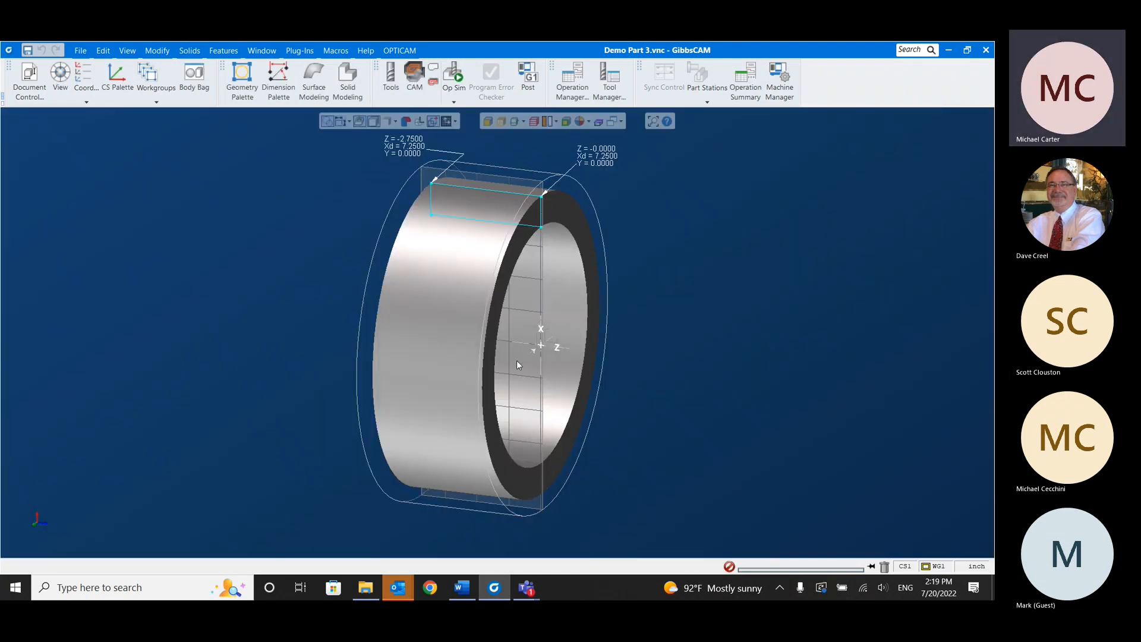
mouse_move(346, 183)
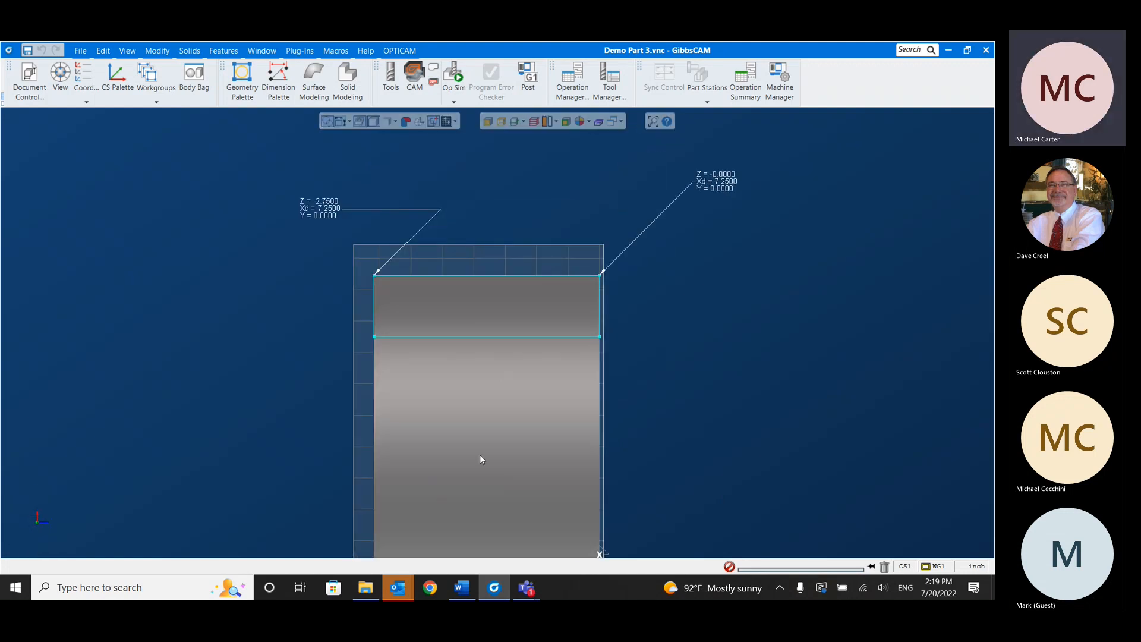
left_click(414, 75)
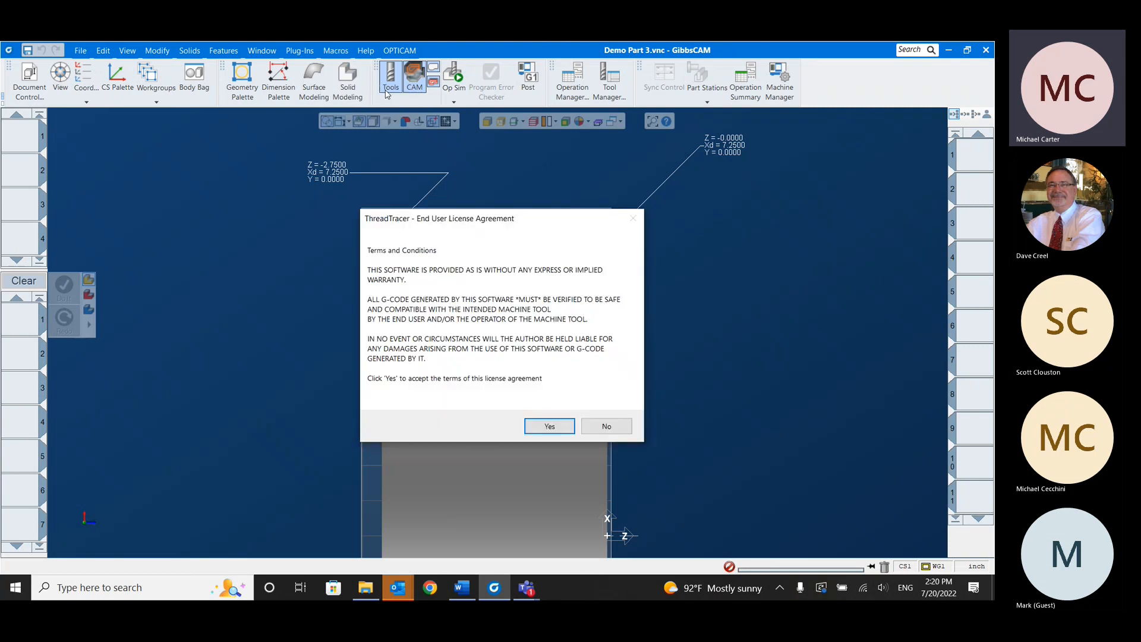
- Relaunch ThreadTracer, accept its licence and start from default Acme settings instead of the last state
left_click(549, 425)
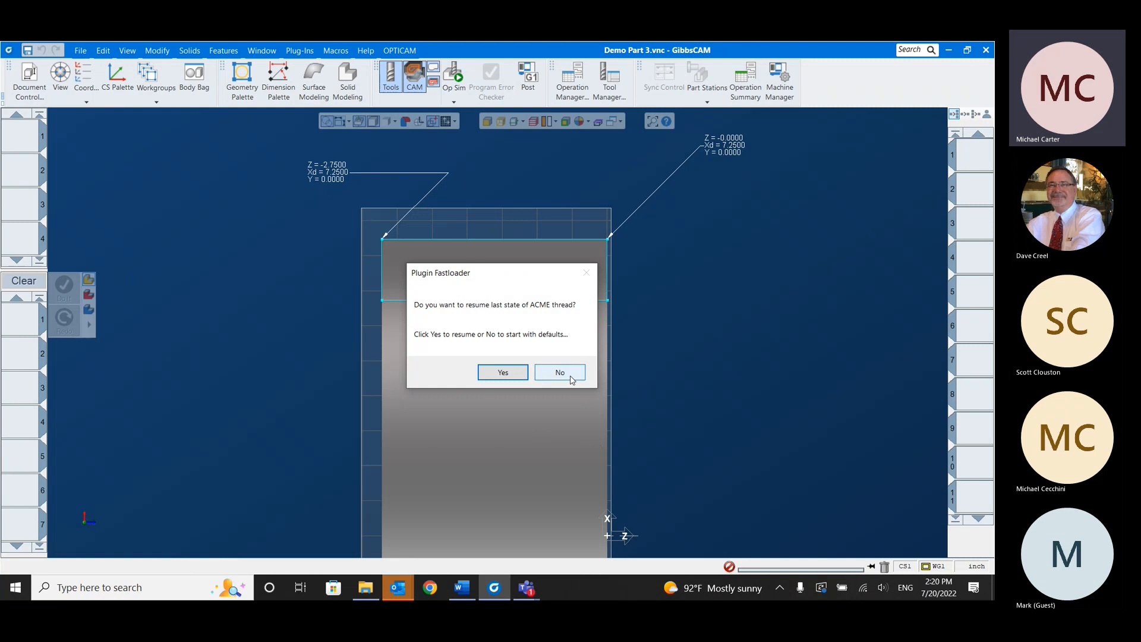
left_click(560, 372)
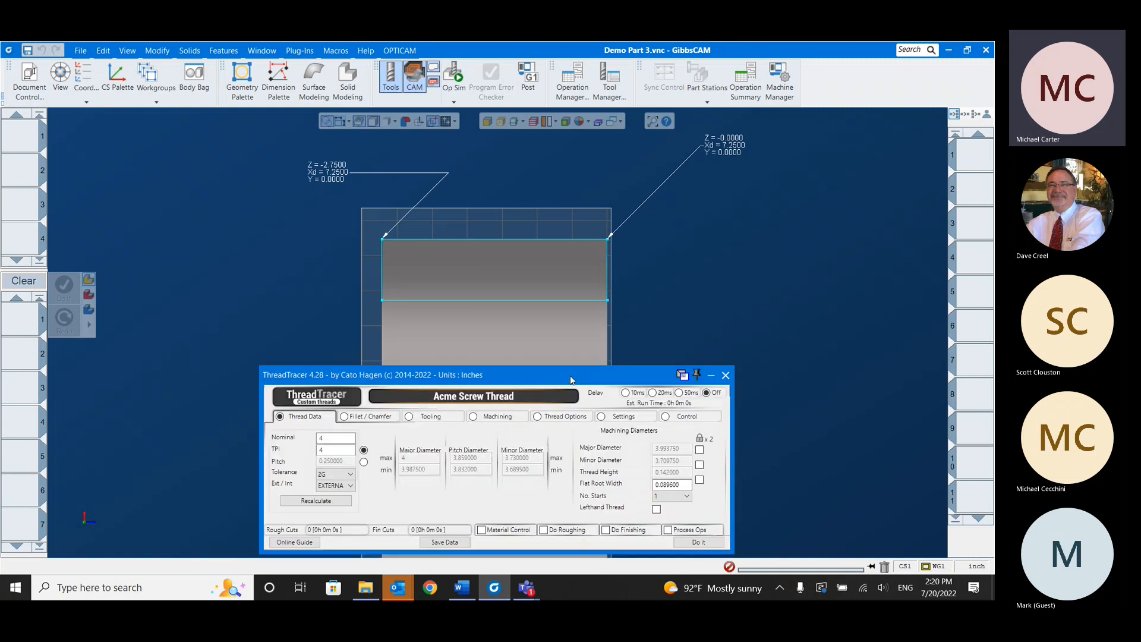
left_click(725, 374)
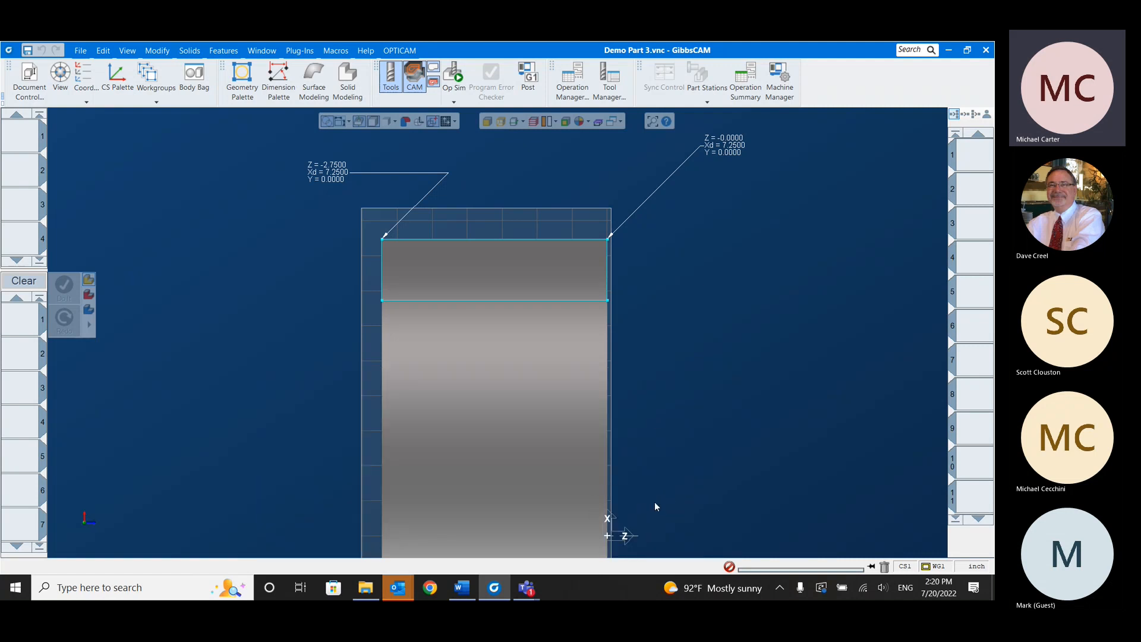
mouse_move(718, 540)
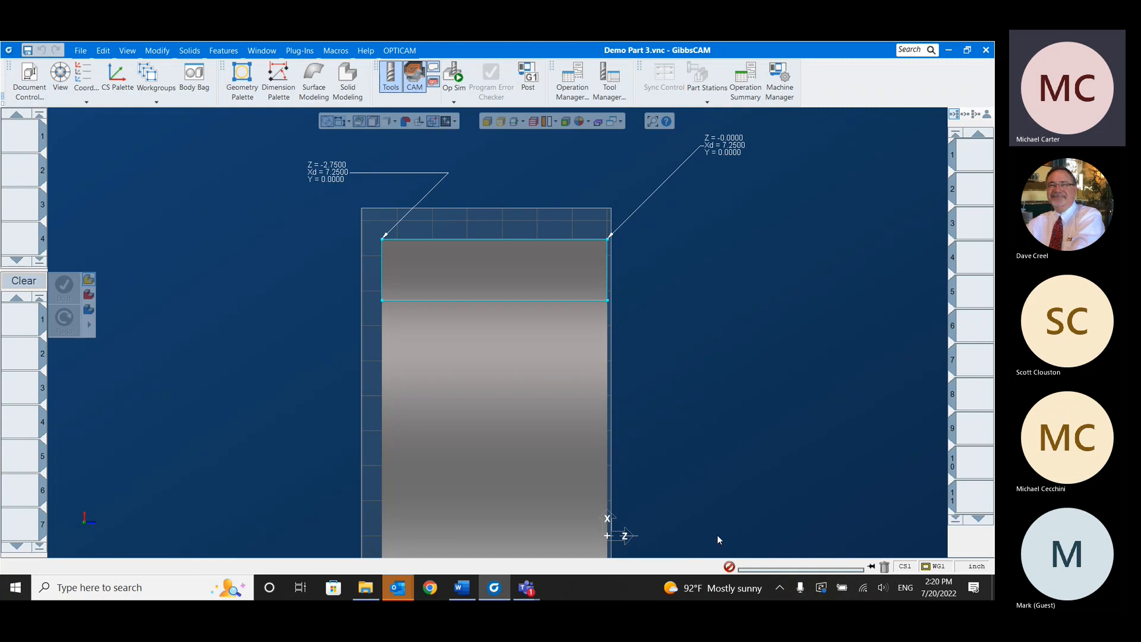
mouse_move(702, 526)
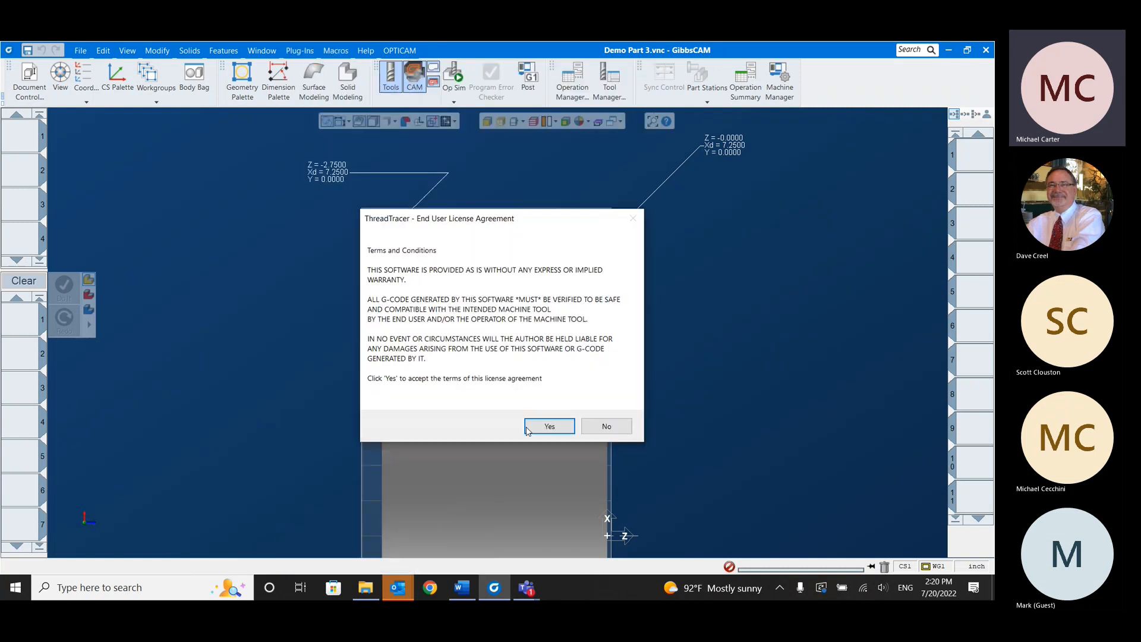
left_click(550, 425)
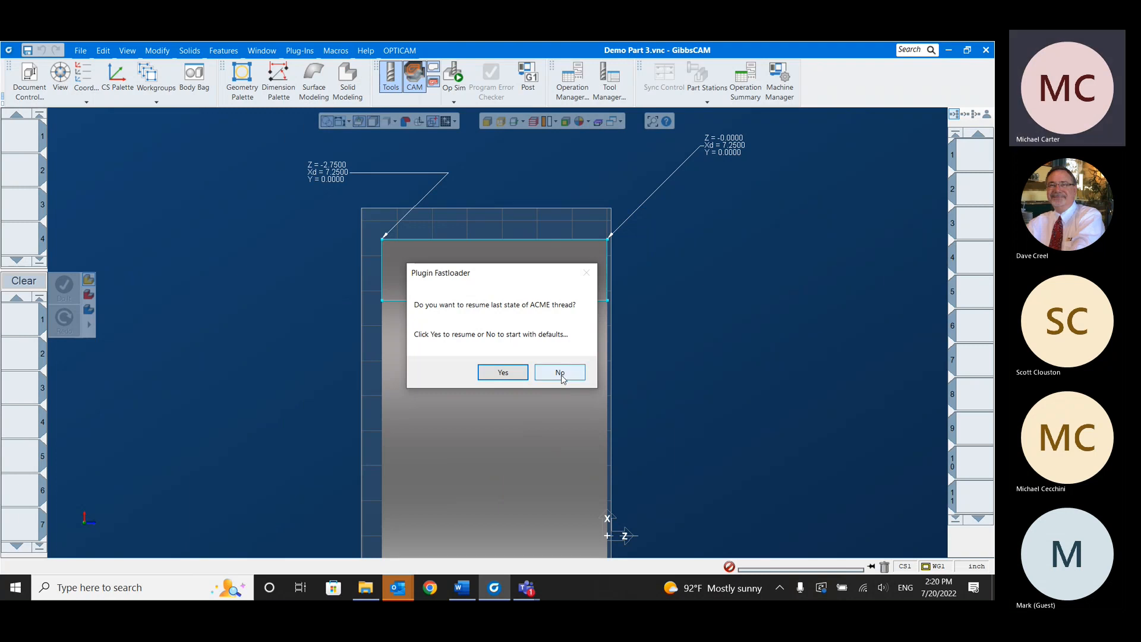
left_click(559, 372)
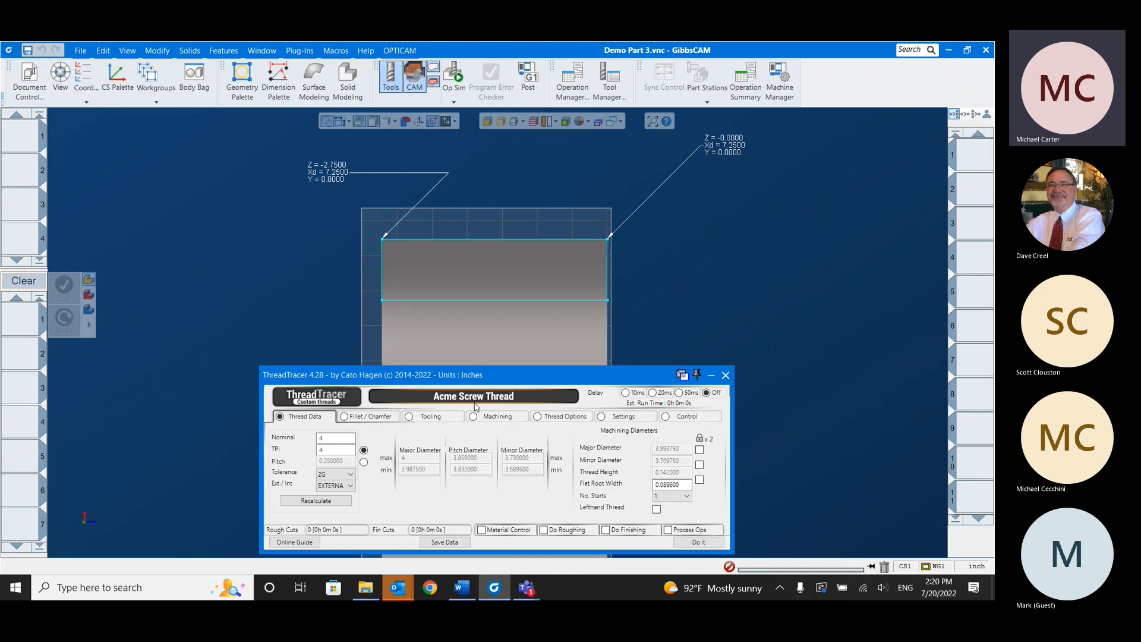
- On the Control page switch the thread type from ACME to BUTTRESS THREAD
left_click(686, 416)
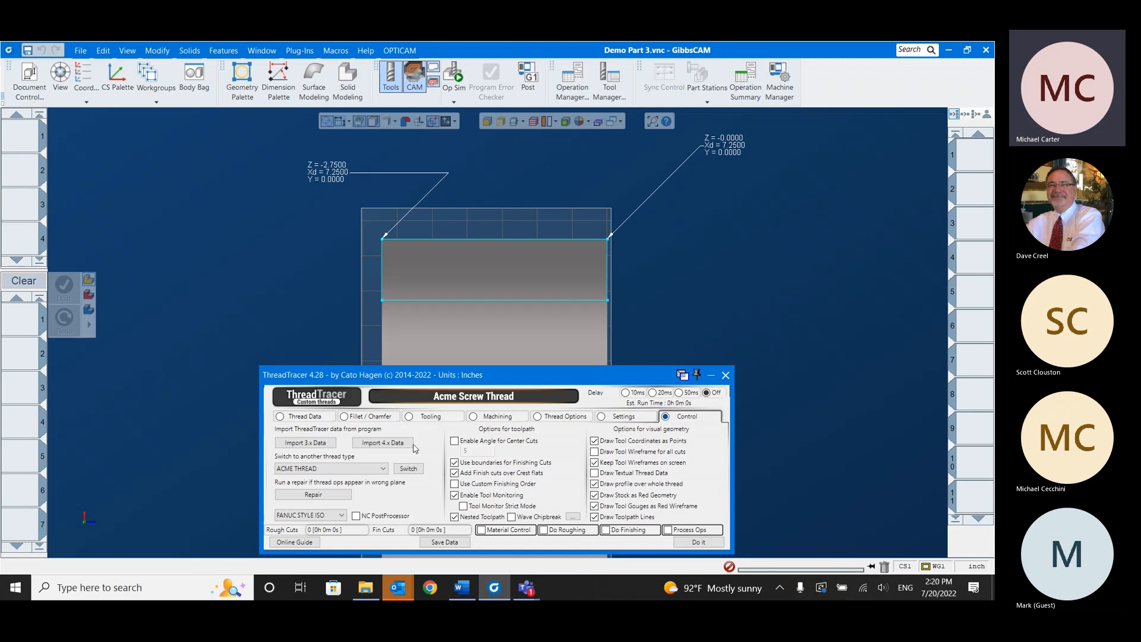
left_click(331, 468)
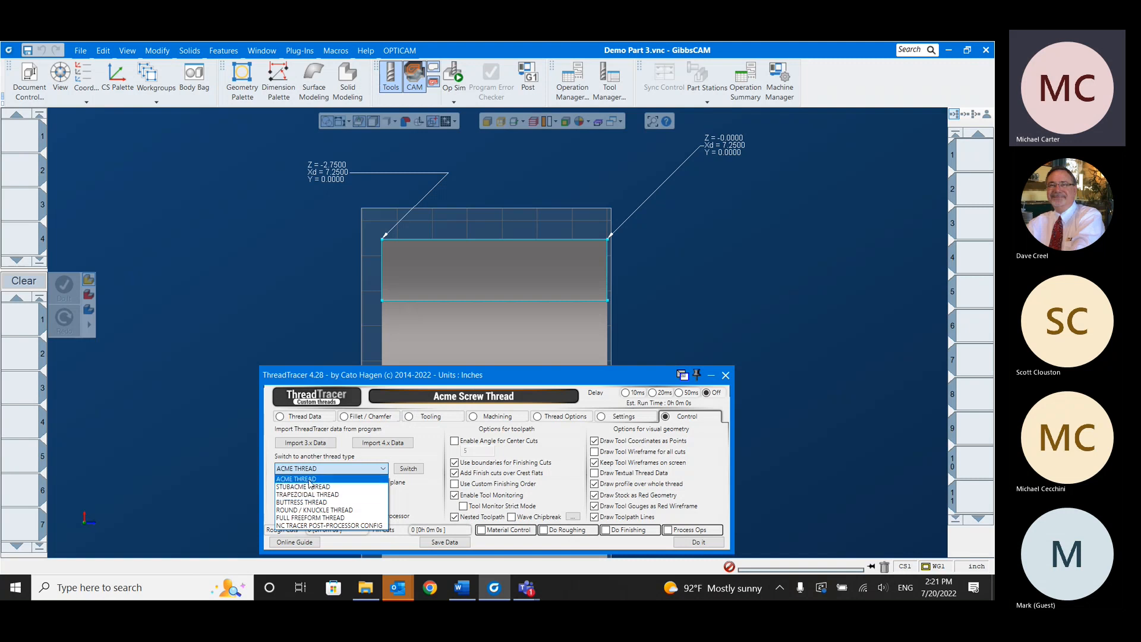
left_click(300, 502)
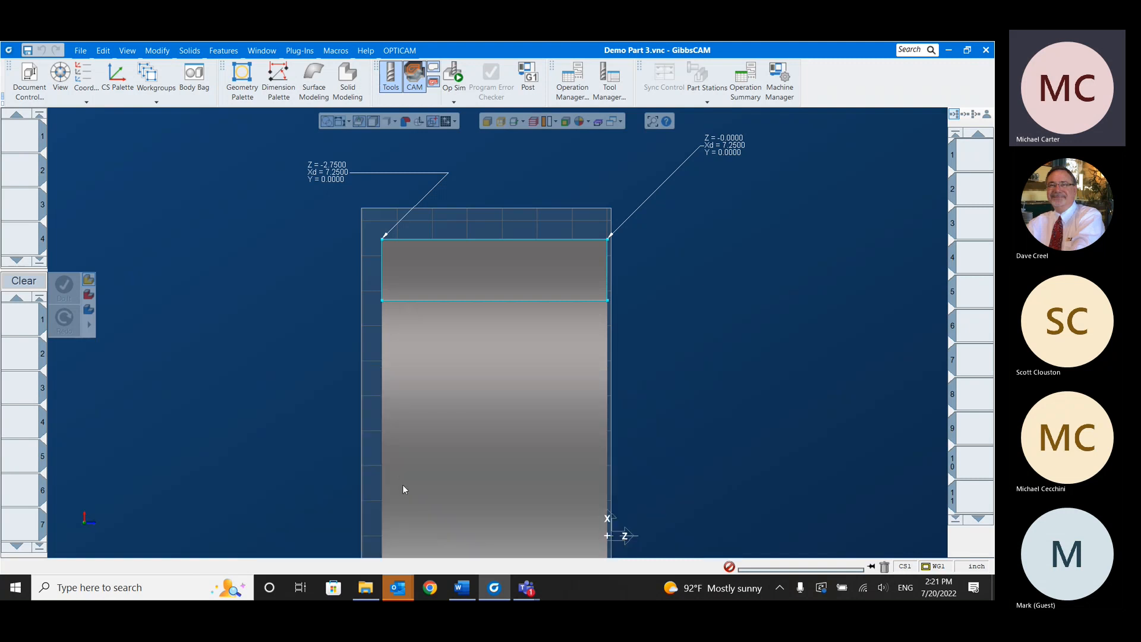
mouse_move(377, 466)
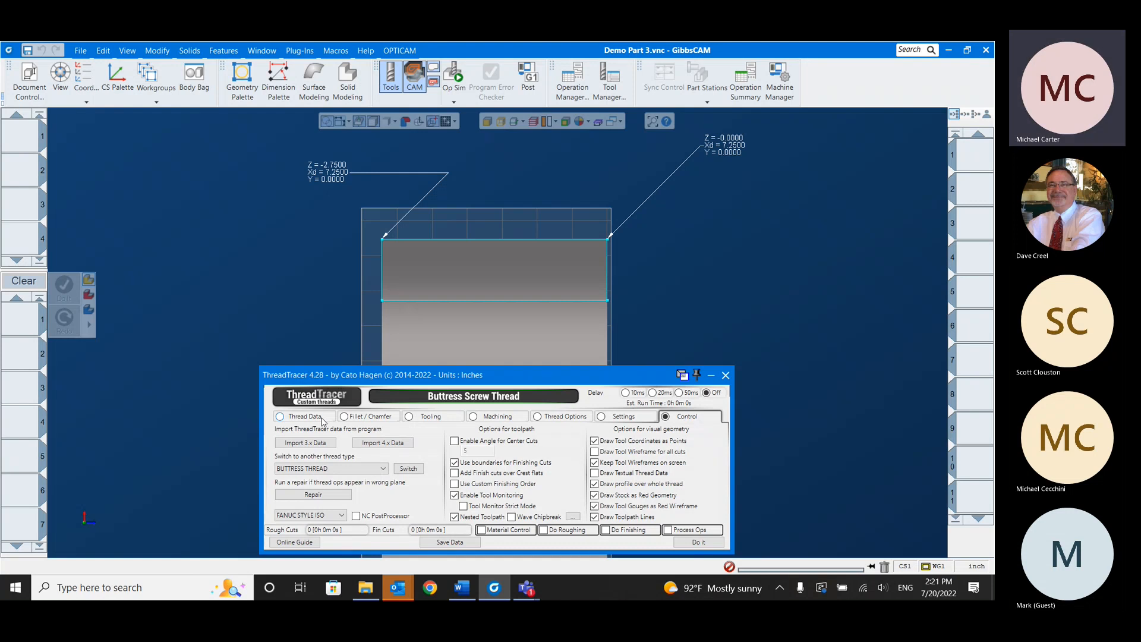
- Enter 7.25 major diameter with BUTT form and recalculate, giving minor diameter 6.997070
left_click(279, 416)
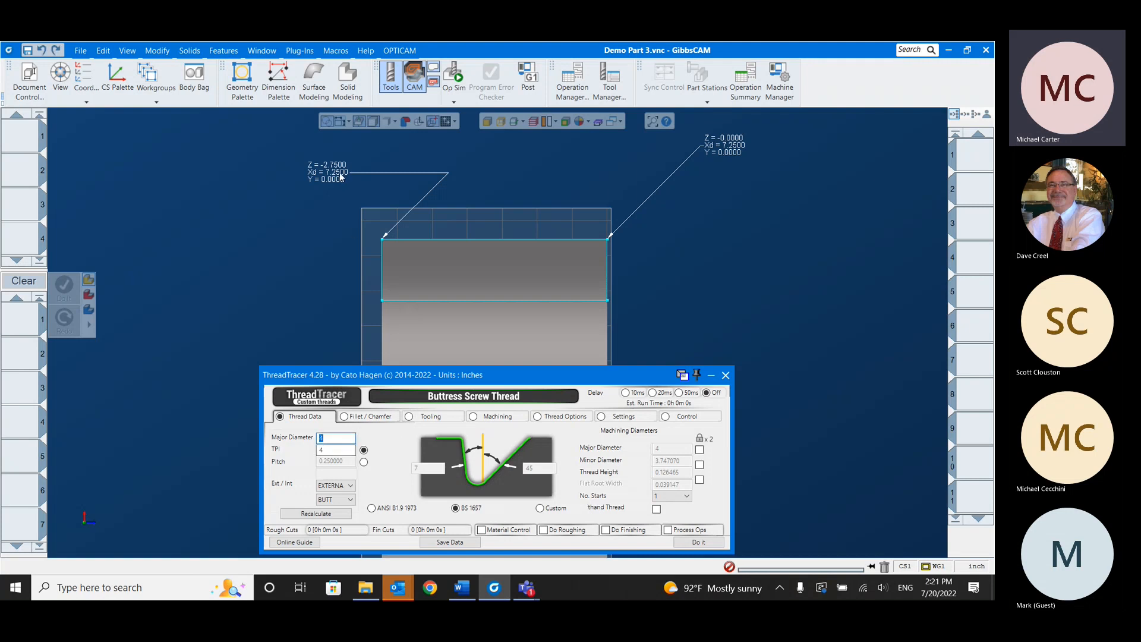
type("7.25")
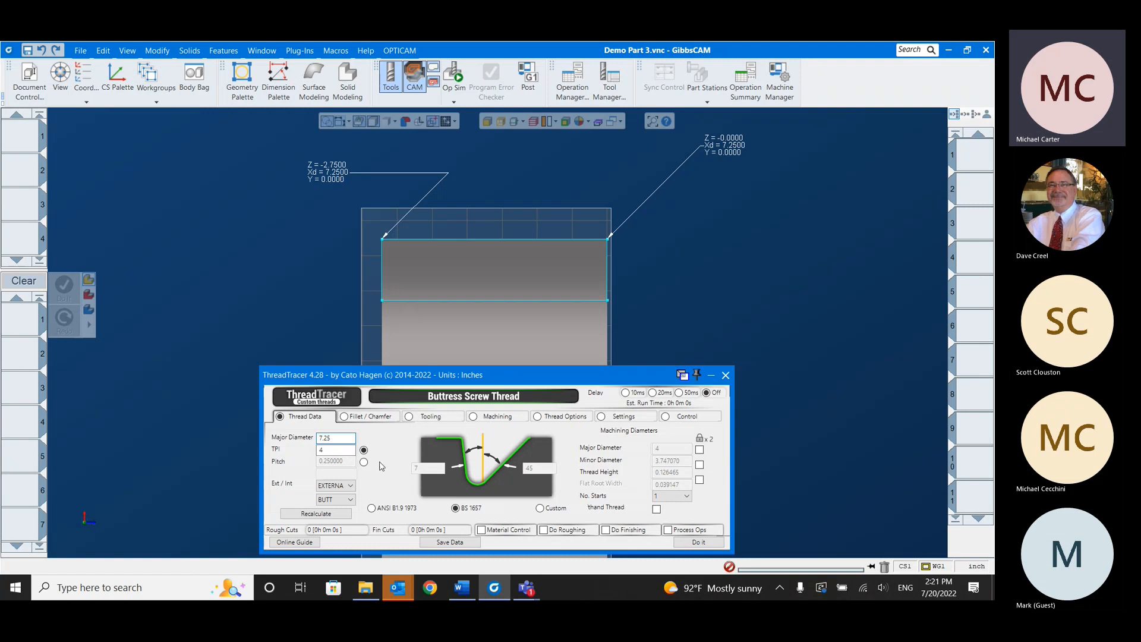
left_click(335, 449)
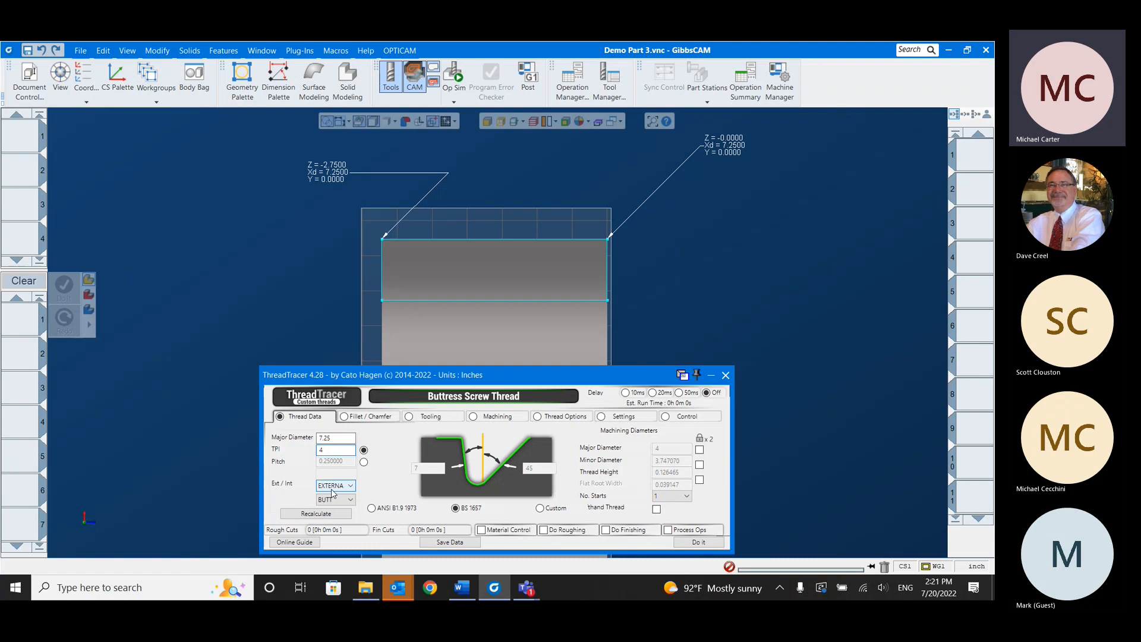
left_click(333, 486)
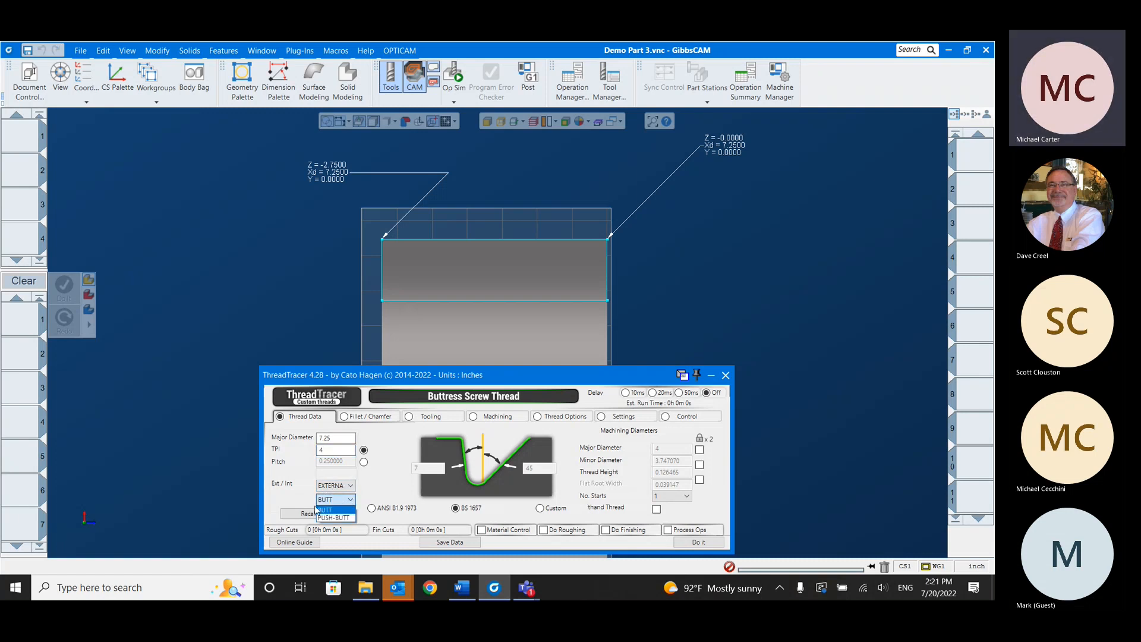
mouse_move(332, 517)
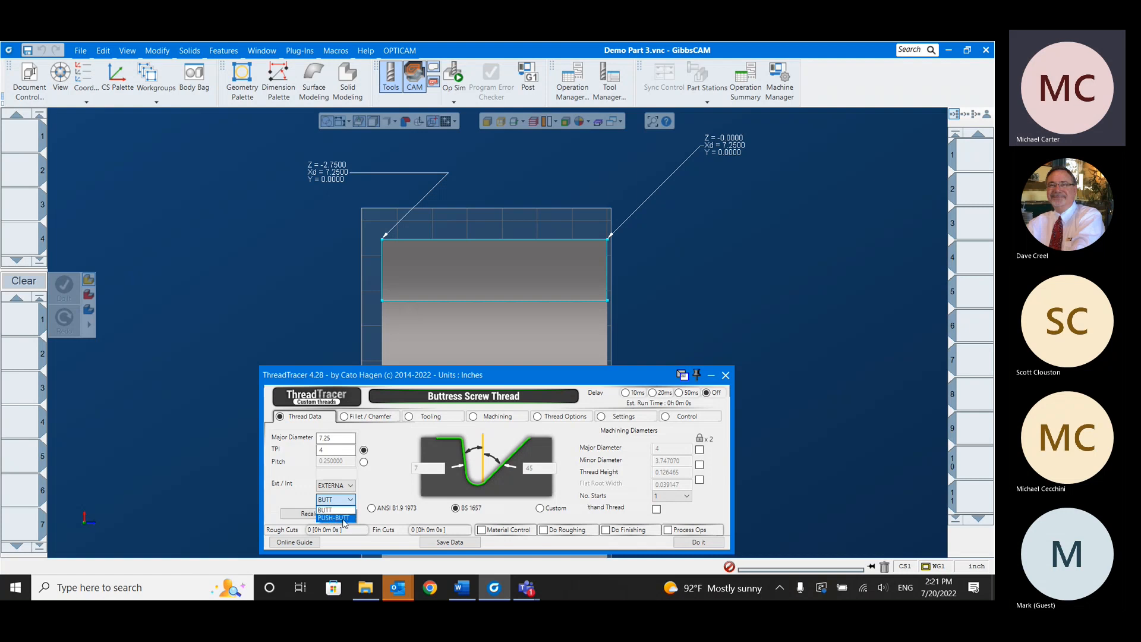
left_click(326, 509)
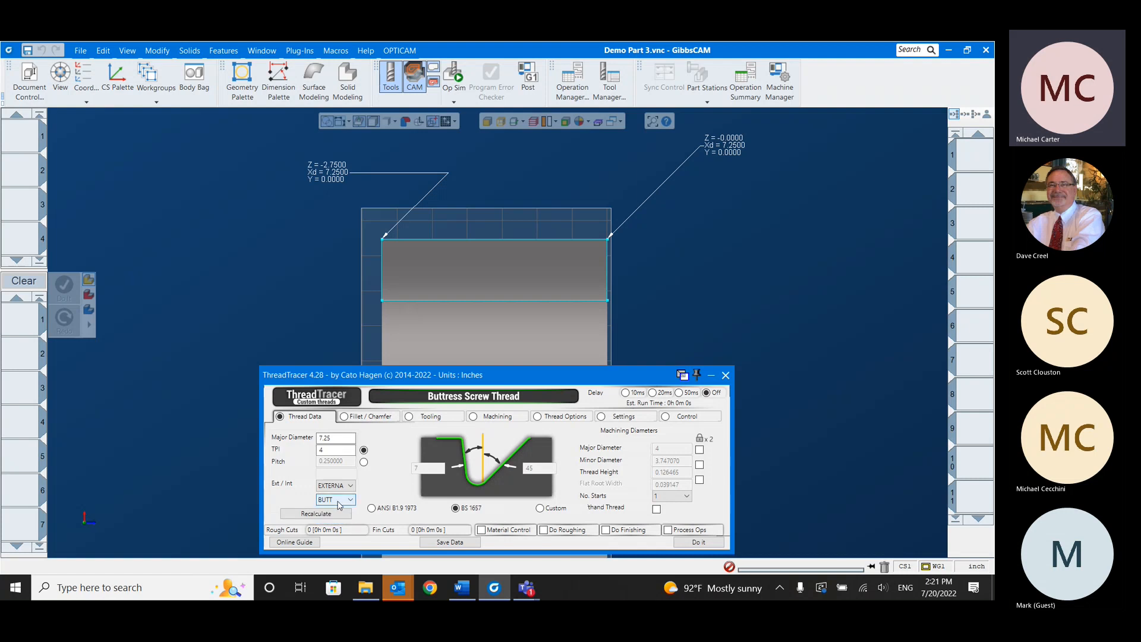
left_click(725, 374)
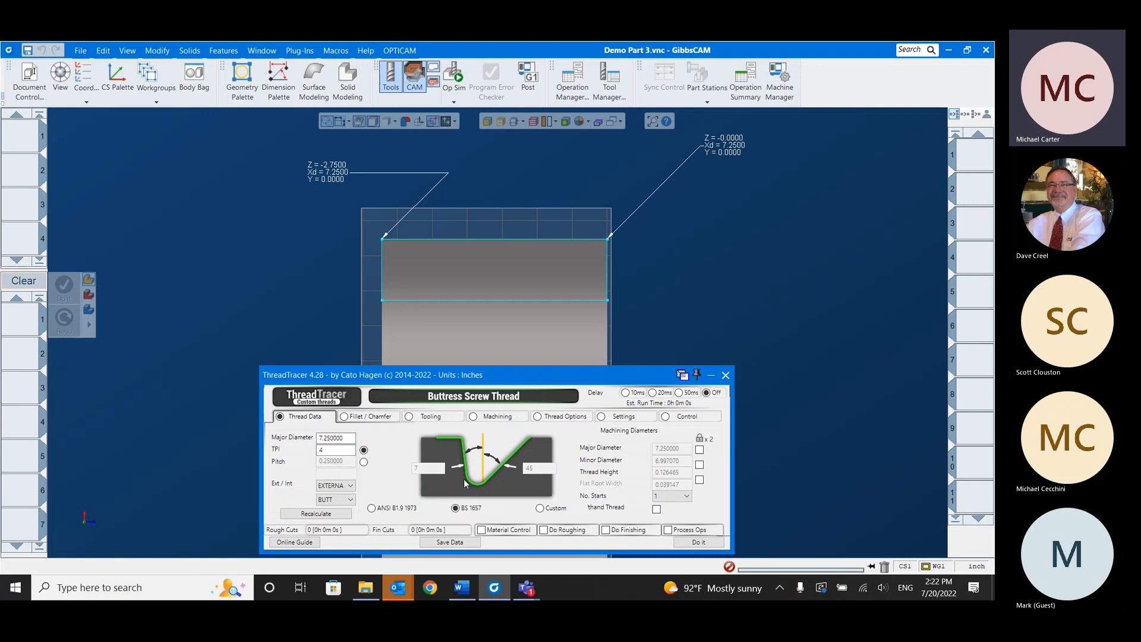
mouse_move(453, 491)
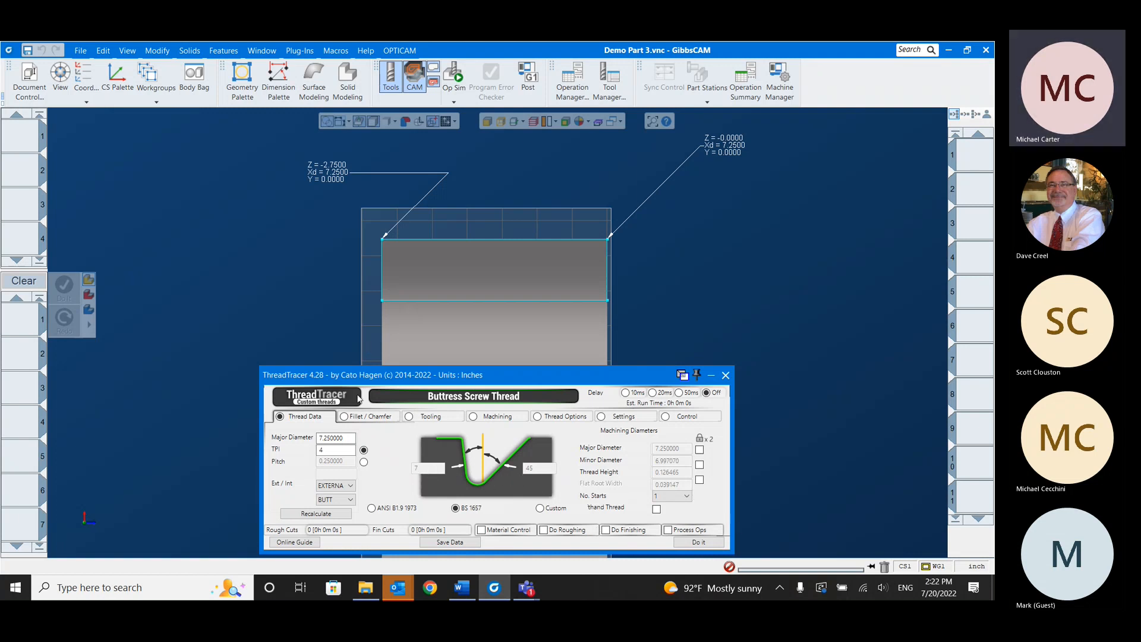
left_click(367, 416)
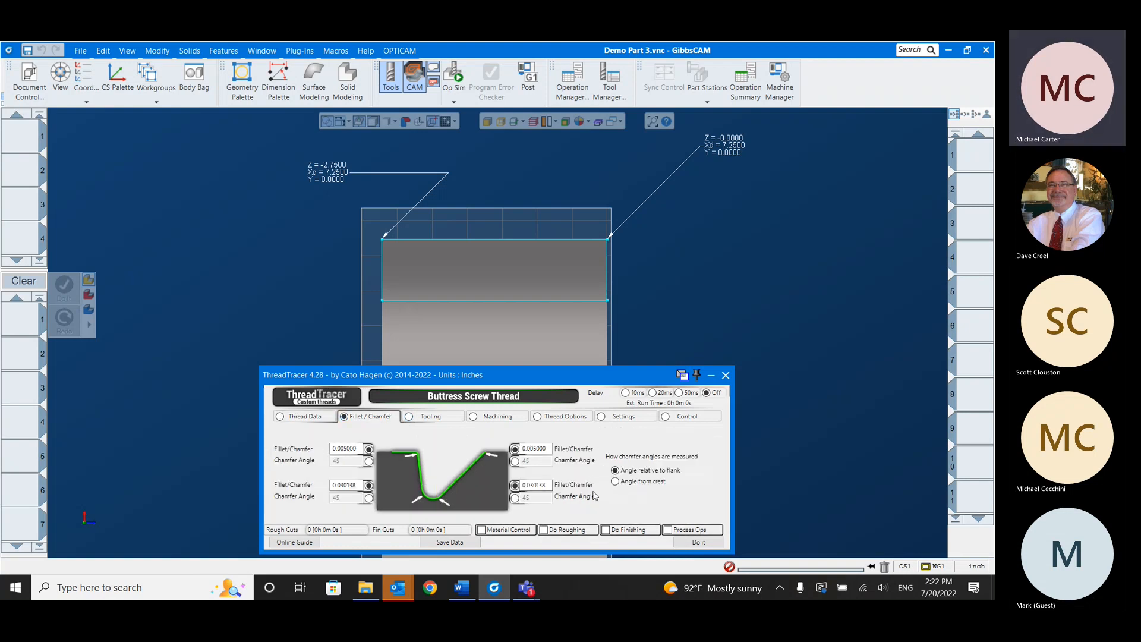
- Review fillet/chamfer, then set the insert's face relief to 10 and inscribed diameter to 1
left_click(431, 416)
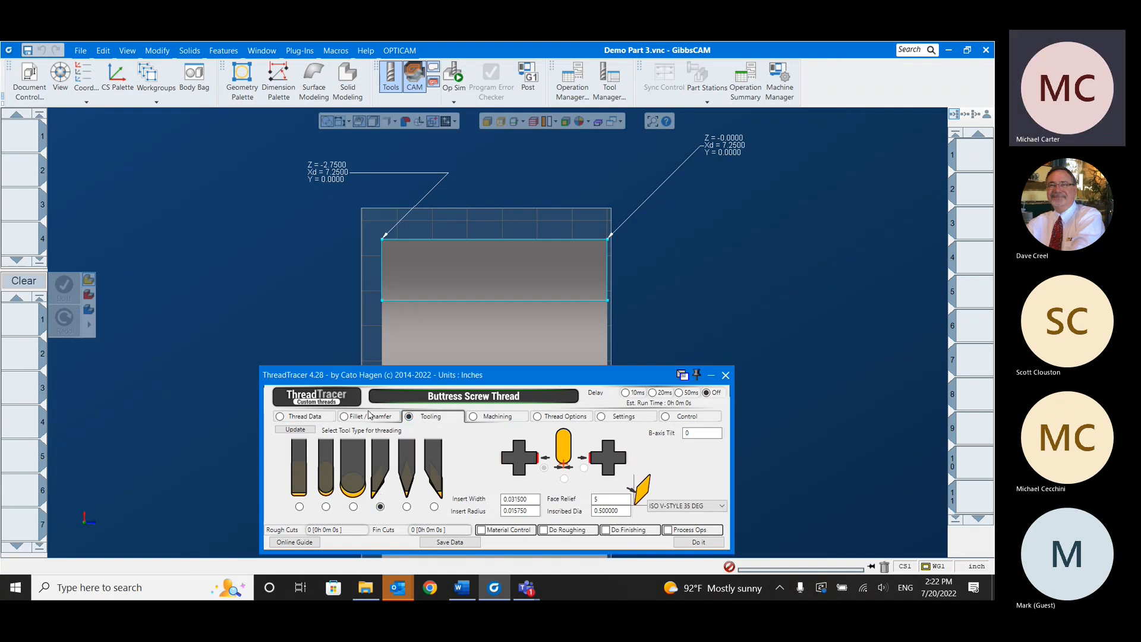
left_click(345, 416)
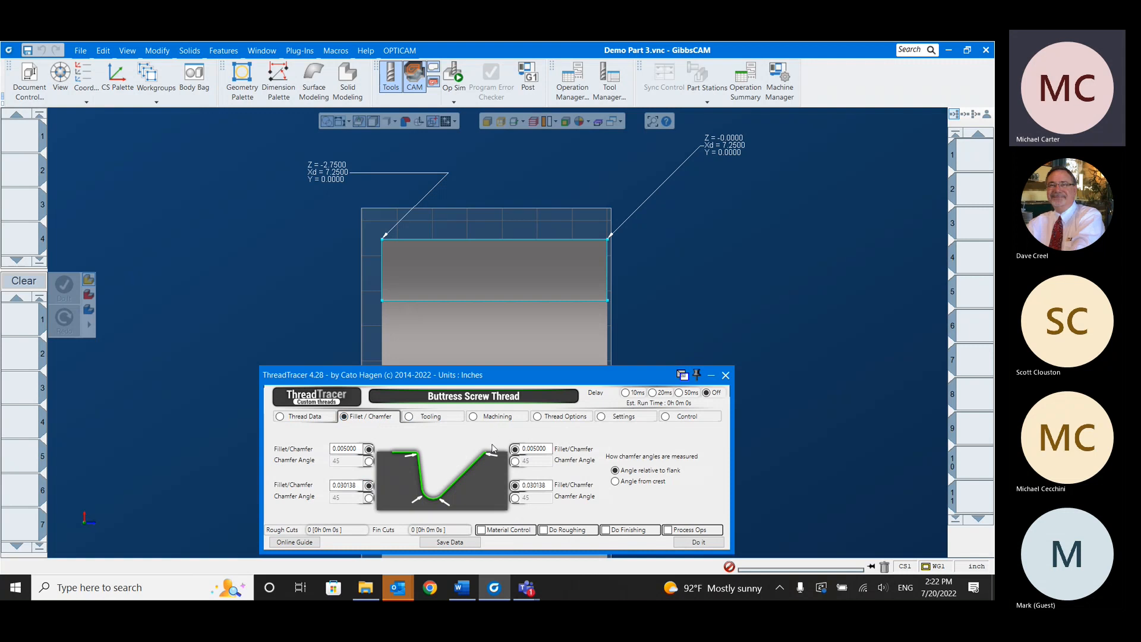
mouse_move(421, 459)
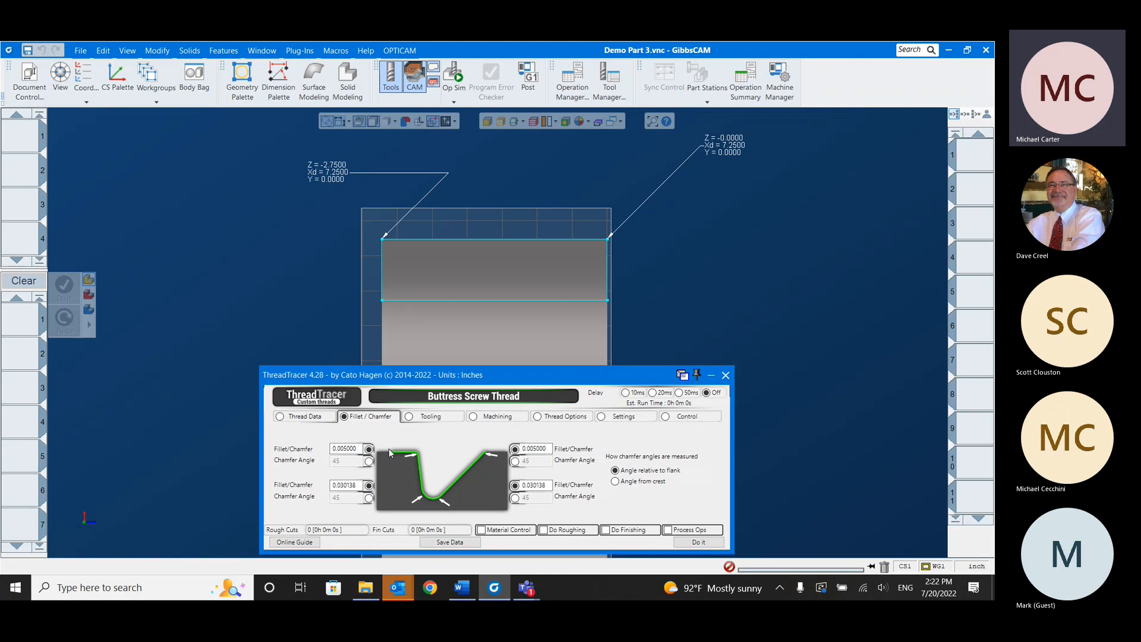
left_click(410, 416)
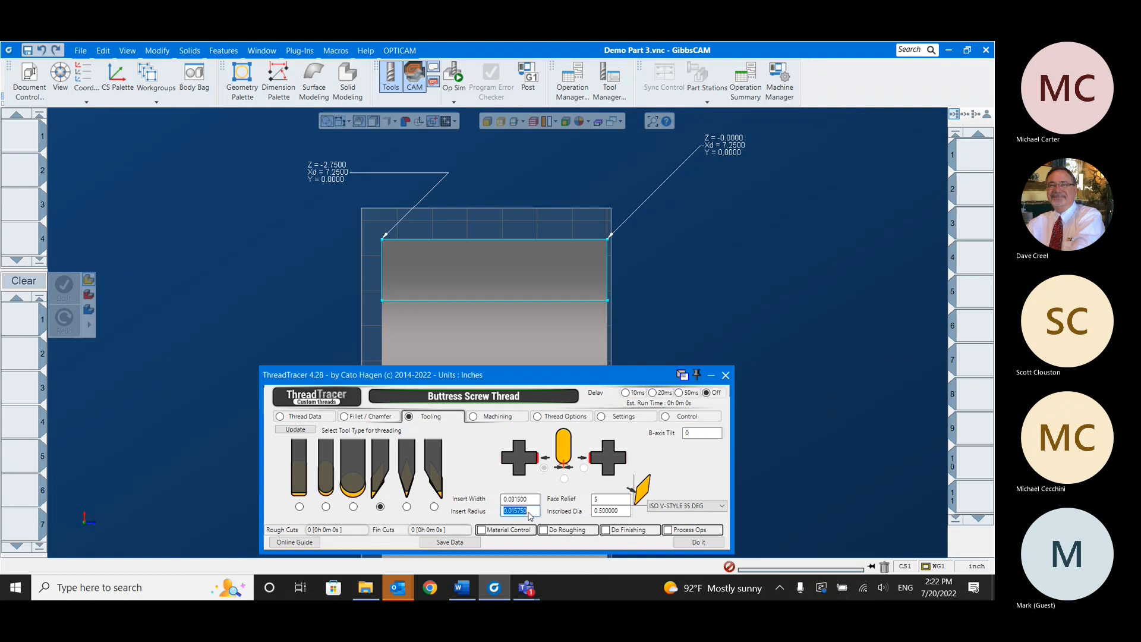
mouse_move(609, 510)
type("1")
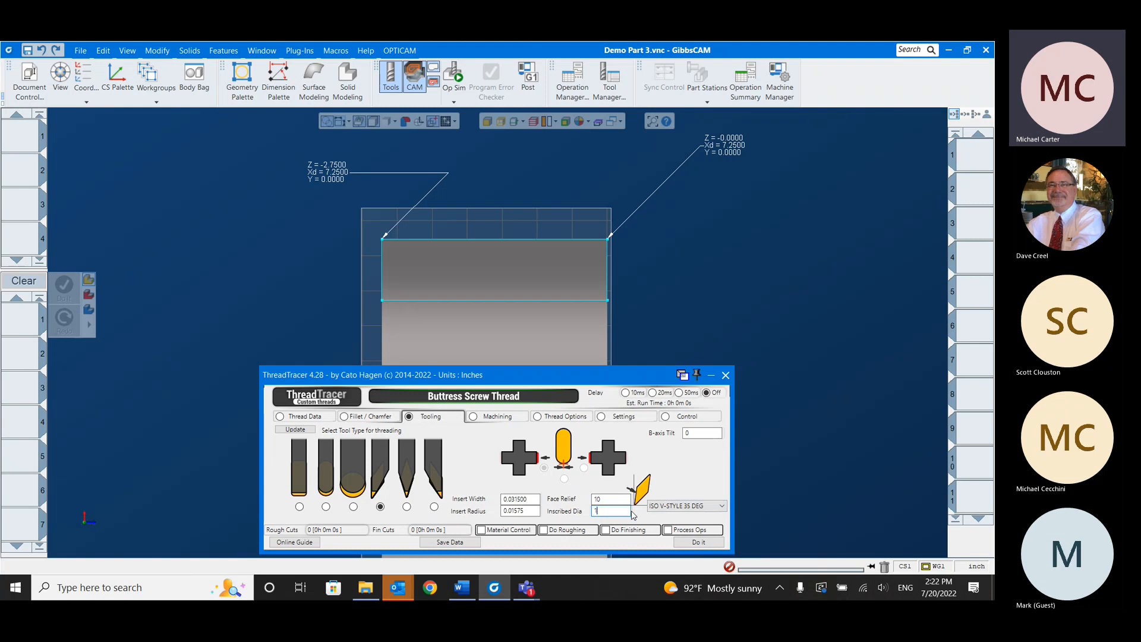
left_click(685, 506)
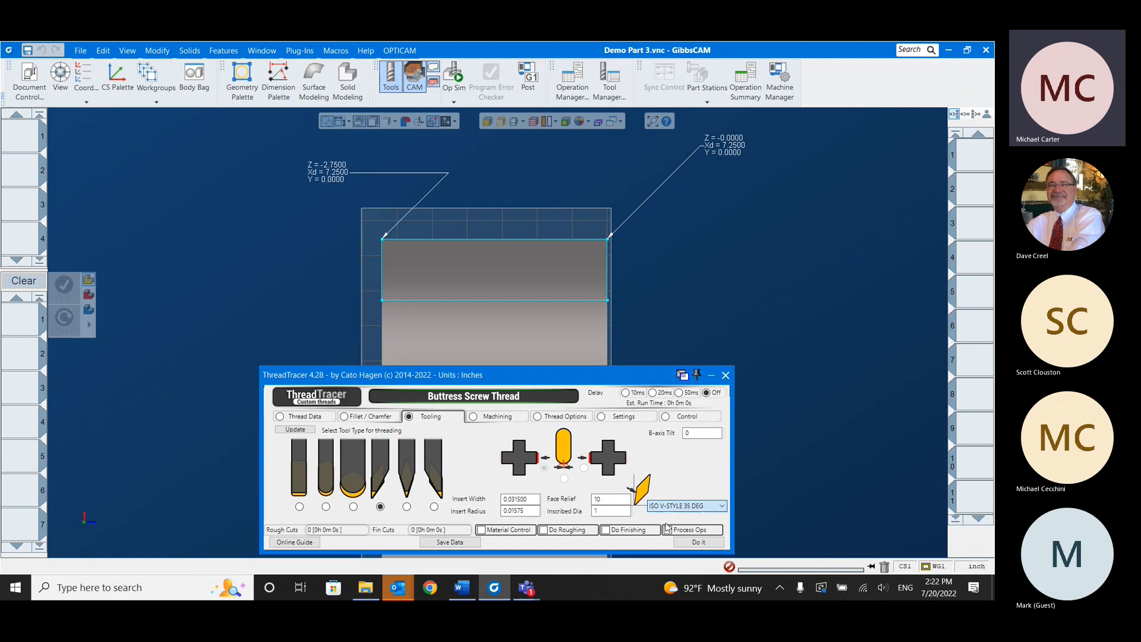
left_click(685, 505)
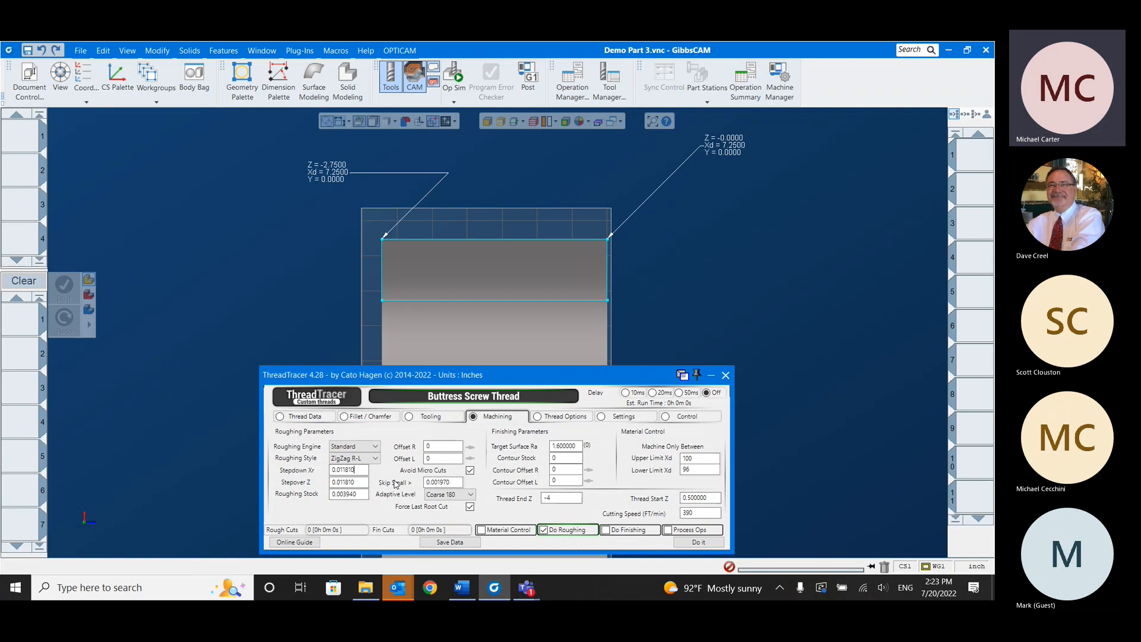
- On the Machining page set 0.01 depth value and thread start Z to 0
type("0.01")
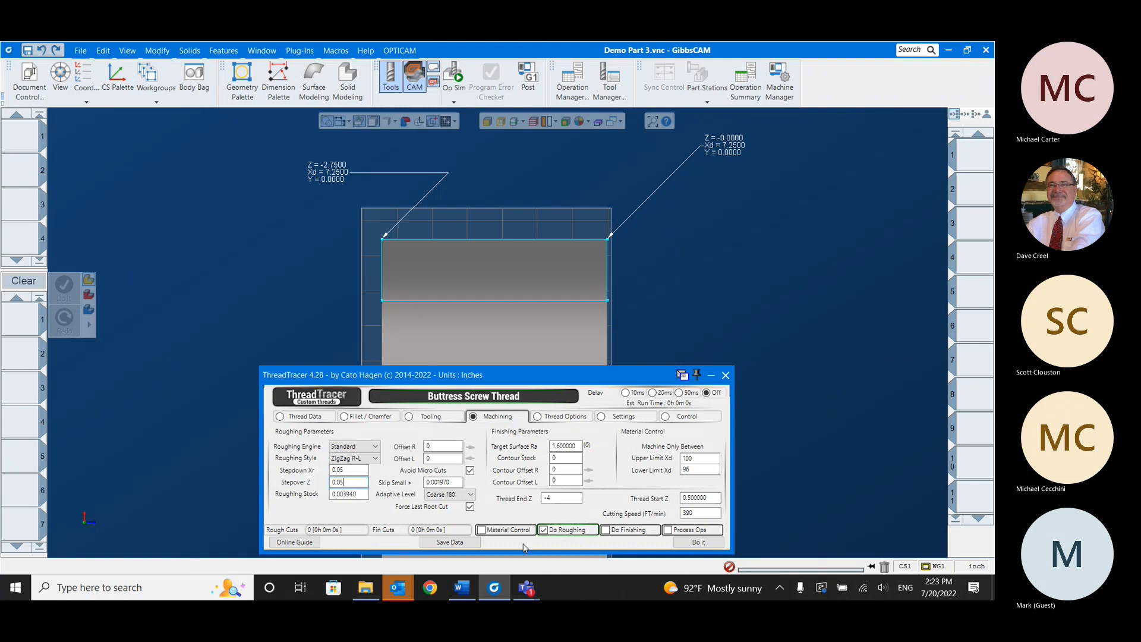
left_click(560, 498)
type("-3")
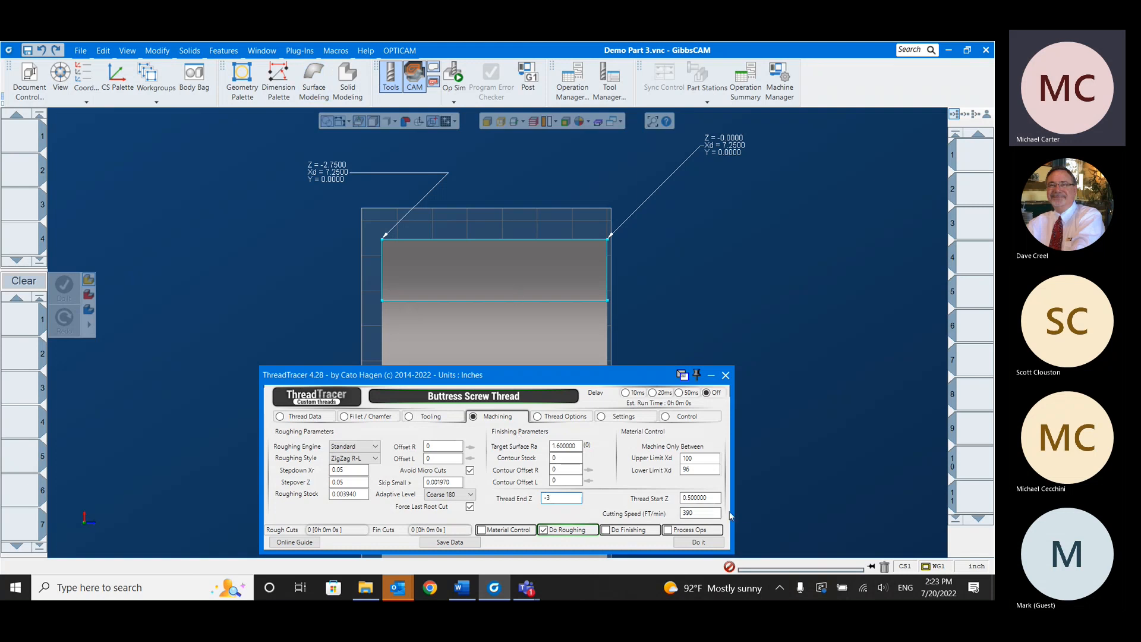
left_click(699, 498)
type("0")
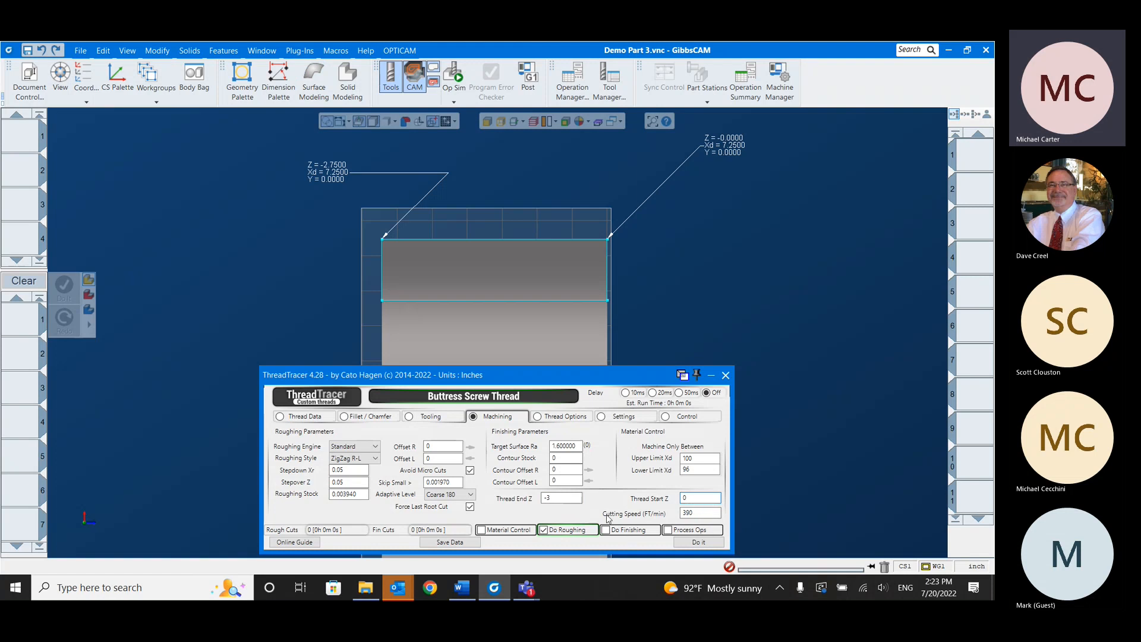
- Enable run-in/run-out with run-in Xr and Z of 0.3 and generate the toolpath
left_click(535, 416)
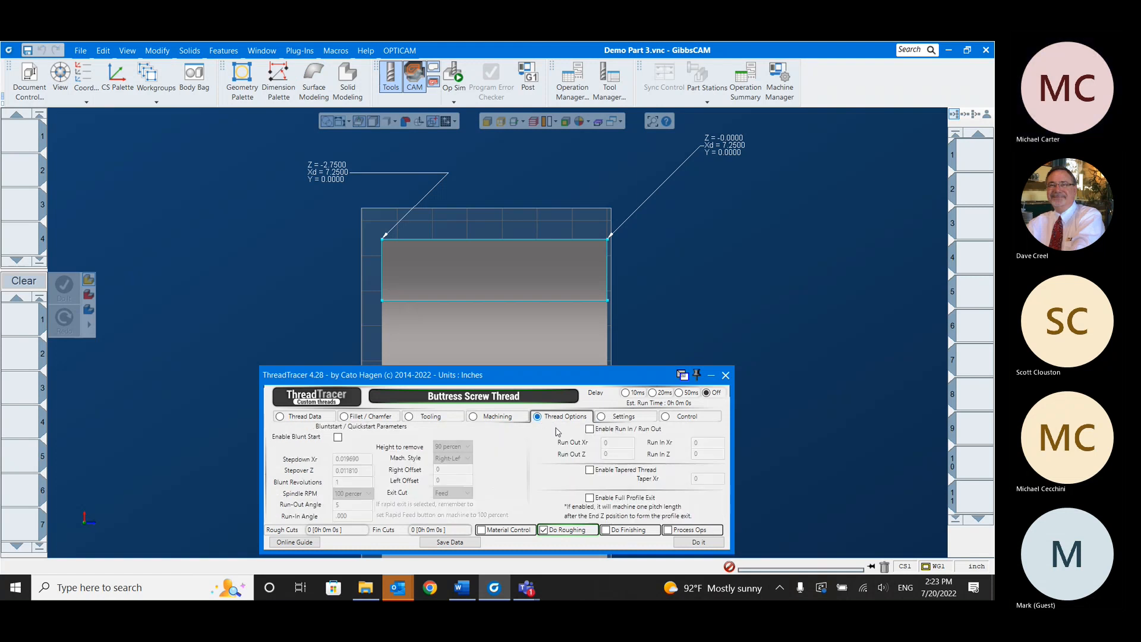
left_click(591, 429)
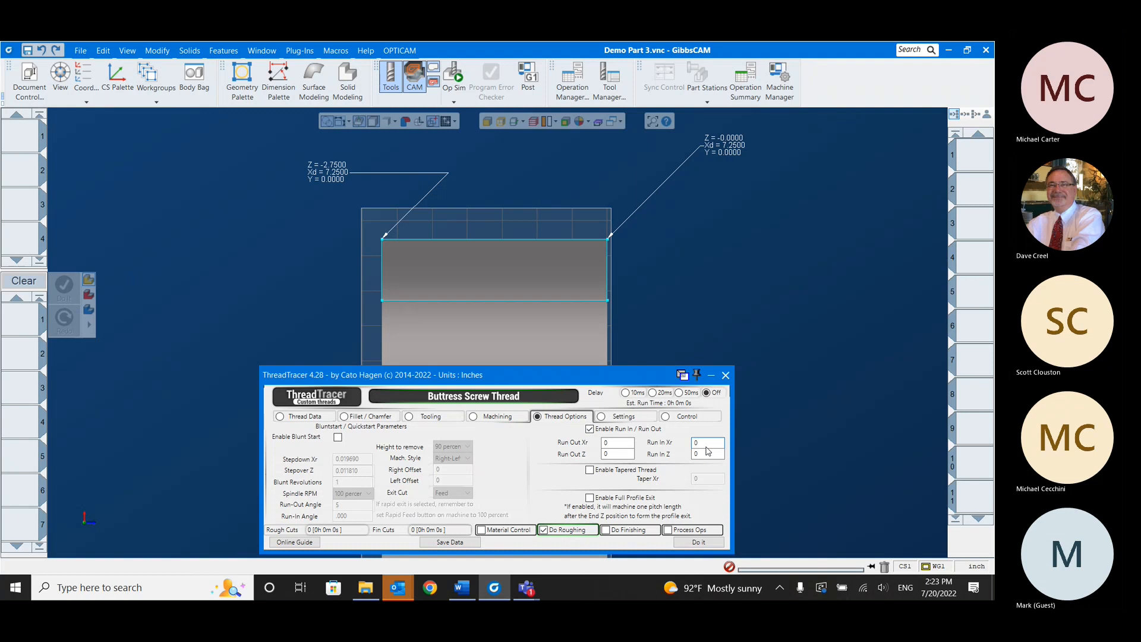
type("0.3")
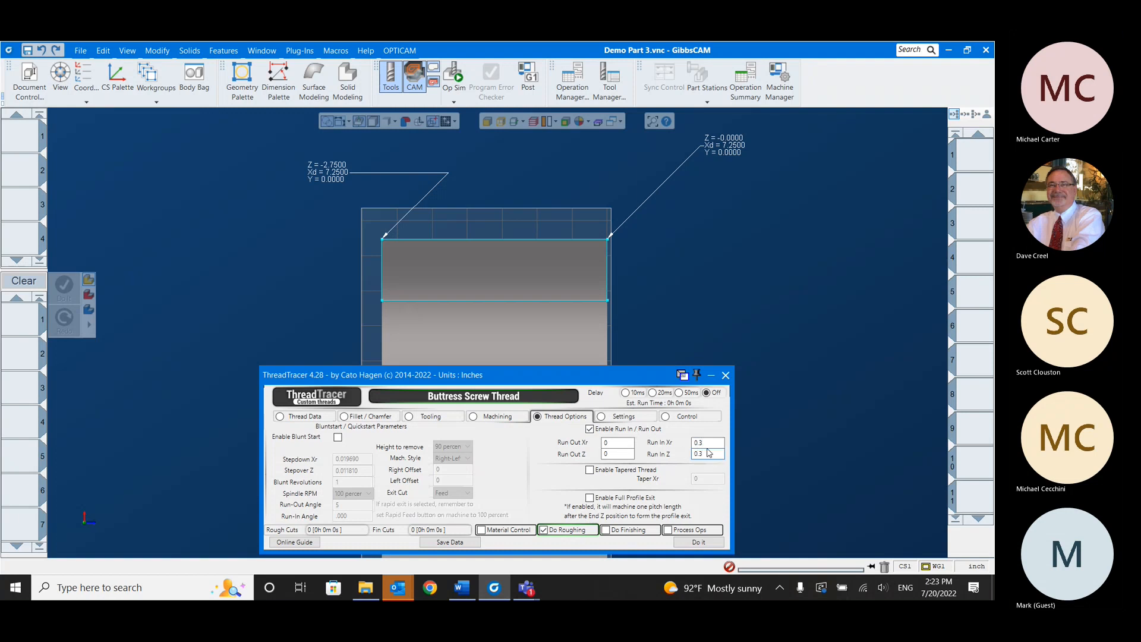
left_click(497, 416)
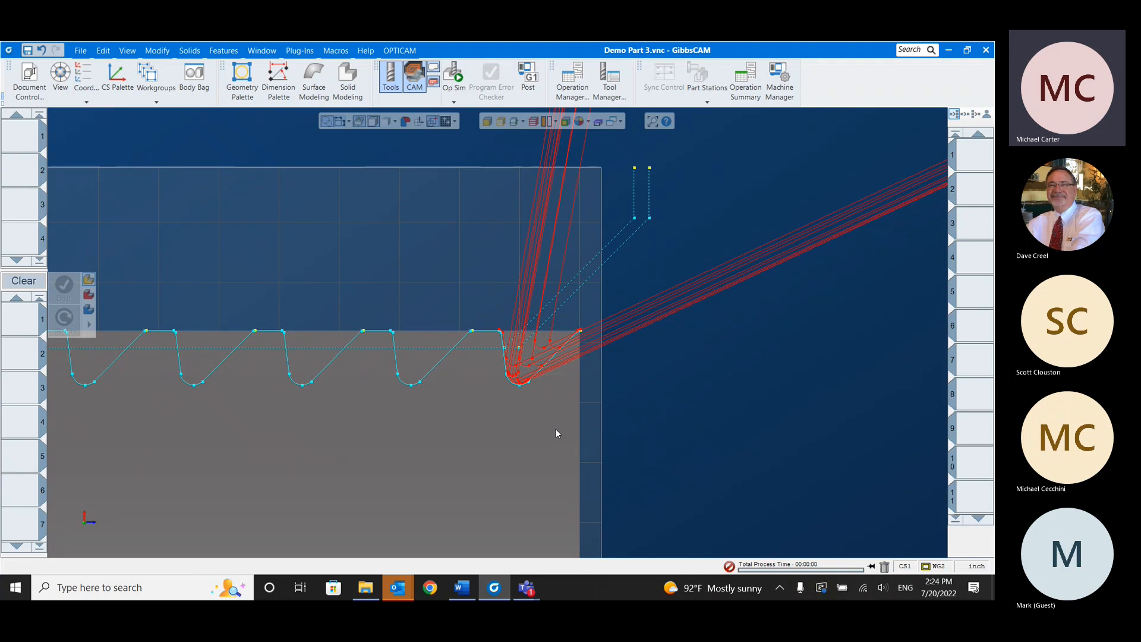
mouse_move(532, 194)
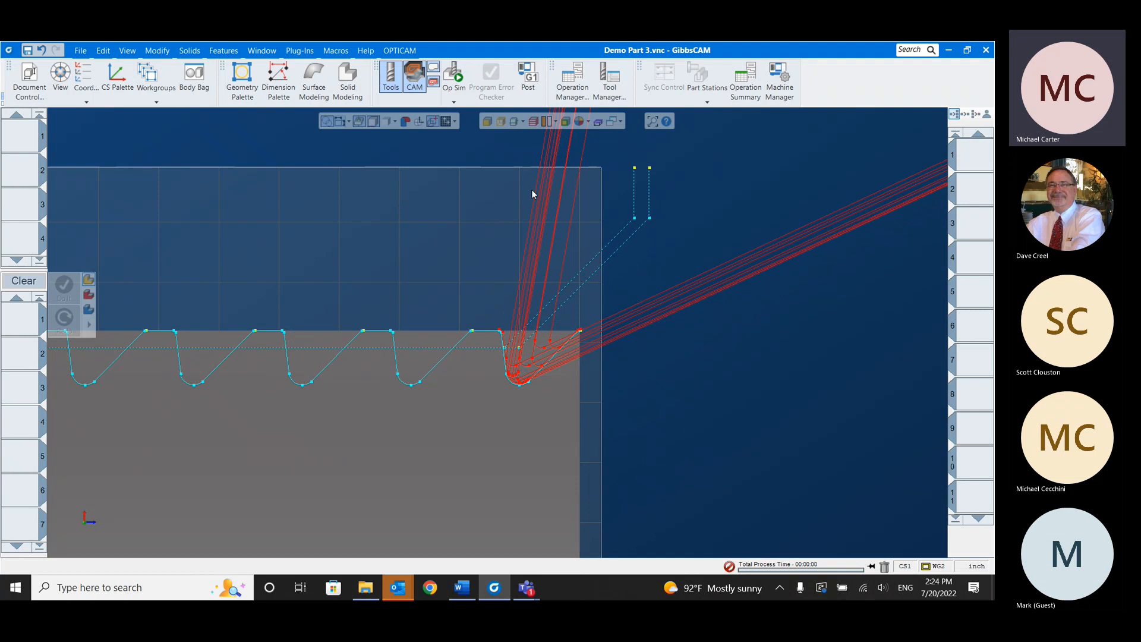
mouse_move(519, 340)
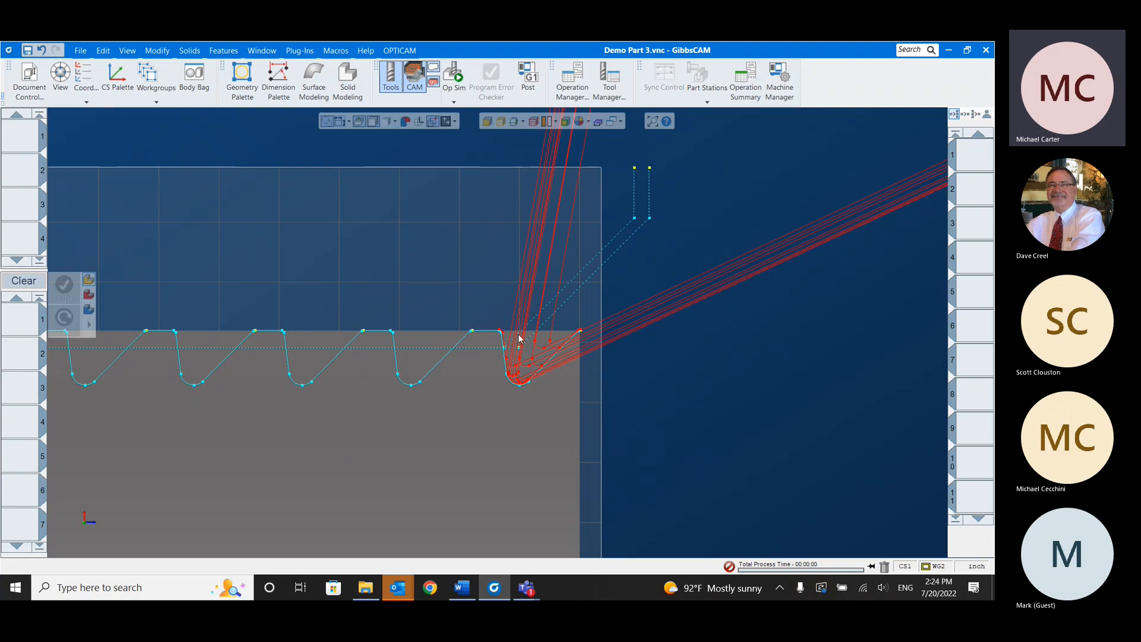
mouse_move(583, 352)
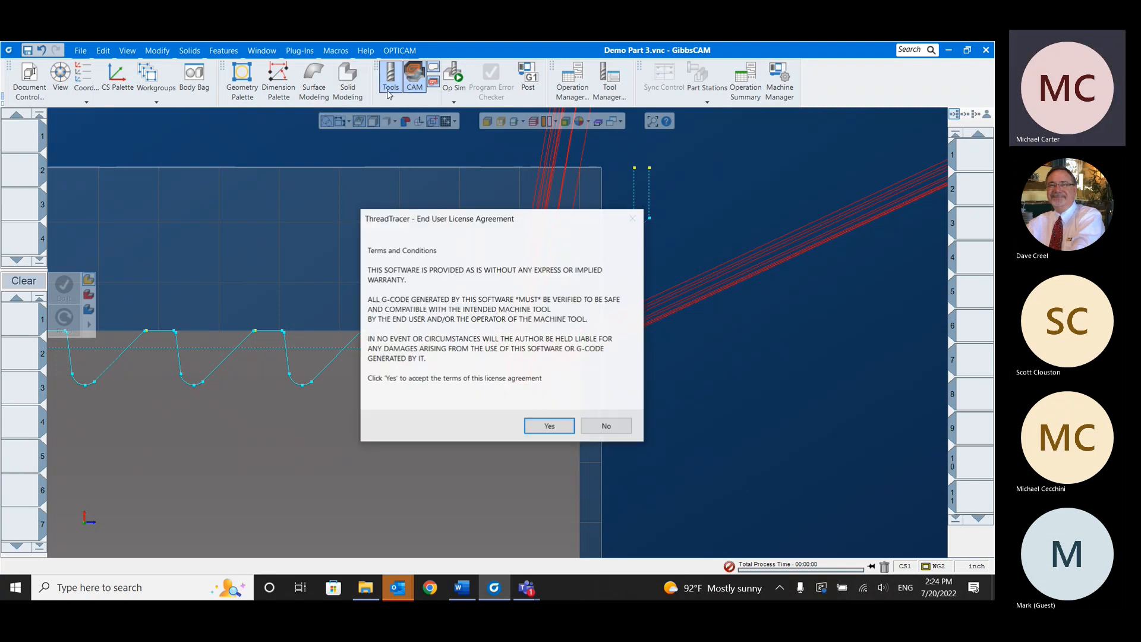
- Accept the ThreadTracer licence and resume the last saved buttress thread state
left_click(550, 425)
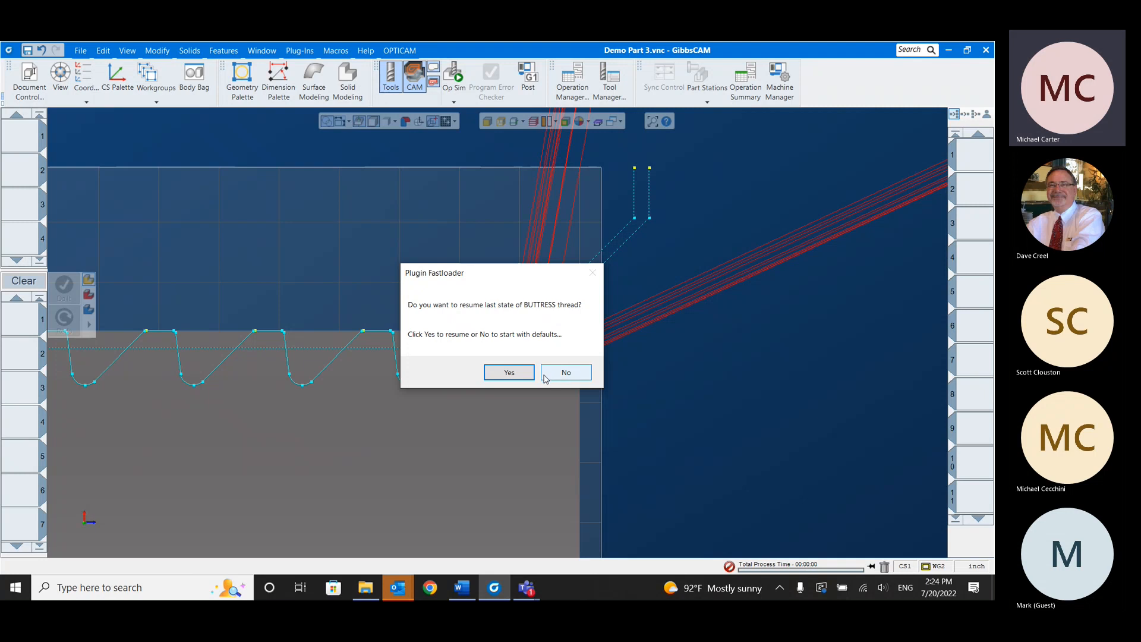
left_click(508, 372)
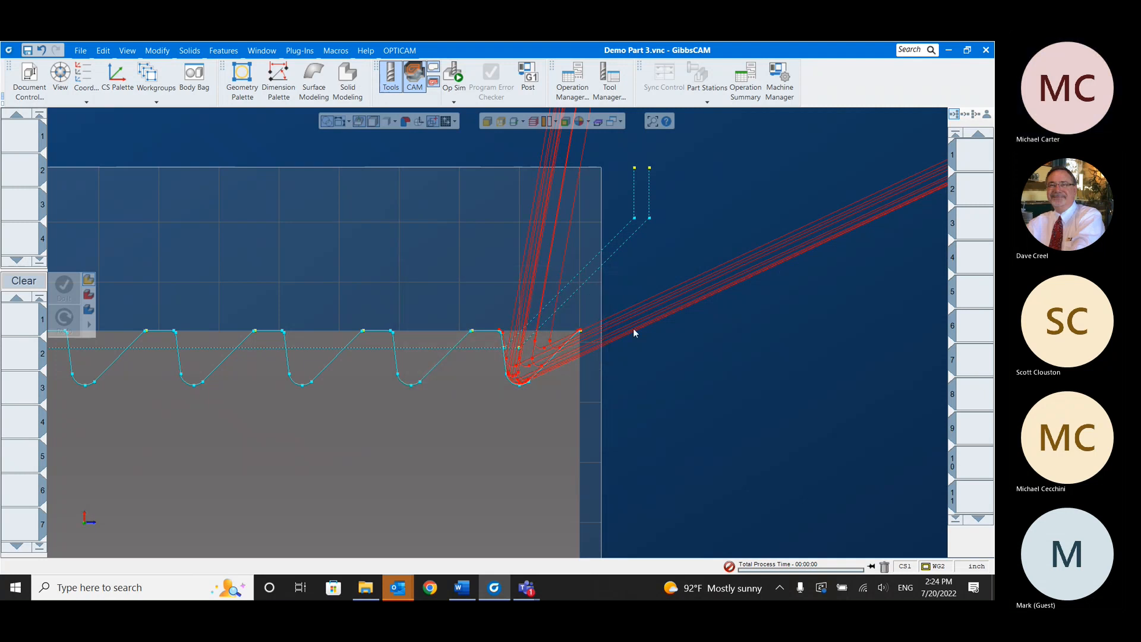
mouse_move(700, 325)
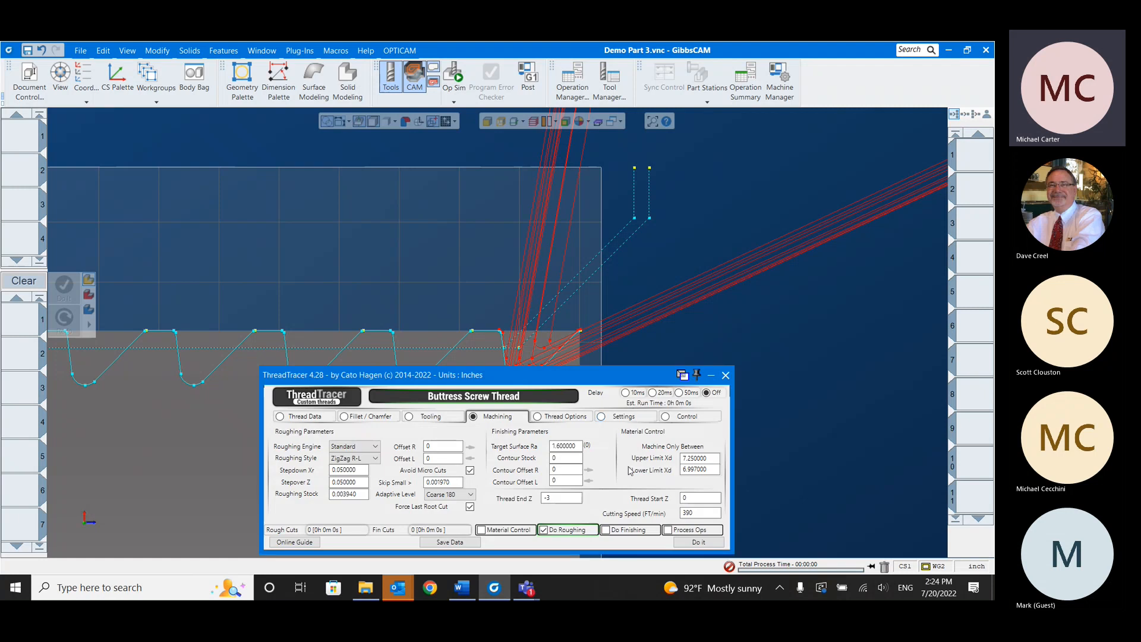
- Enable Process Ops, pick the ISO D-STYLE 55 DEG insert with 0.5 inscribed diameter and create the first threading operation
left_click(667, 529)
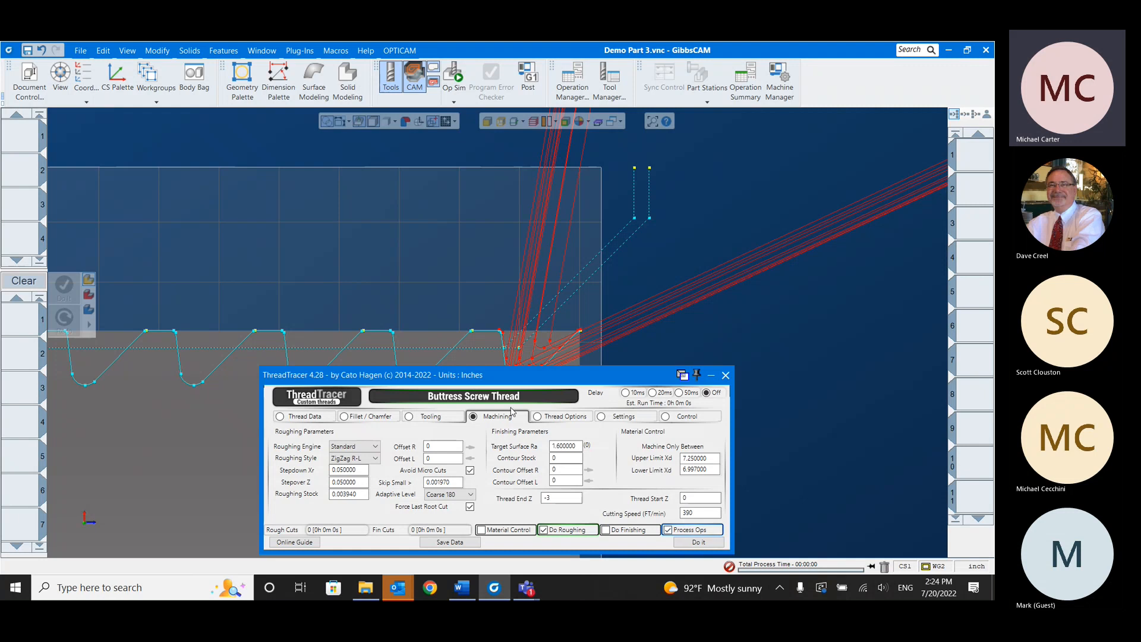
left_click(431, 416)
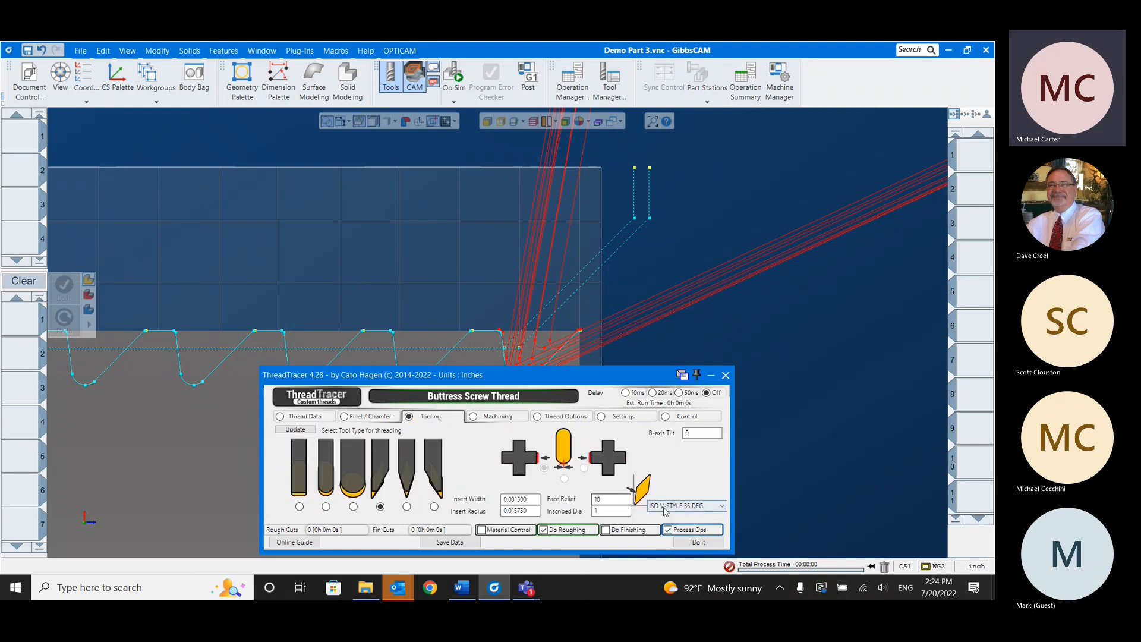
left_click(686, 505)
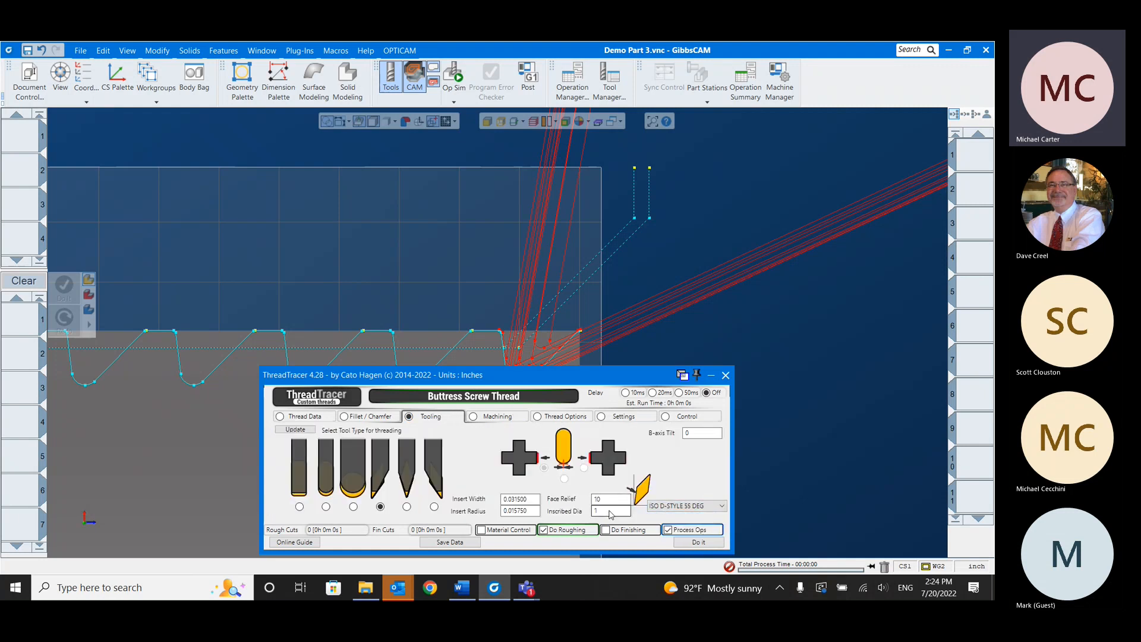
type("500000")
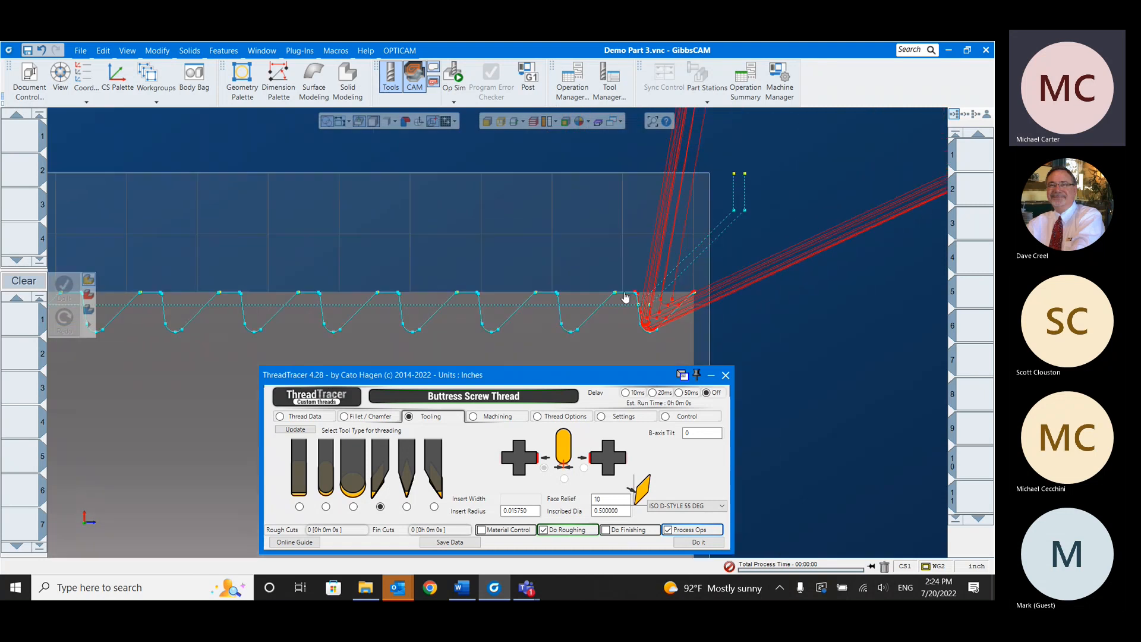
left_click(725, 374)
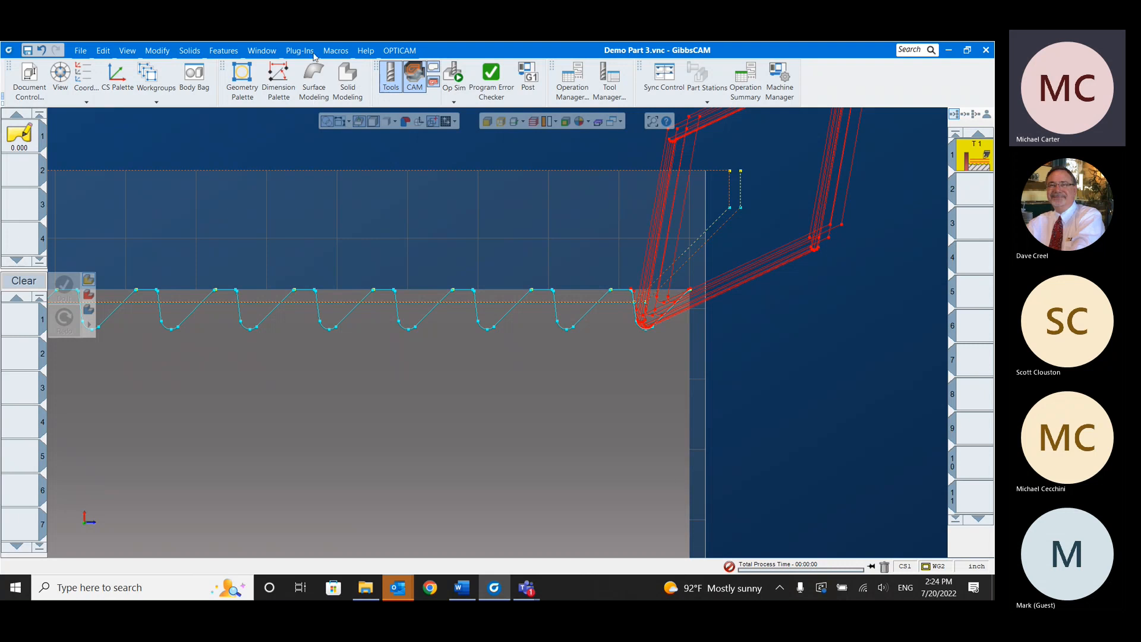
- Reopen ThreadTracer from Plug-Ins with Process Ops enabled and generate a second threading operation
left_click(300, 50)
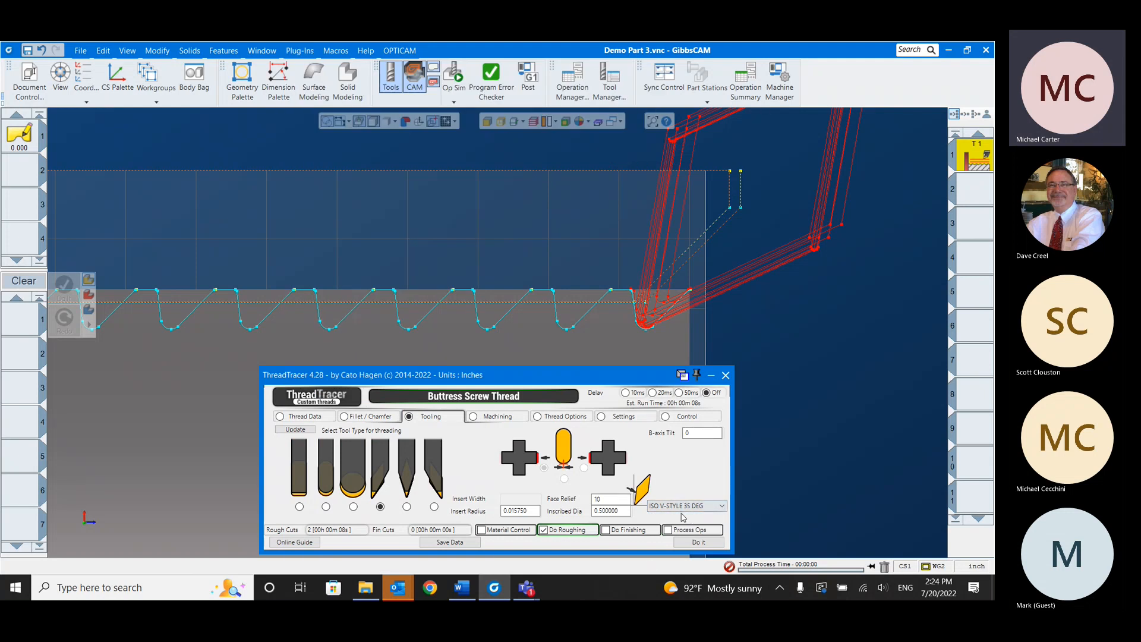
left_click(668, 530)
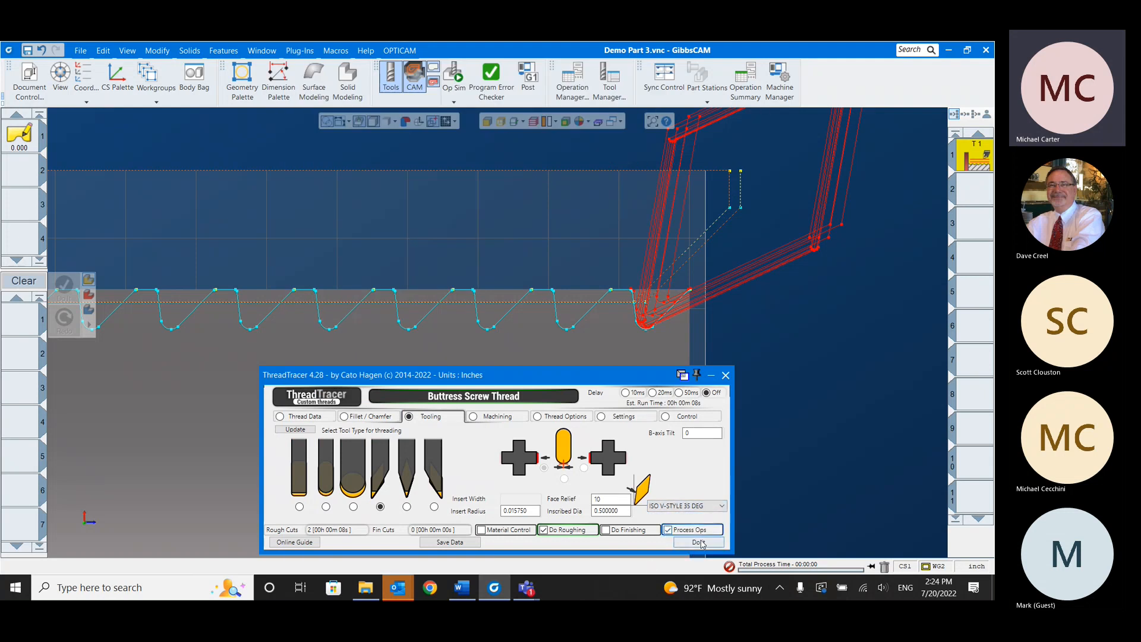
left_click(696, 542)
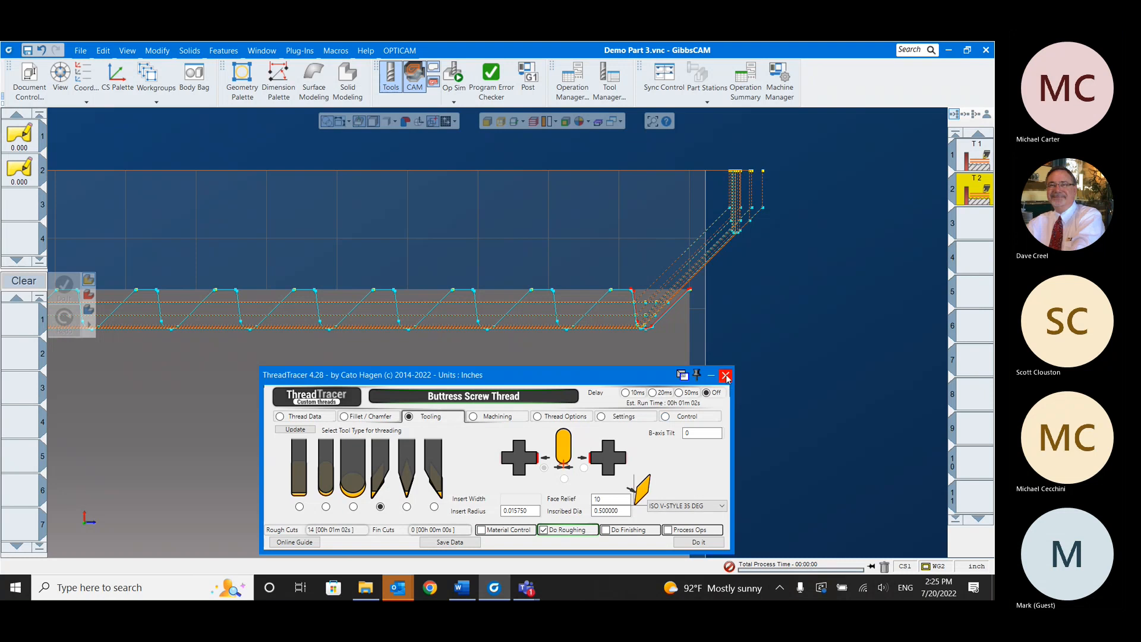
- Close ThreadTracer after operation T2 is created, leaving both thread toolpaths on the part
left_click(725, 376)
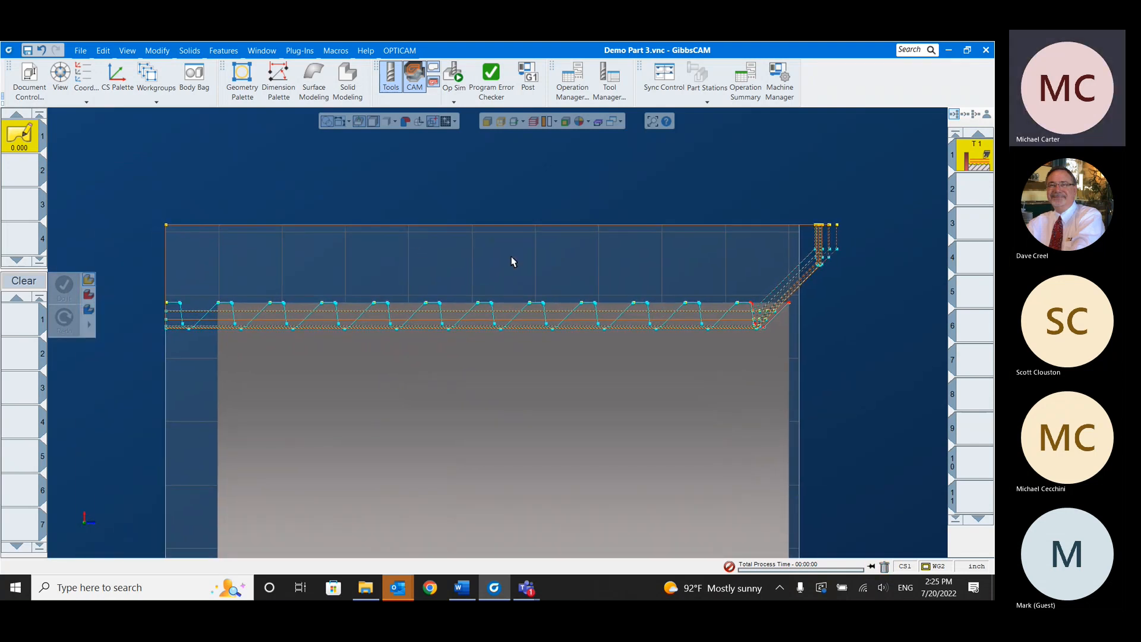
- Run Op Sim through to EOP so the buttress thread is shown cut across Demo Part 3
left_click(453, 76)
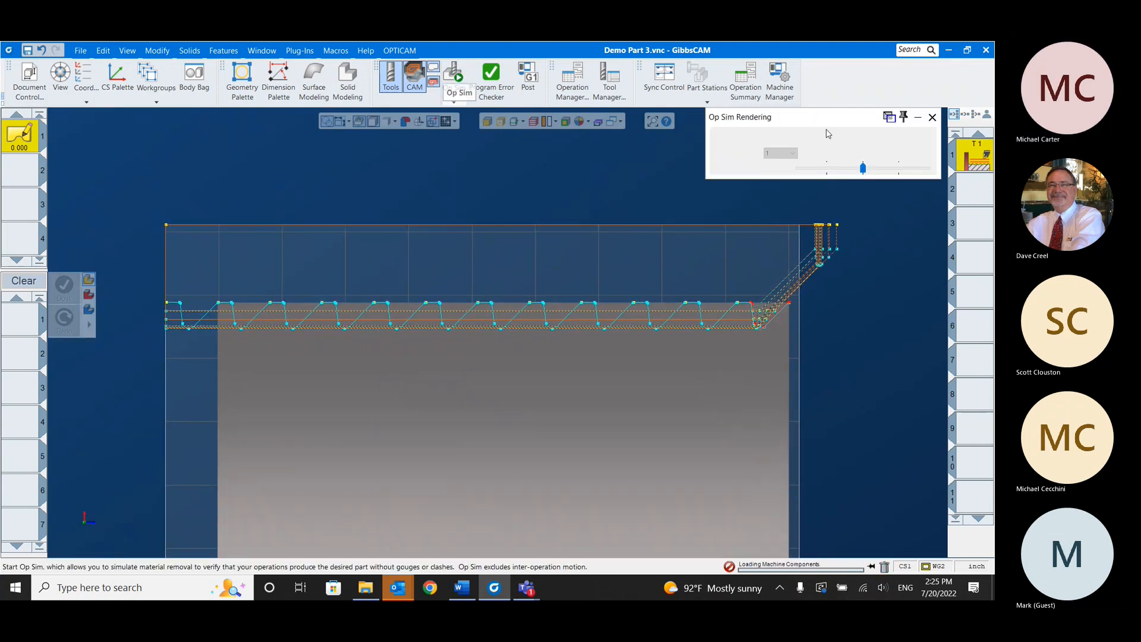
left_click(876, 153)
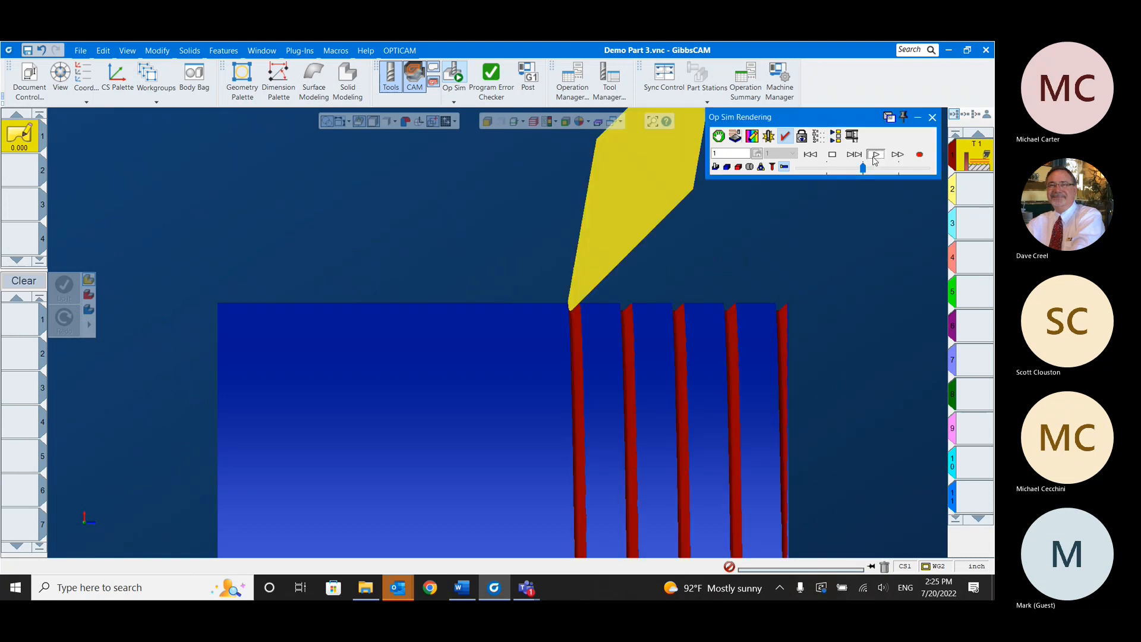
left_click(876, 153)
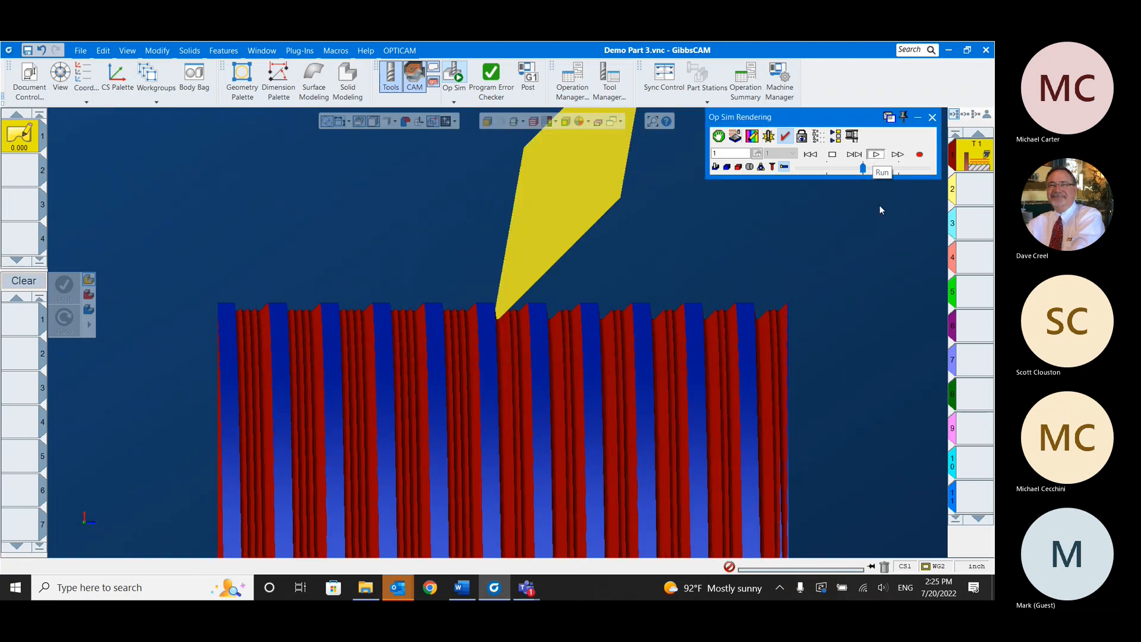
left_click(876, 153)
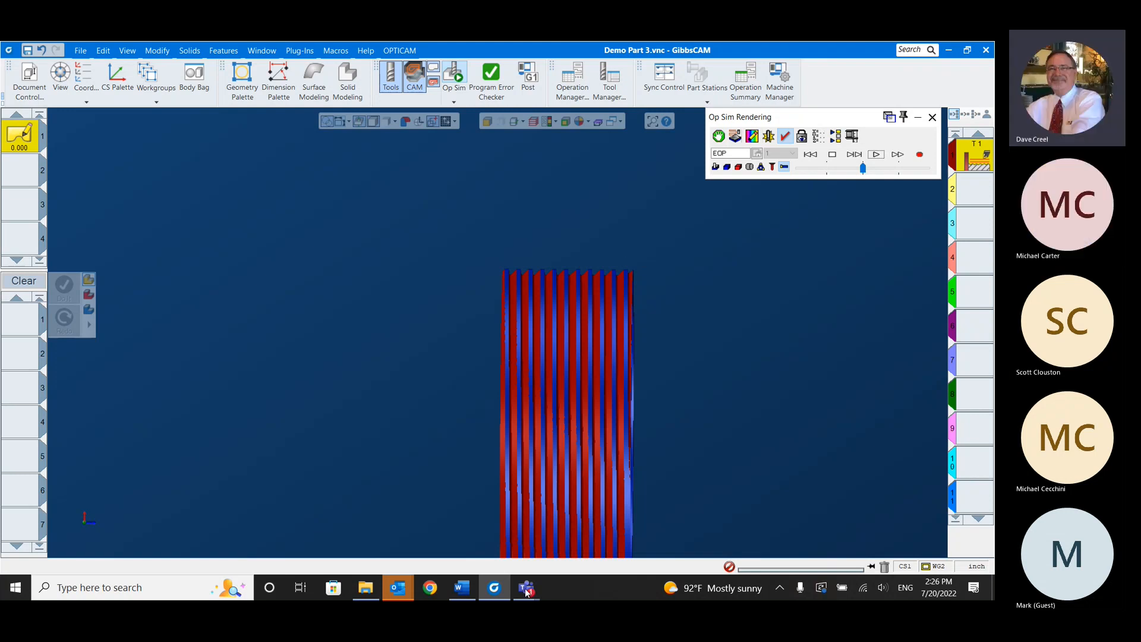
mouse_move(526, 587)
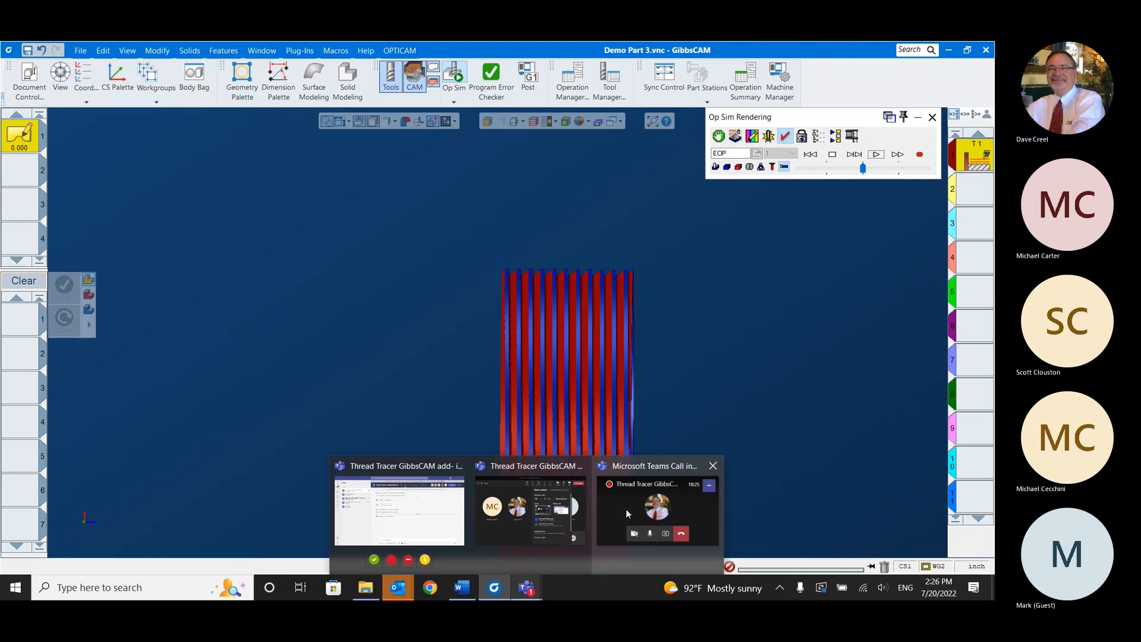